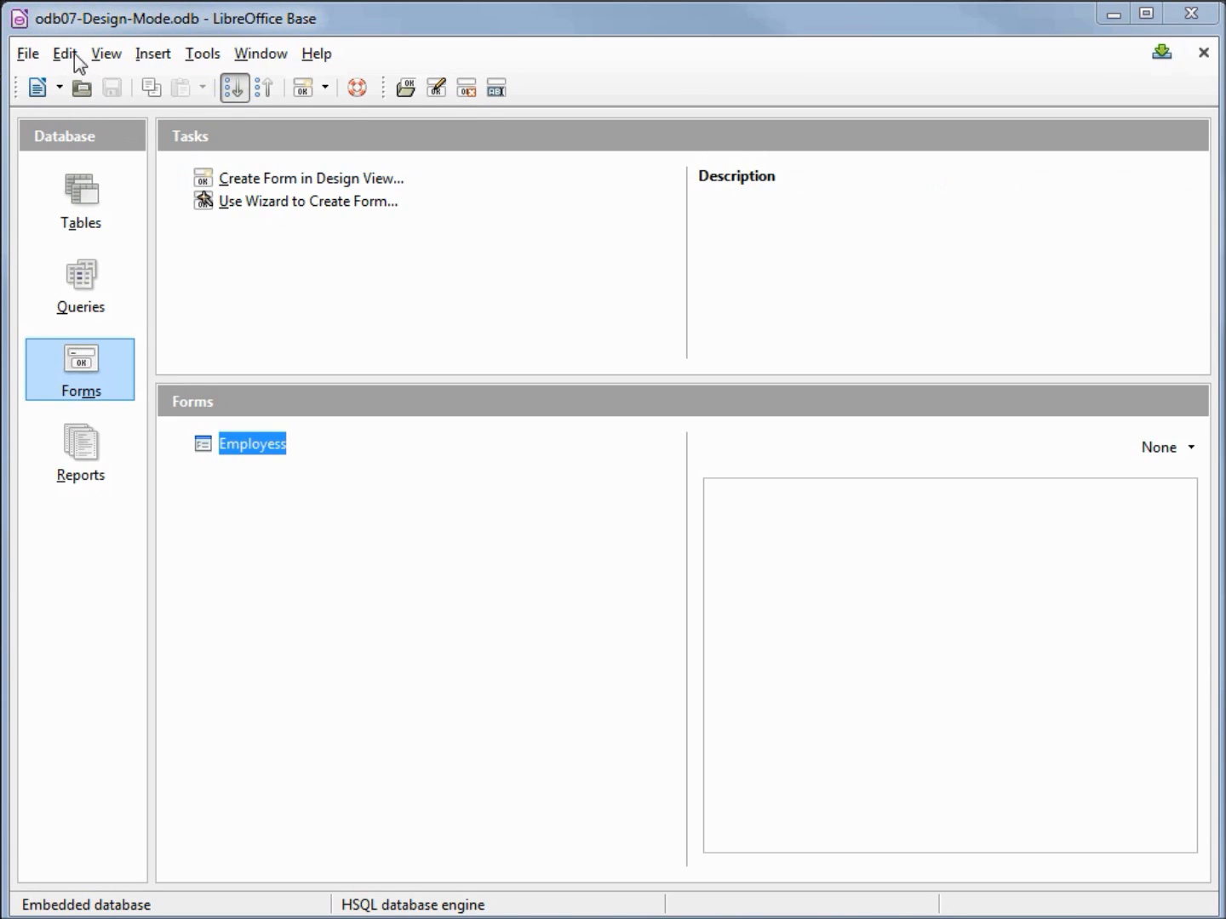
{"action": "mouse_move", "coordinate": [183, 28]}
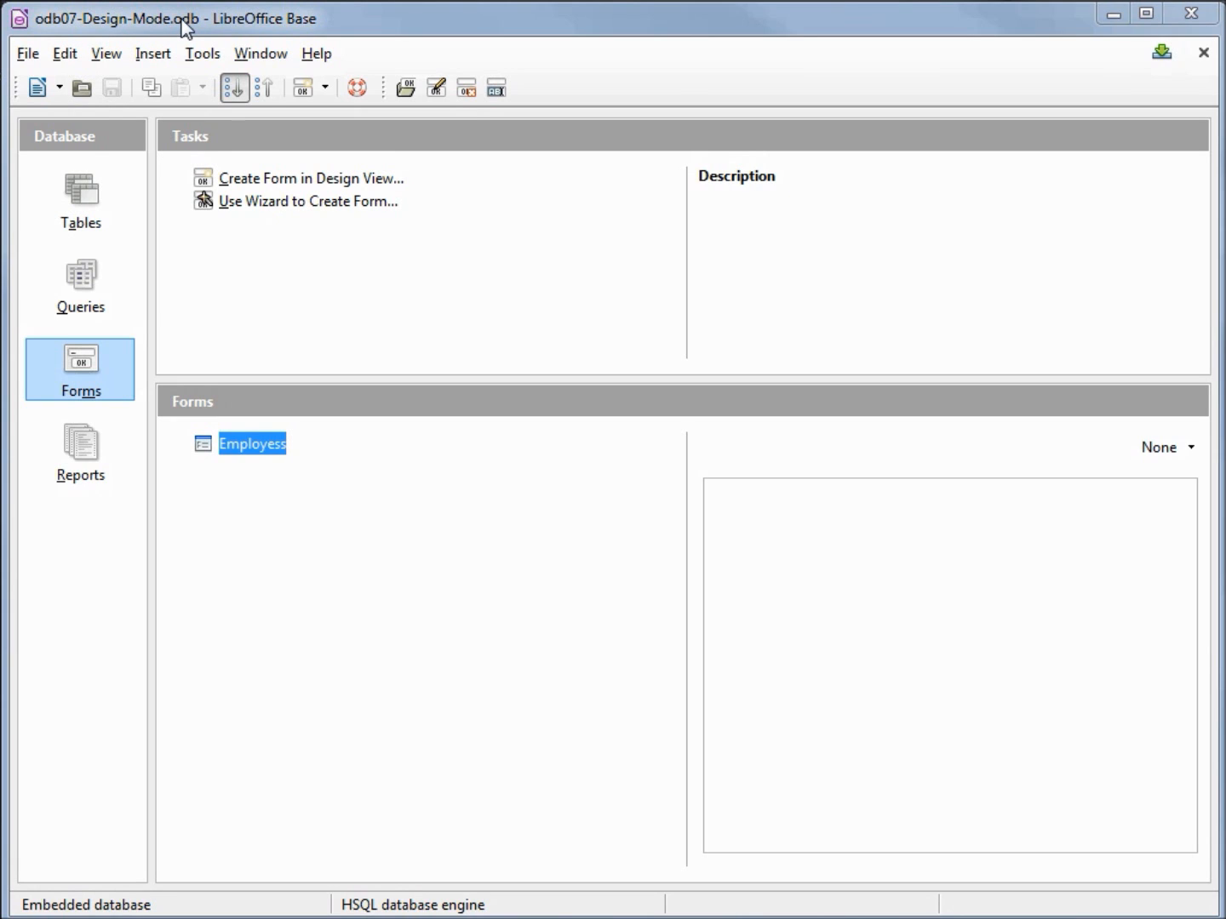
{"action": "mouse_move", "coordinate": [94, 387]}
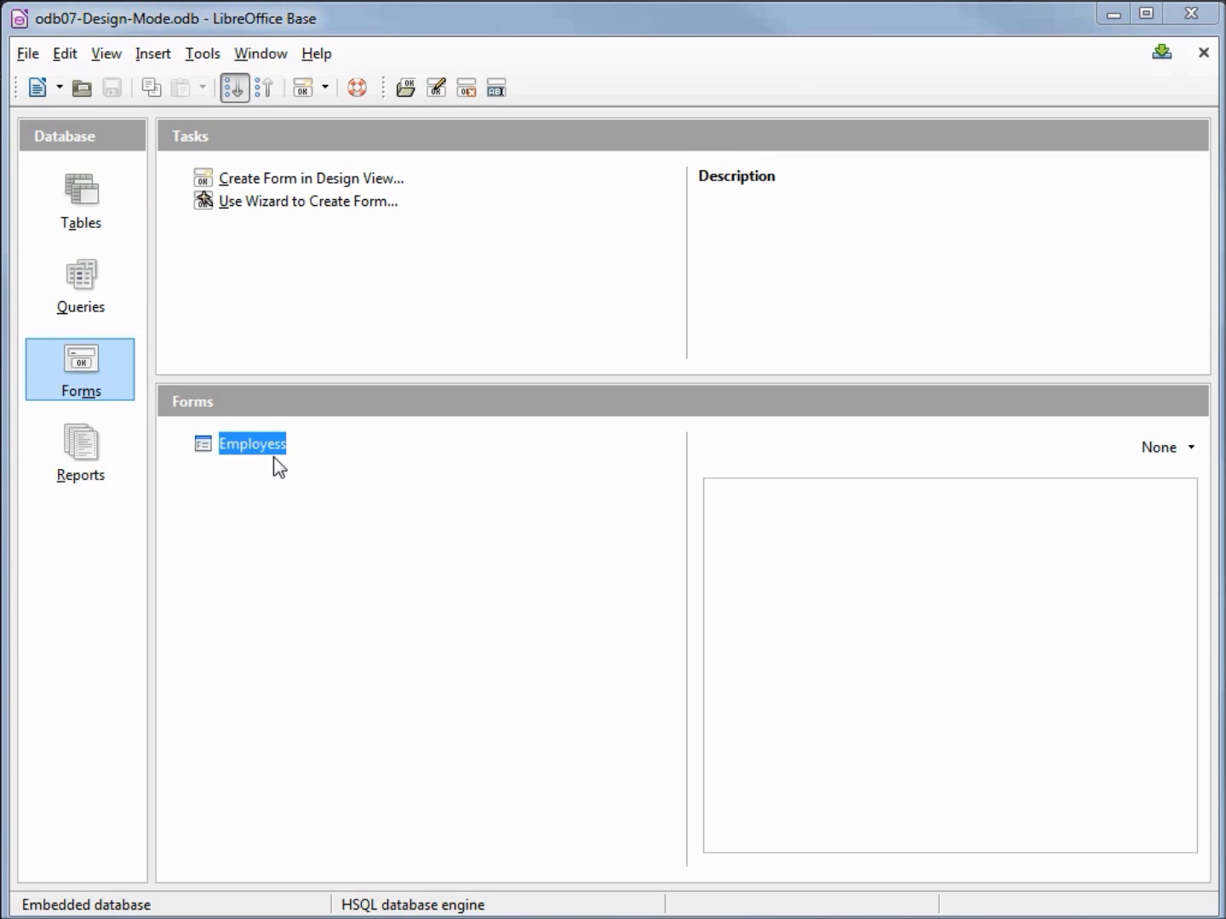
{"action": "mouse_move", "coordinate": [260, 460]}
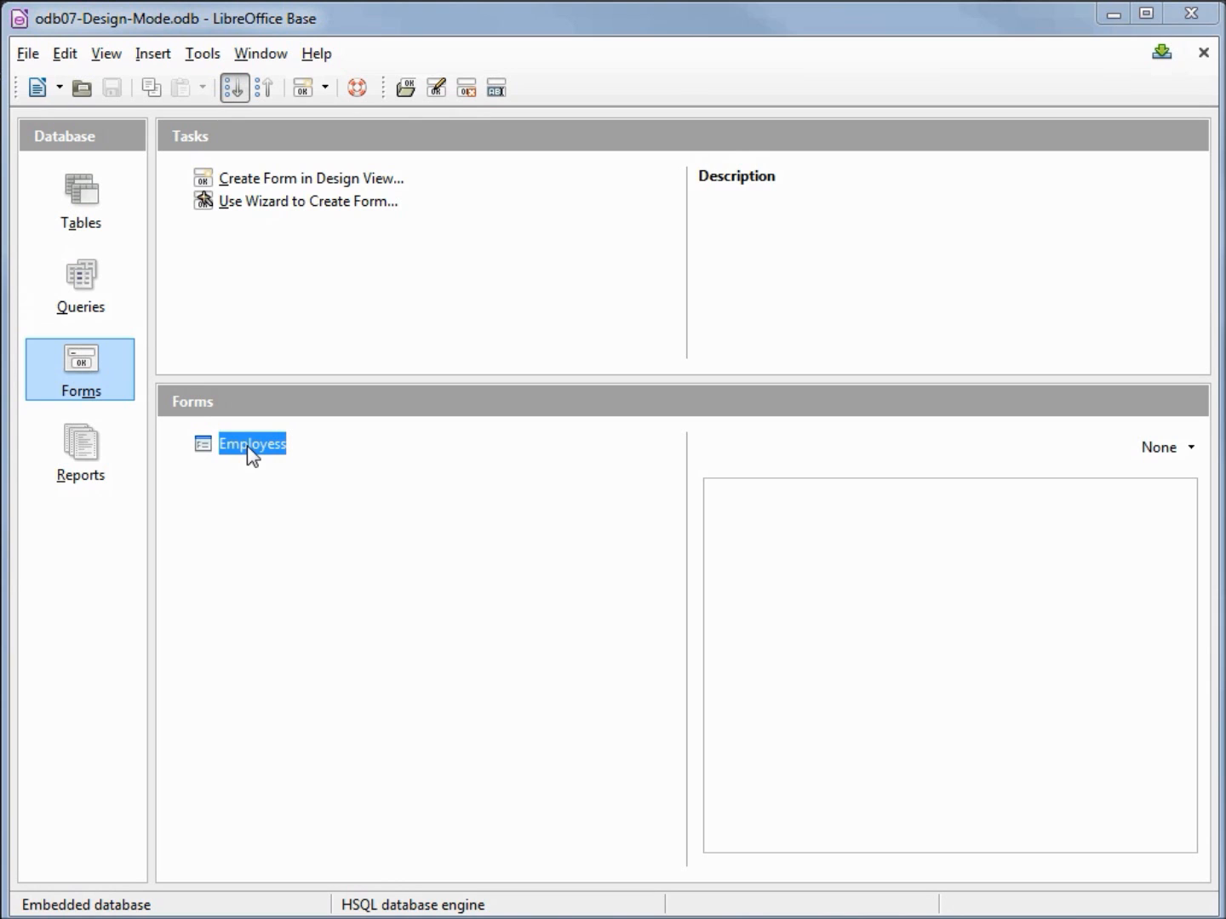
{"action": "double_click", "coordinate": [252, 444]}
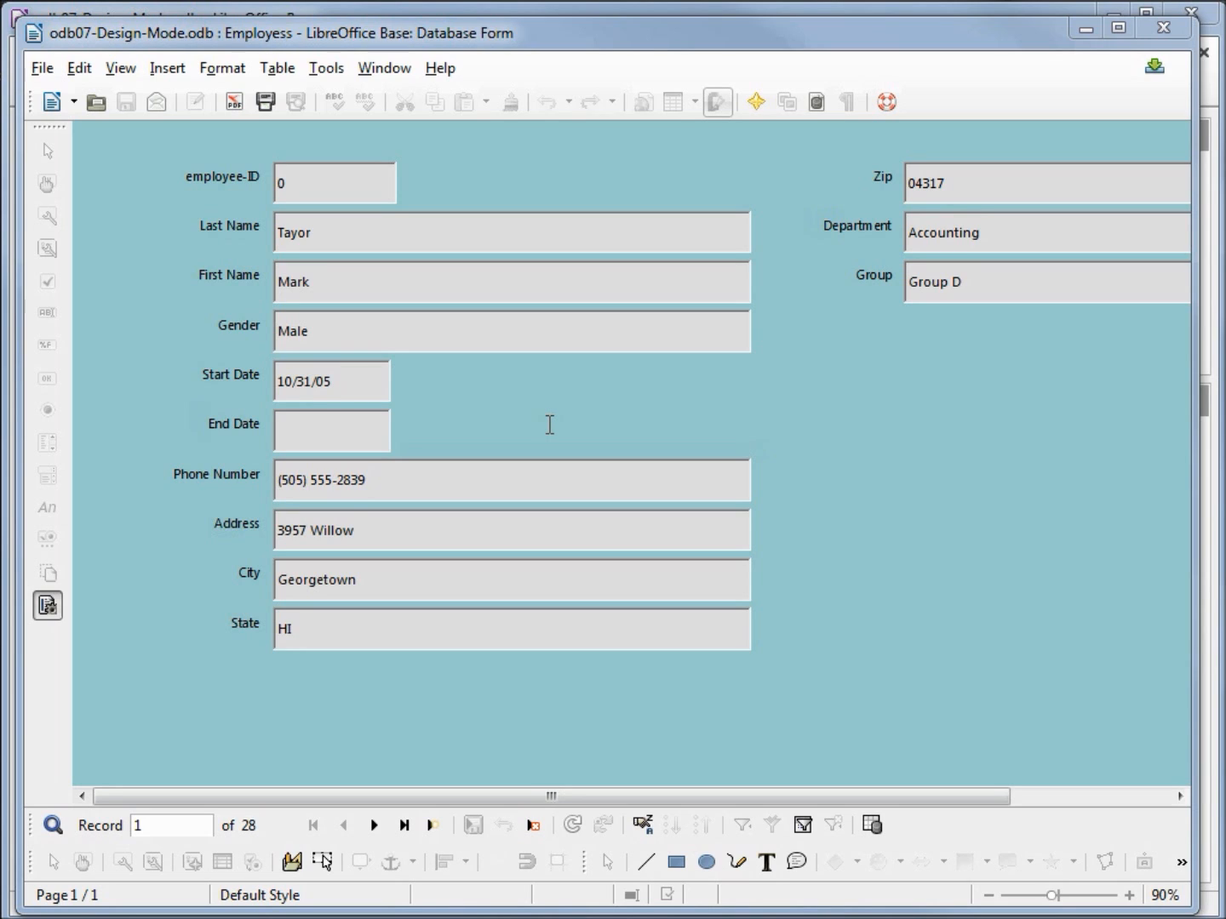
{"action": "mouse_move", "coordinate": [42, 415]}
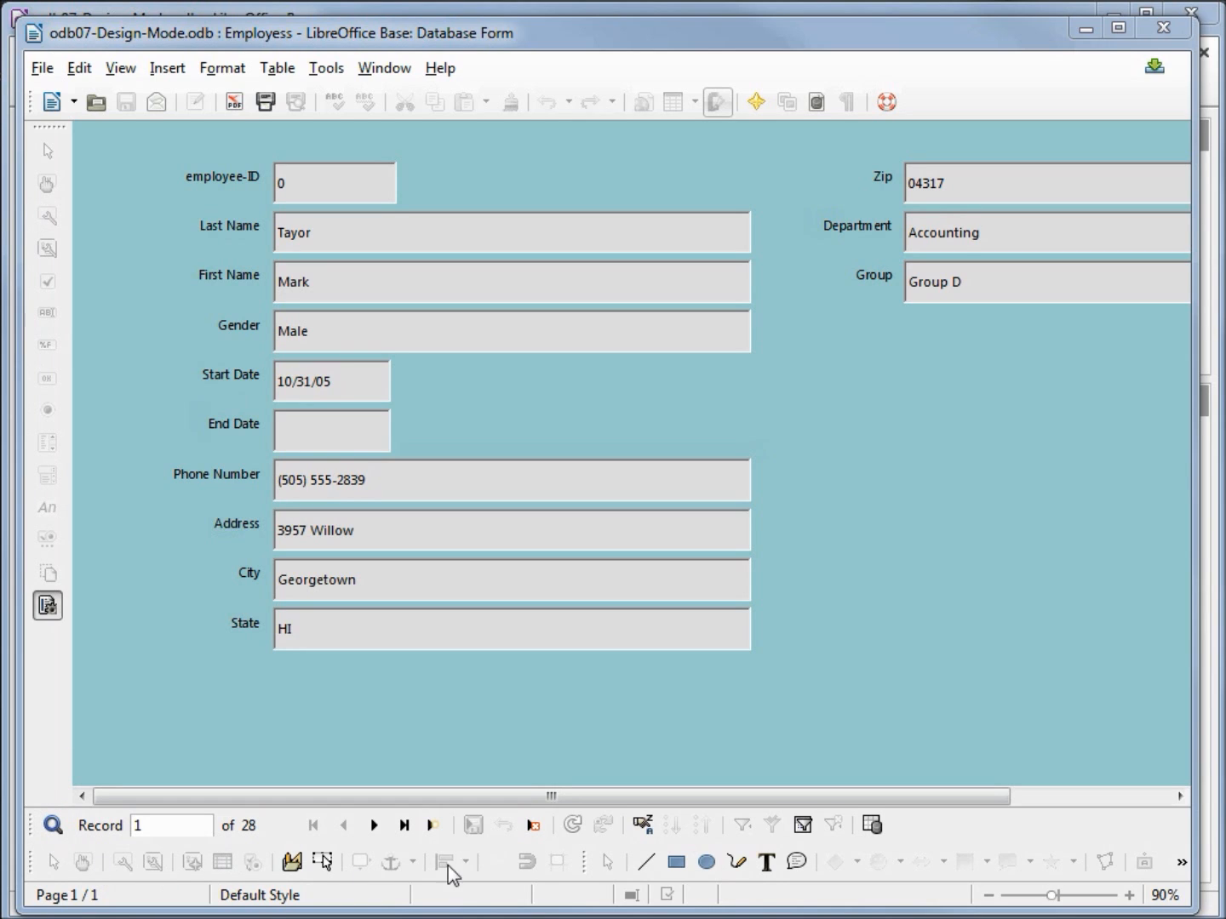
{"action": "mouse_move", "coordinate": [82, 863]}
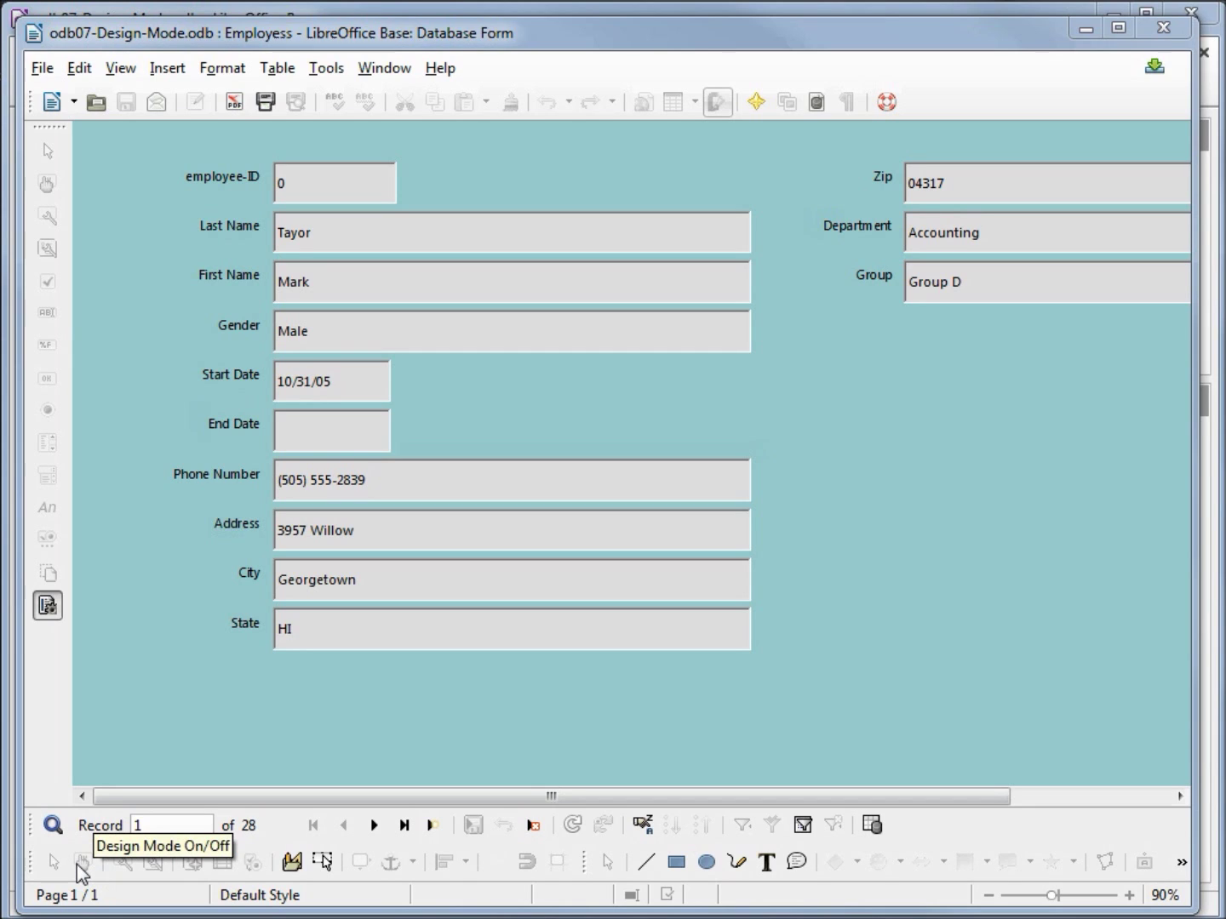
{"action": "mouse_move", "coordinate": [80, 870]}
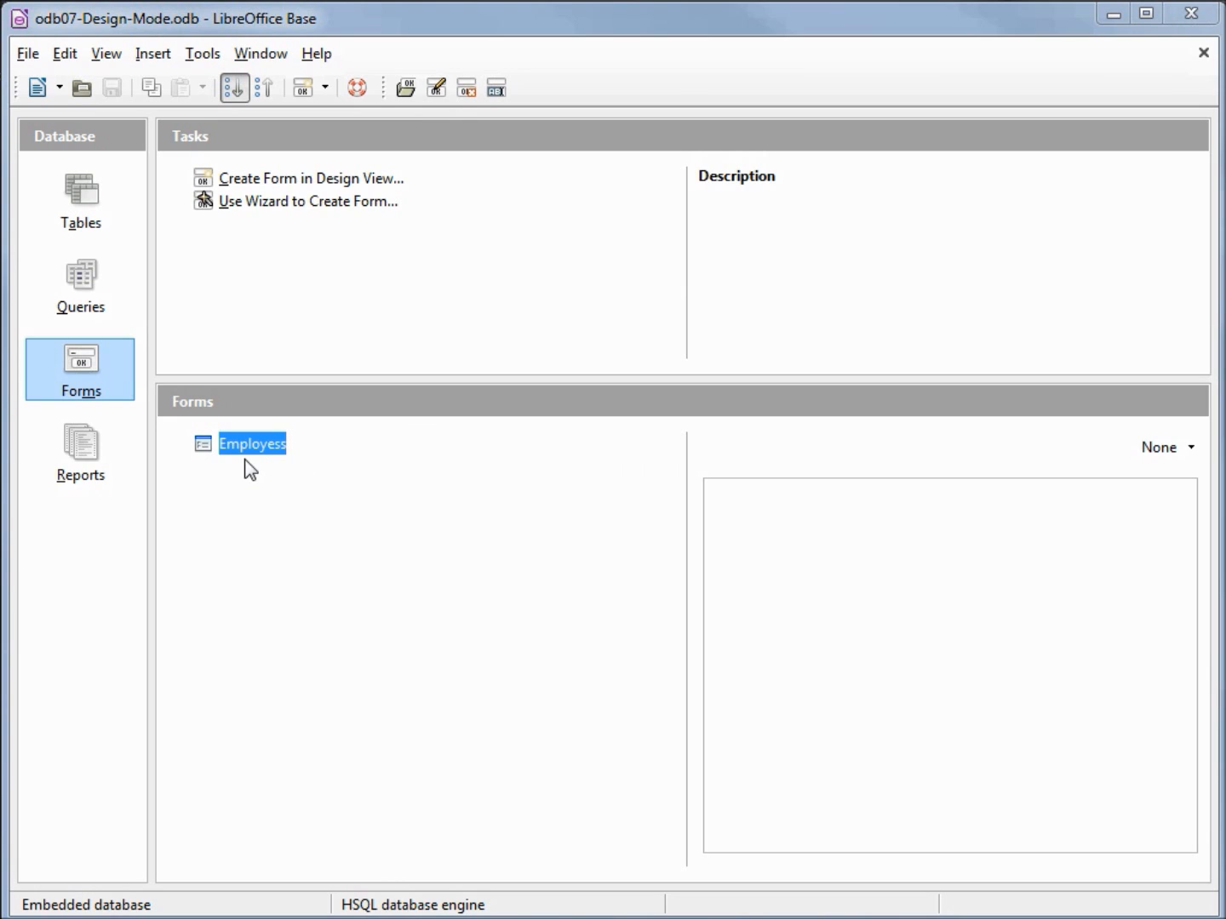
{"action": "mouse_move", "coordinate": [249, 459]}
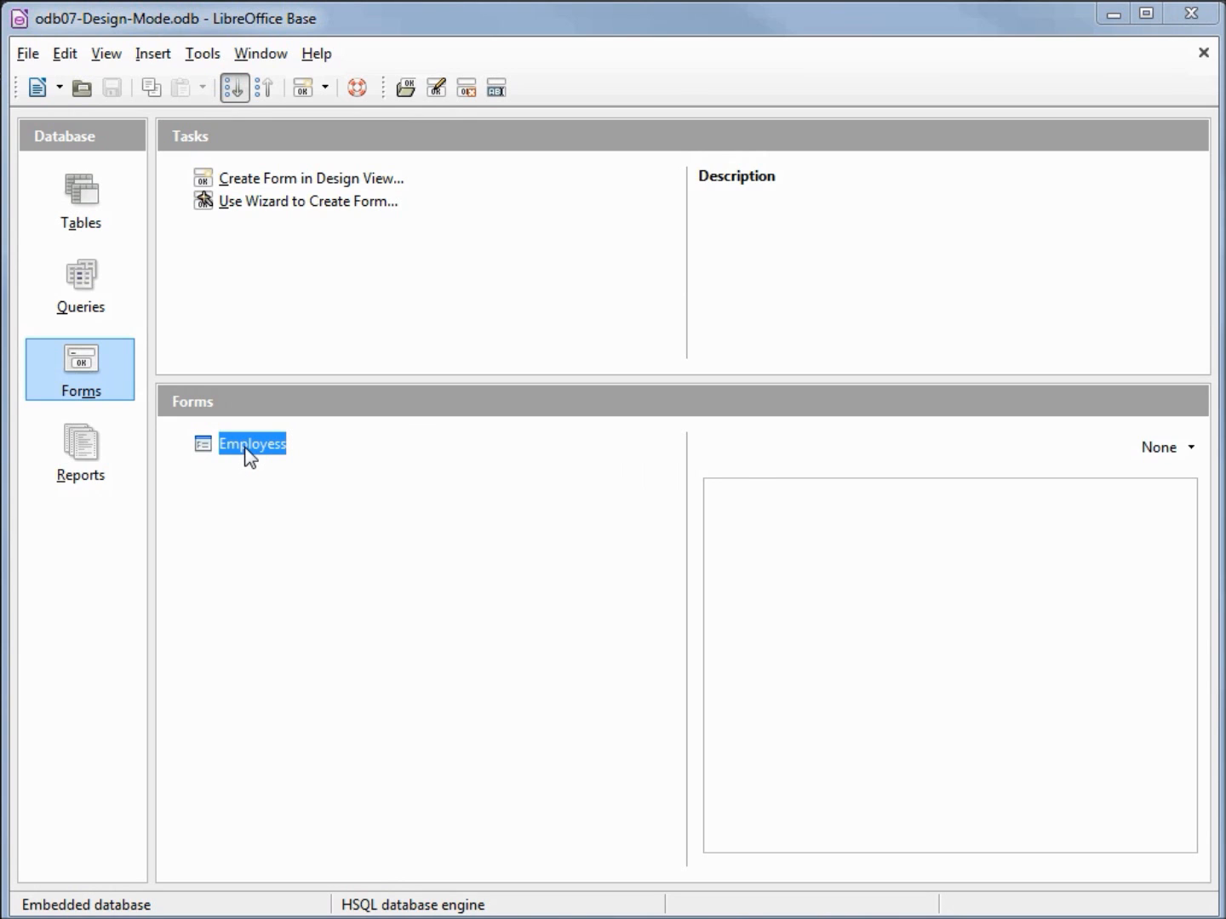
- Switch the Employess form from browsing into layout editing via its Edit action
{"action": "right_click", "coordinate": [252, 443]}
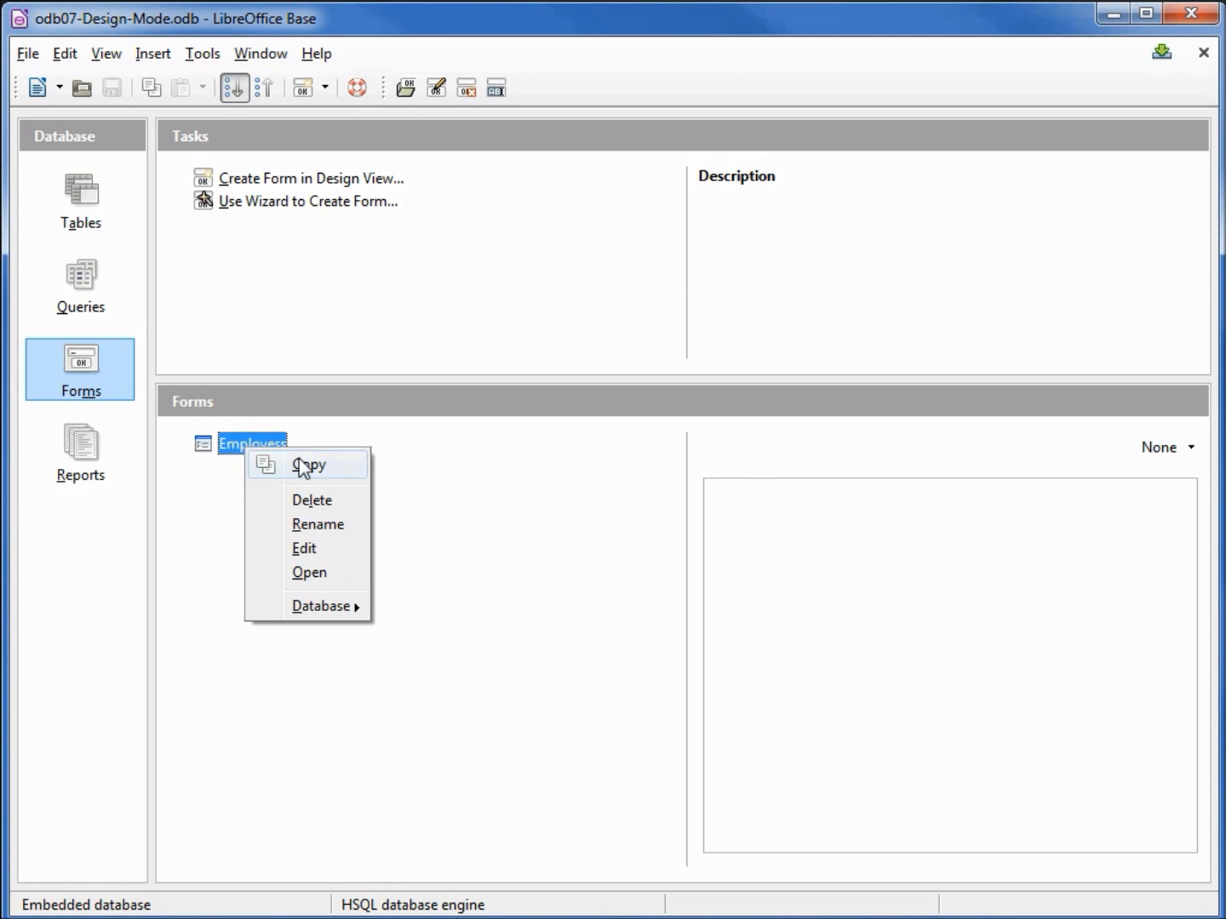
{"action": "mouse_move", "coordinate": [308, 572]}
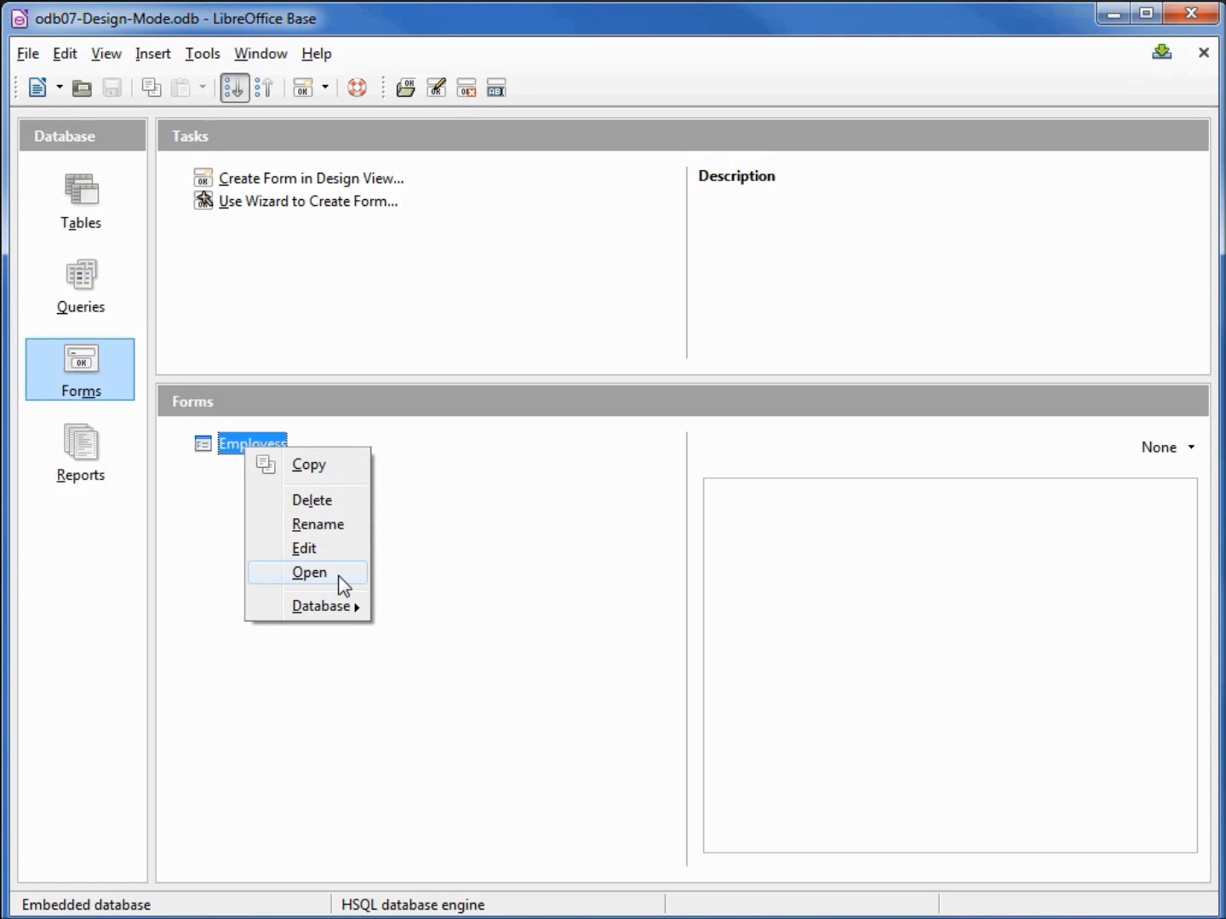
{"action": "mouse_move", "coordinate": [308, 549]}
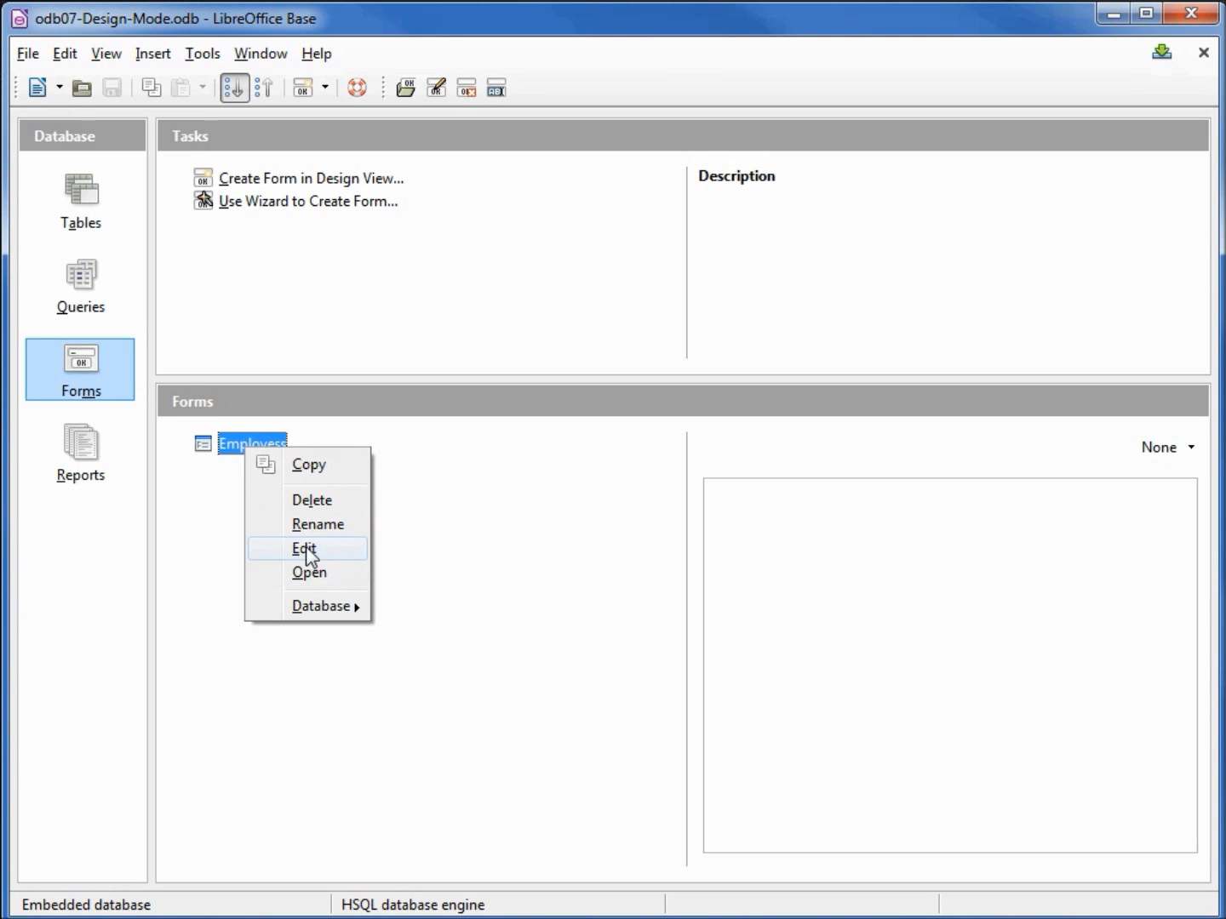
{"action": "left_click", "coordinate": [304, 547]}
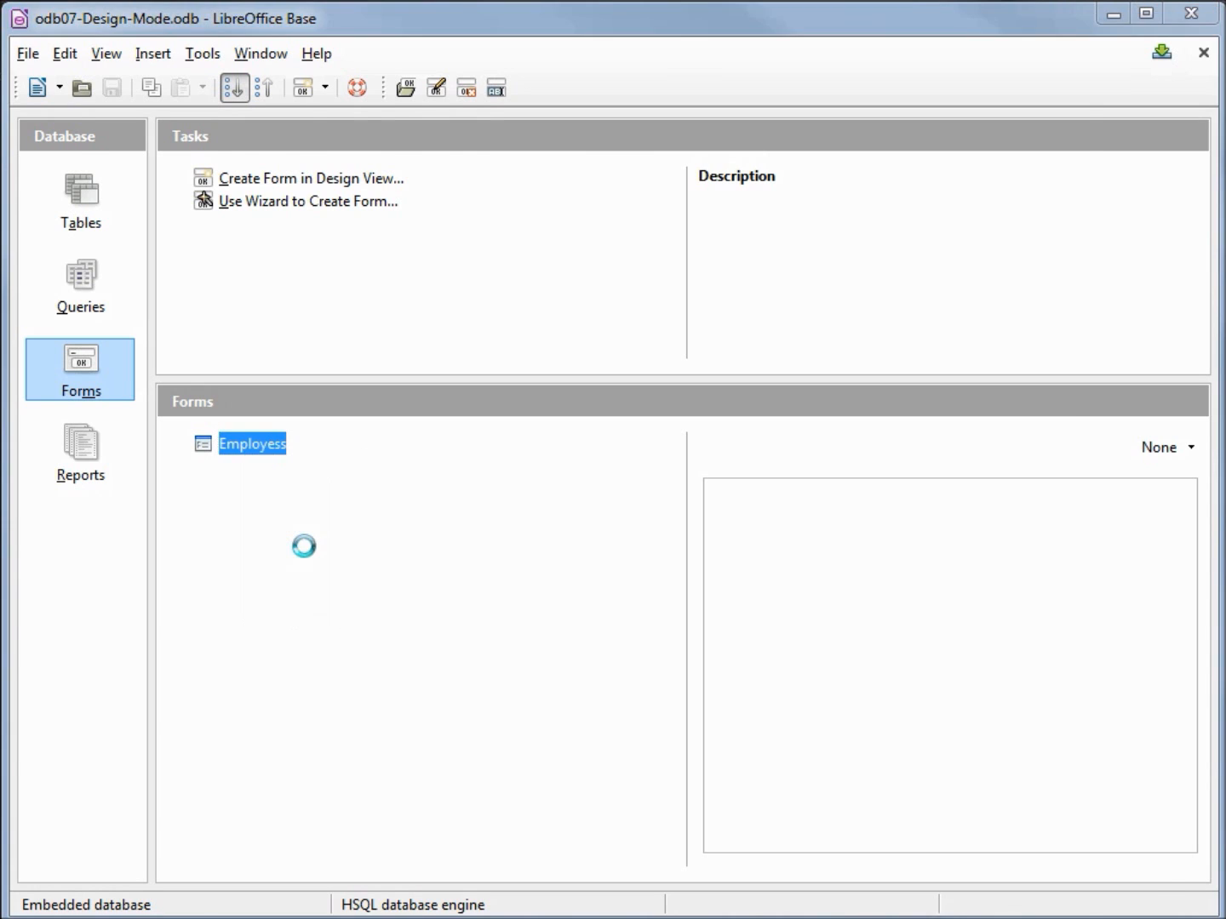
- Show the Customize dialog listing the Form Controls toolbar's commands
{"action": "double_click", "coordinate": [252, 443]}
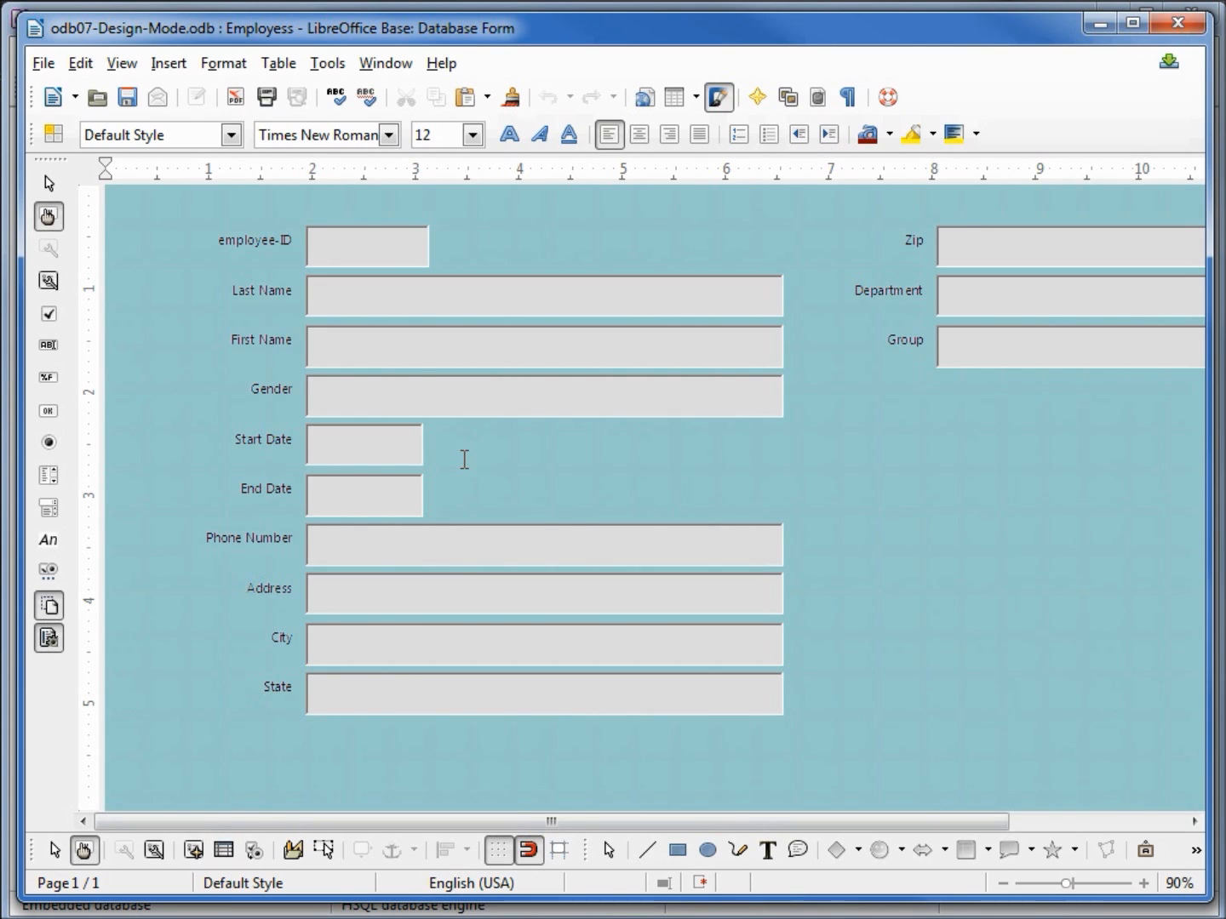
{"action": "mouse_move", "coordinate": [48, 328]}
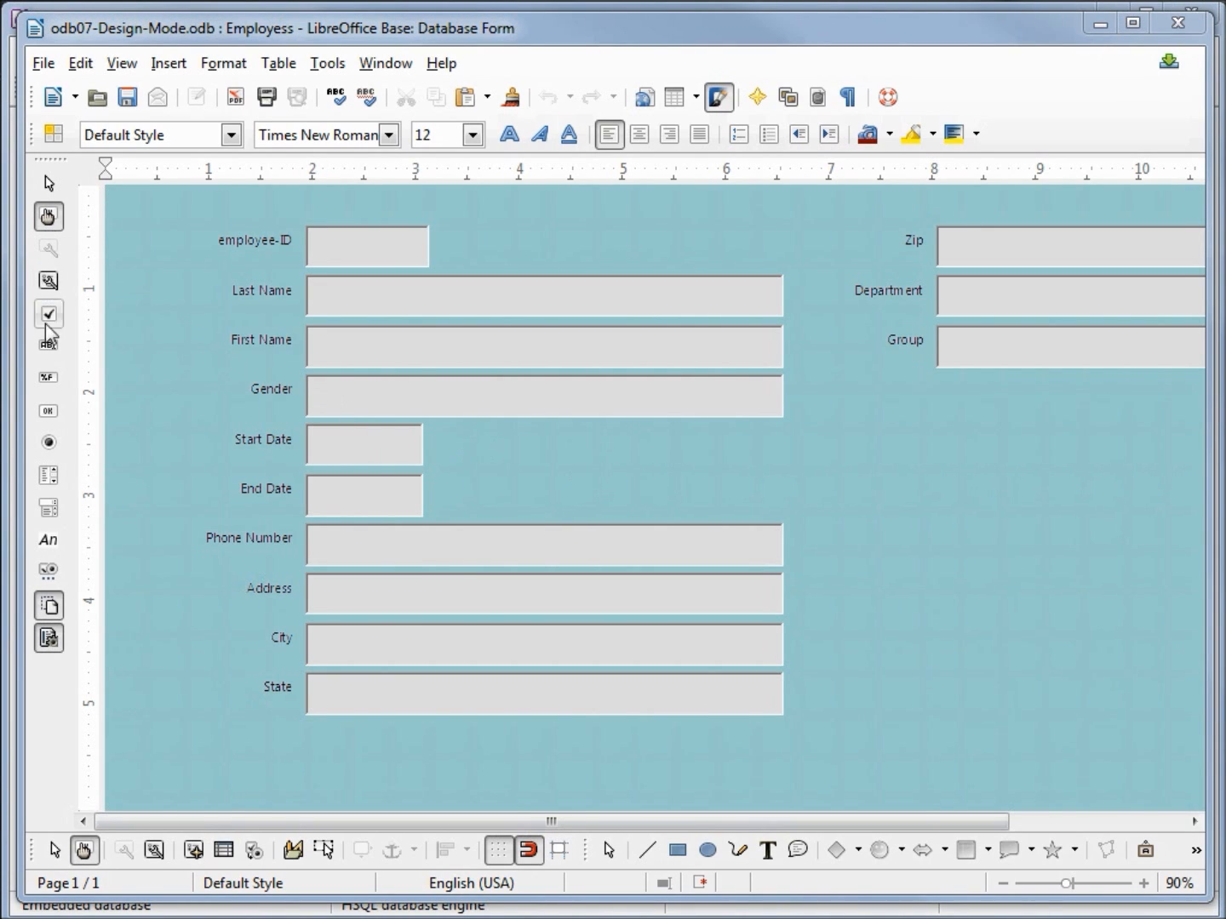
{"action": "mouse_move", "coordinate": [439, 873]}
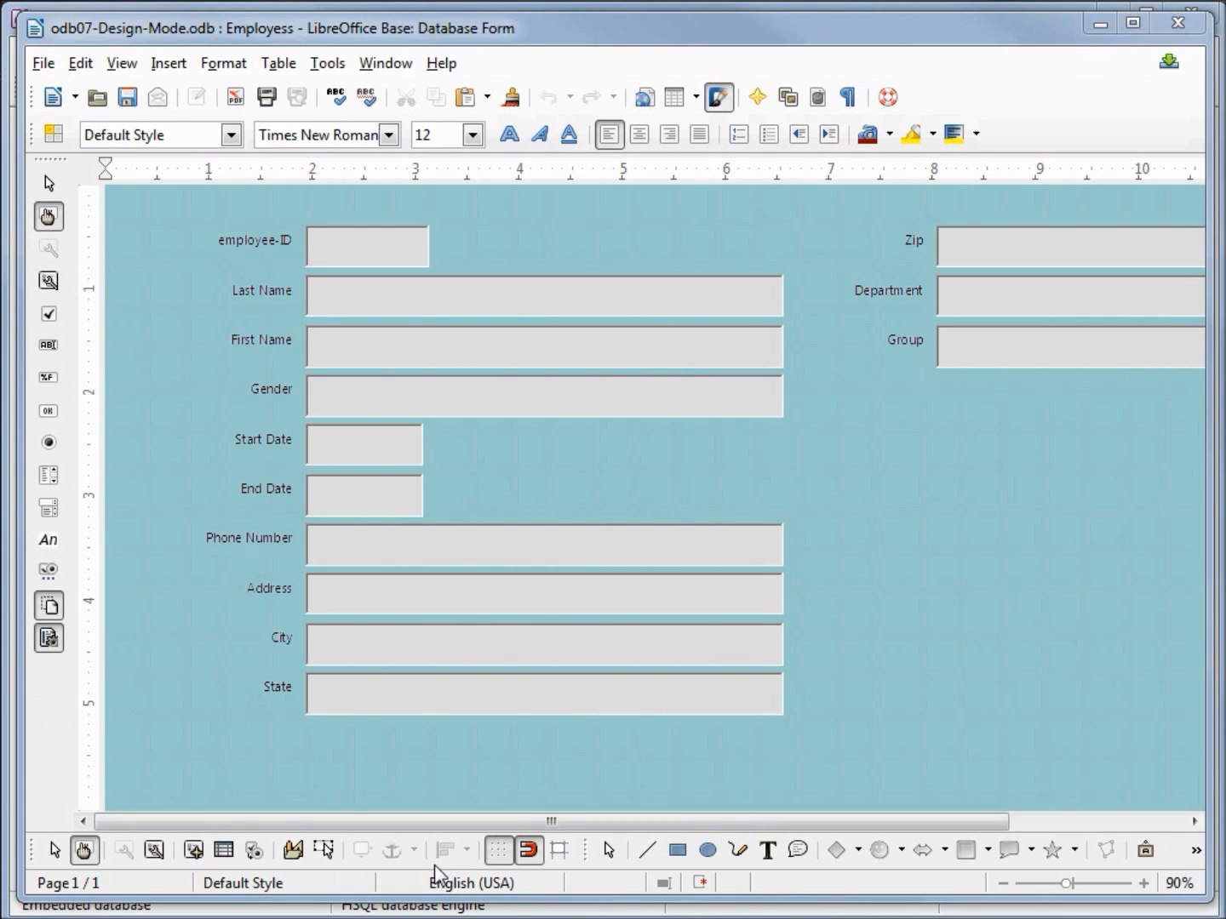
{"action": "mouse_move", "coordinate": [55, 850]}
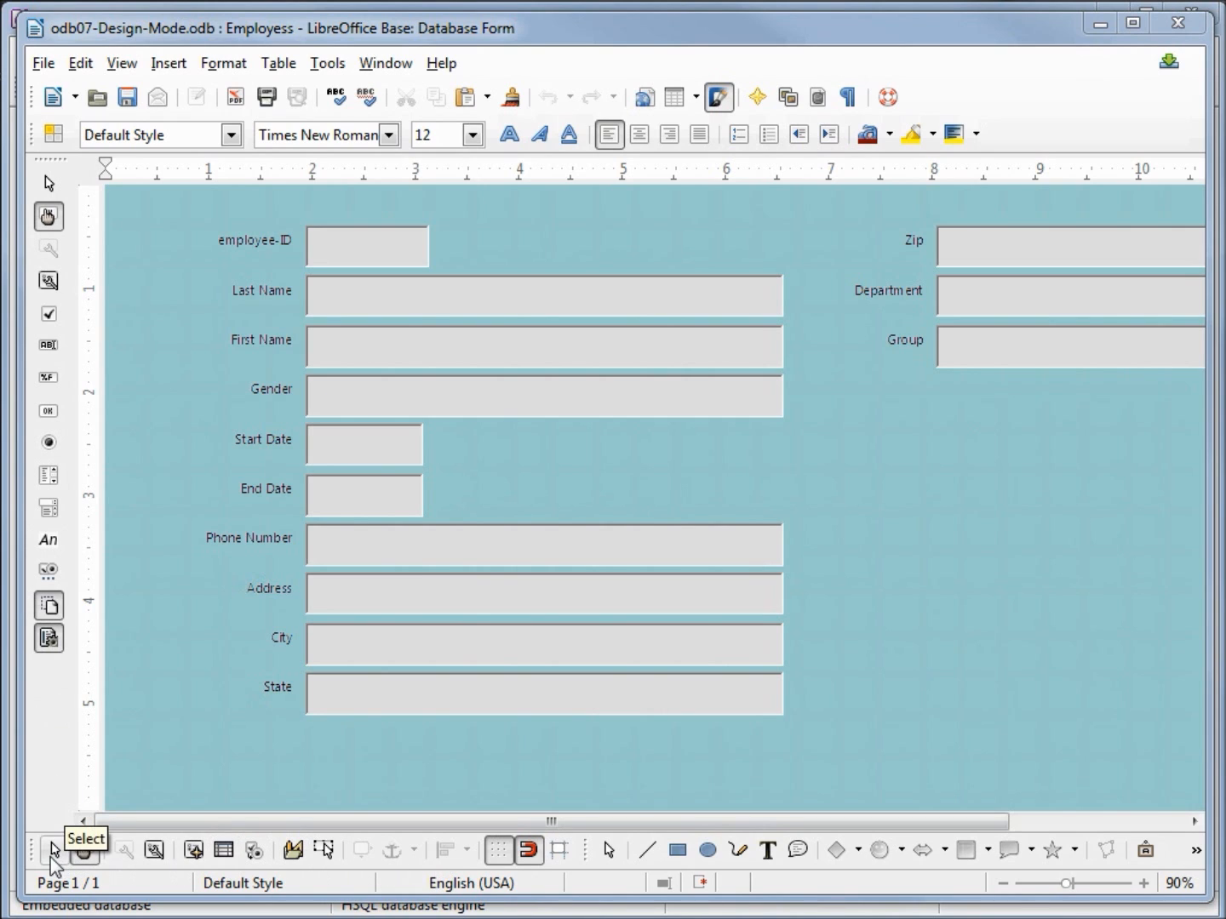
{"action": "mouse_move", "coordinate": [30, 851]}
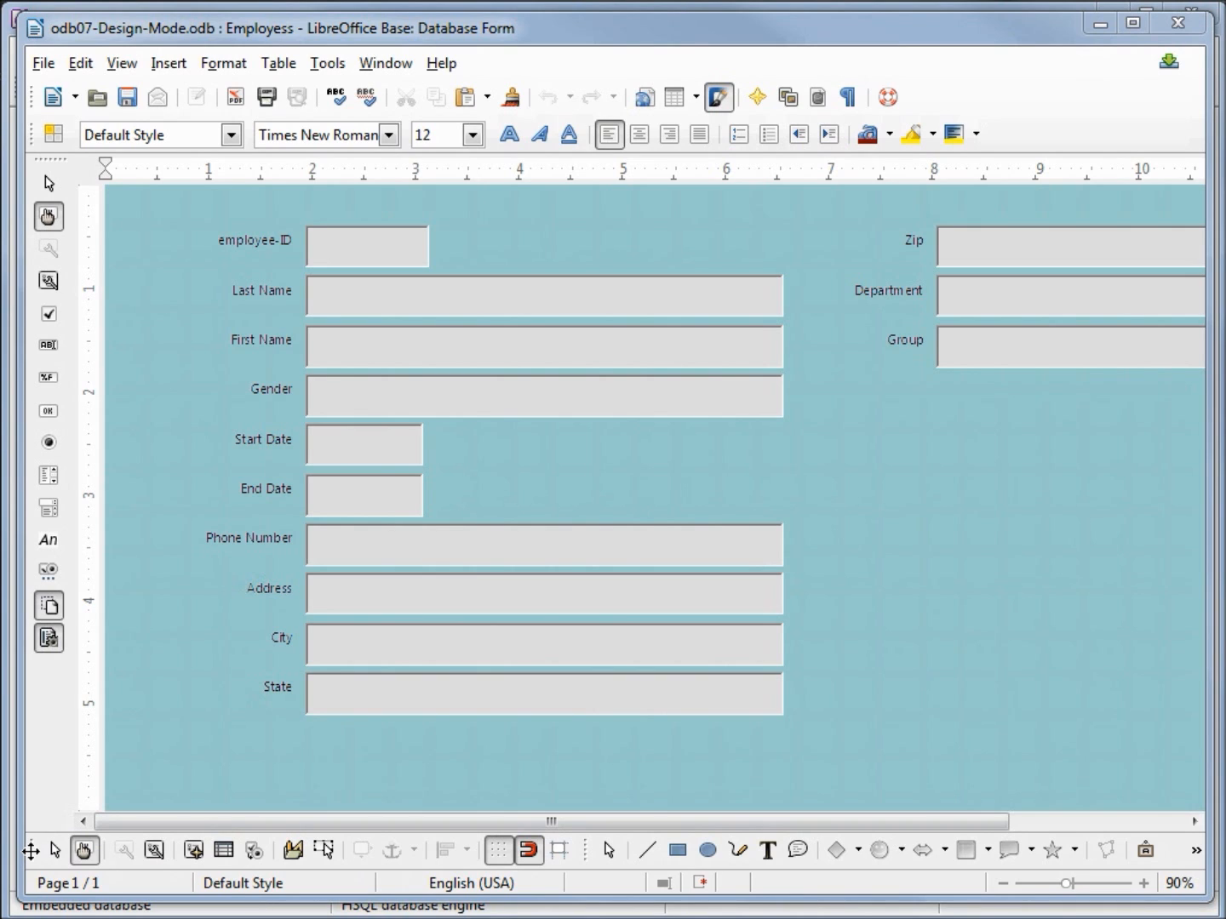
{"action": "mouse_move", "coordinate": [45, 154]}
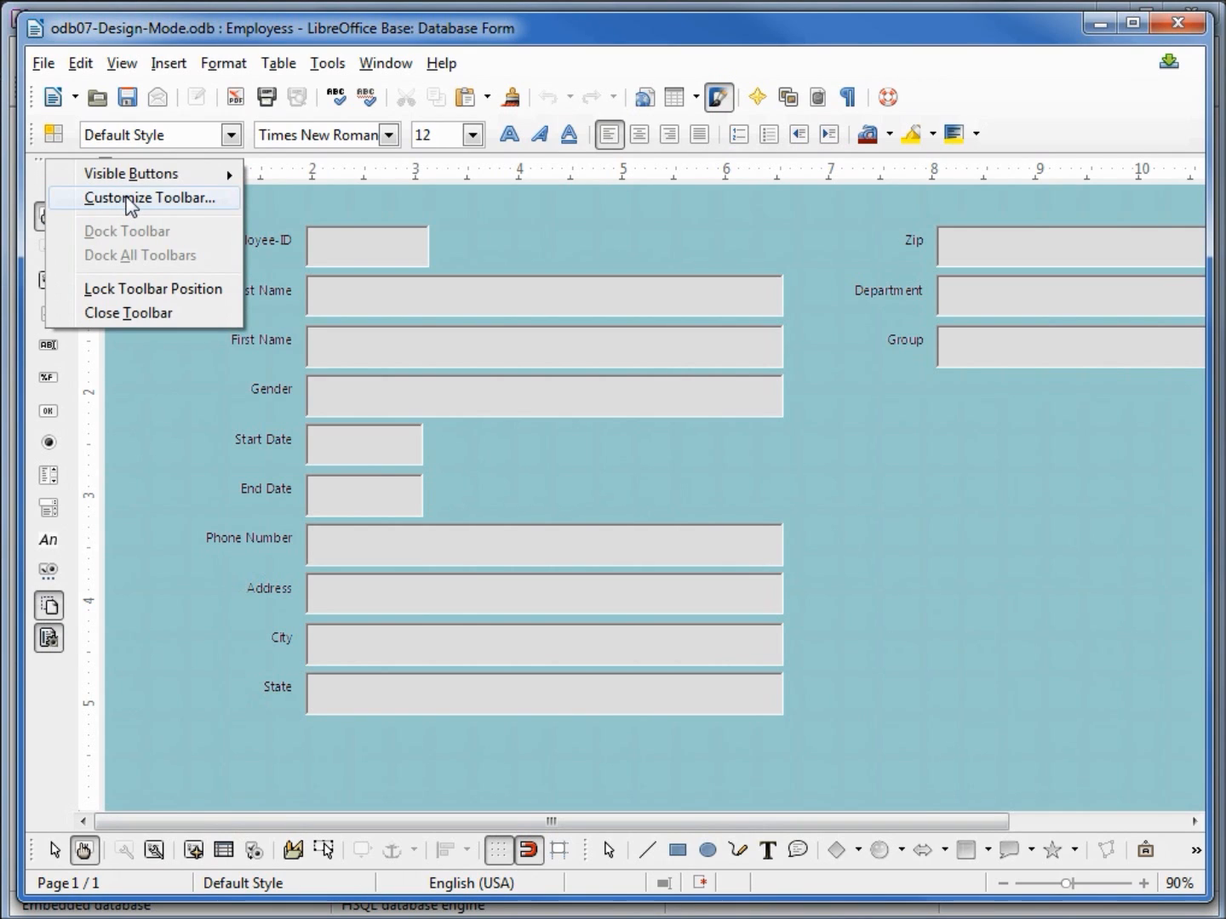
{"action": "left_click", "coordinate": [153, 198]}
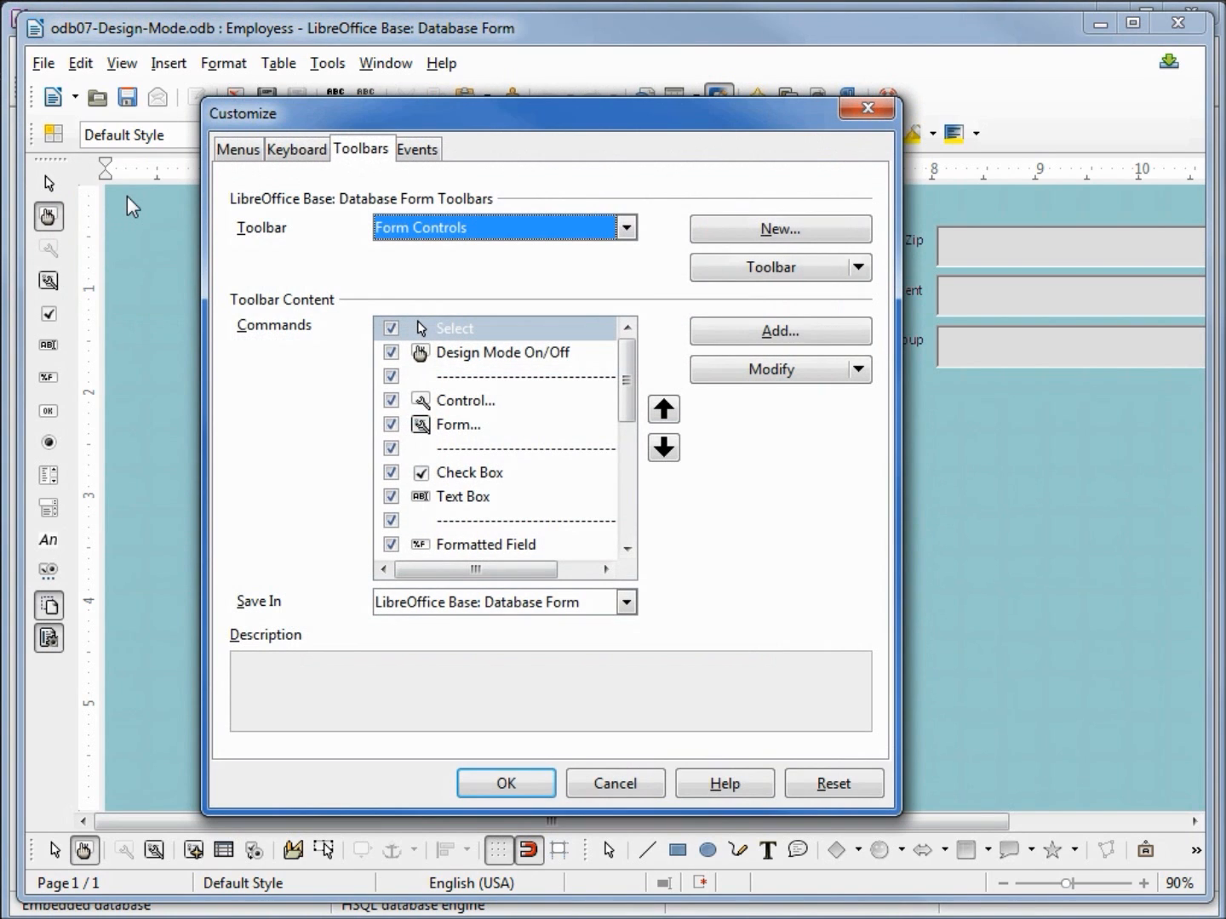
{"action": "mouse_move", "coordinate": [393, 250]}
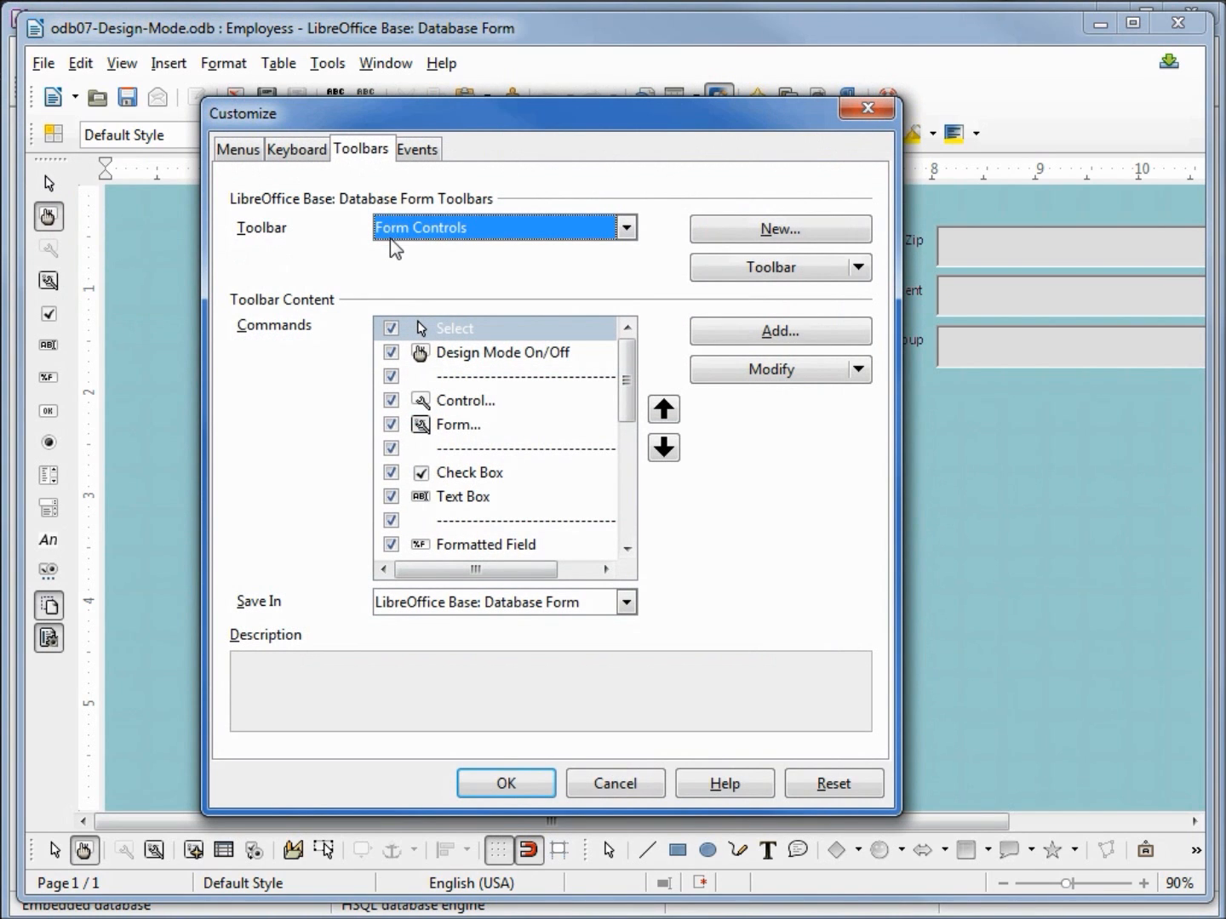
{"action": "mouse_move", "coordinate": [449, 252]}
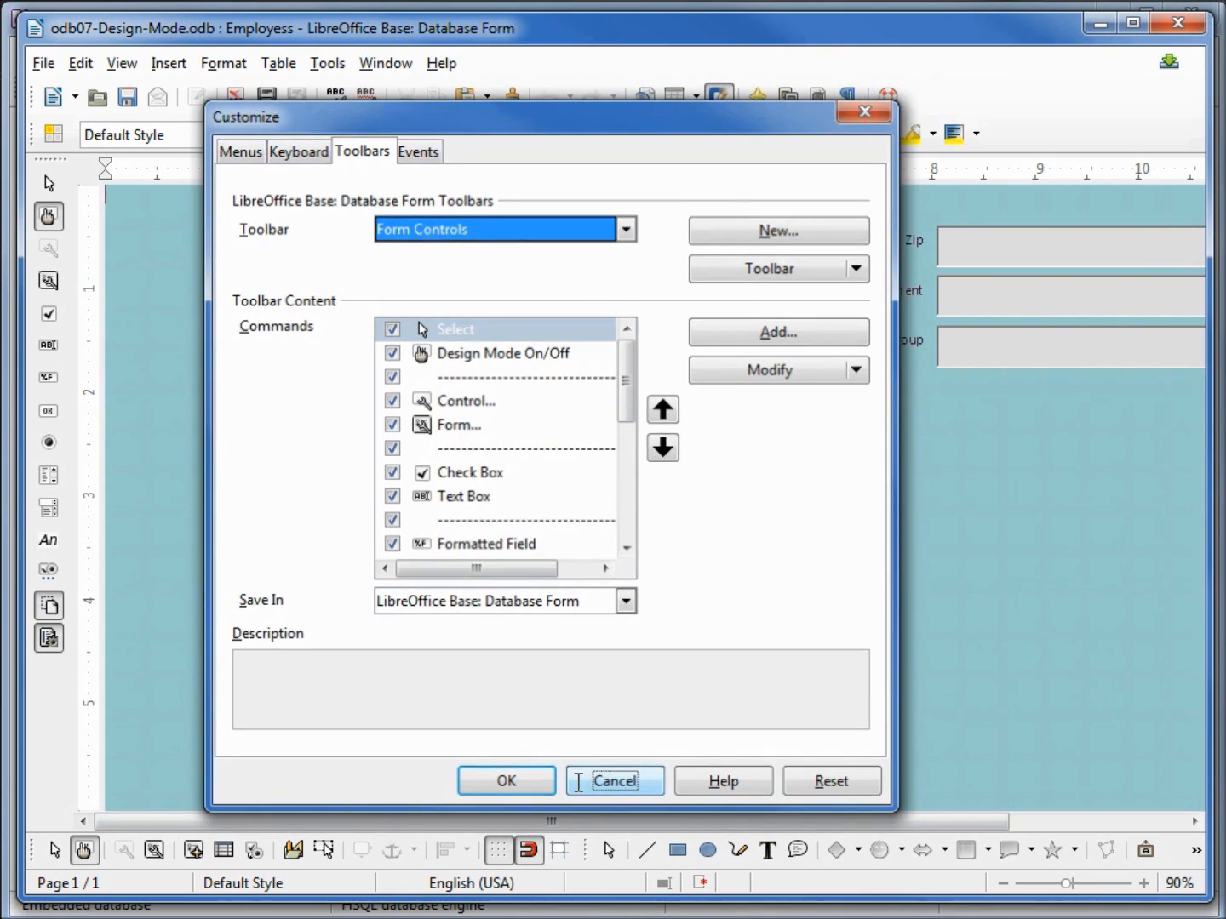
- Cancel the Customize dialog, then view and cancel Tools > Options without changes
{"action": "left_click", "coordinate": [613, 781]}
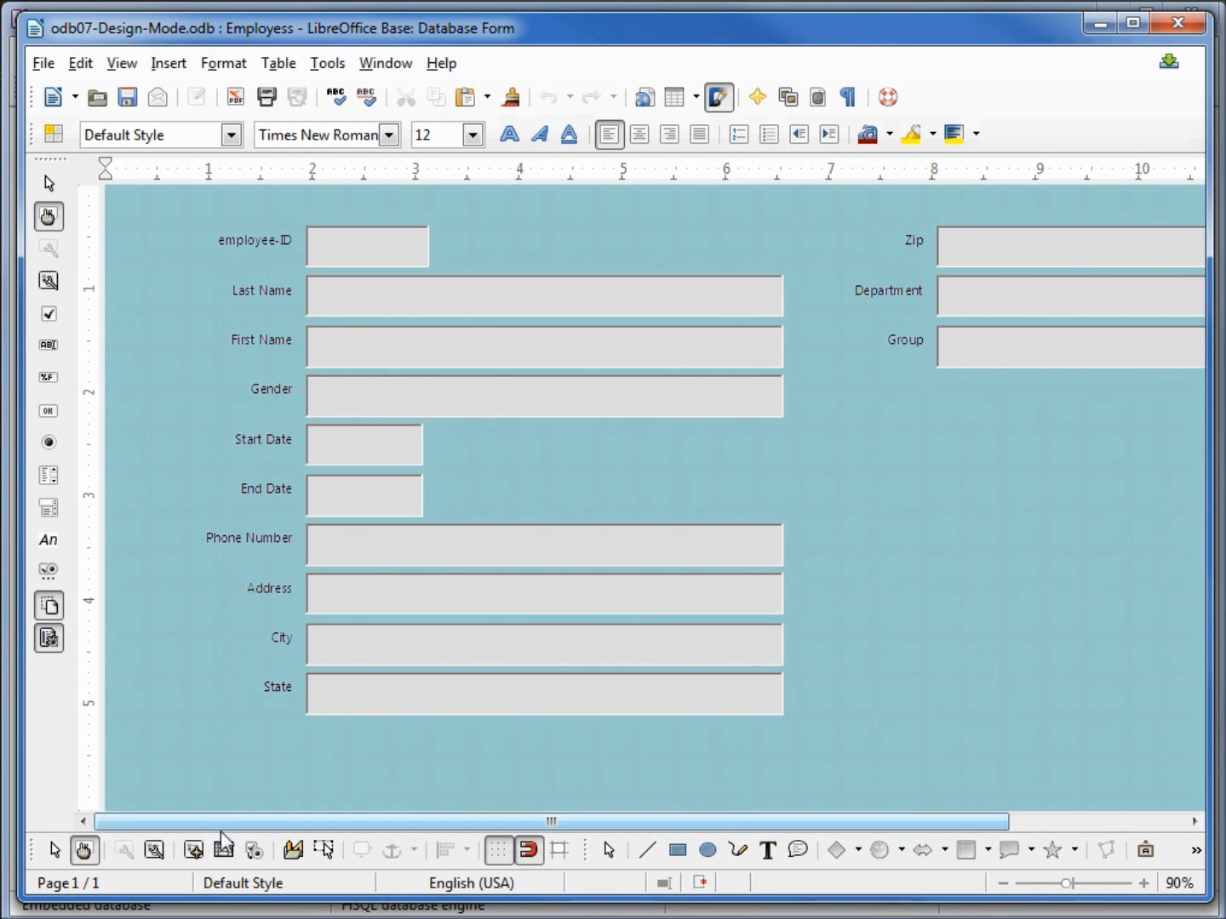
{"action": "mouse_move", "coordinate": [192, 850]}
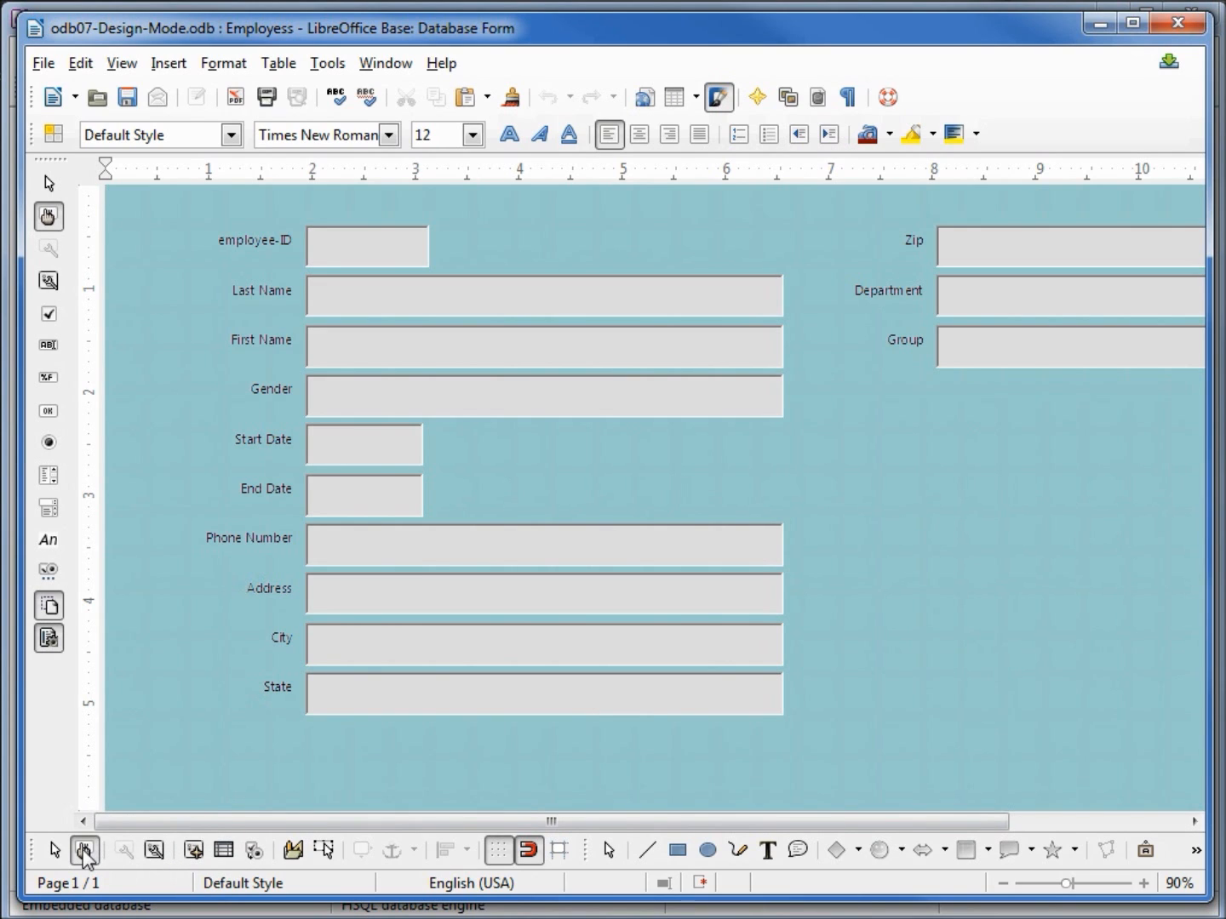
{"action": "mouse_move", "coordinate": [84, 849]}
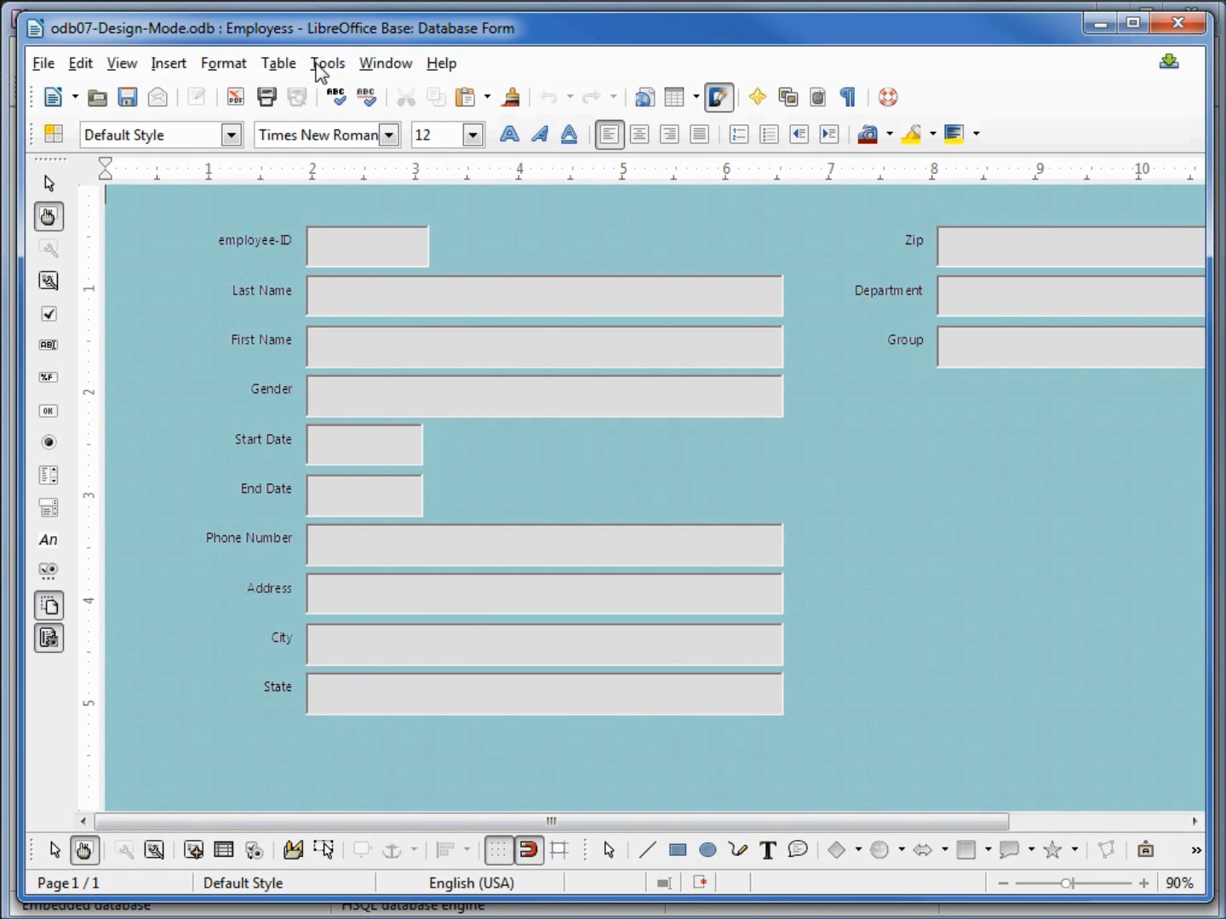
{"action": "left_click", "coordinate": [326, 62]}
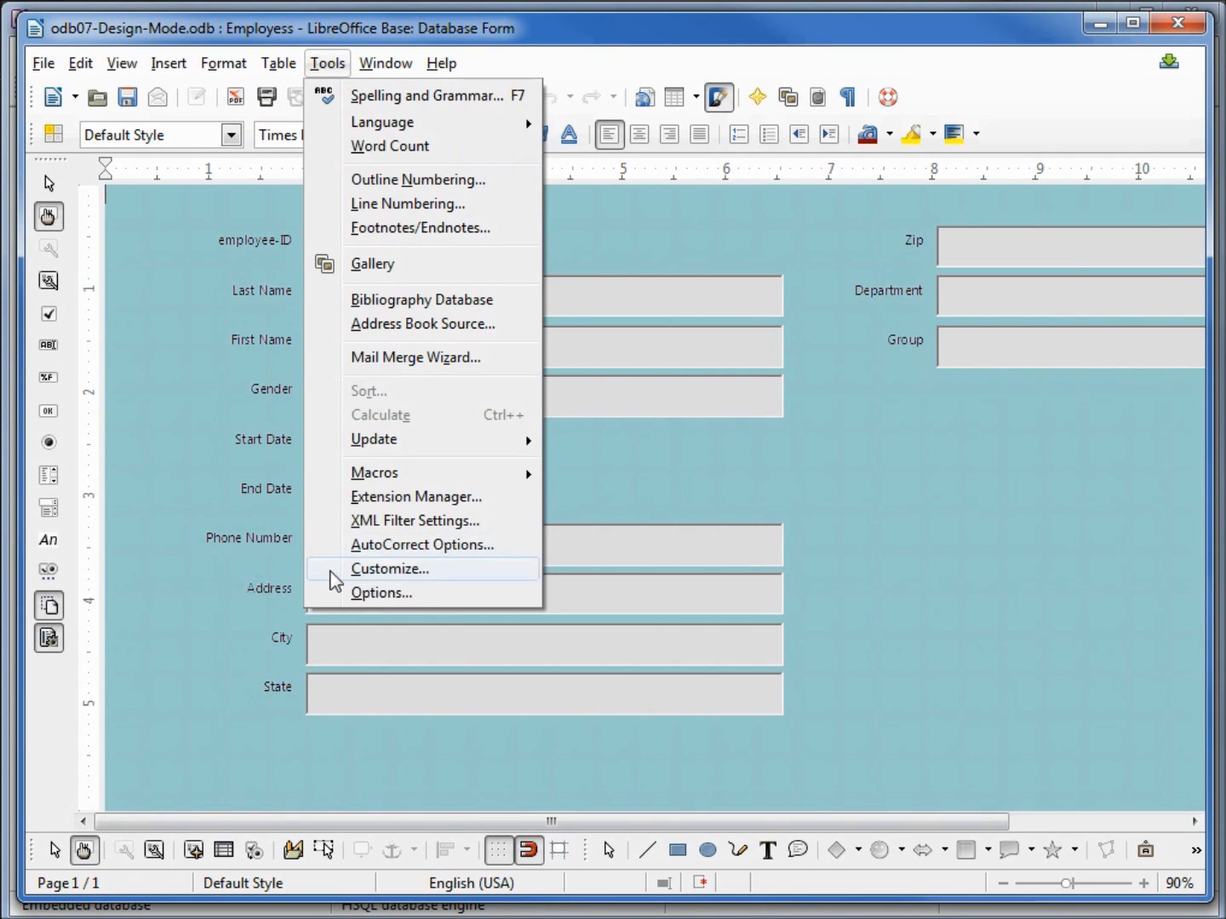
{"action": "left_click", "coordinate": [381, 593]}
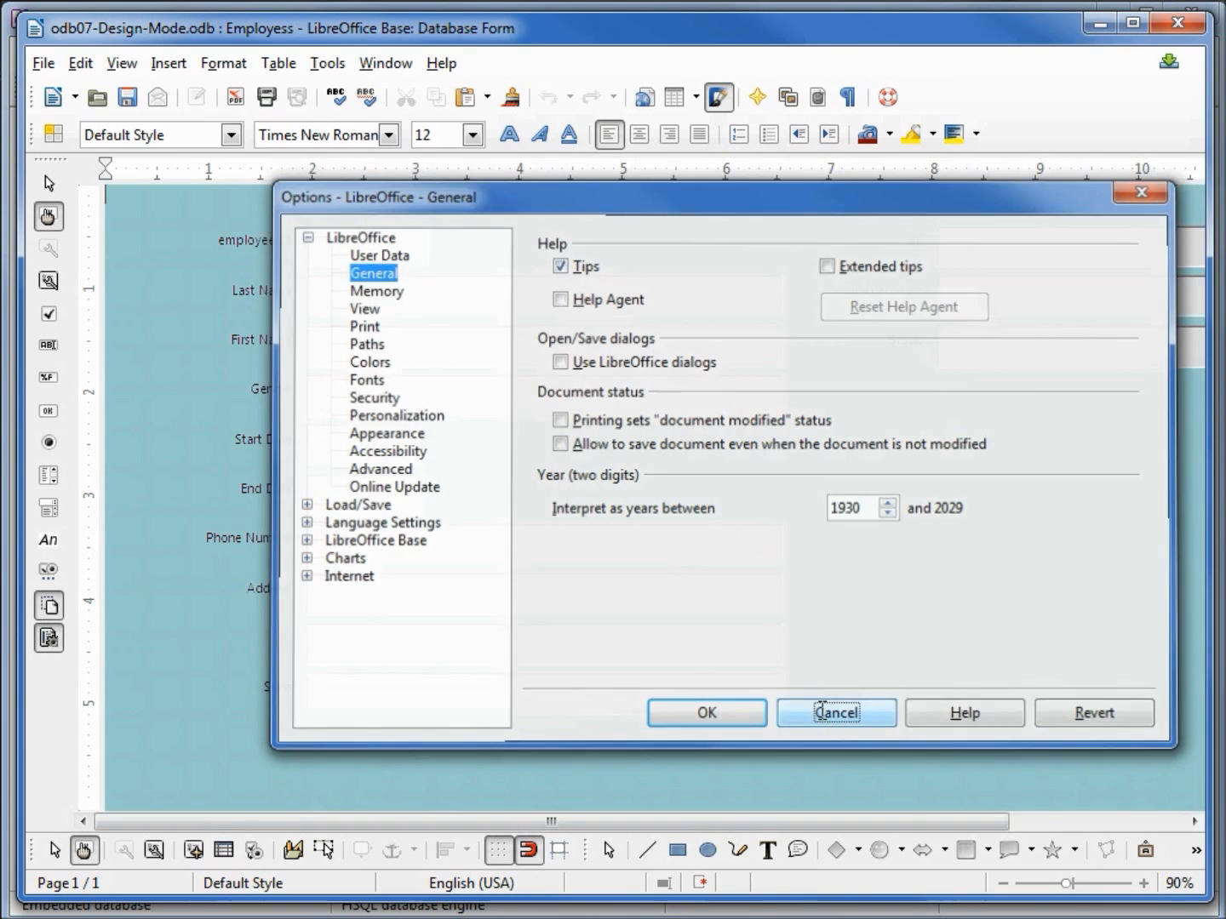
{"action": "left_click", "coordinate": [835, 713]}
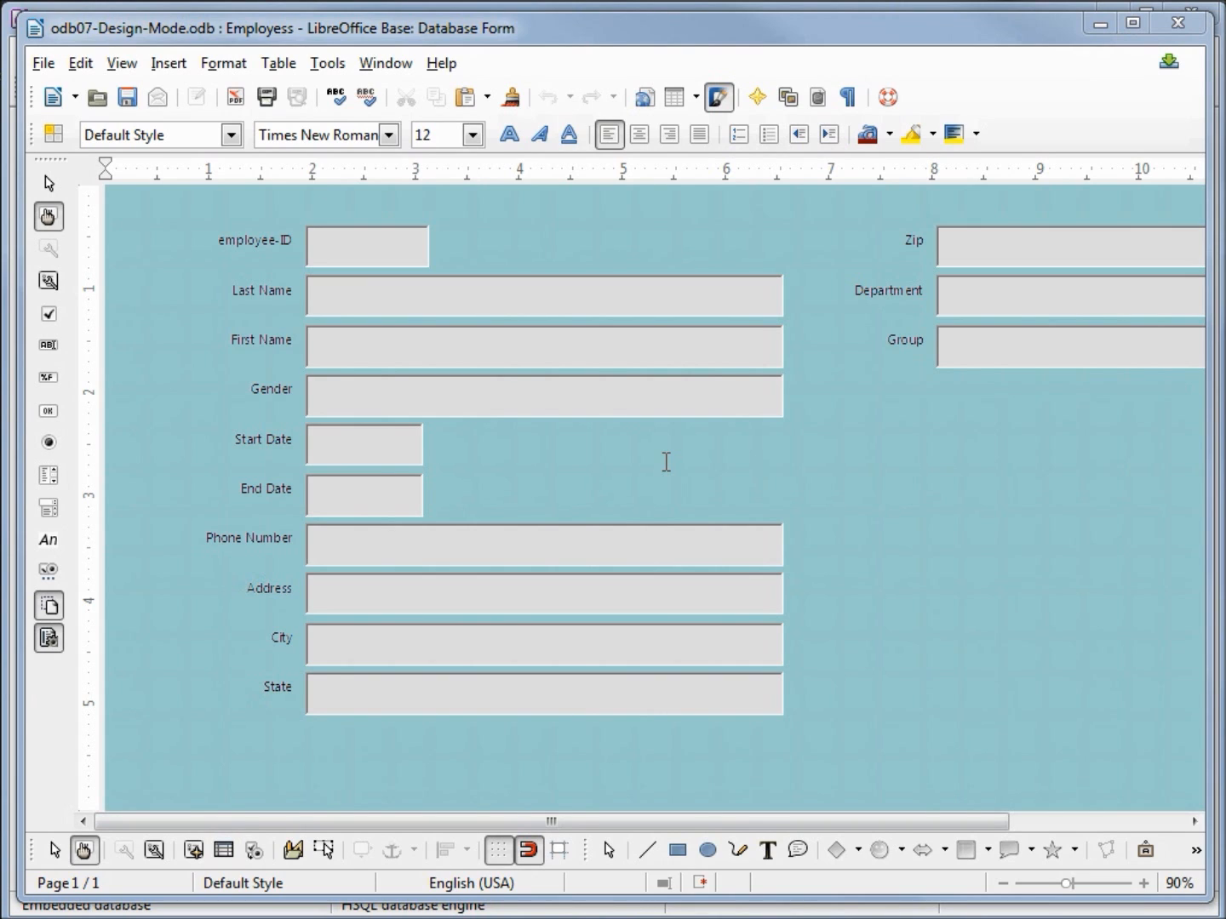
{"action": "mouse_move", "coordinate": [408, 595]}
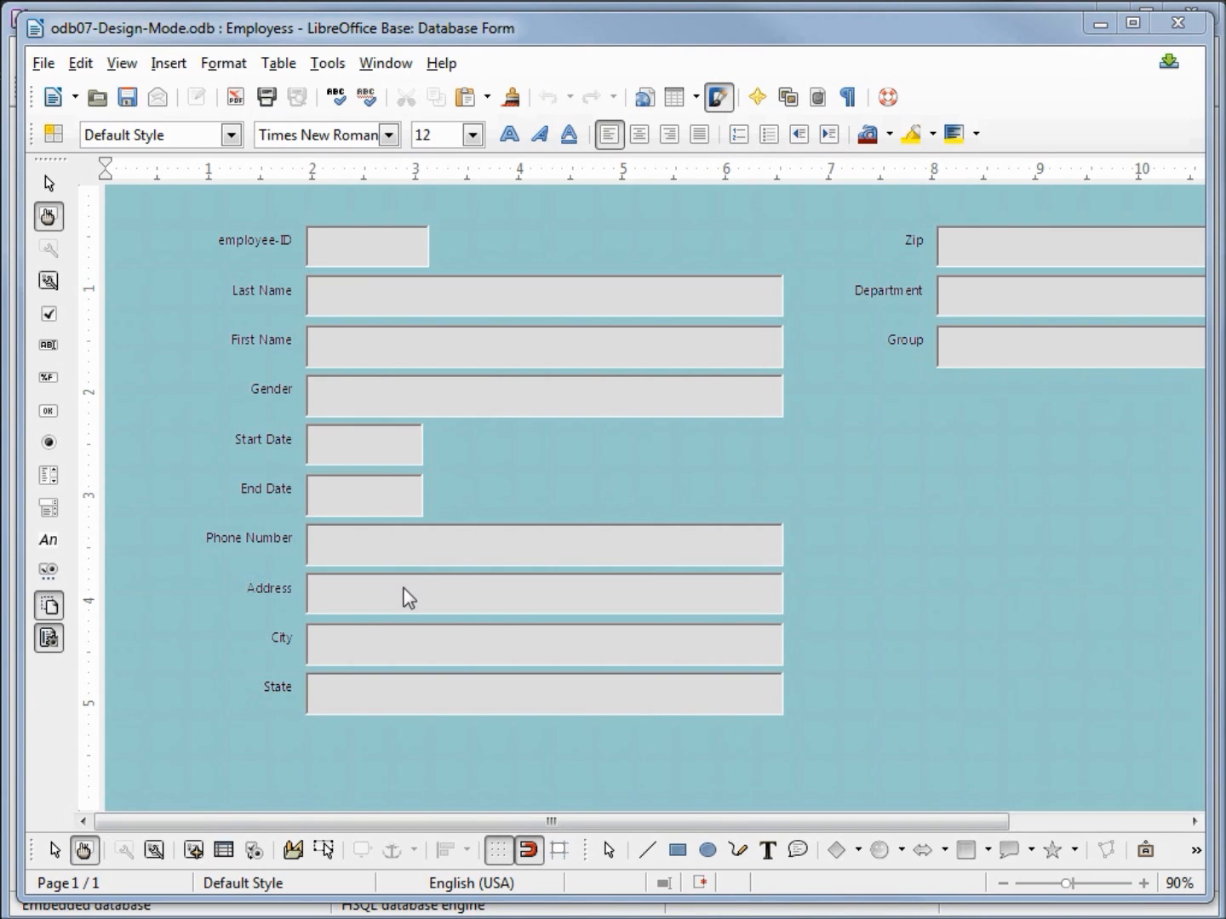
{"action": "mouse_move", "coordinate": [85, 851]}
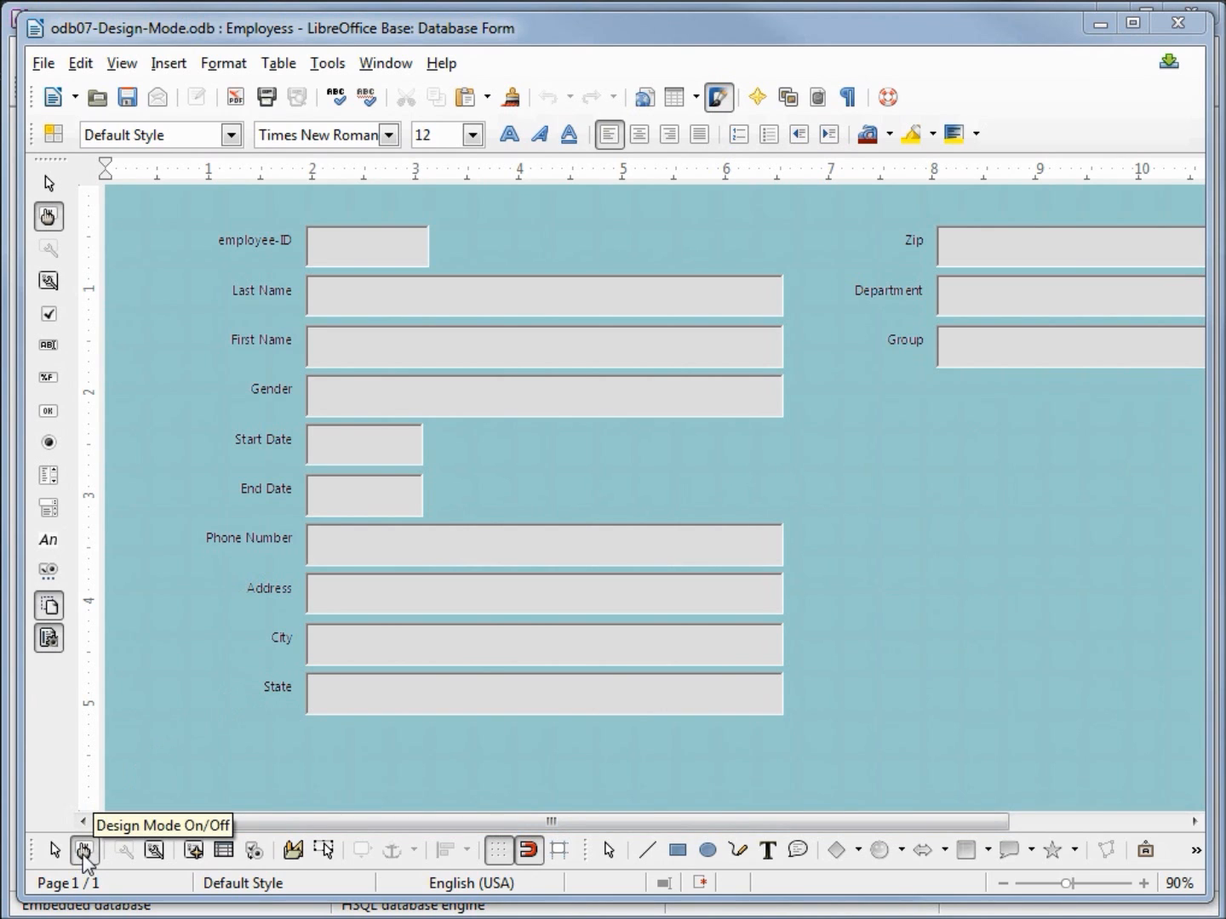
{"action": "left_click", "coordinate": [84, 849]}
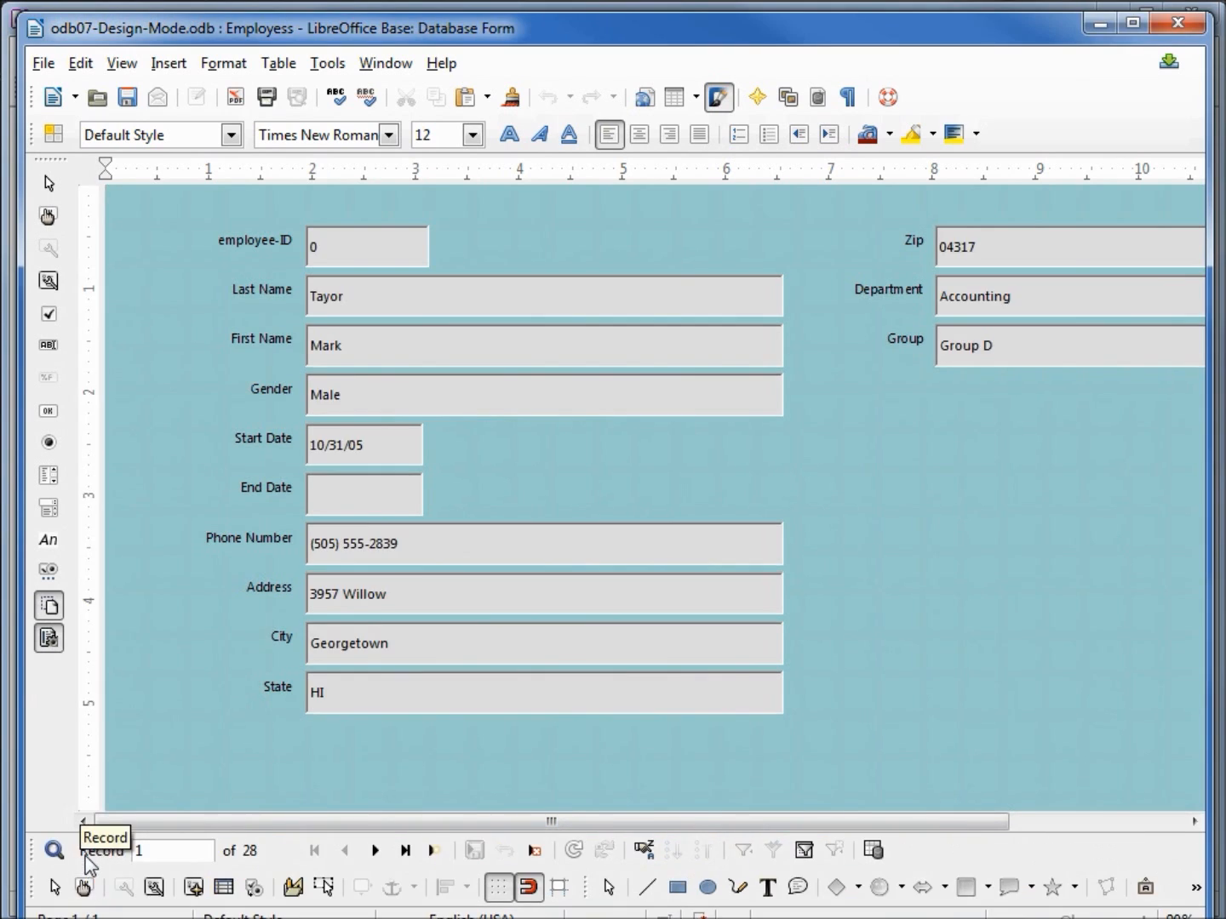
{"action": "mouse_move", "coordinate": [362, 618]}
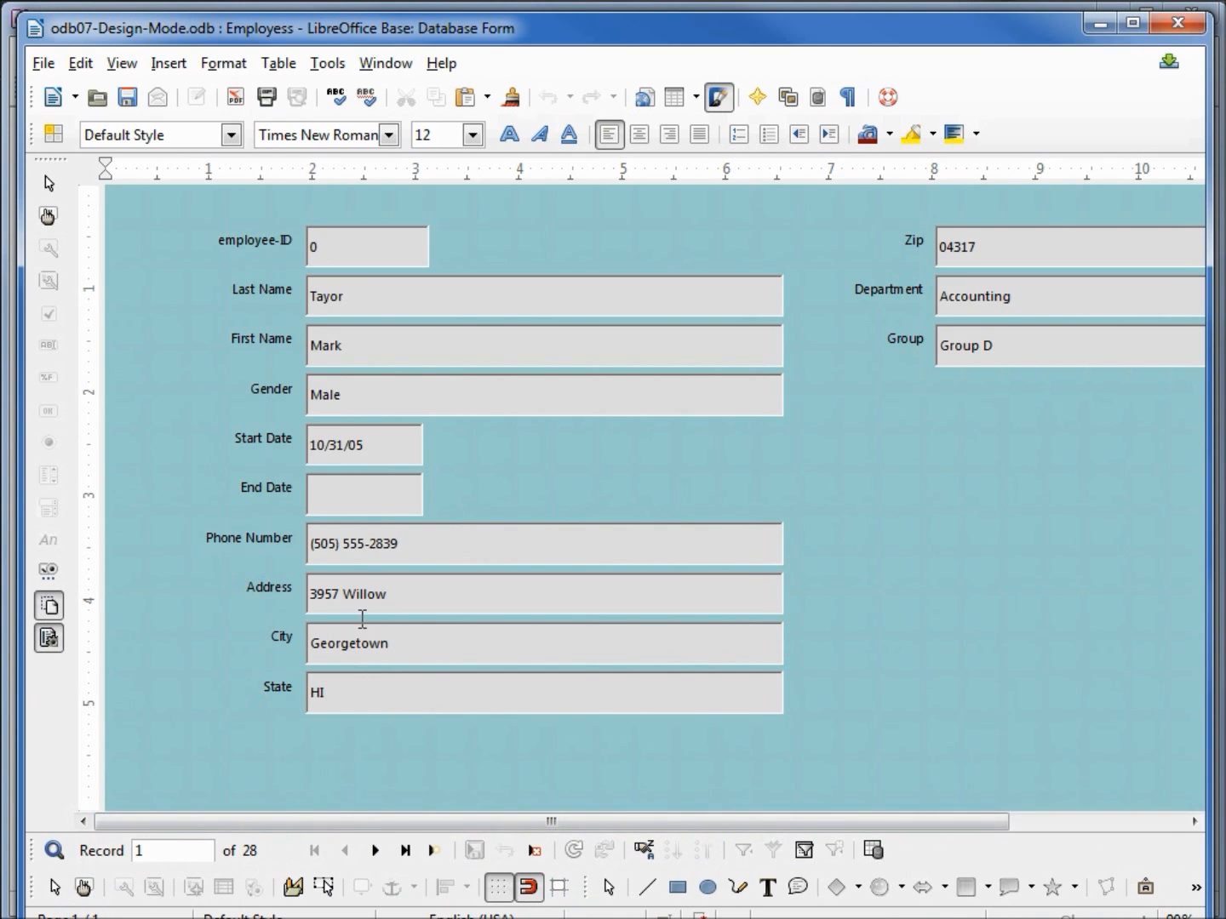
{"action": "mouse_move", "coordinate": [407, 326]}
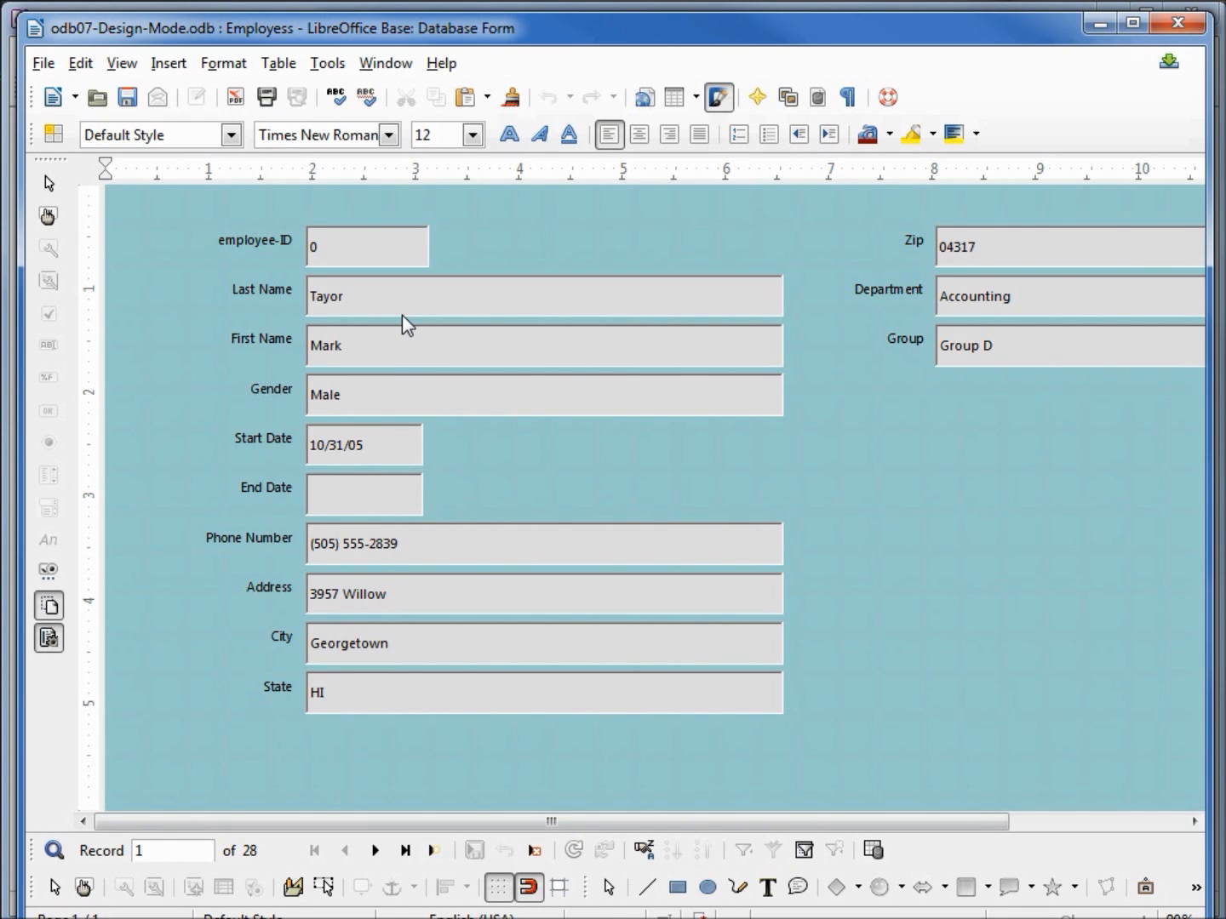
{"action": "mouse_move", "coordinate": [130, 874]}
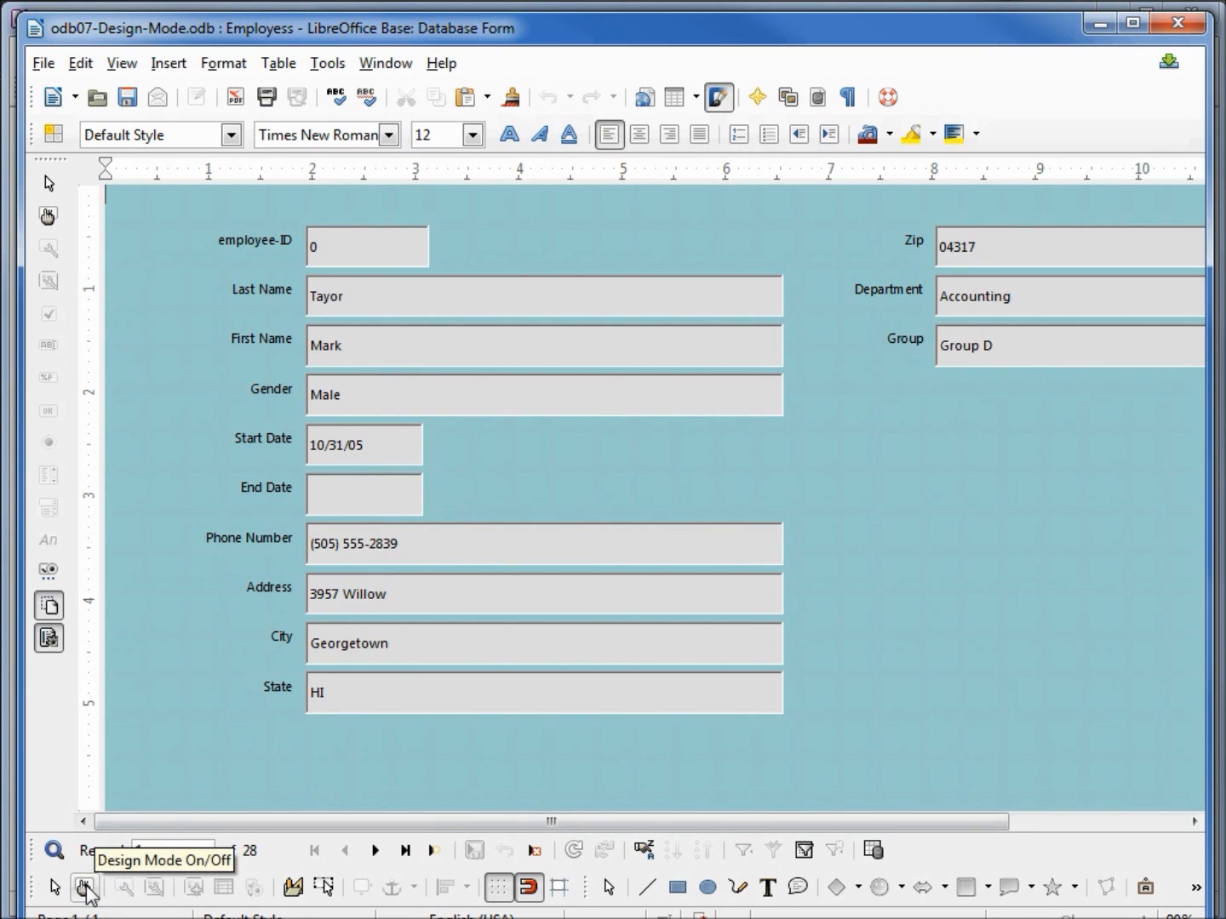
{"action": "left_click", "coordinate": [83, 886]}
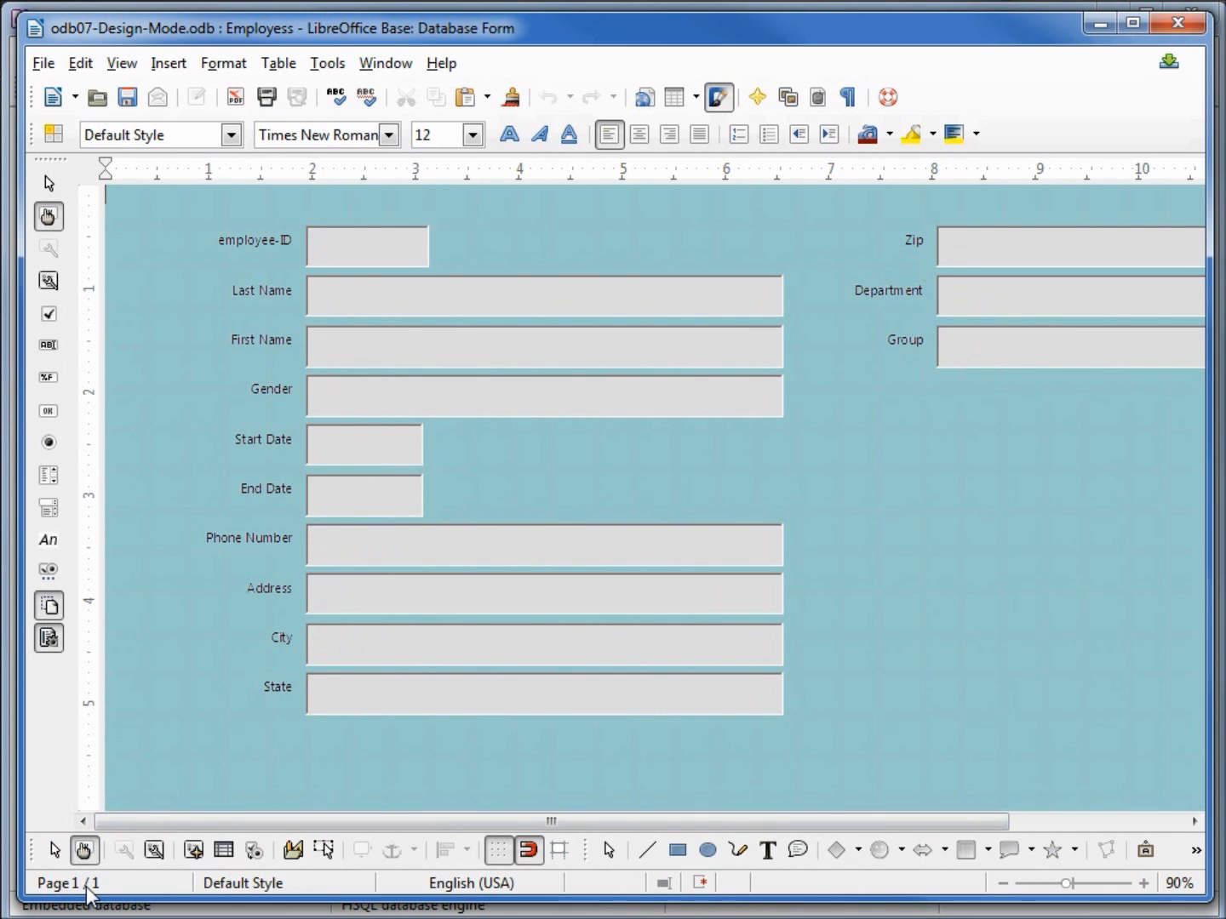
{"action": "mouse_move", "coordinate": [313, 341]}
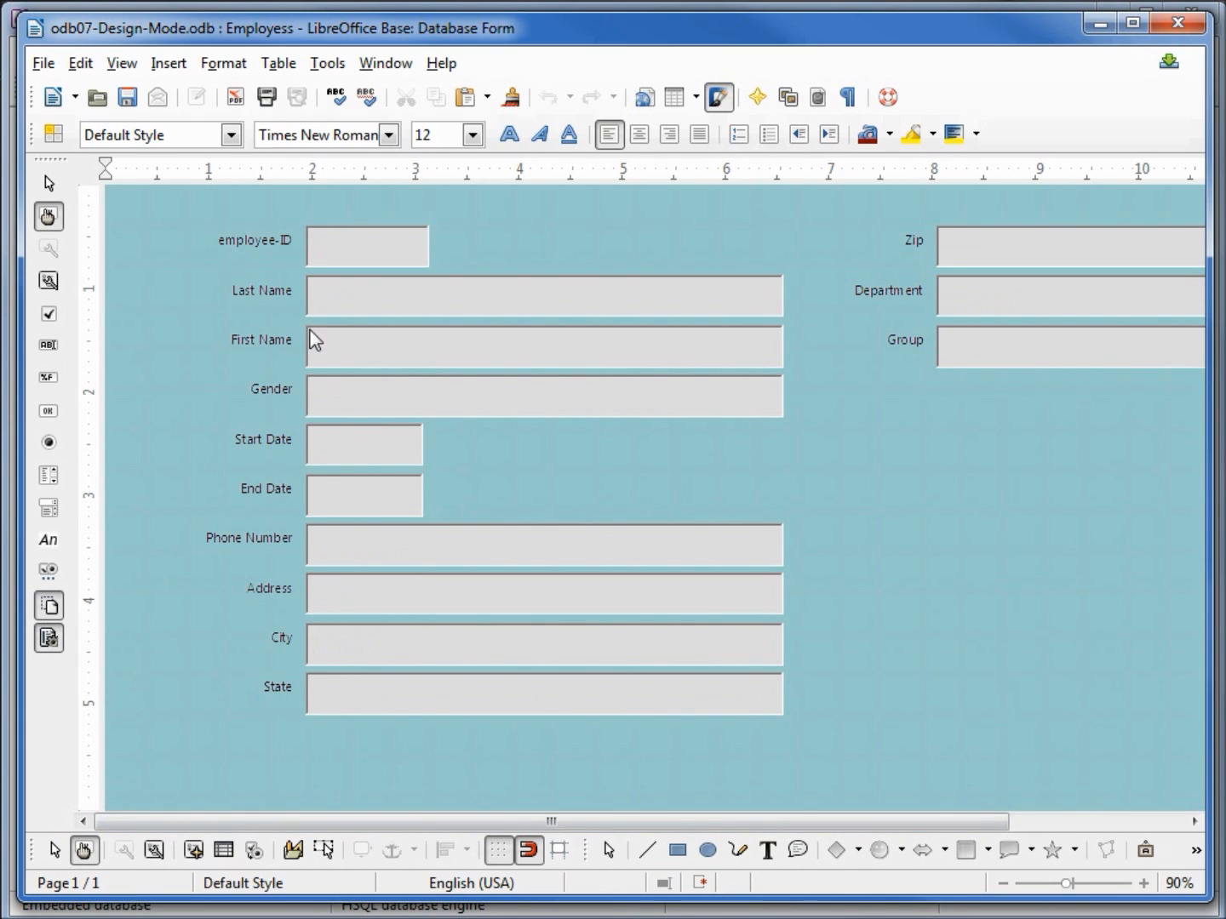
- Place the employee-ID label and field in the right column below Group
{"action": "left_click", "coordinate": [368, 245]}
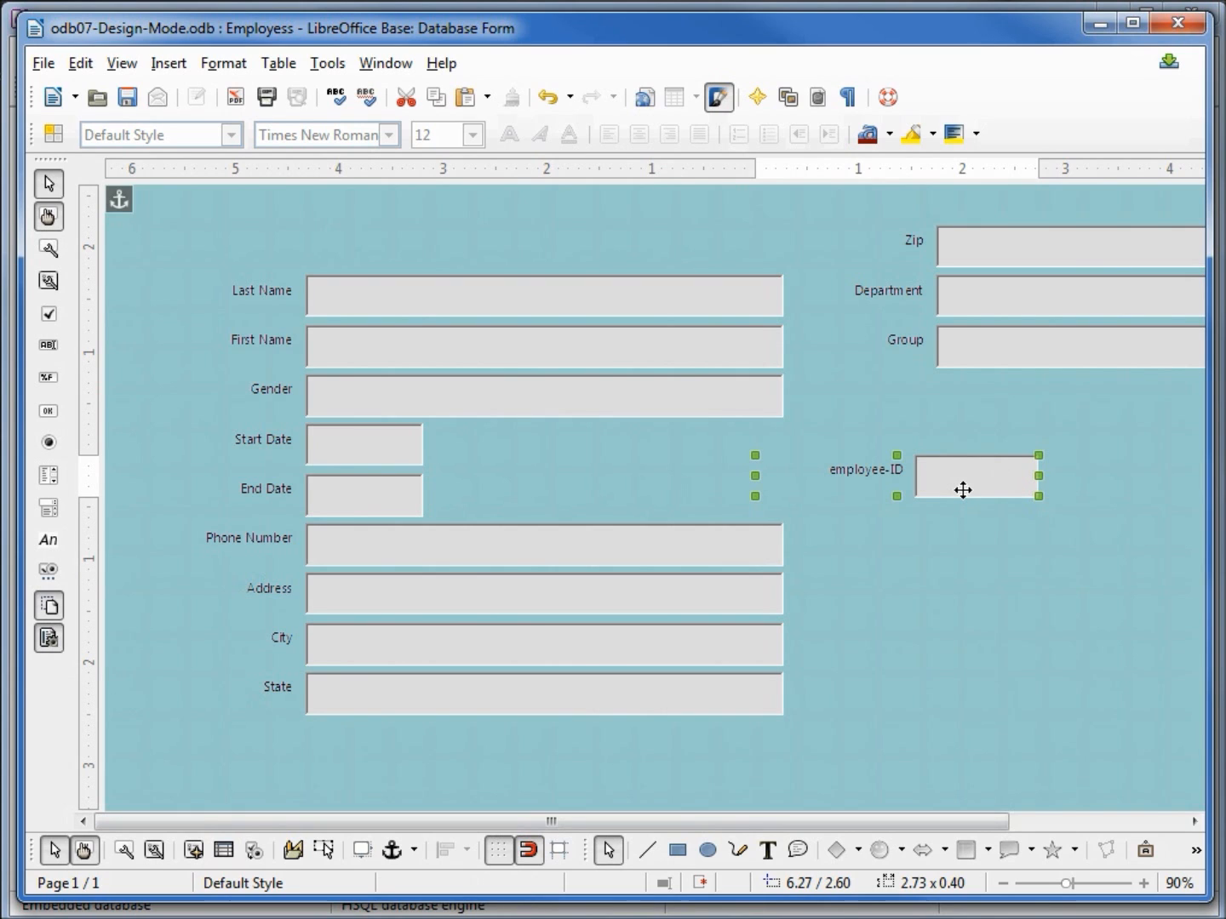
{"action": "mouse_move", "coordinate": [83, 860]}
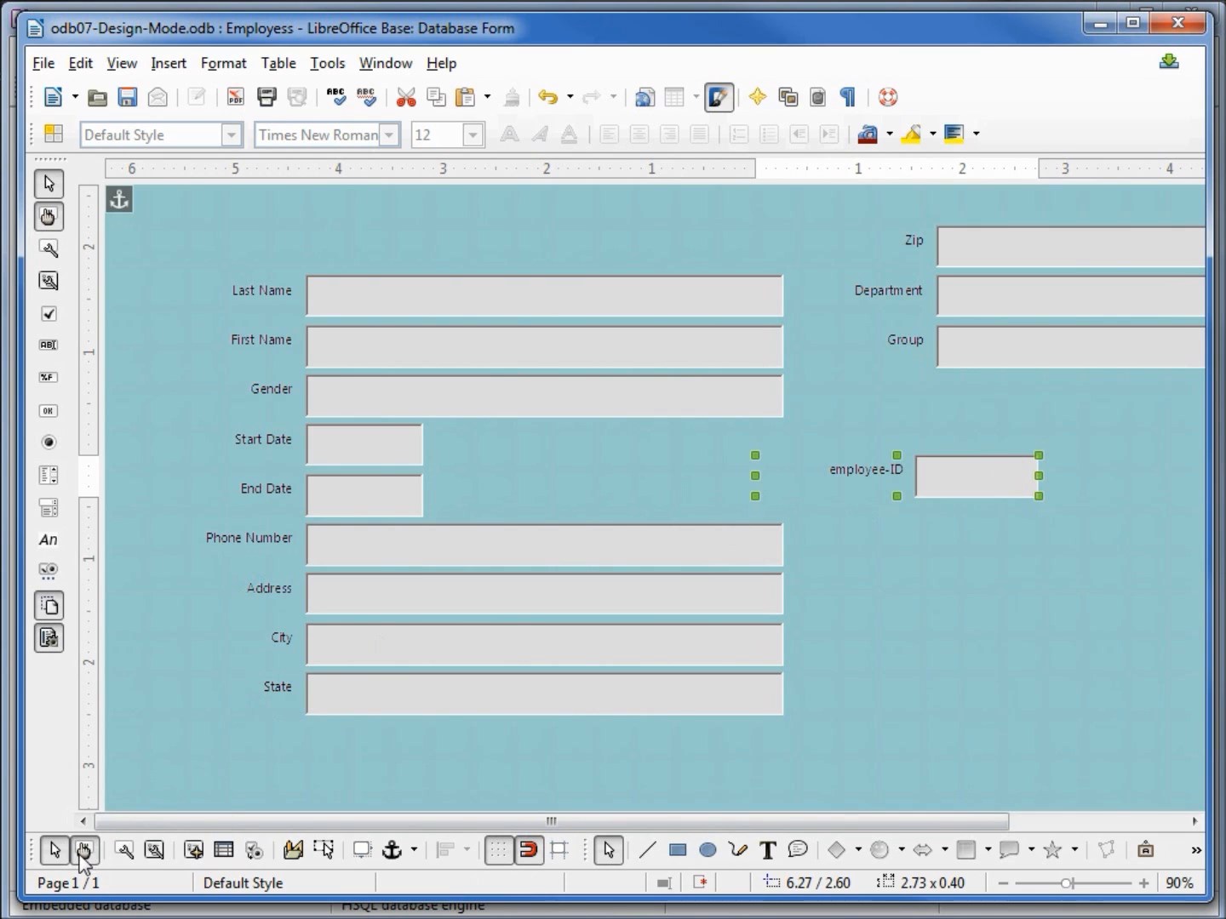
{"action": "mouse_move", "coordinate": [84, 850]}
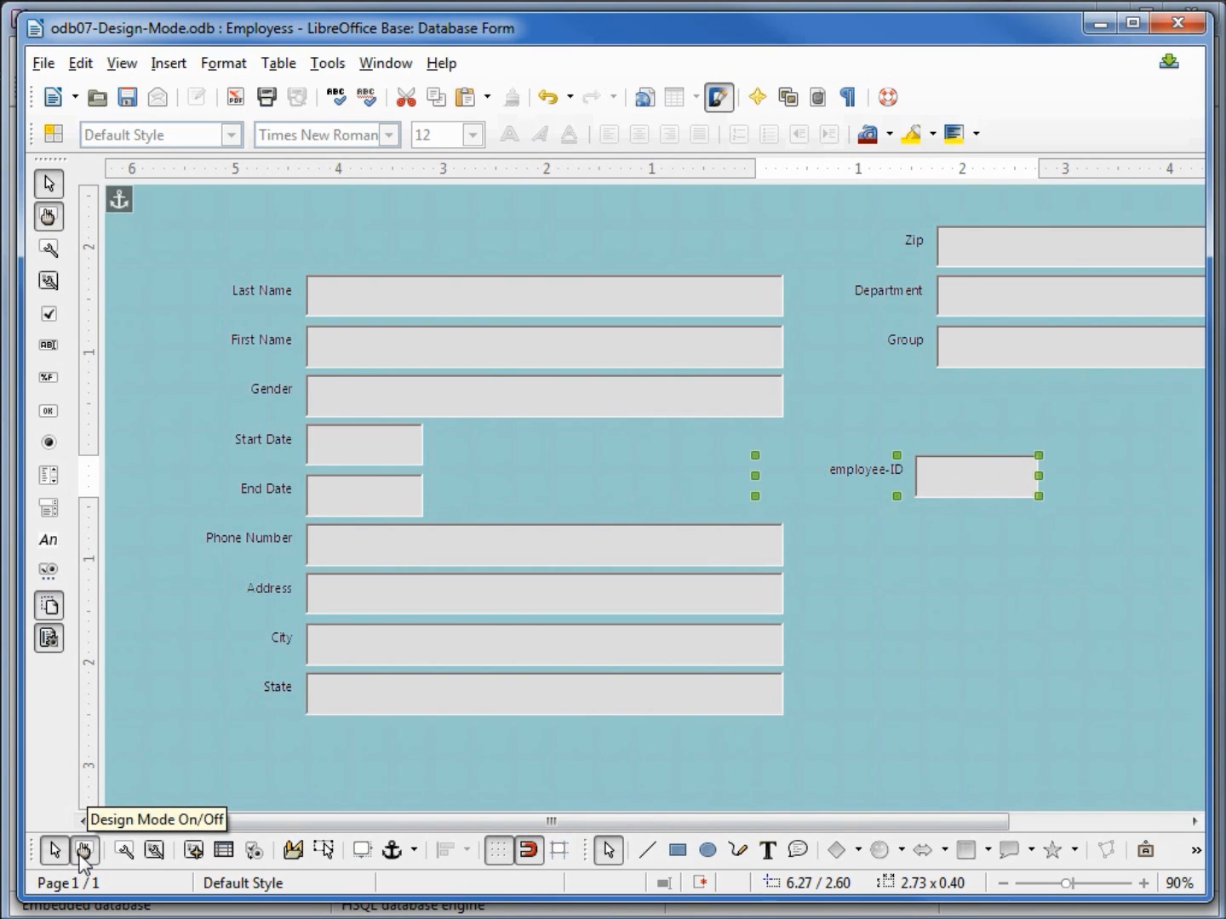
{"action": "left_click", "coordinate": [84, 849]}
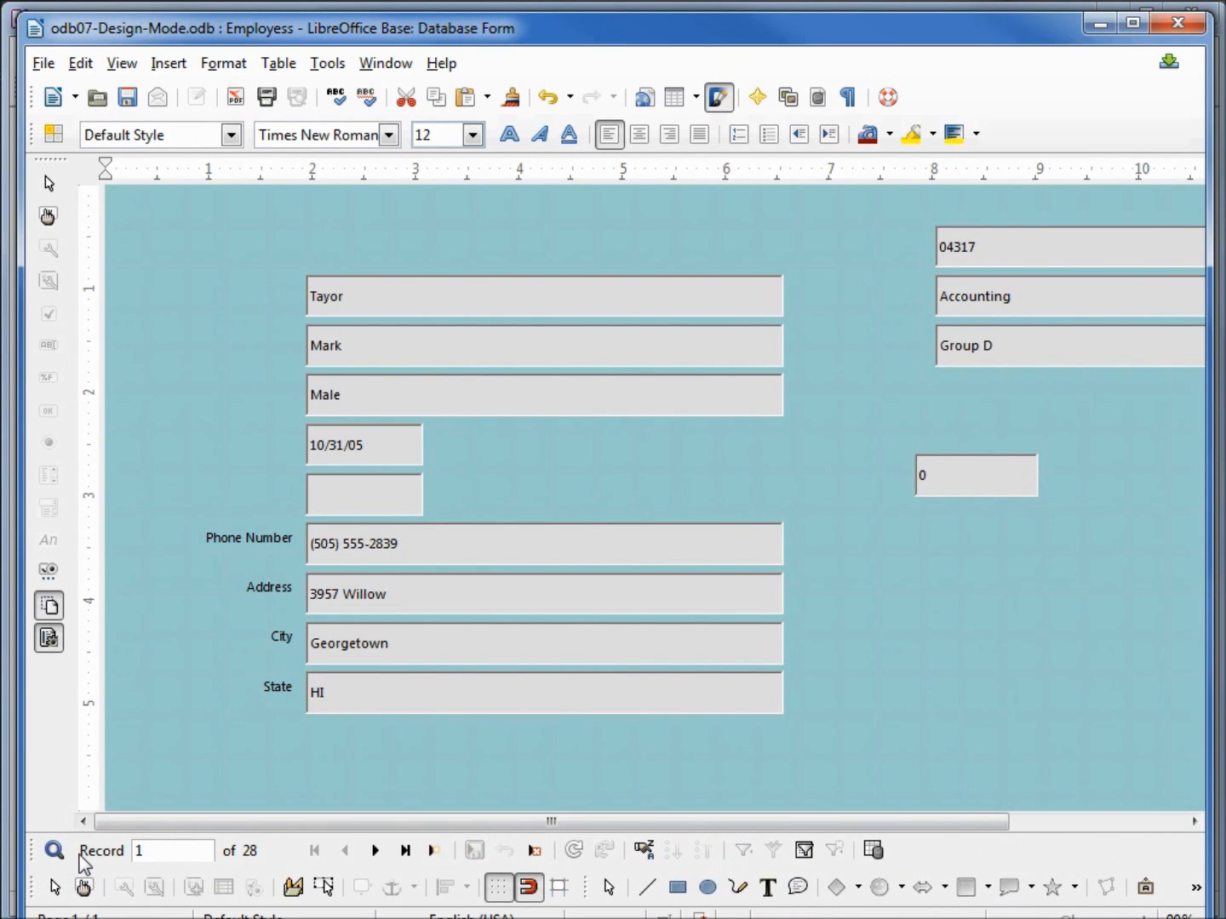
{"action": "mouse_move", "coordinate": [257, 464]}
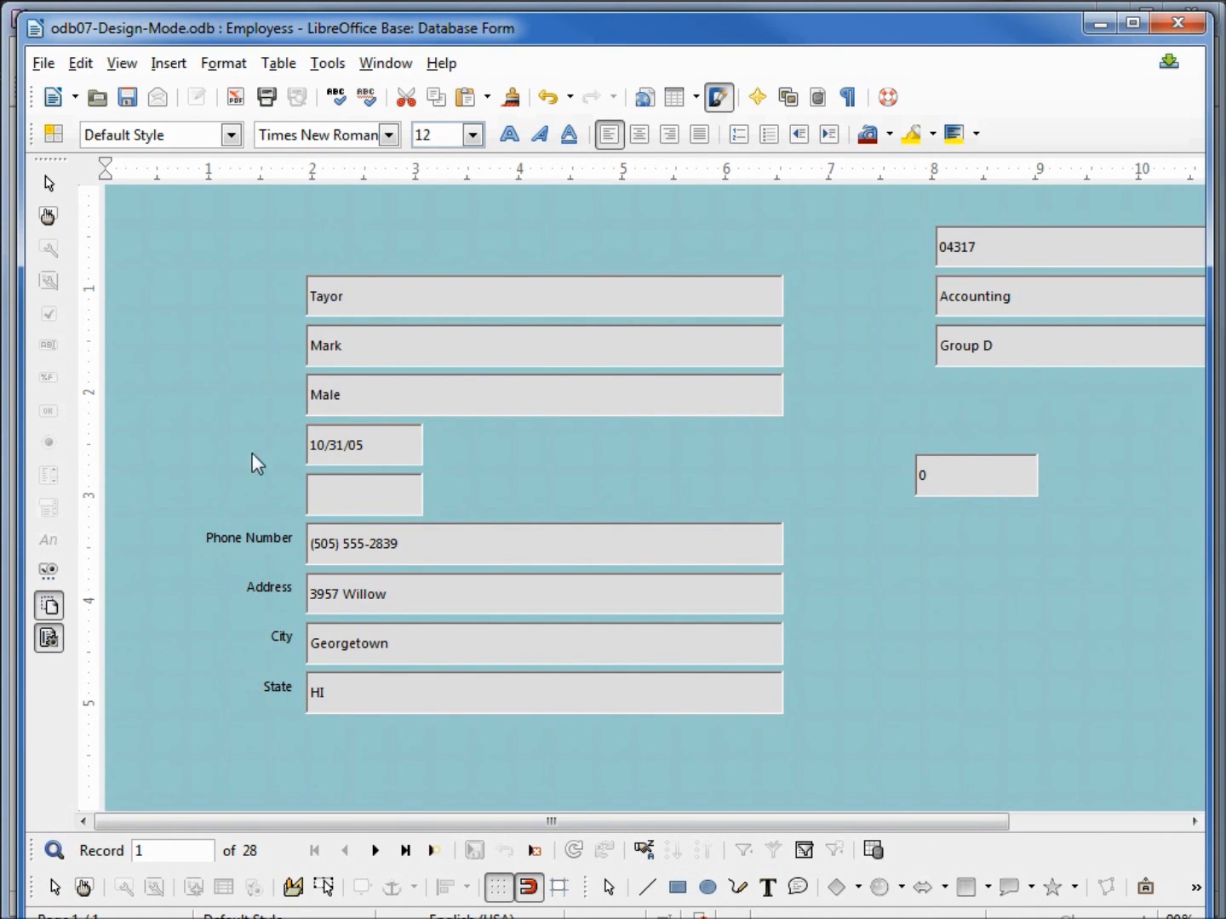
{"action": "mouse_move", "coordinate": [994, 507]}
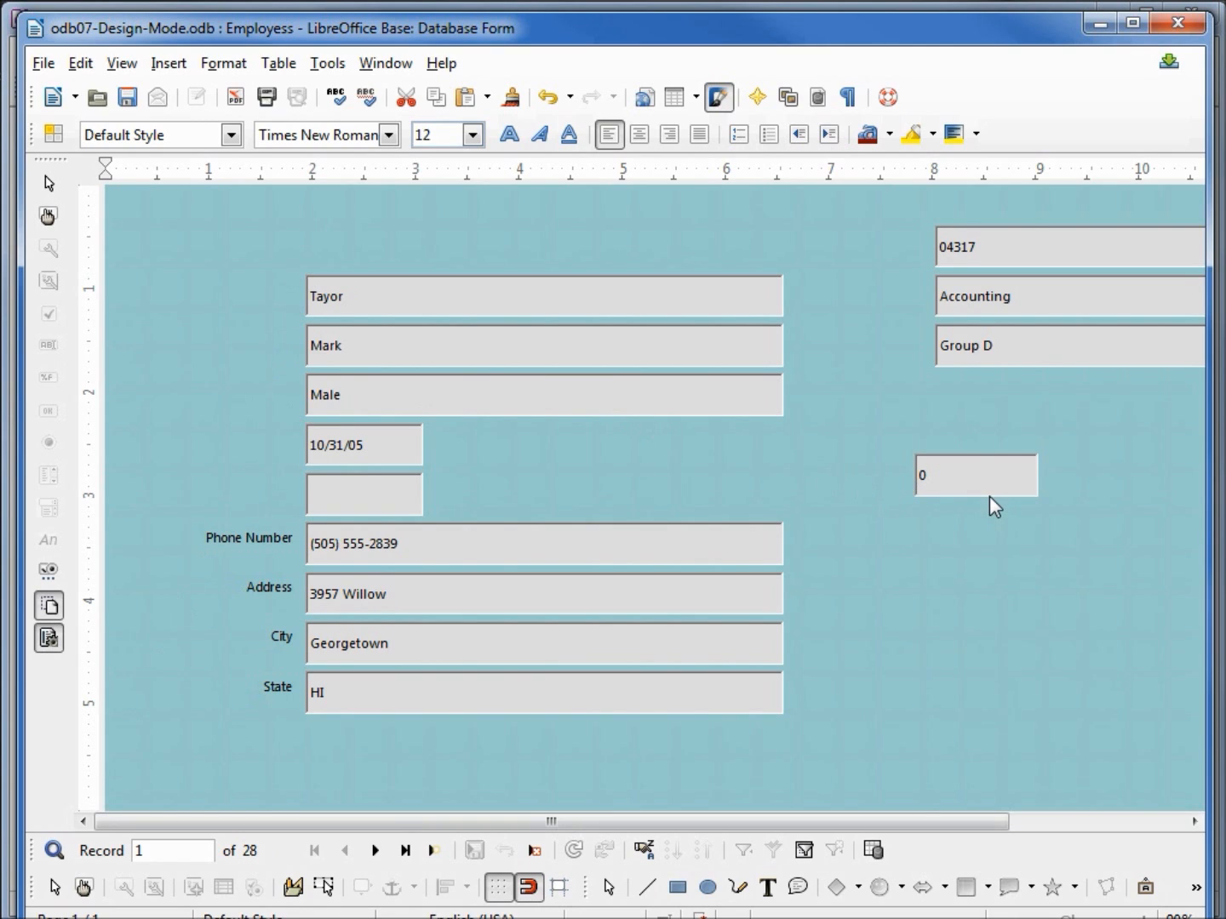
{"action": "mouse_move", "coordinate": [988, 492]}
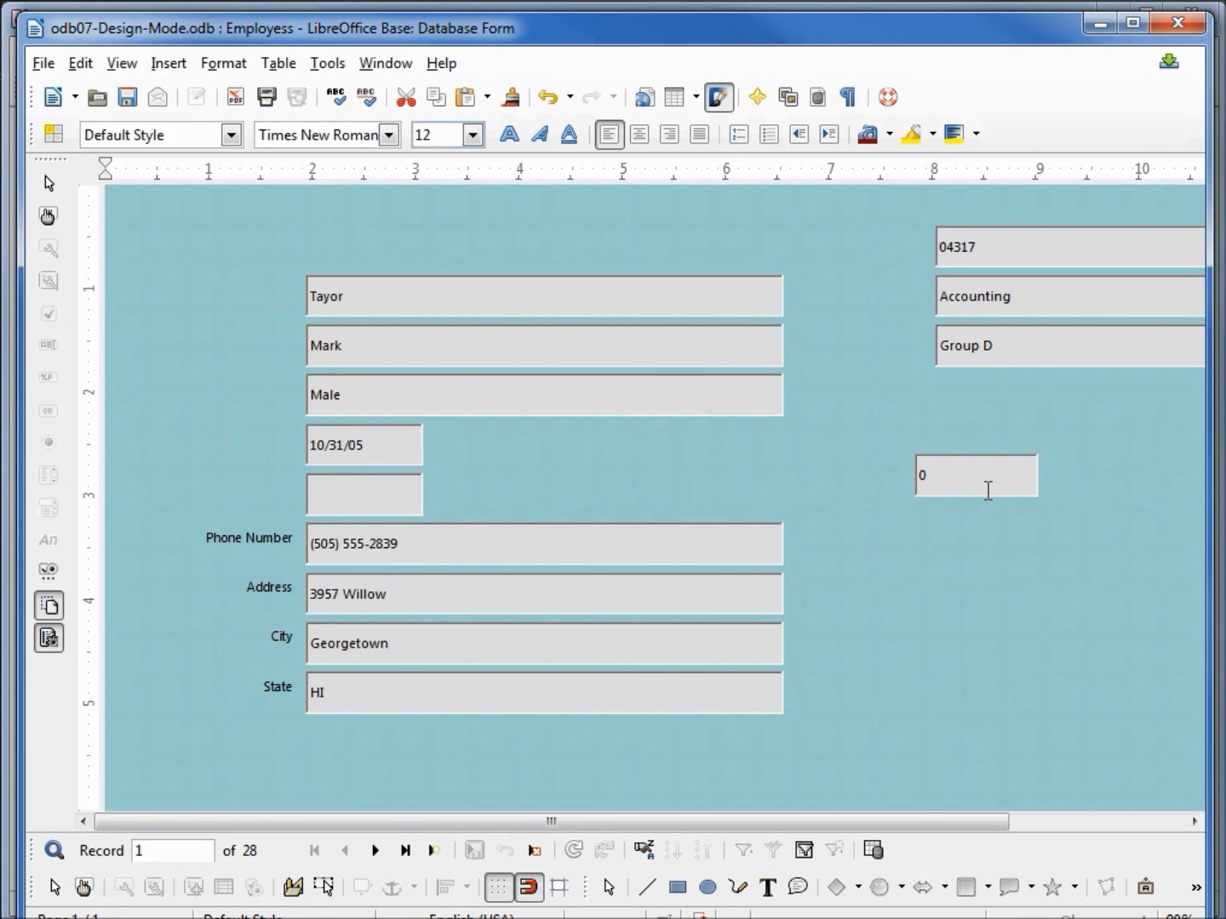
{"action": "mouse_move", "coordinate": [84, 886]}
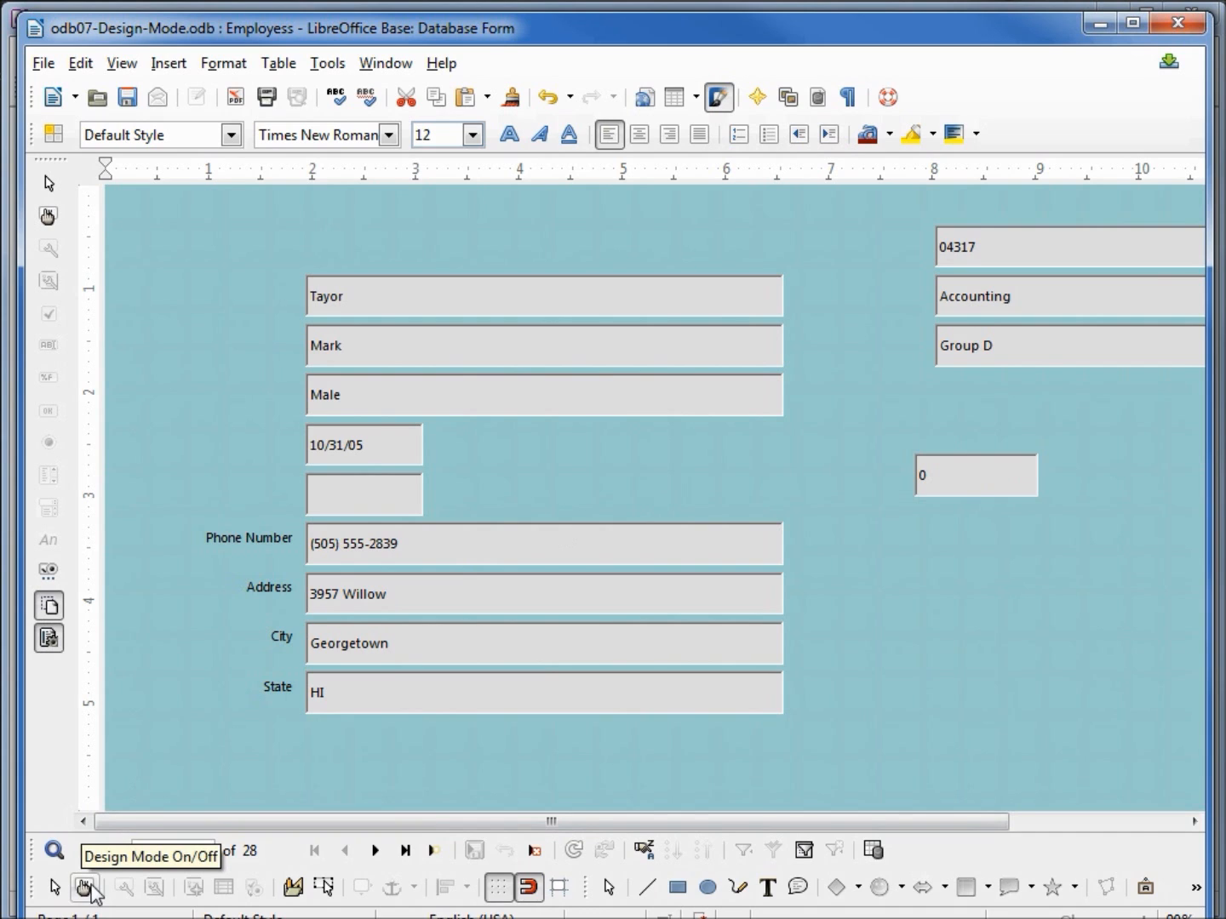
{"action": "left_click", "coordinate": [83, 886]}
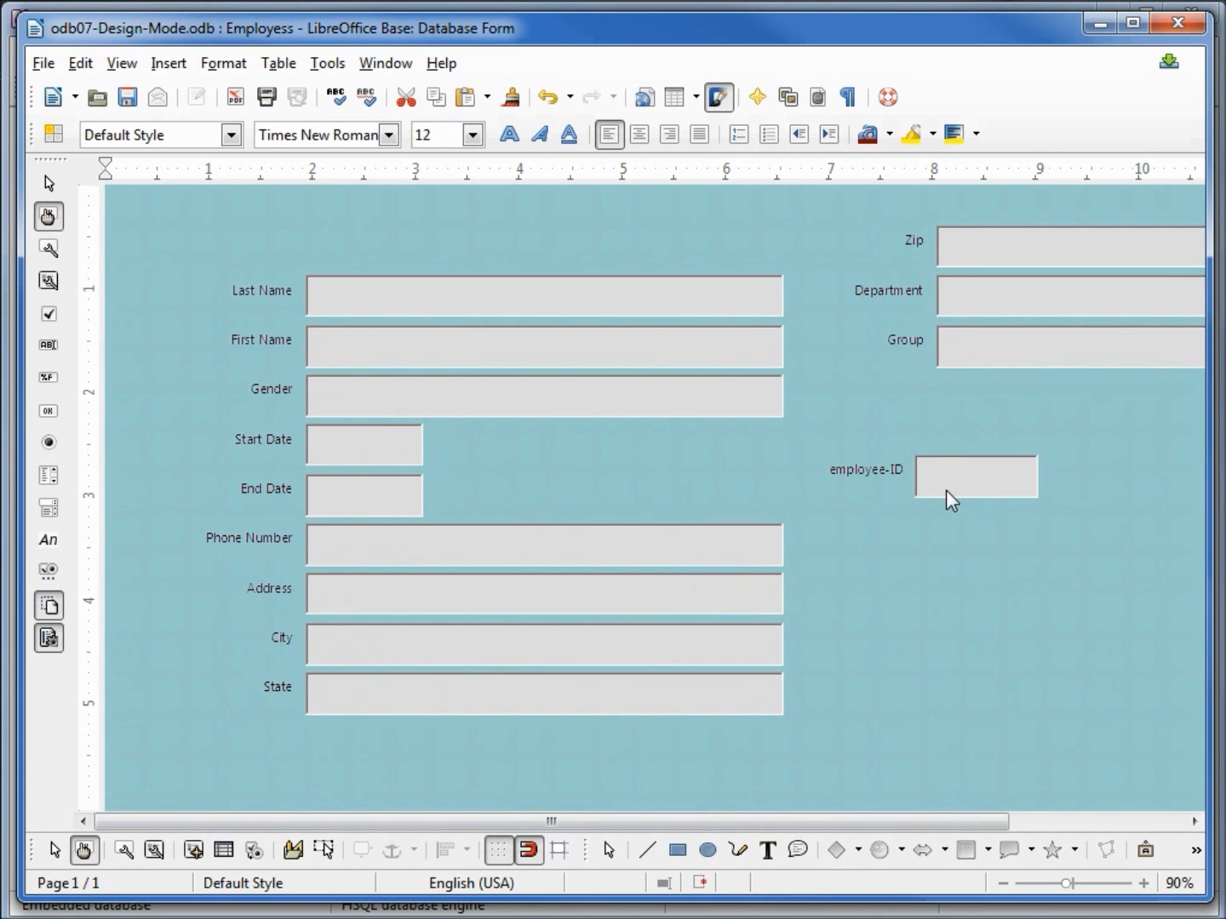
{"action": "left_click", "coordinate": [974, 476]}
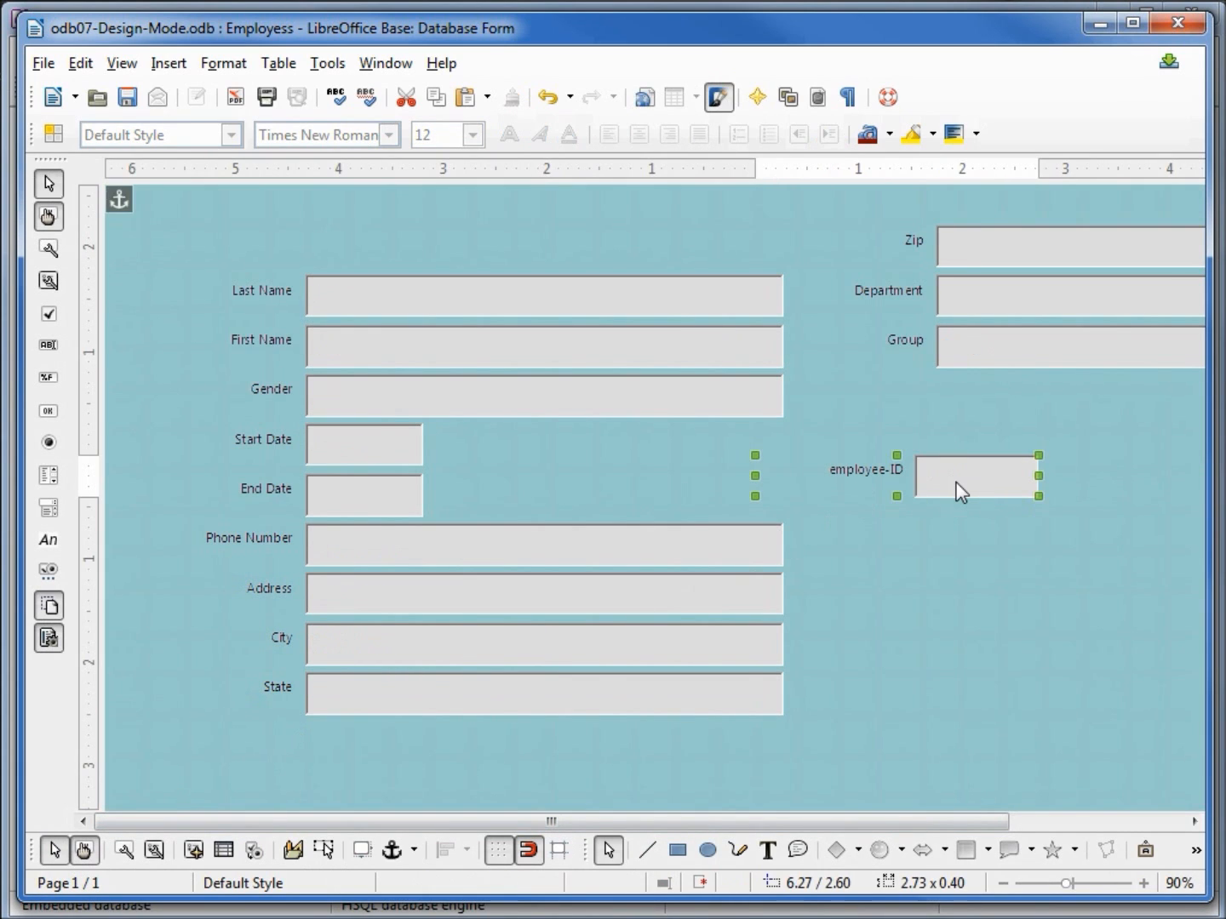
{"action": "mouse_move", "coordinate": [977, 435]}
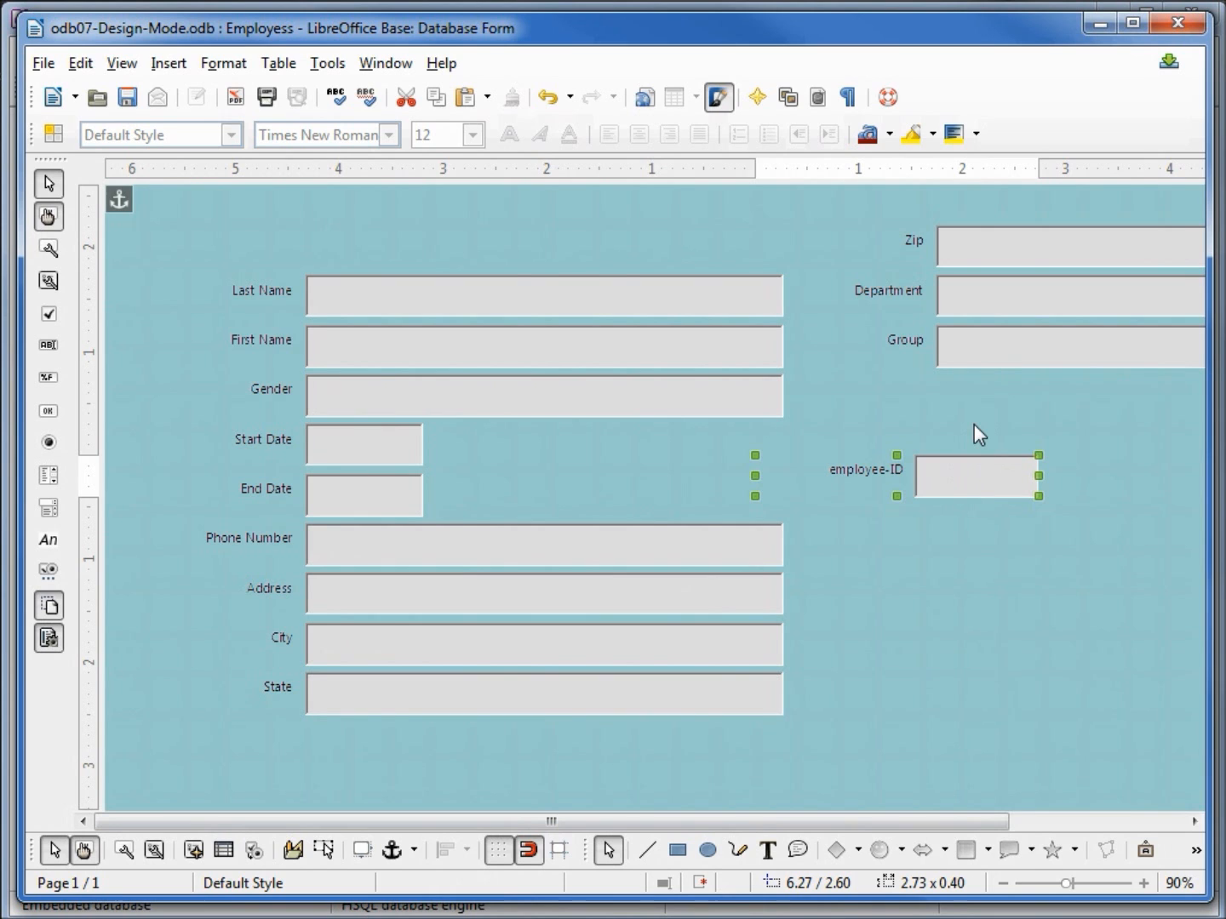
{"action": "mouse_move", "coordinate": [978, 427]}
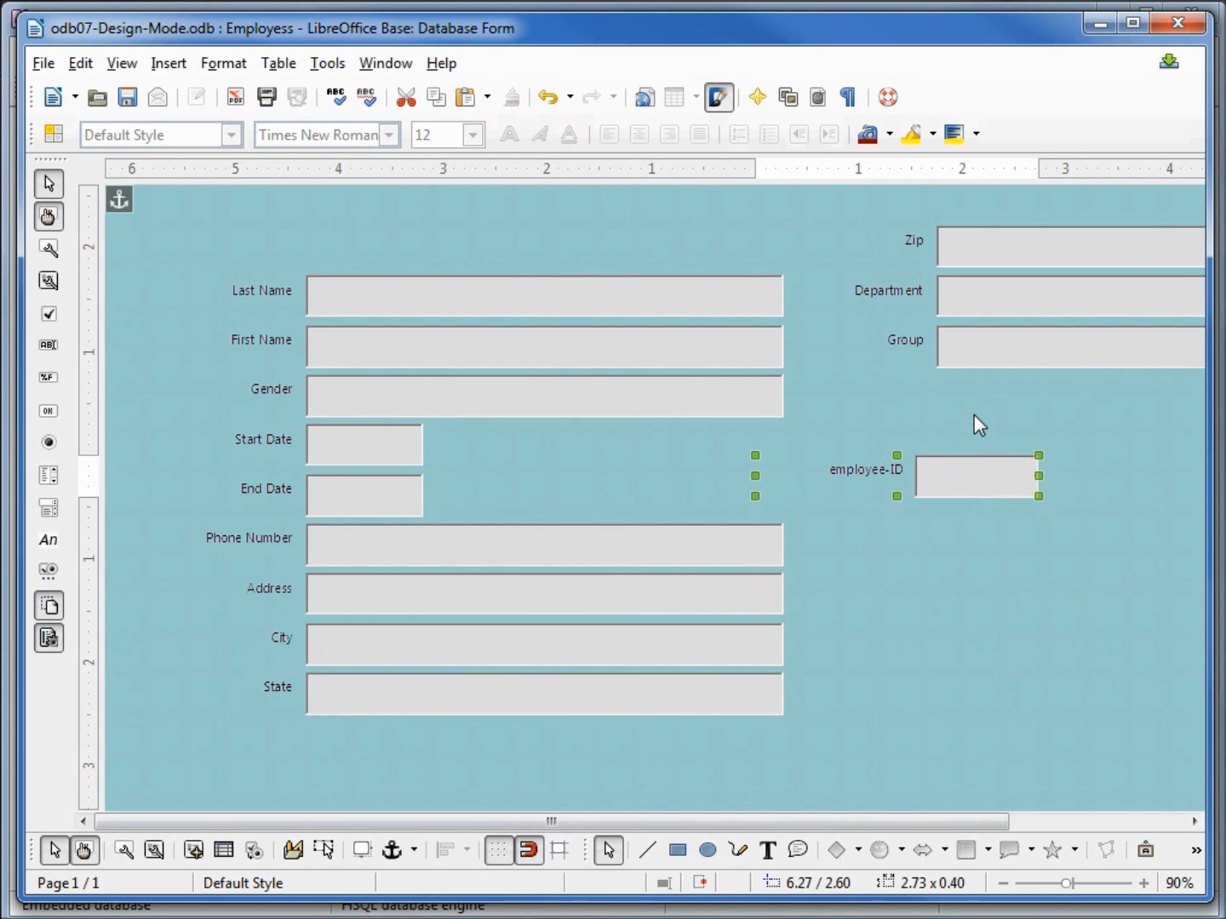
{"action": "left_click", "coordinate": [718, 96]}
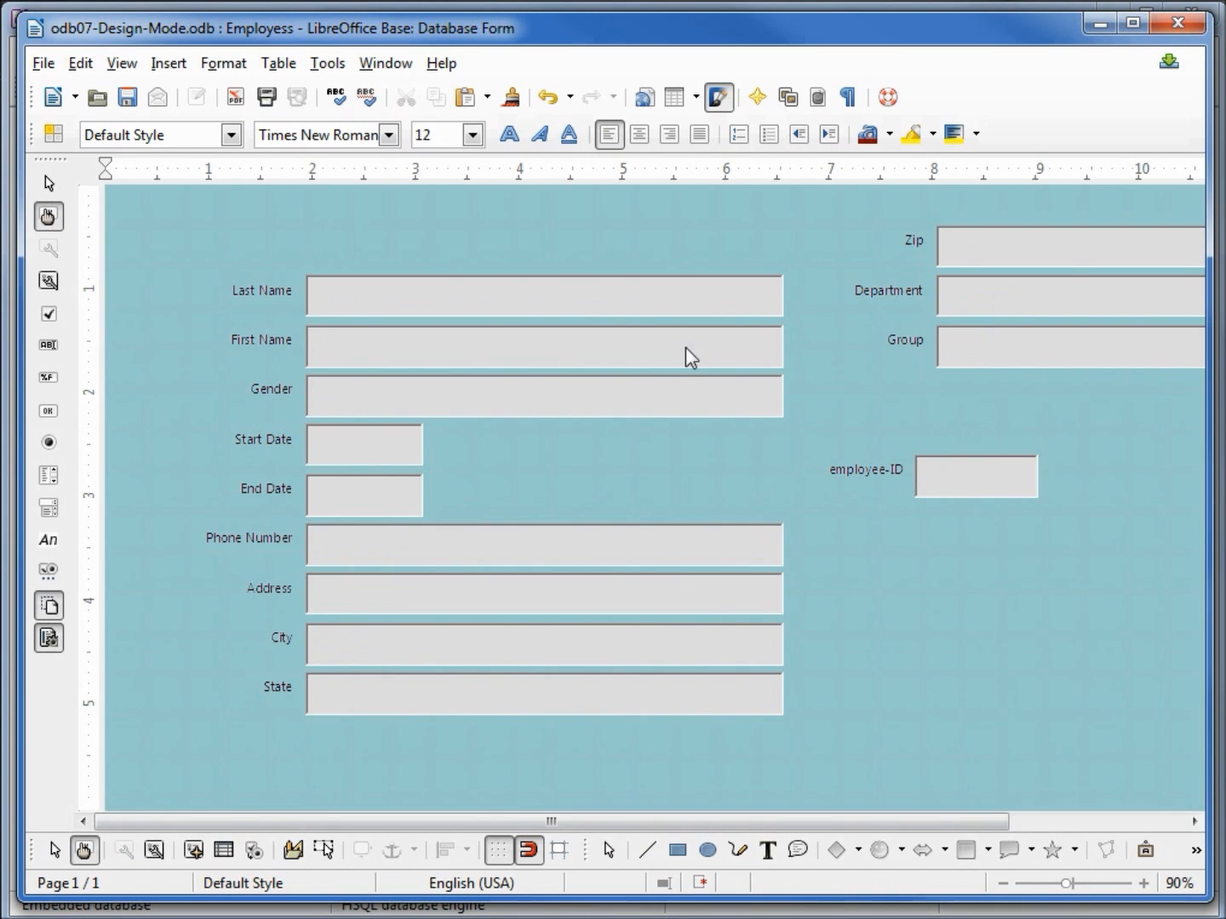
{"action": "left_click", "coordinate": [975, 476]}
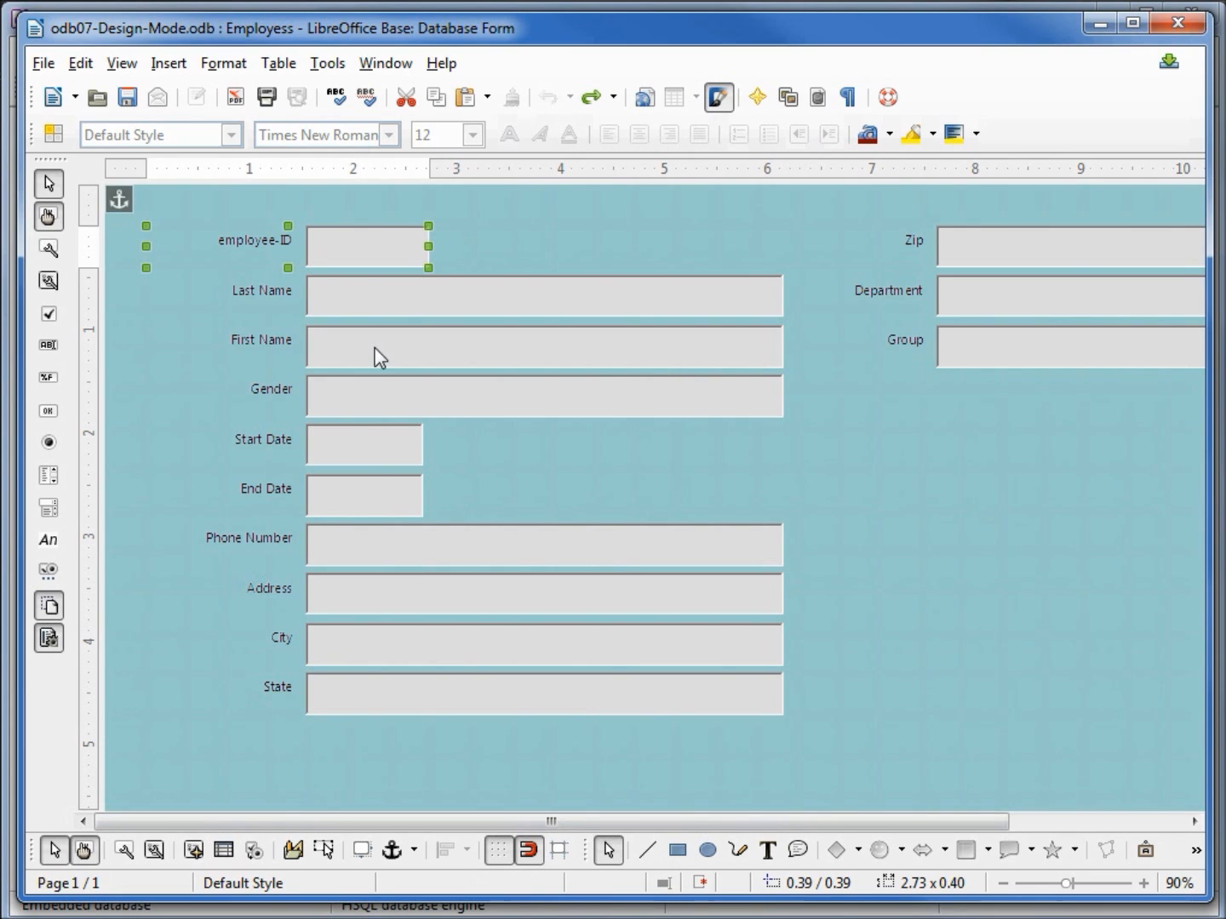
{"action": "mouse_move", "coordinate": [341, 510]}
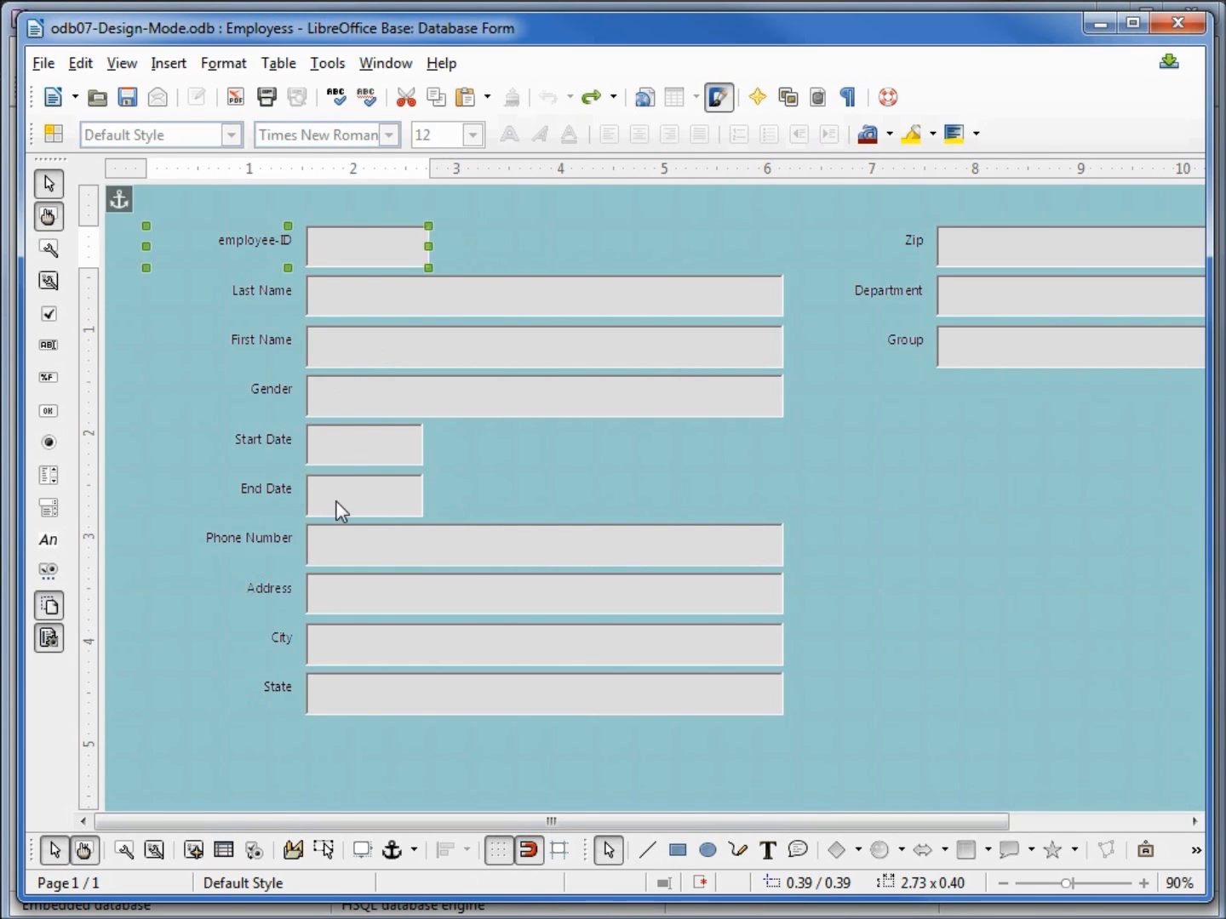
{"action": "left_click", "coordinate": [365, 495]}
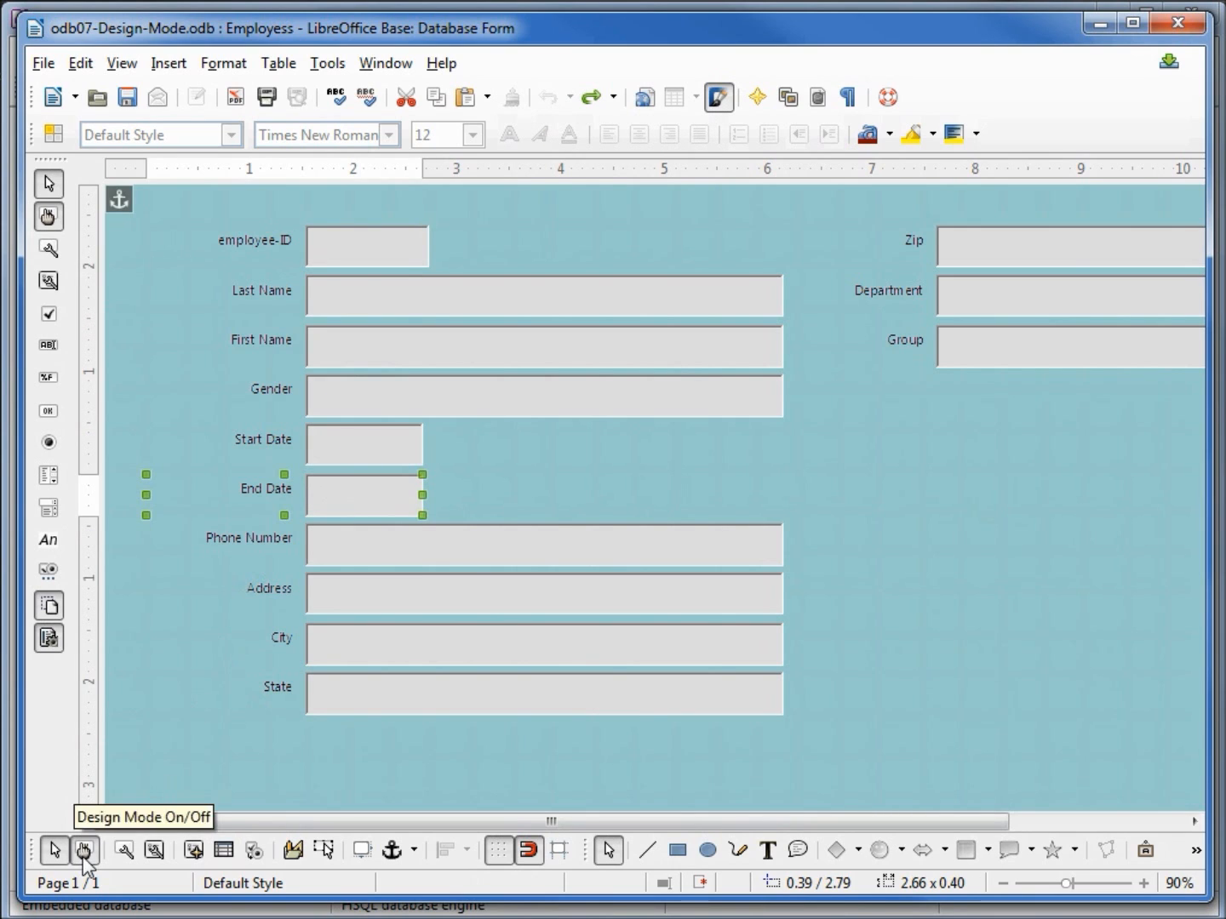
{"action": "left_click", "coordinate": [85, 849]}
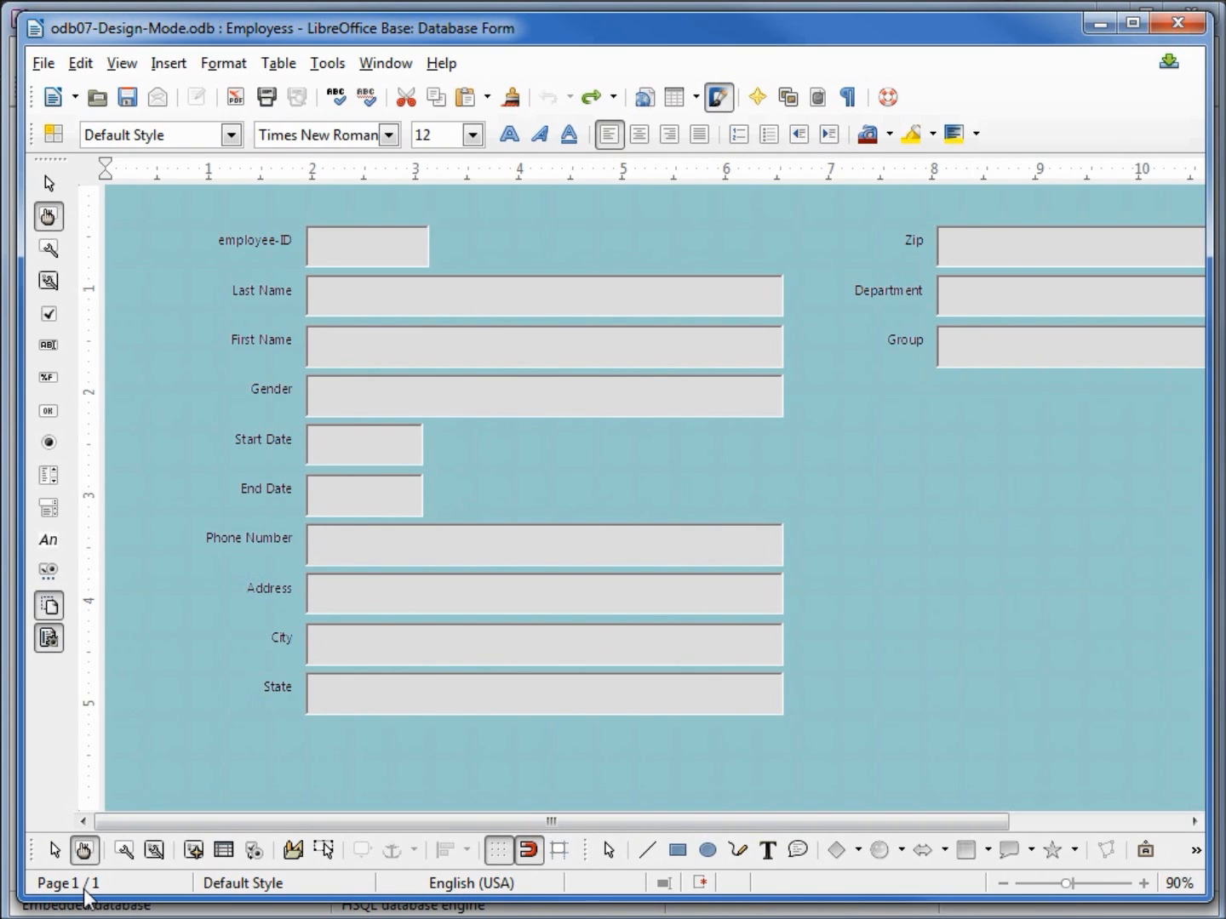
{"action": "mouse_move", "coordinate": [383, 302]}
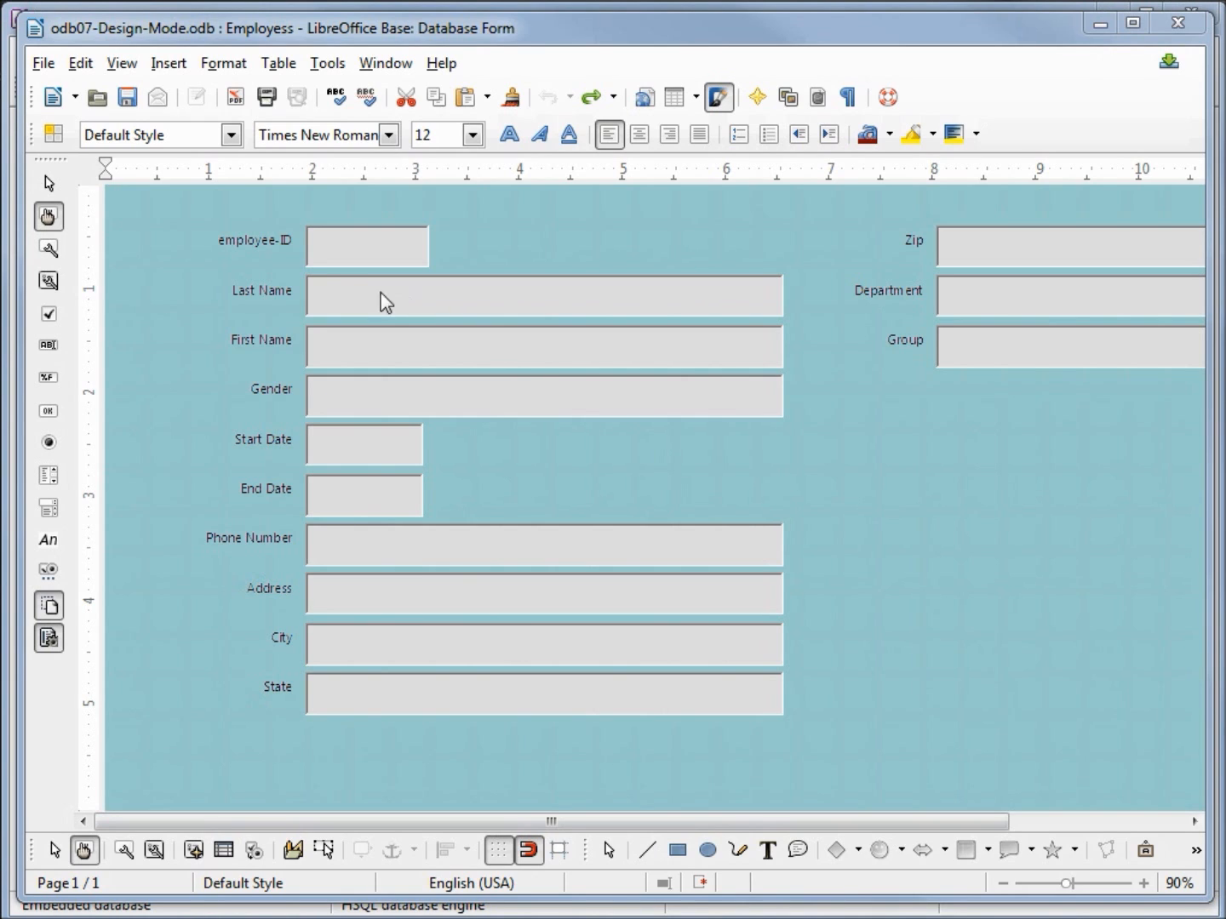
{"action": "mouse_move", "coordinate": [271, 470]}
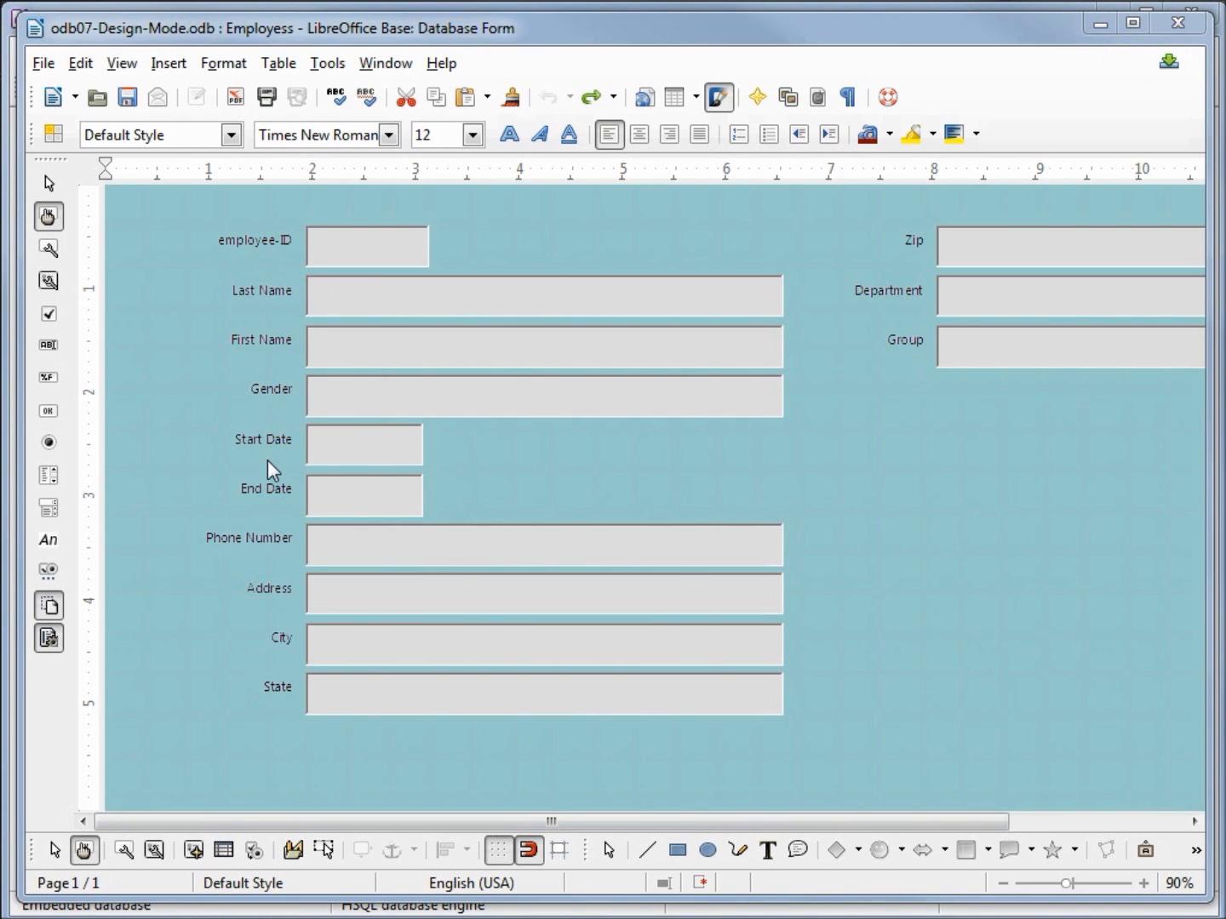
{"action": "mouse_move", "coordinate": [356, 452]}
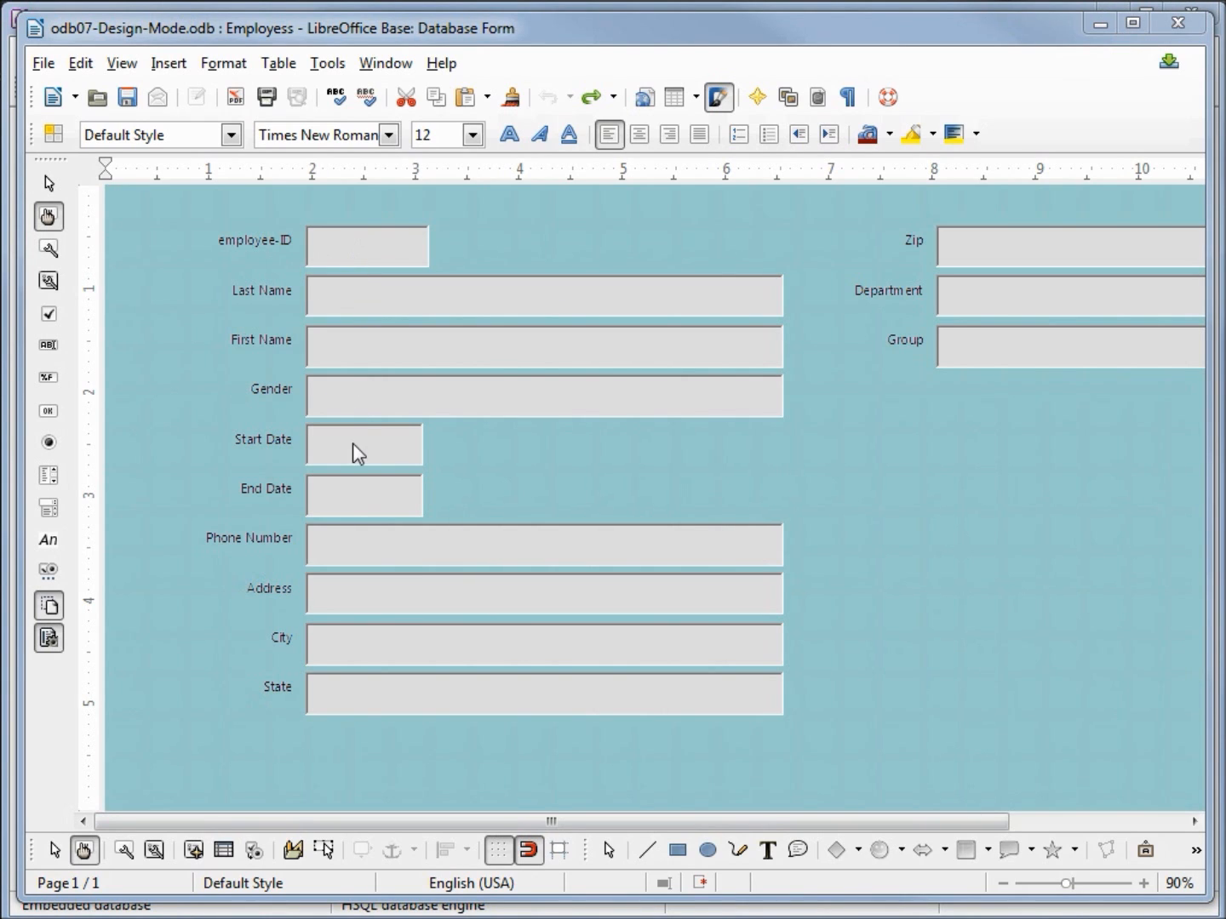
{"action": "mouse_move", "coordinate": [339, 253]}
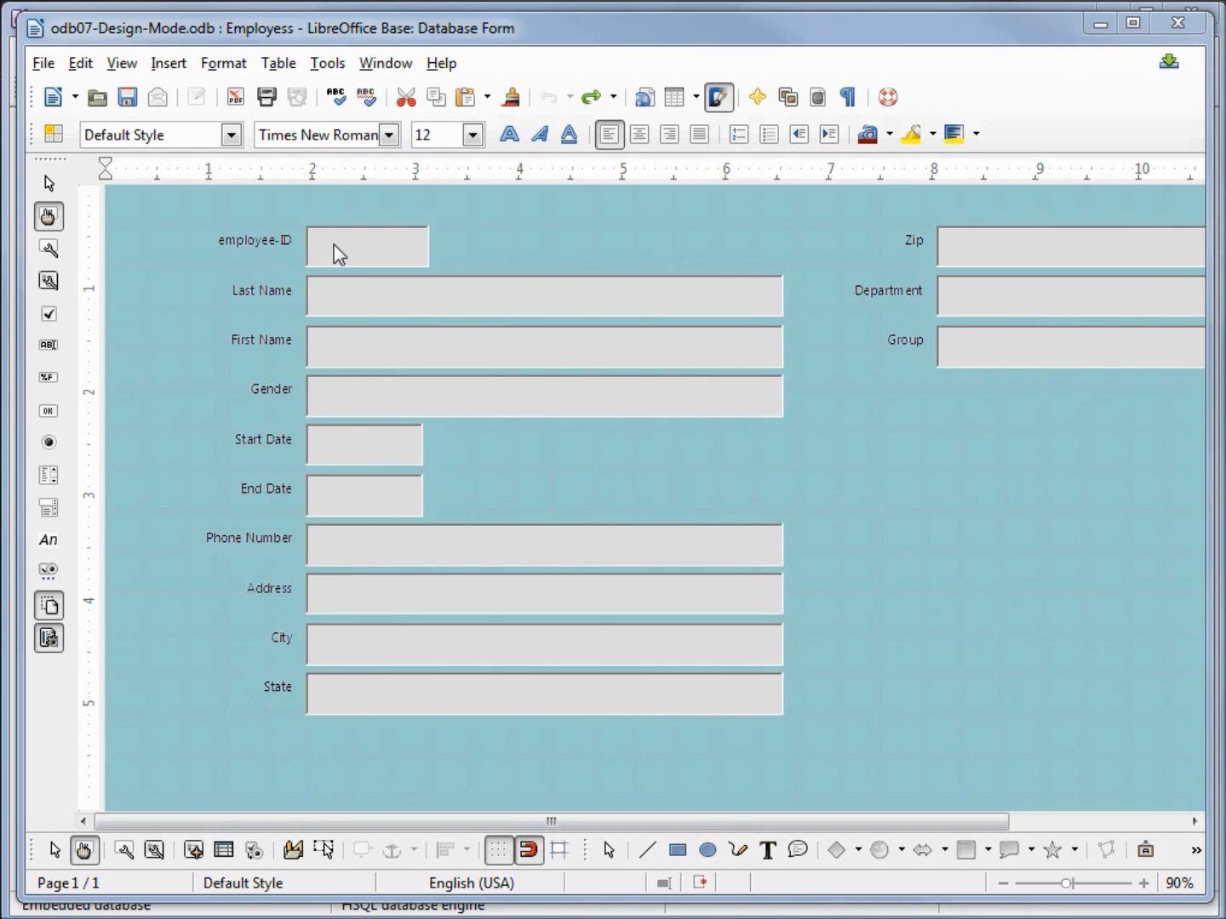
- Enter the employee-ID group and shift only its text box right, away from the label
{"action": "left_click", "coordinate": [366, 246]}
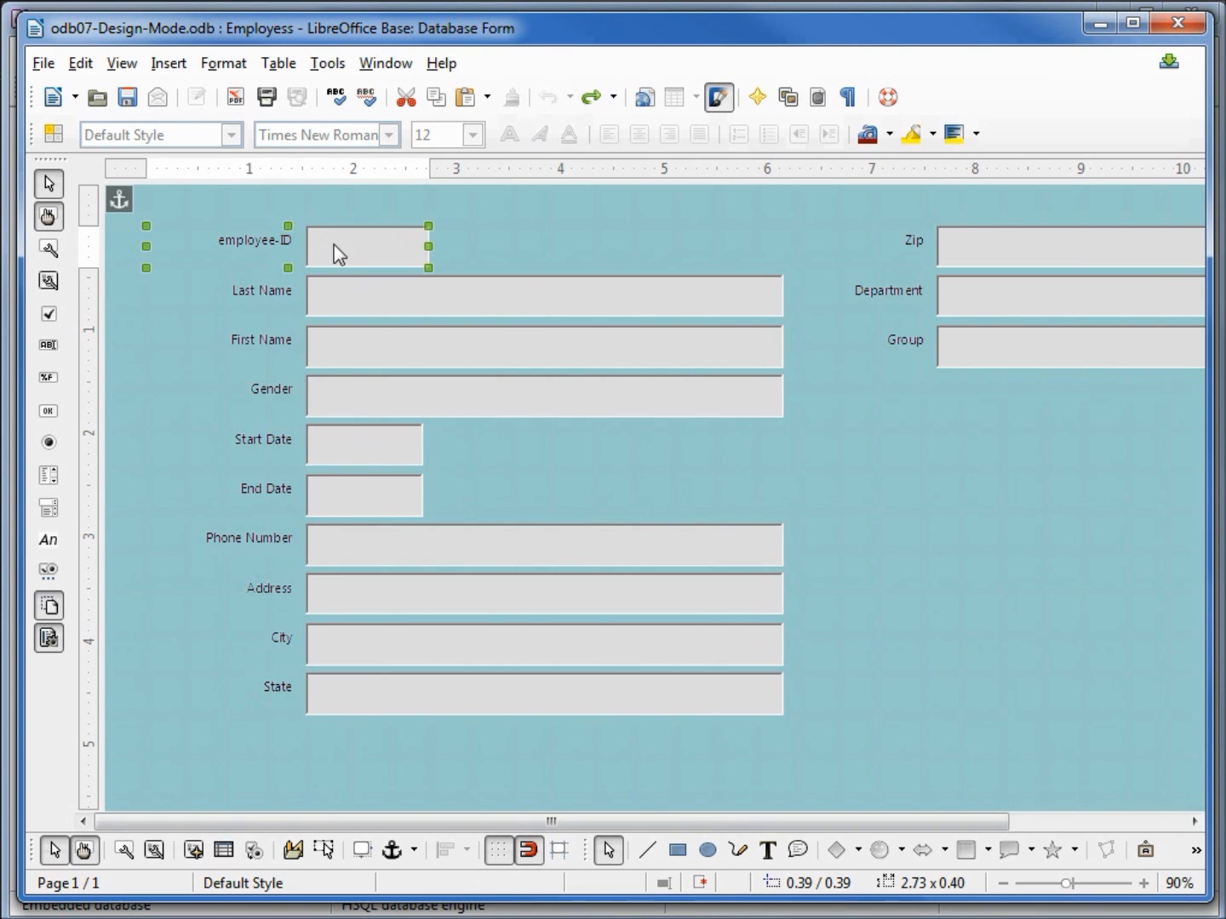
{"action": "right_click", "coordinate": [338, 253]}
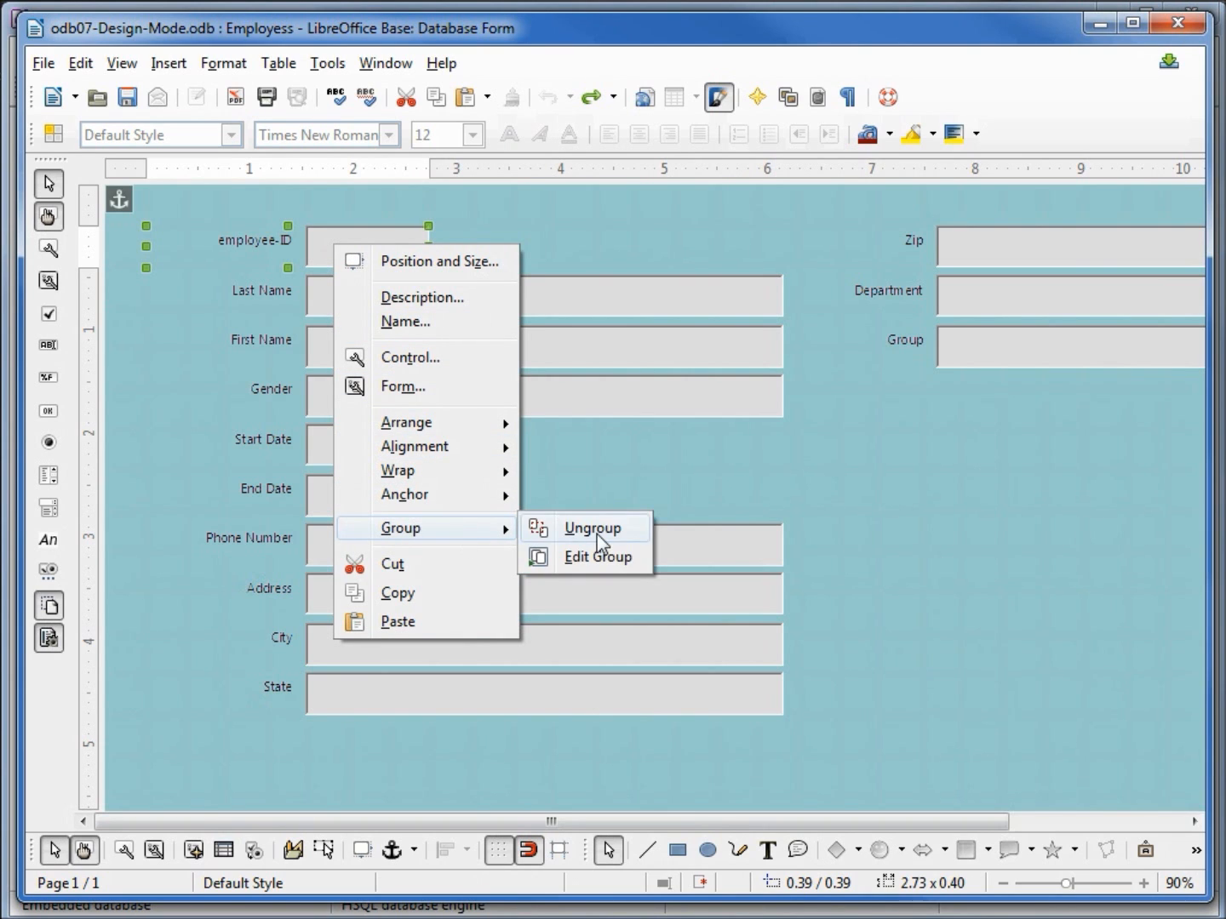
{"action": "mouse_move", "coordinate": [602, 566]}
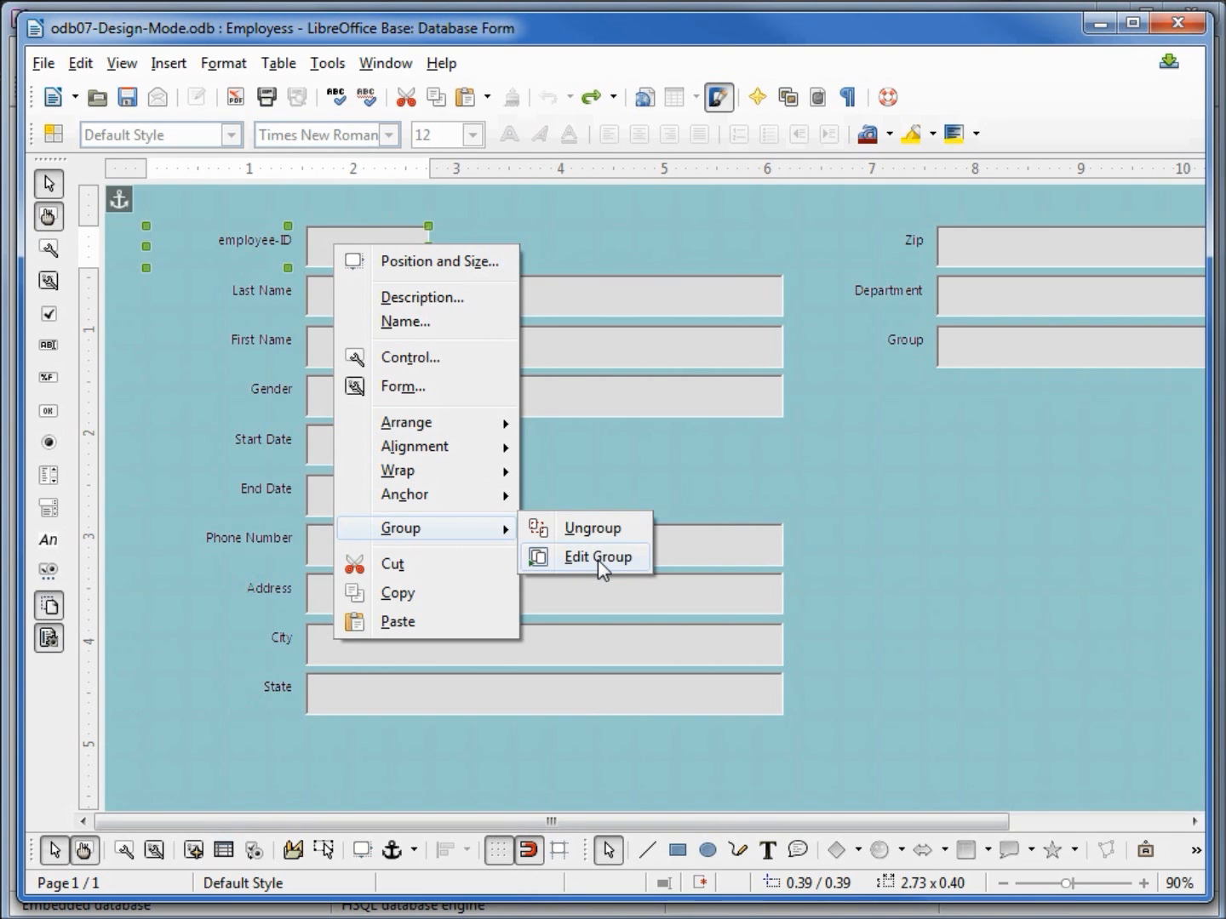
{"action": "left_click", "coordinate": [598, 556]}
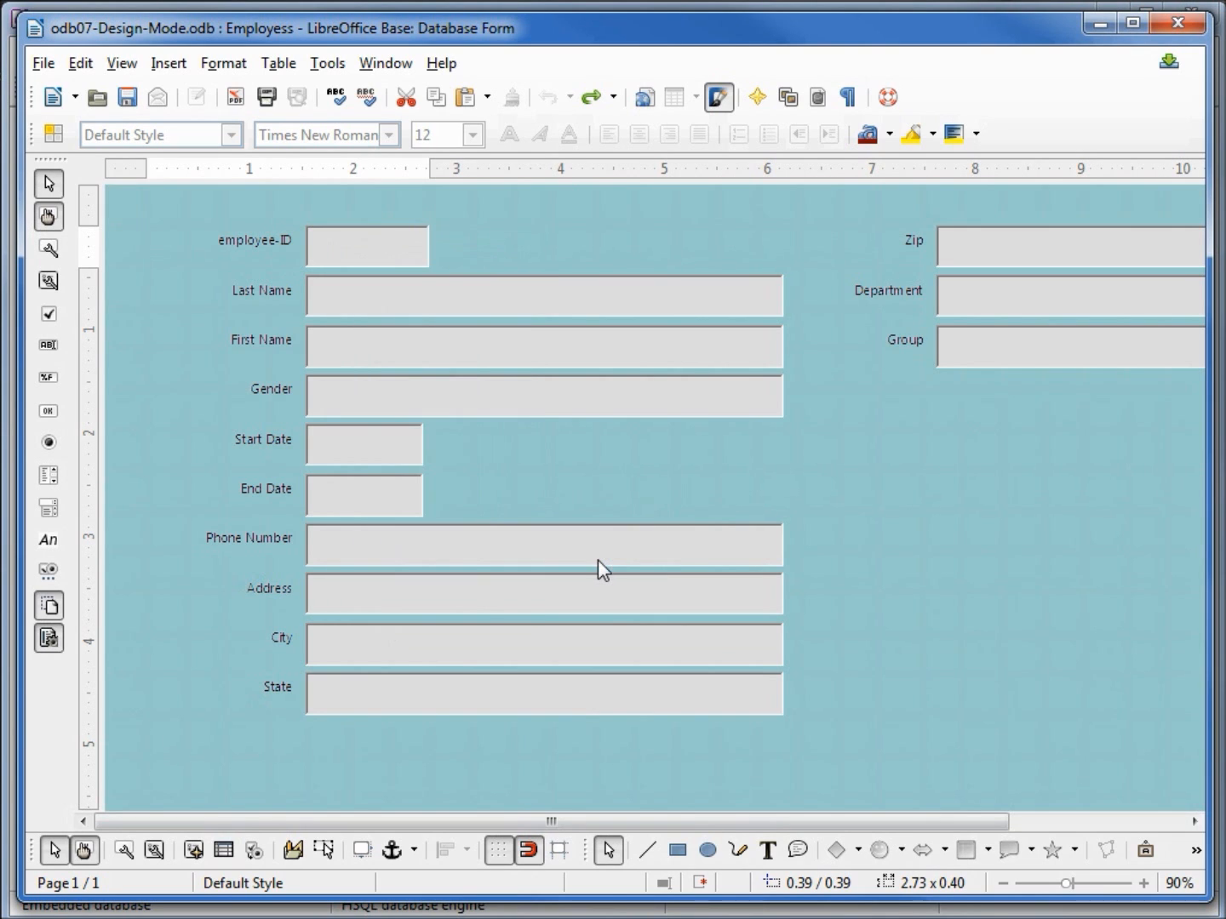
{"action": "left_click", "coordinate": [366, 246]}
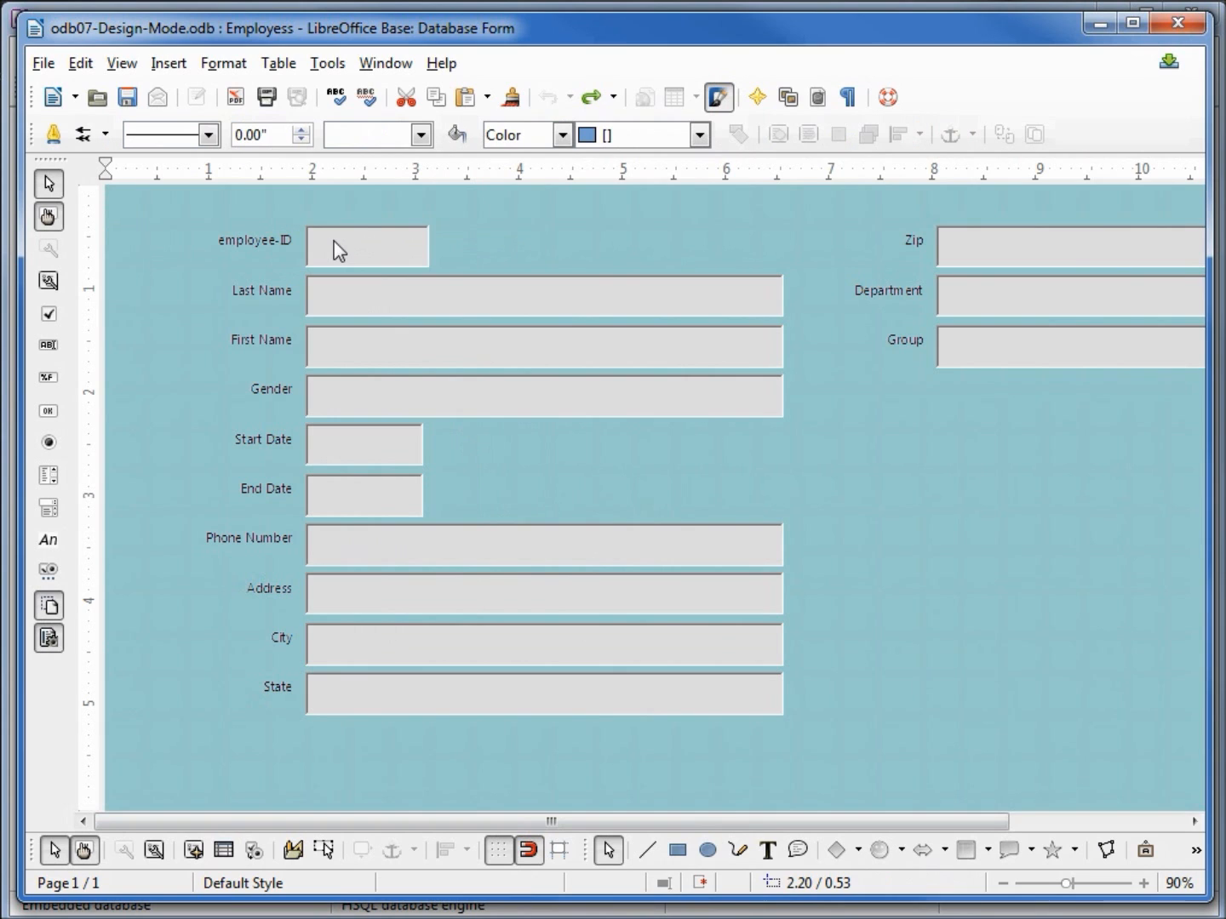
{"action": "left_click", "coordinate": [366, 246]}
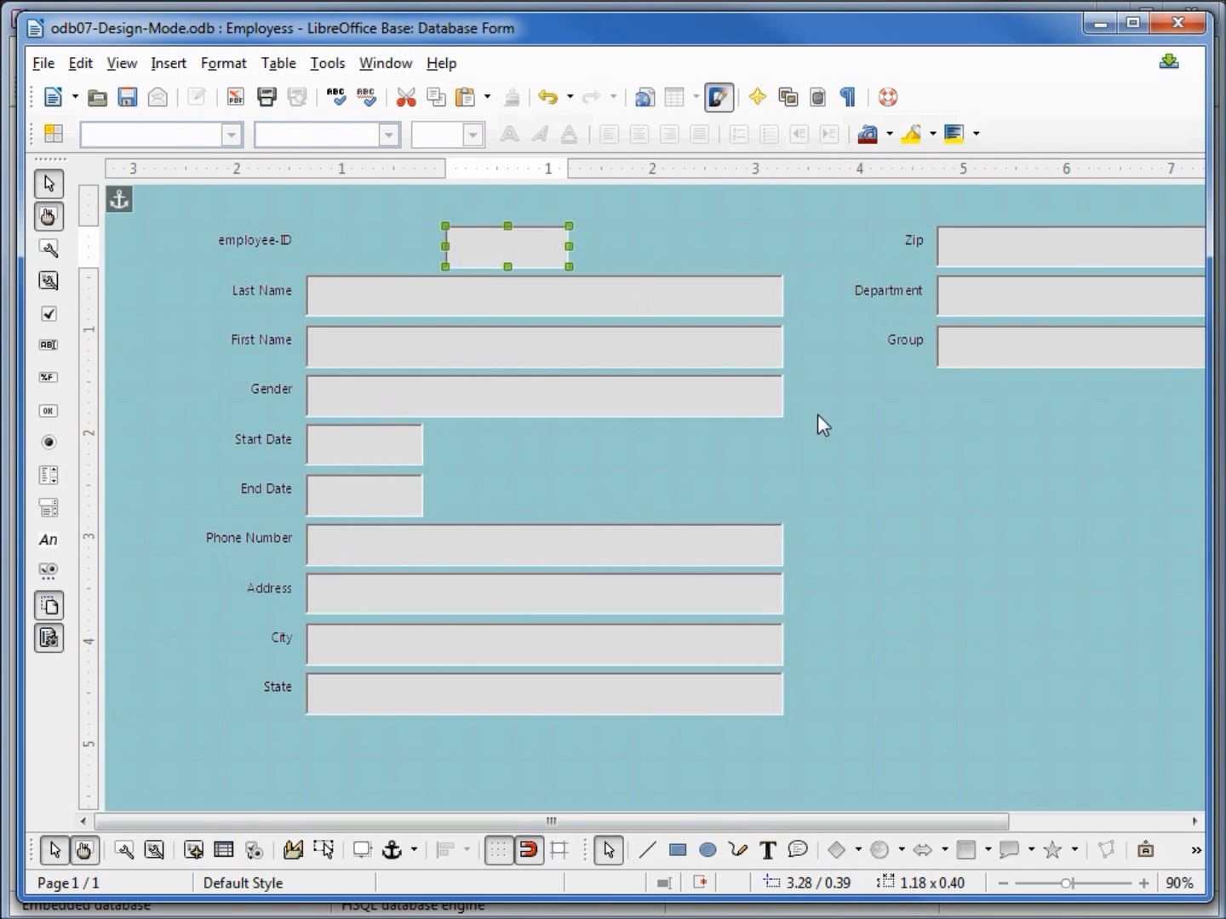
- Exit the group and undo the move so the employee-ID box rejoins its label
{"action": "left_click", "coordinate": [859, 440]}
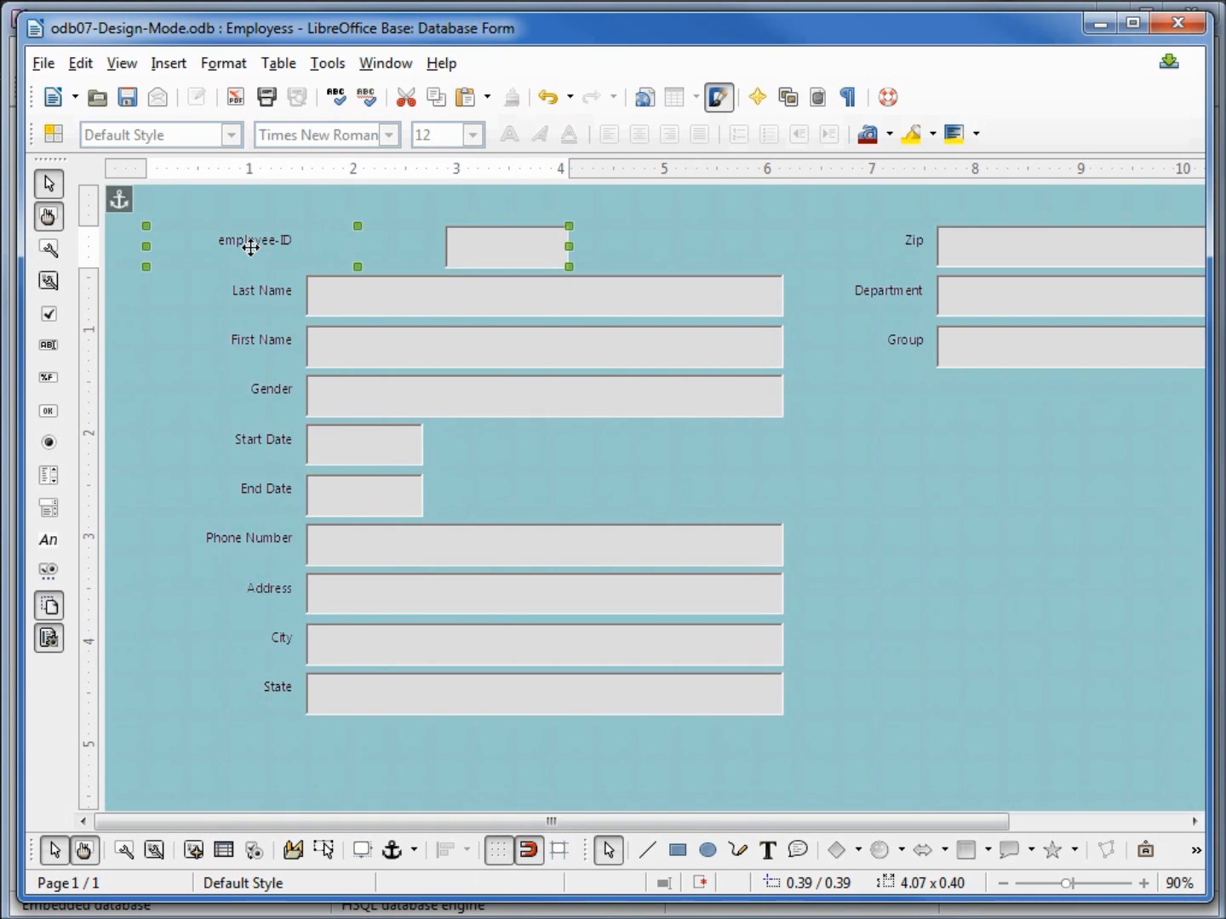
{"action": "mouse_move", "coordinate": [538, 108]}
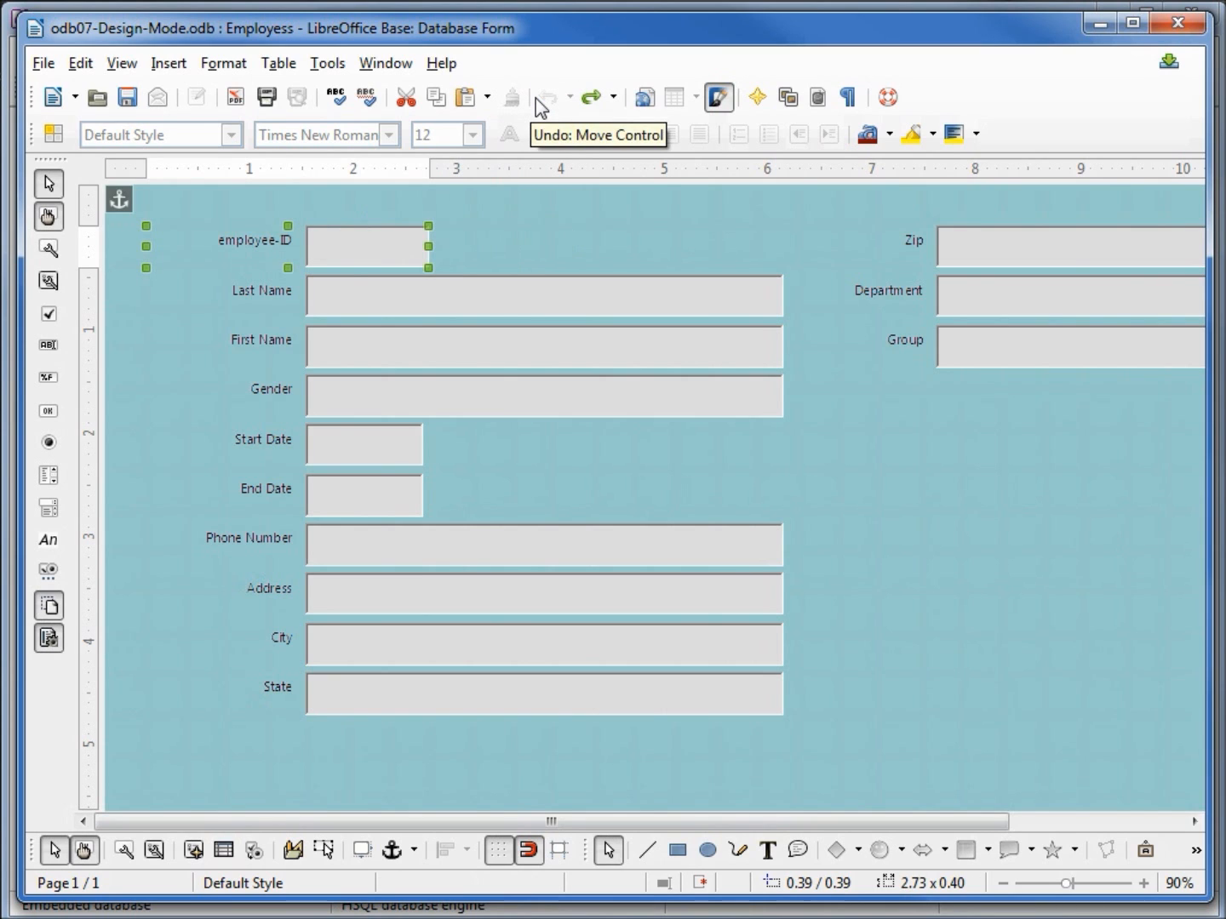
{"action": "mouse_move", "coordinate": [377, 237]}
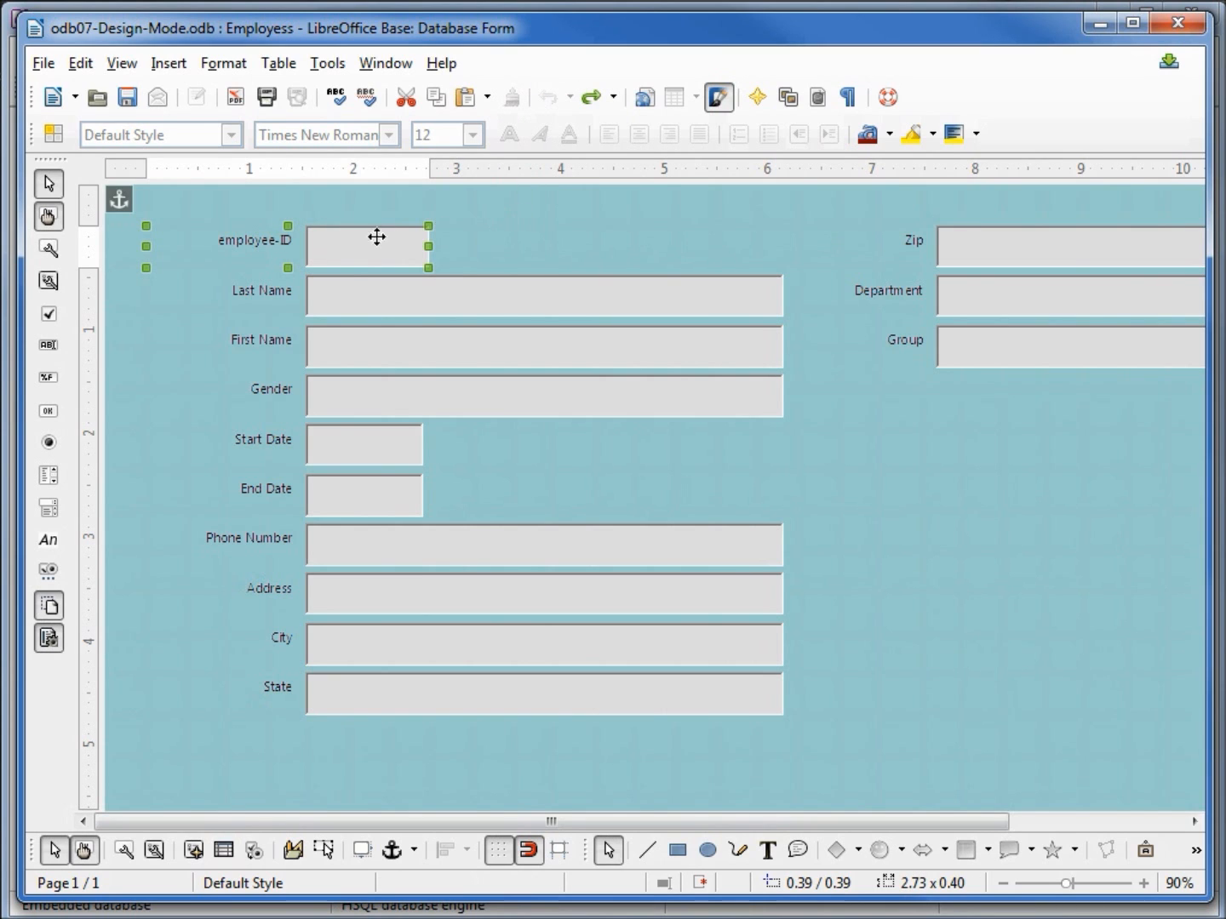
{"action": "right_click", "coordinate": [376, 236]}
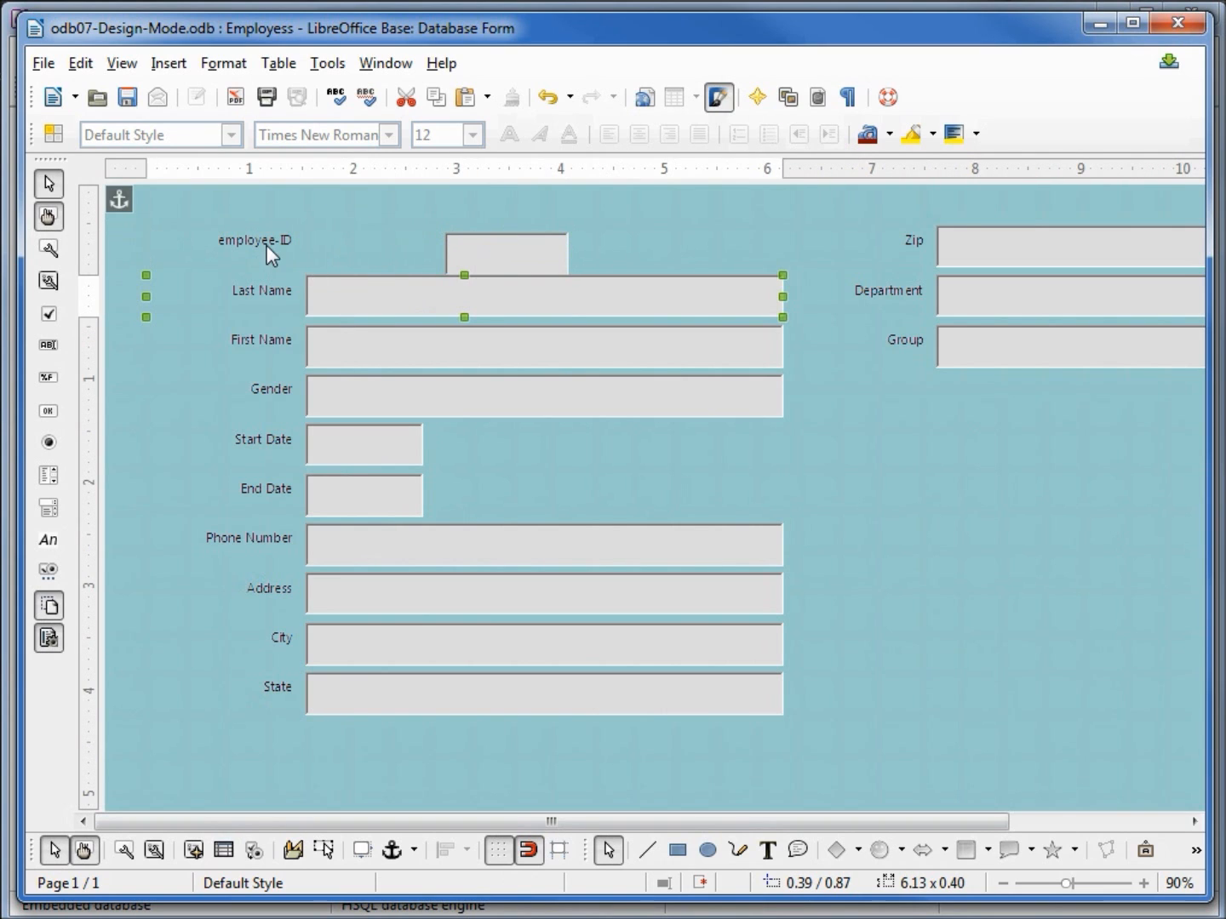
{"action": "left_click", "coordinate": [504, 250]}
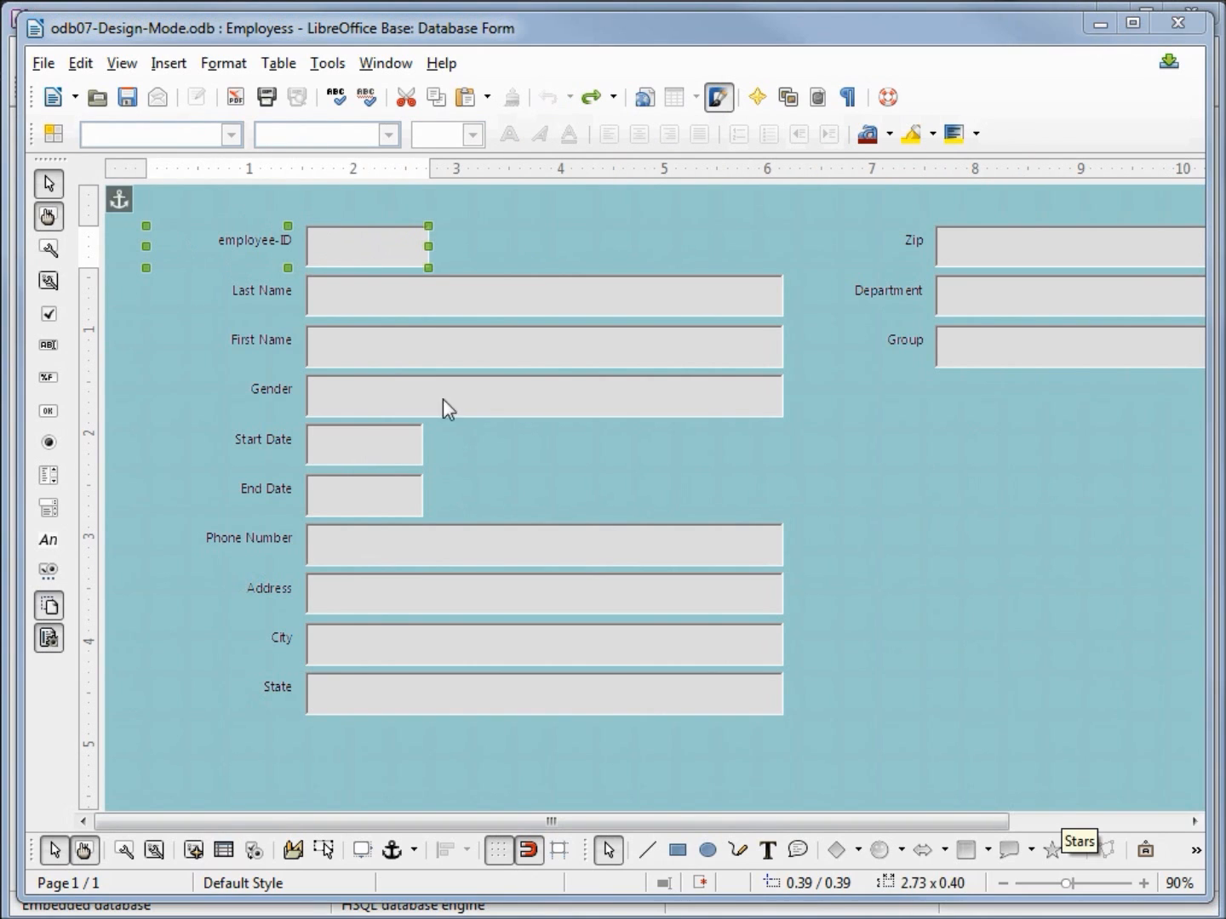
{"action": "mouse_move", "coordinate": [355, 673]}
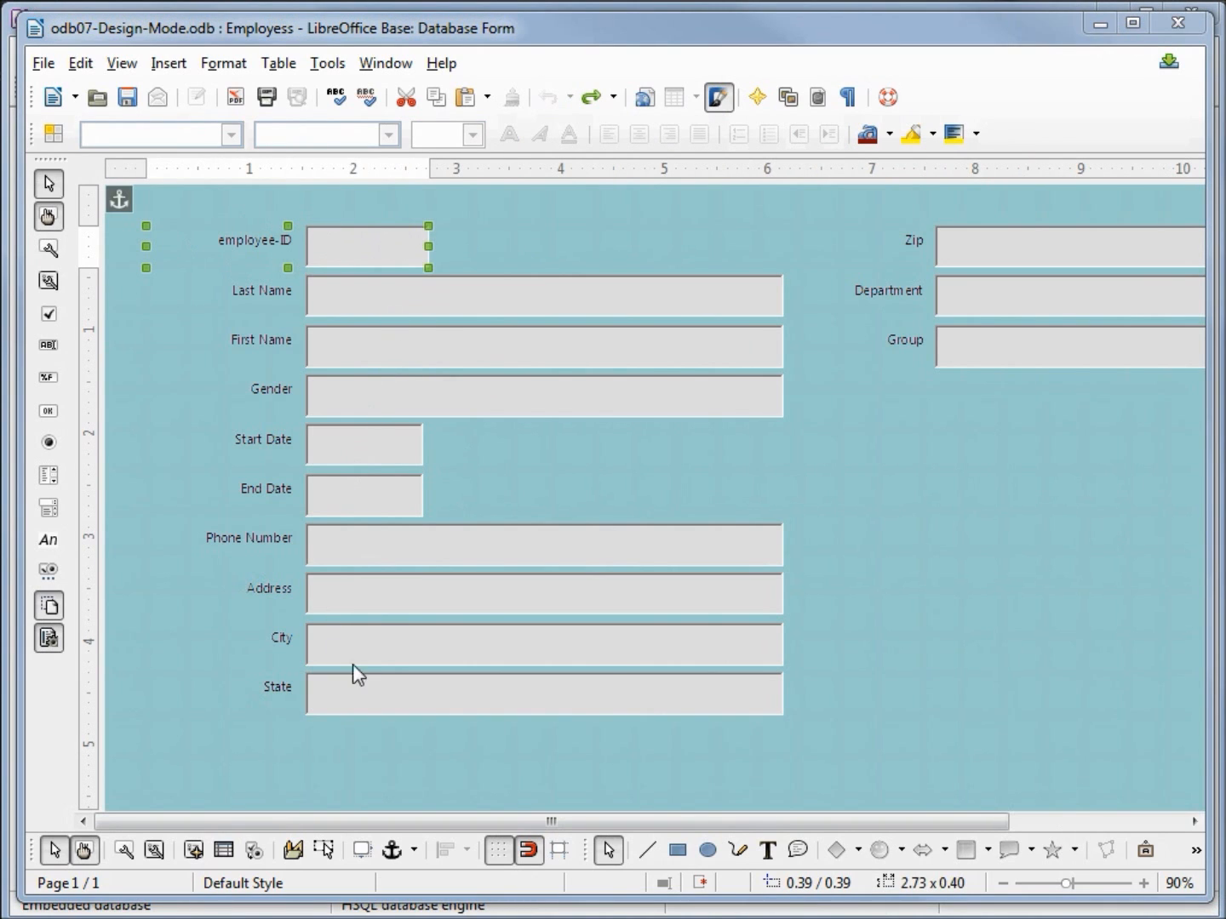
{"action": "mouse_move", "coordinate": [379, 672]}
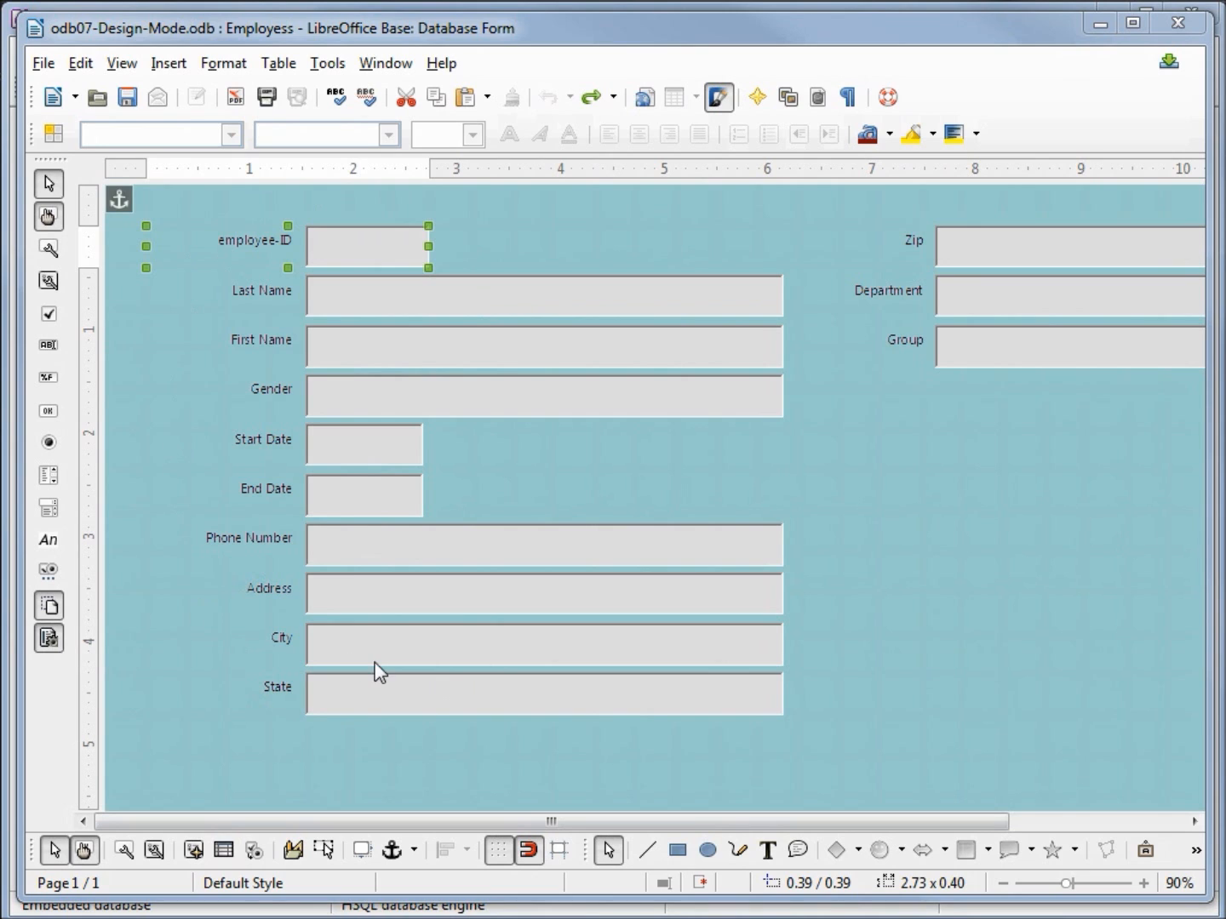
{"action": "mouse_move", "coordinate": [766, 772]}
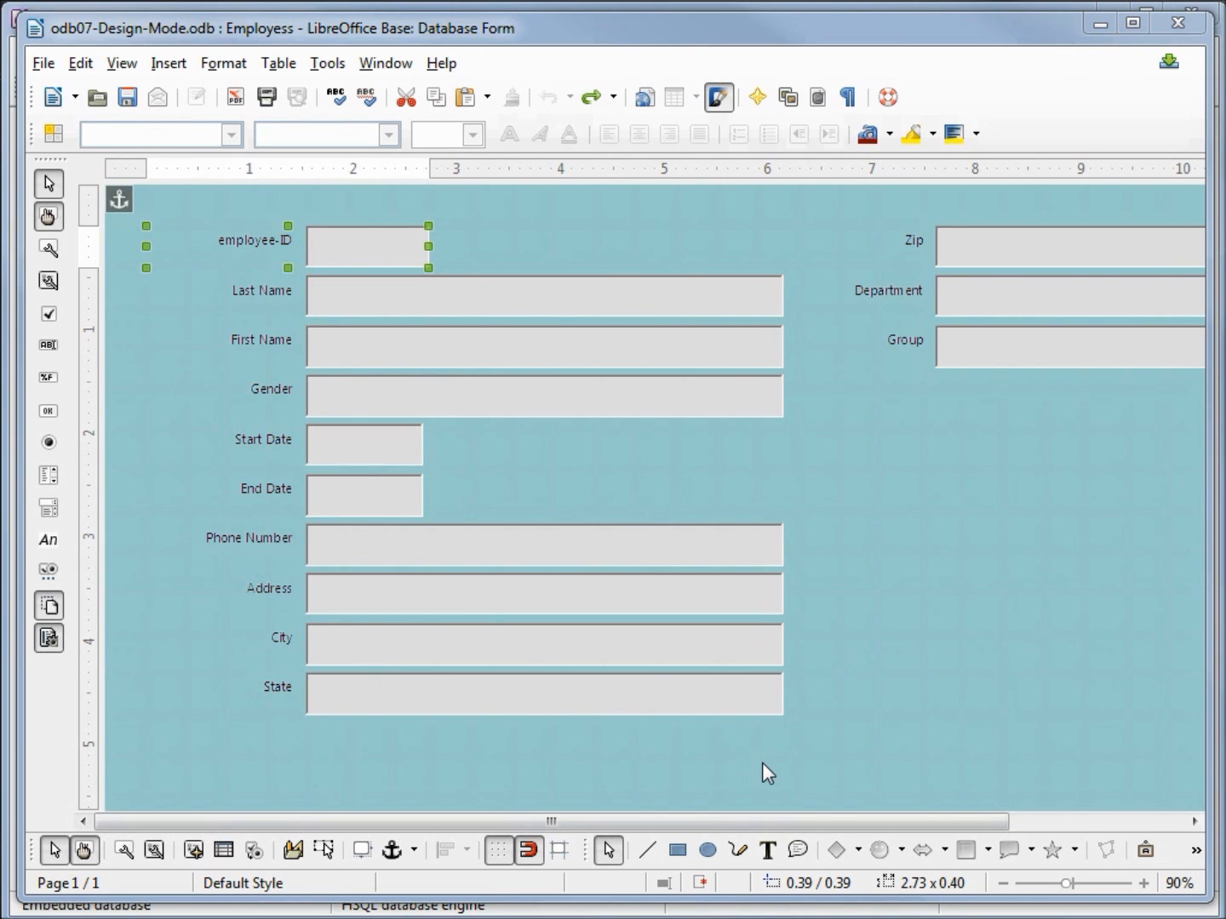
{"action": "mouse_move", "coordinate": [395, 452]}
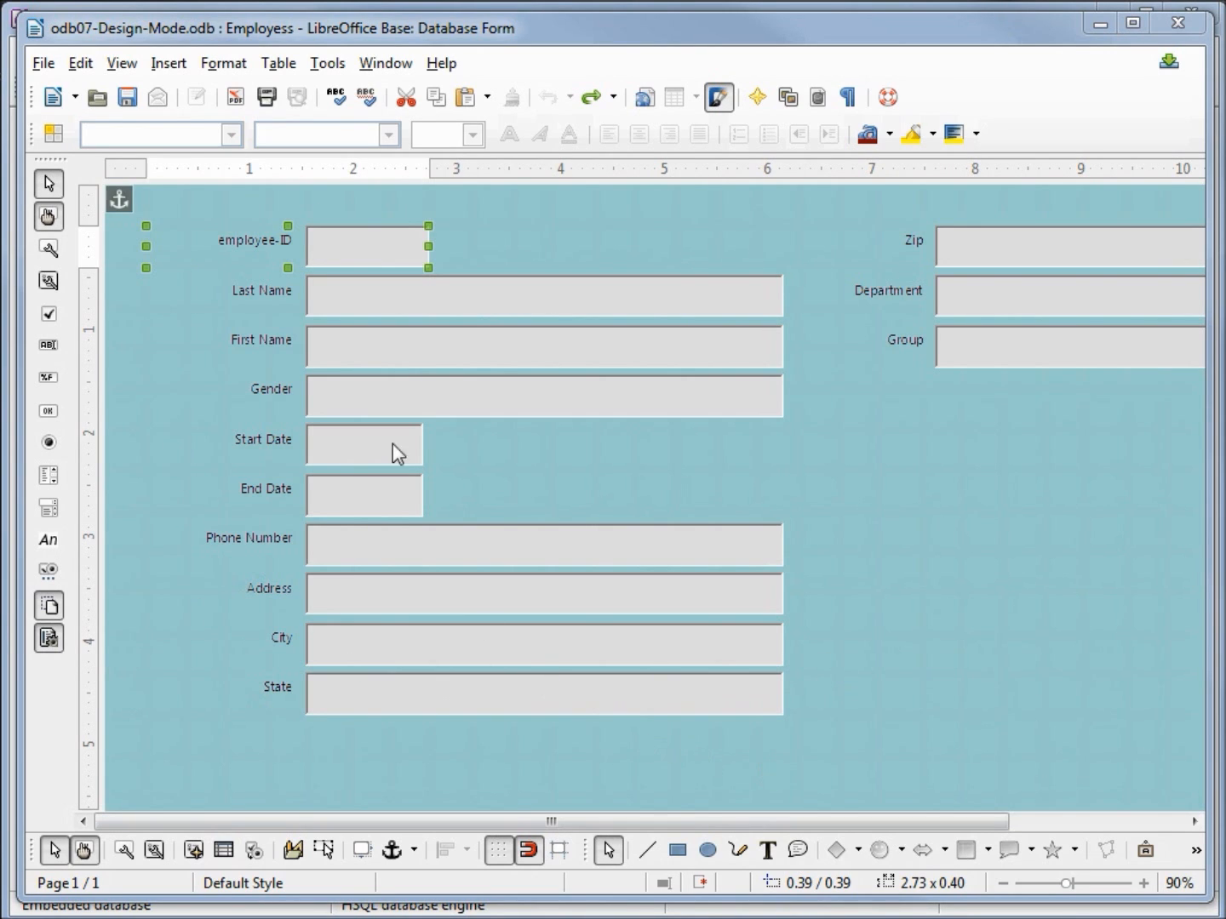
{"action": "mouse_move", "coordinate": [332, 248]}
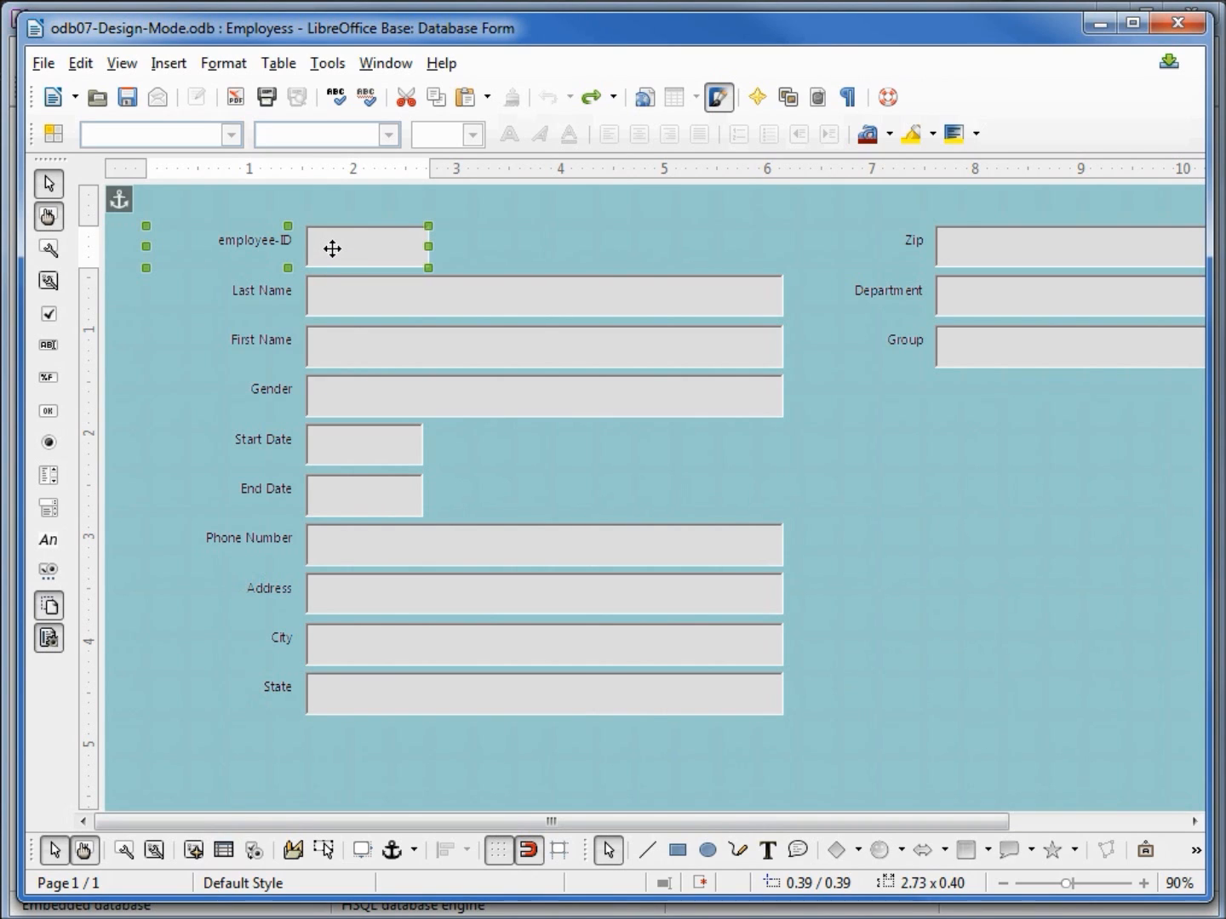
{"action": "mouse_move", "coordinate": [340, 702]}
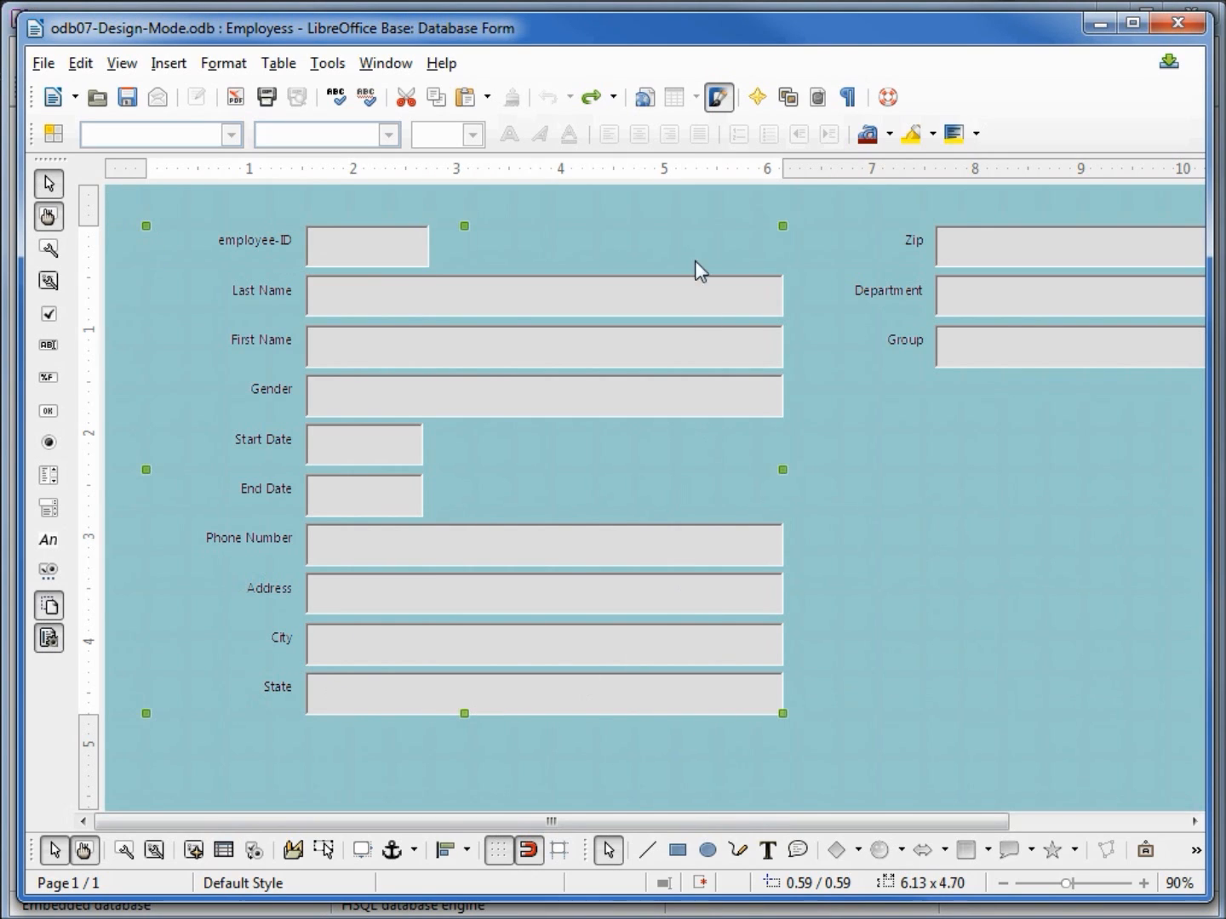
{"action": "mouse_move", "coordinate": [364, 698]}
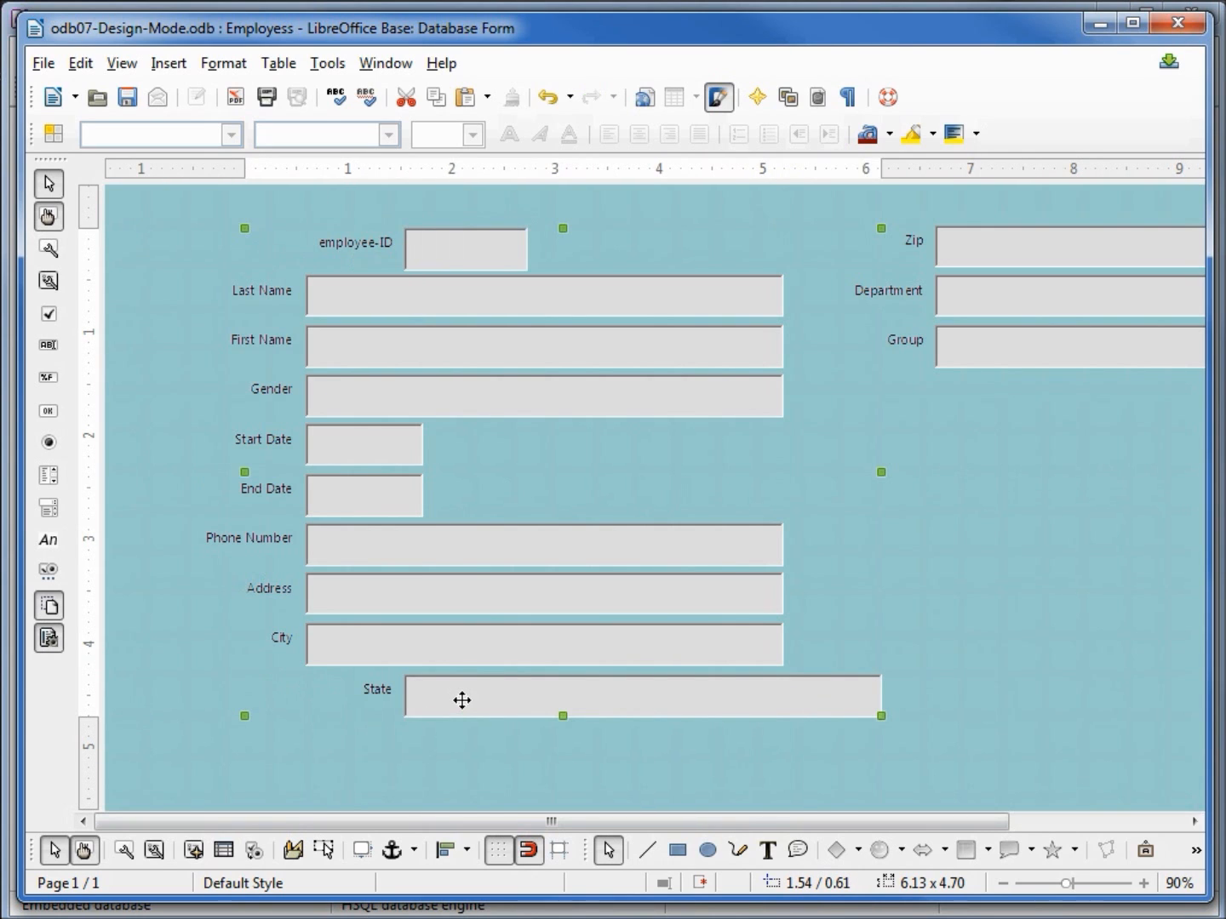
{"action": "mouse_move", "coordinate": [440, 264]}
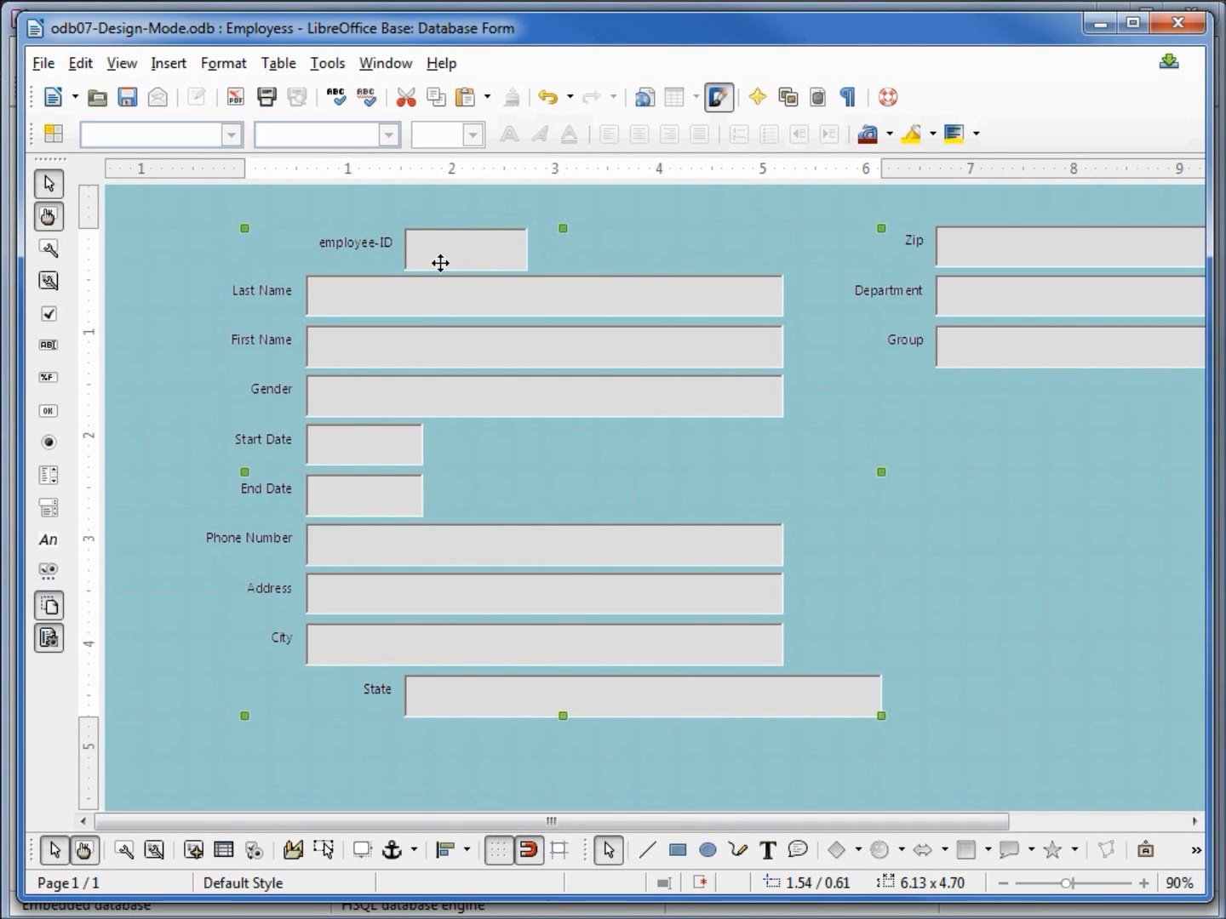
{"action": "mouse_move", "coordinate": [426, 708]}
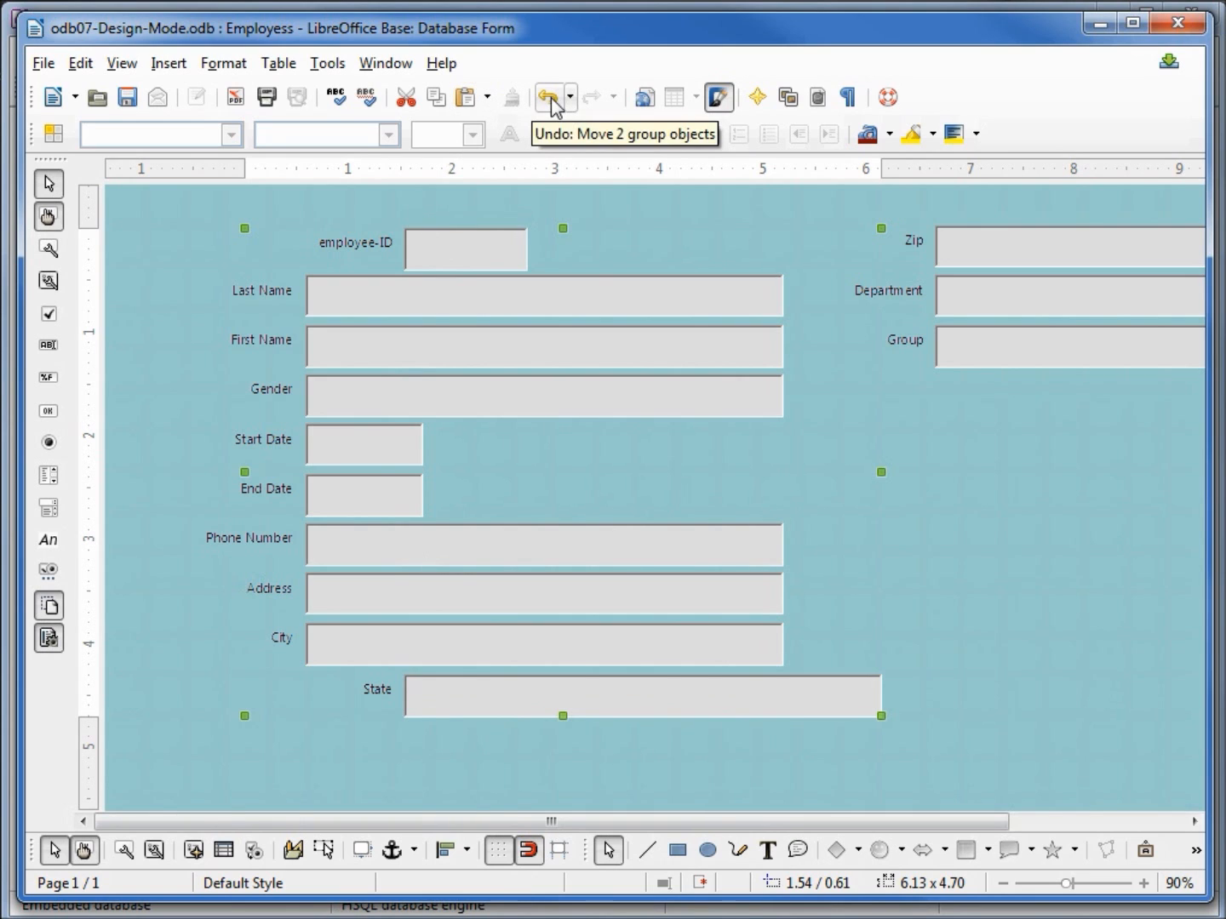
- Undo moving the two pairs and select every left-column label from employee-ID to State
{"action": "left_click", "coordinate": [548, 96]}
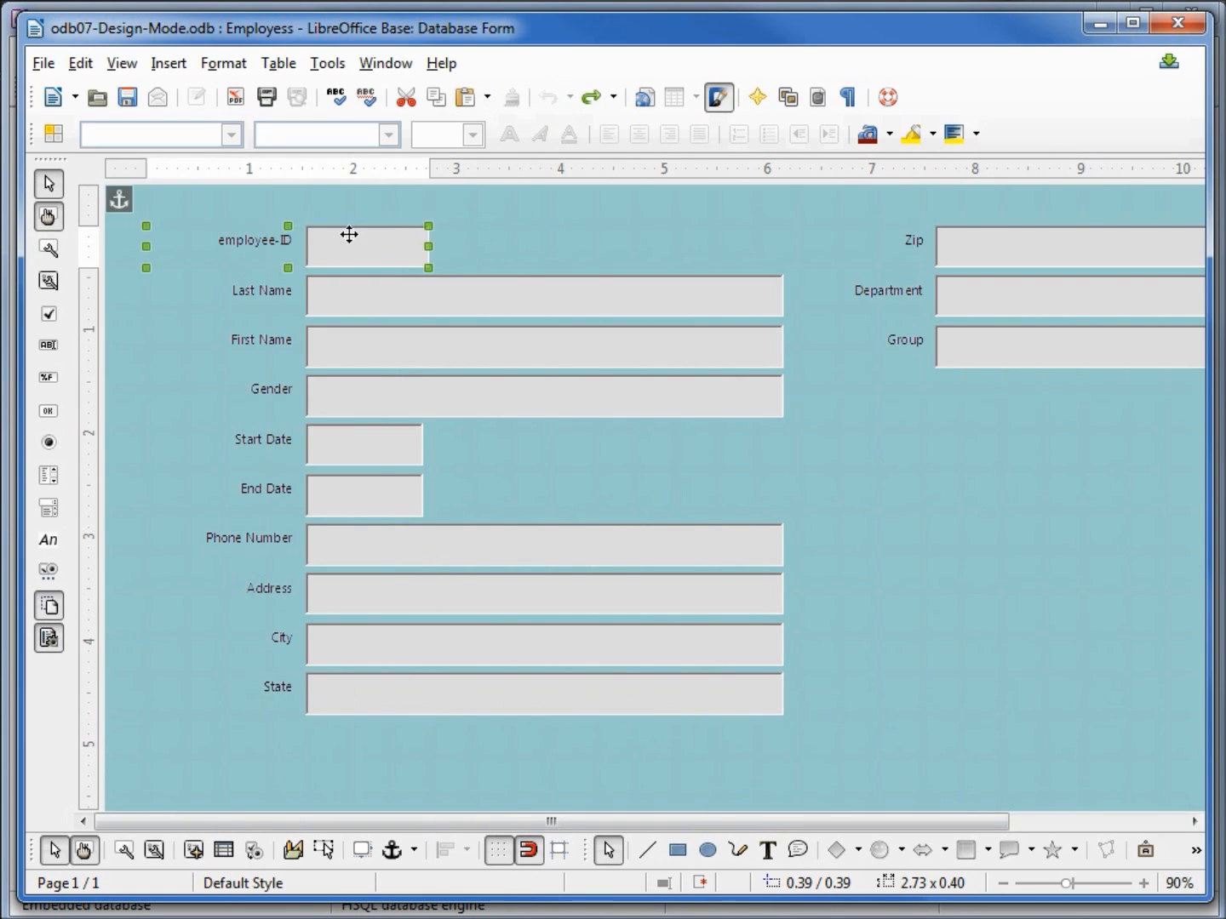
{"action": "mouse_move", "coordinate": [336, 358]}
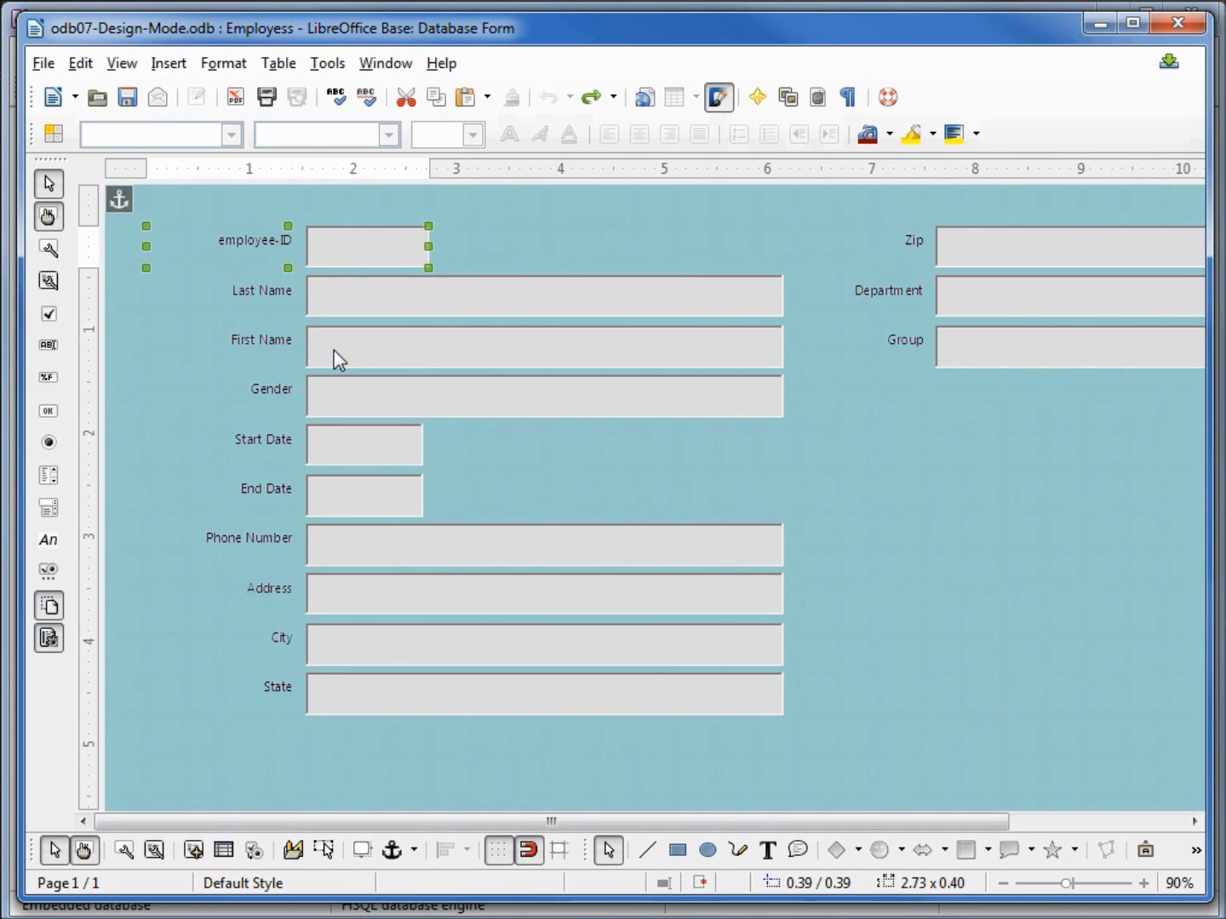
{"action": "mouse_move", "coordinate": [259, 351]}
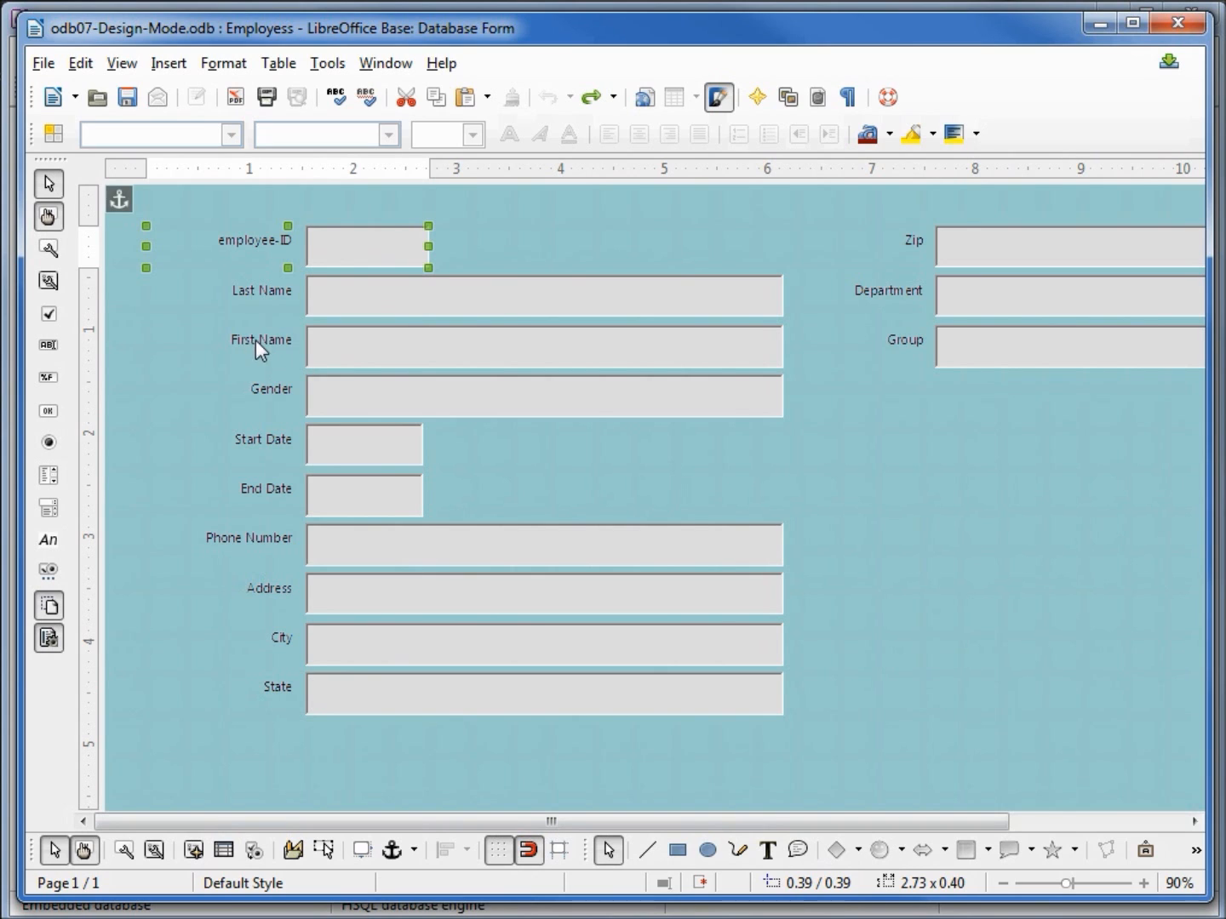
{"action": "left_click", "coordinate": [260, 341]}
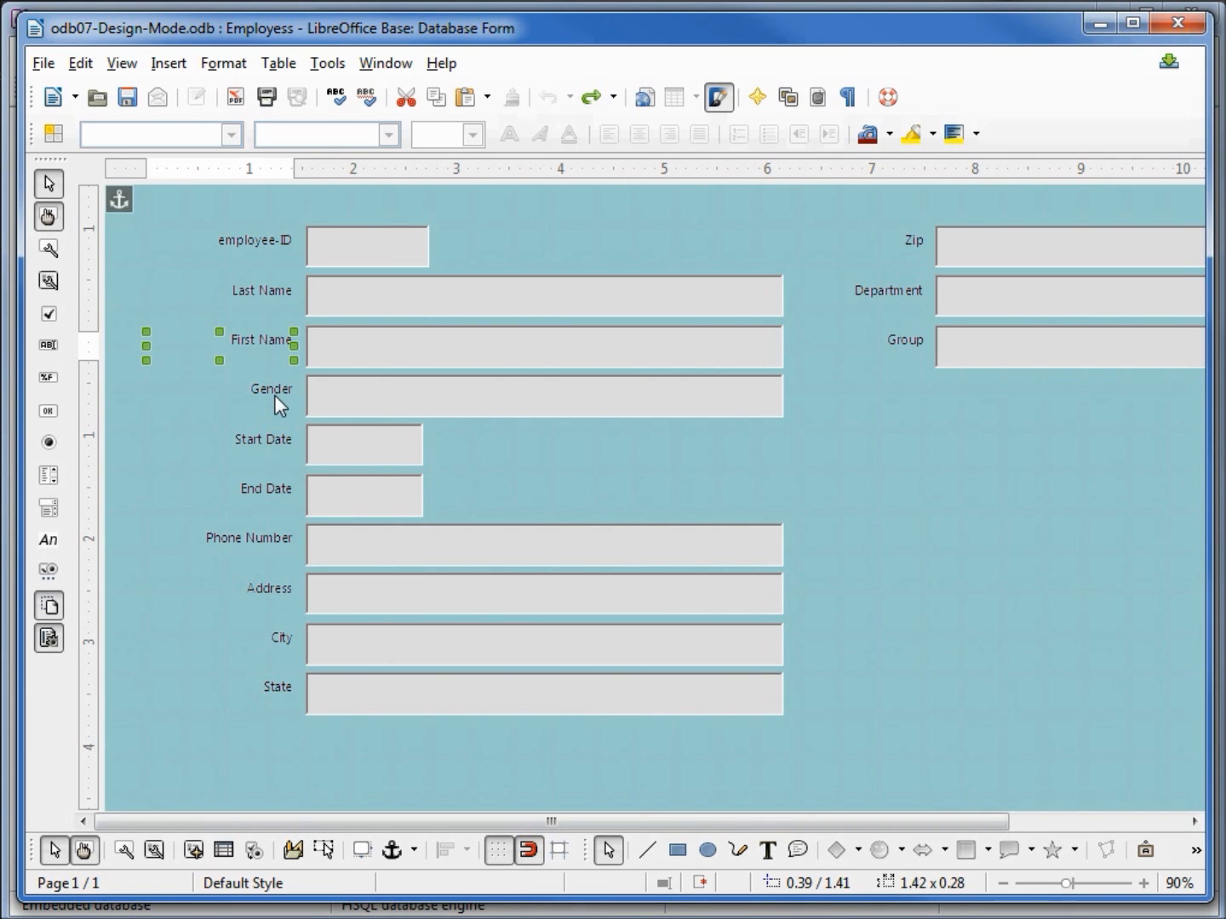
{"action": "left_click", "coordinate": [262, 440]}
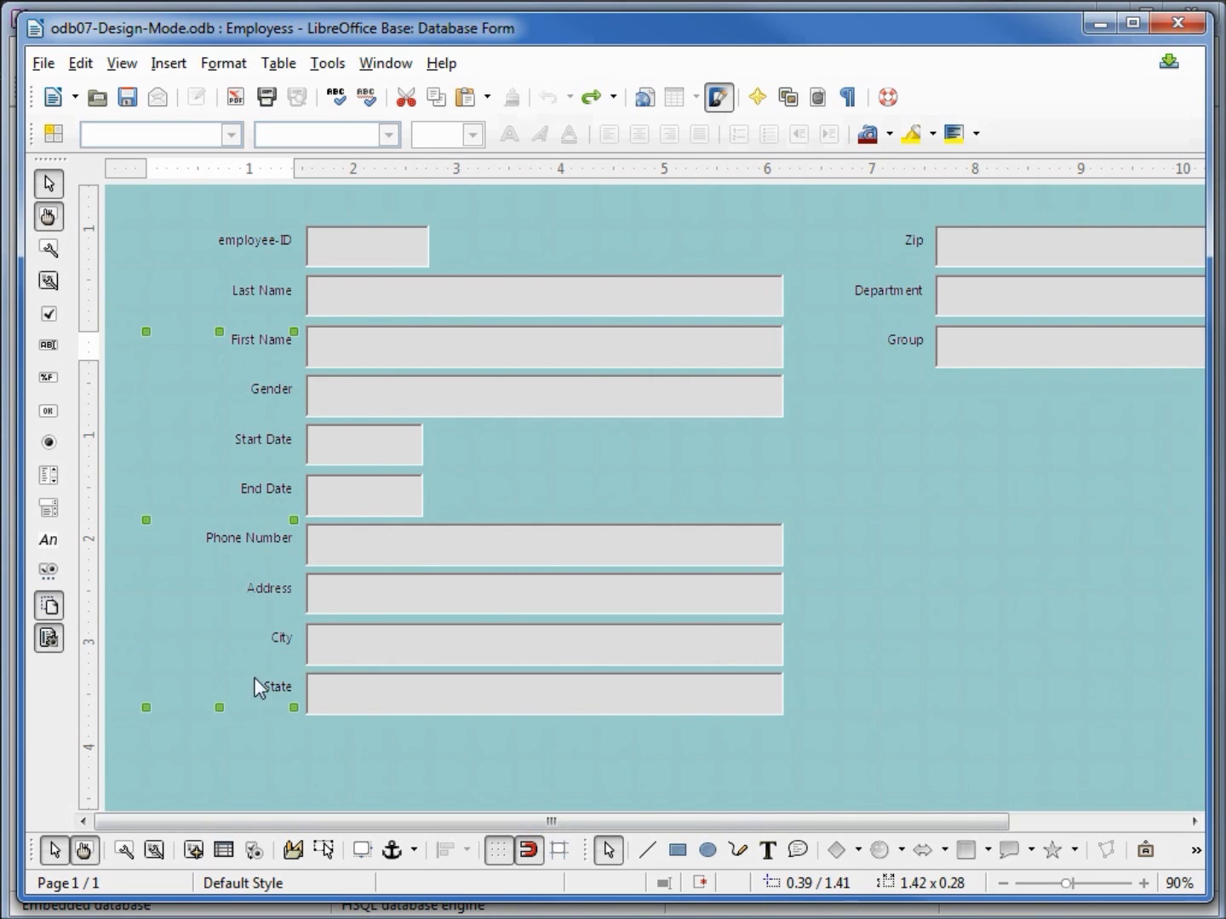
{"action": "left_click", "coordinate": [262, 291]}
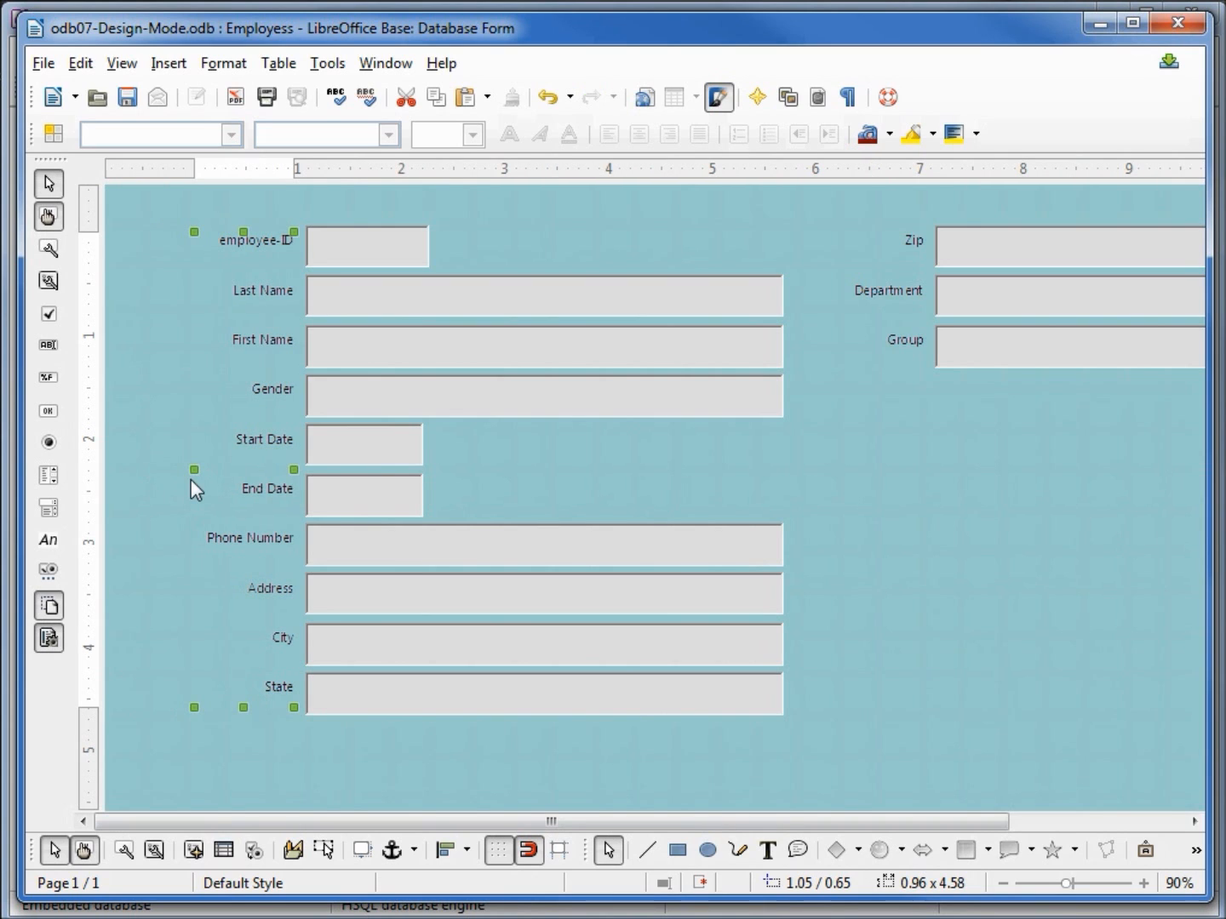
{"action": "mouse_move", "coordinate": [619, 441]}
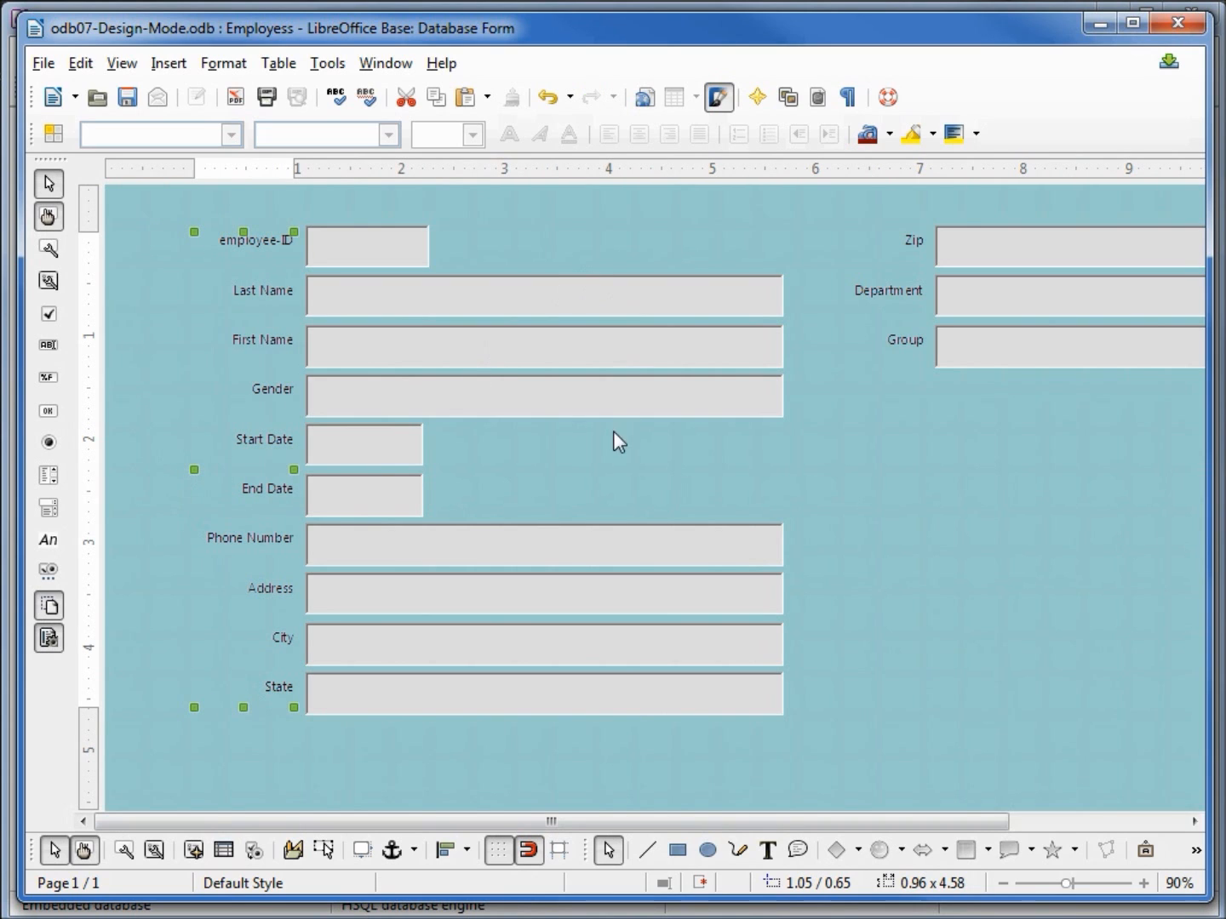
{"action": "mouse_move", "coordinate": [515, 700]}
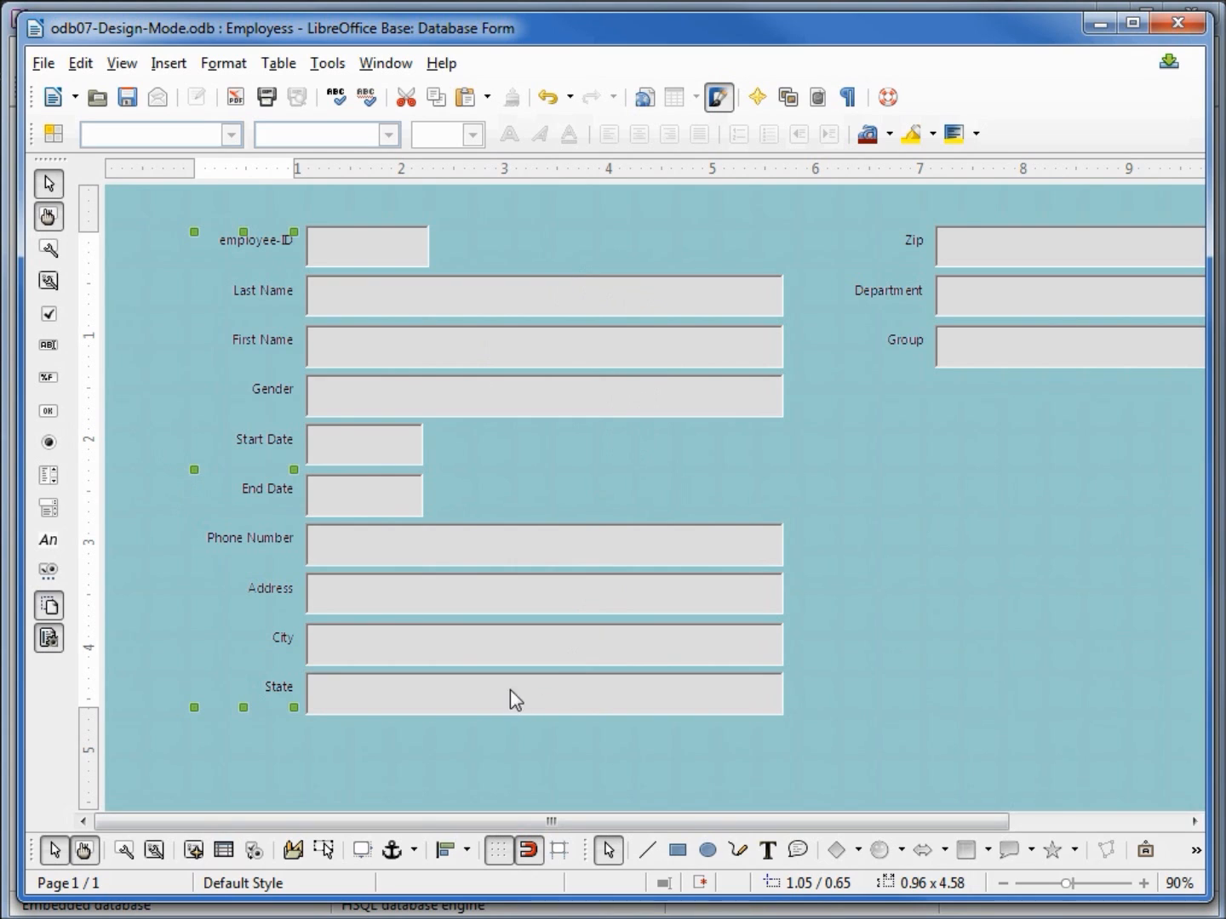
{"action": "mouse_move", "coordinate": [517, 304]}
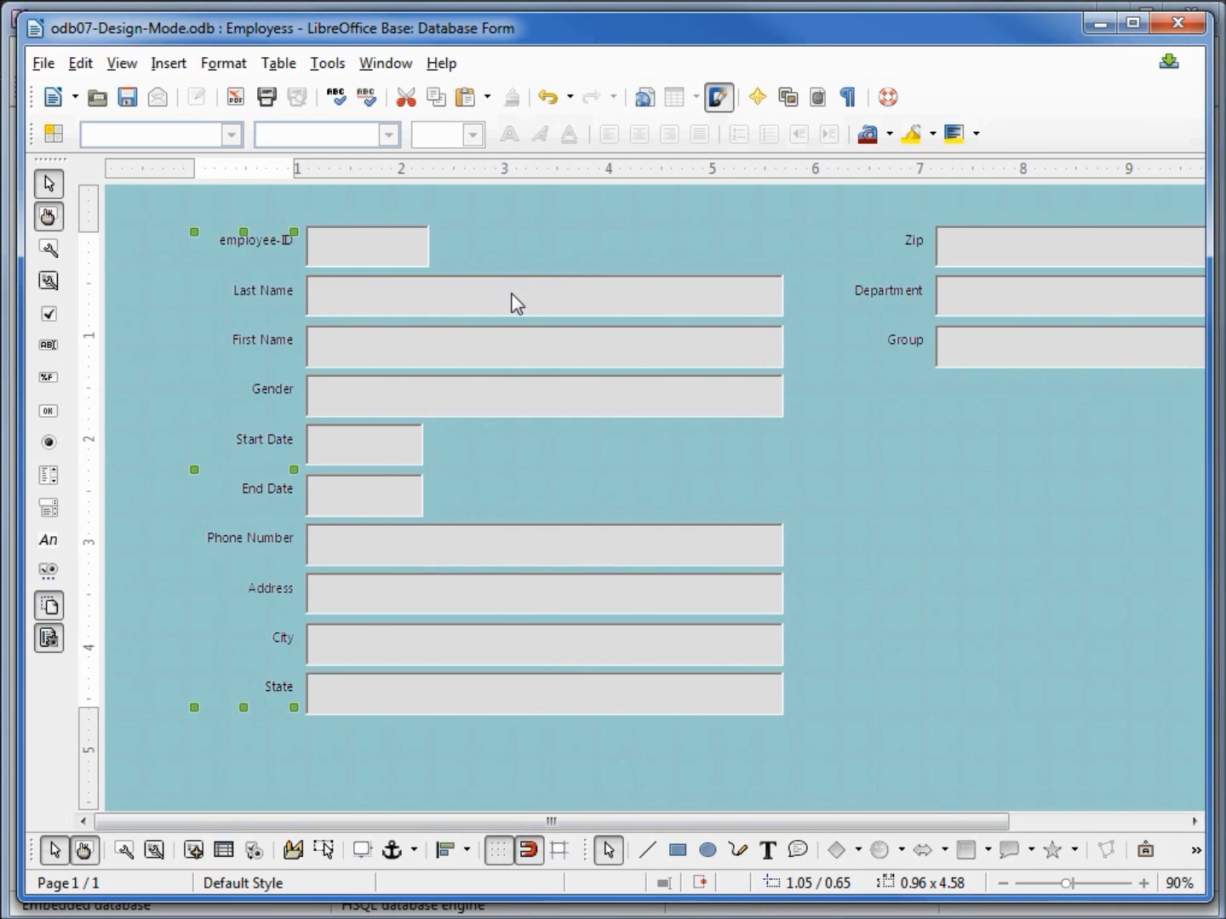
{"action": "mouse_move", "coordinate": [500, 303]}
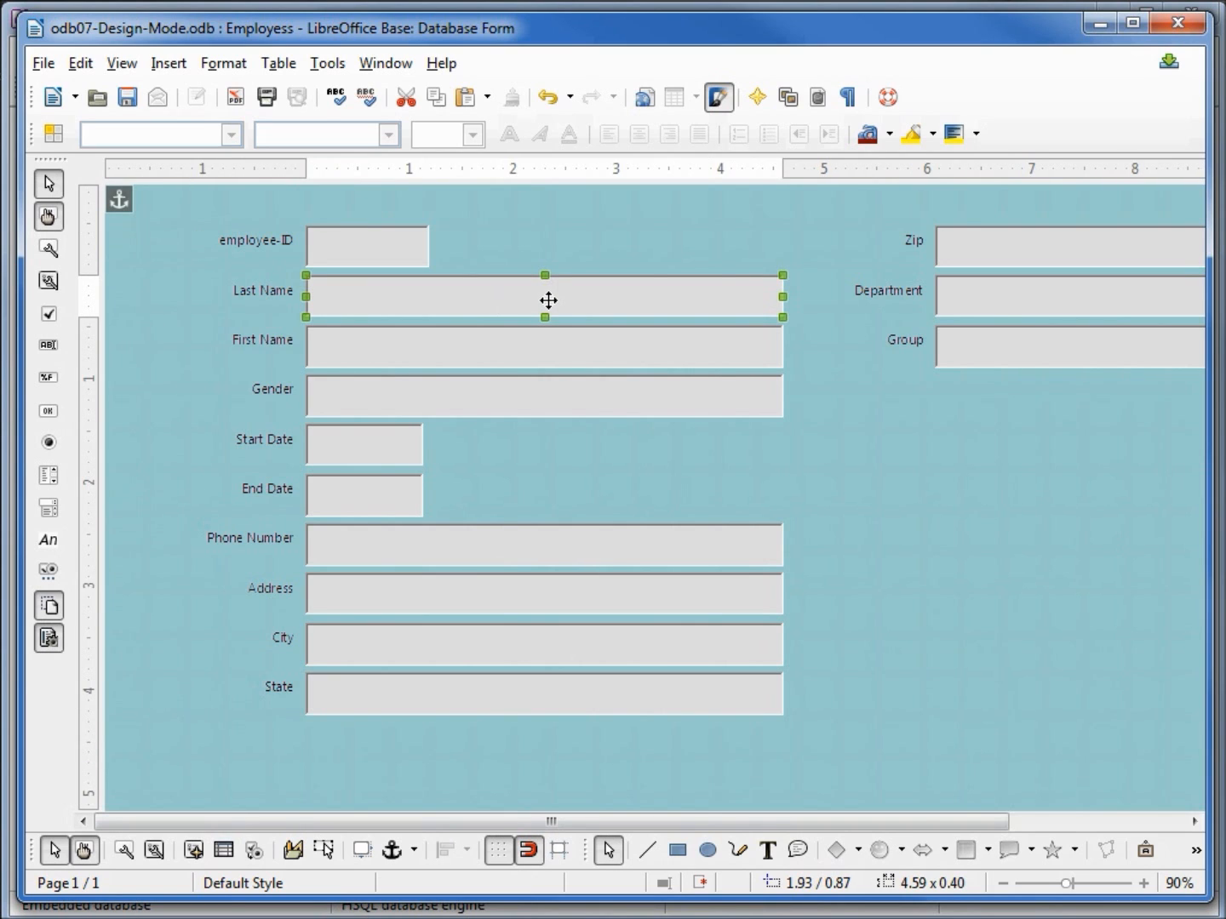
{"action": "mouse_move", "coordinate": [612, 354]}
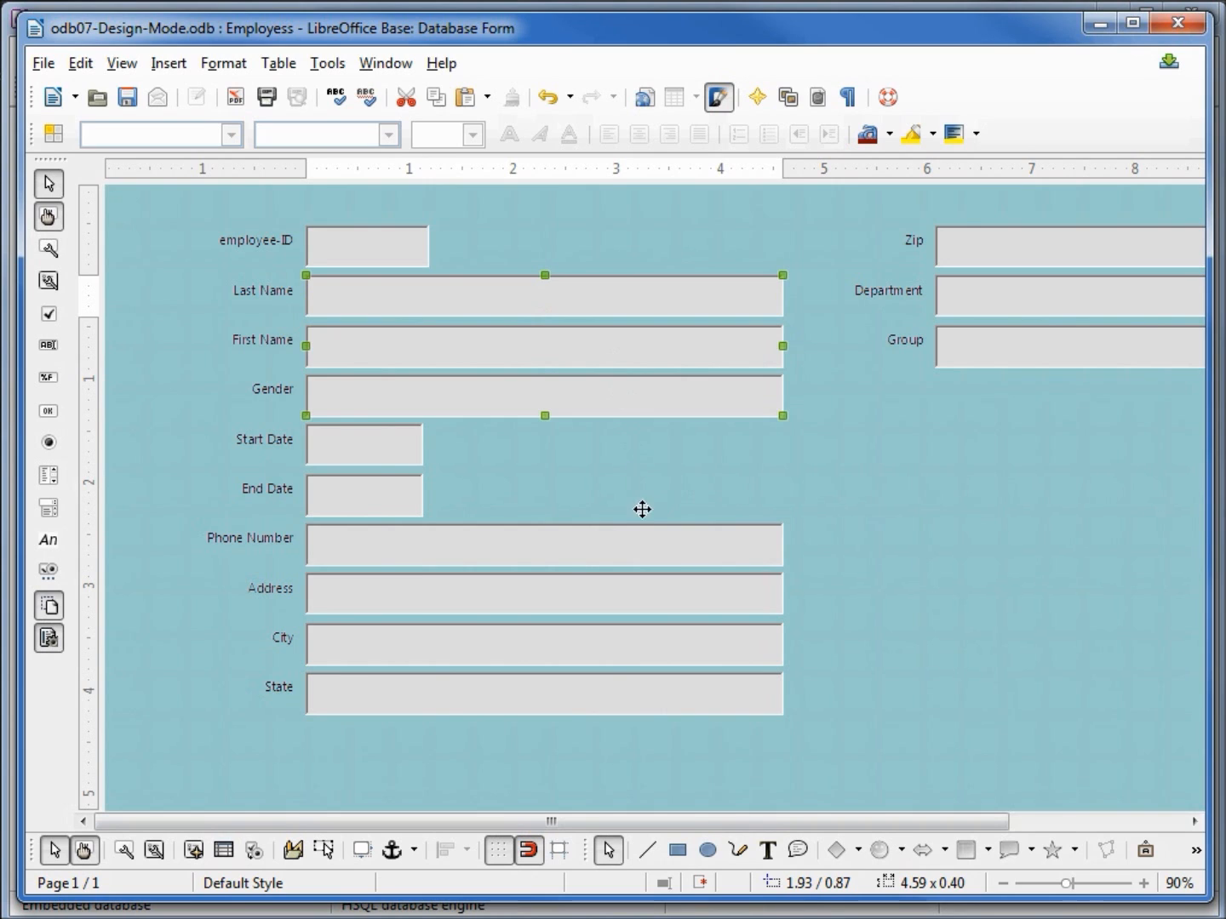
- Narrow the Last Name through State text boxes to end near the 2-inch mark
{"action": "left_click", "coordinate": [543, 645]}
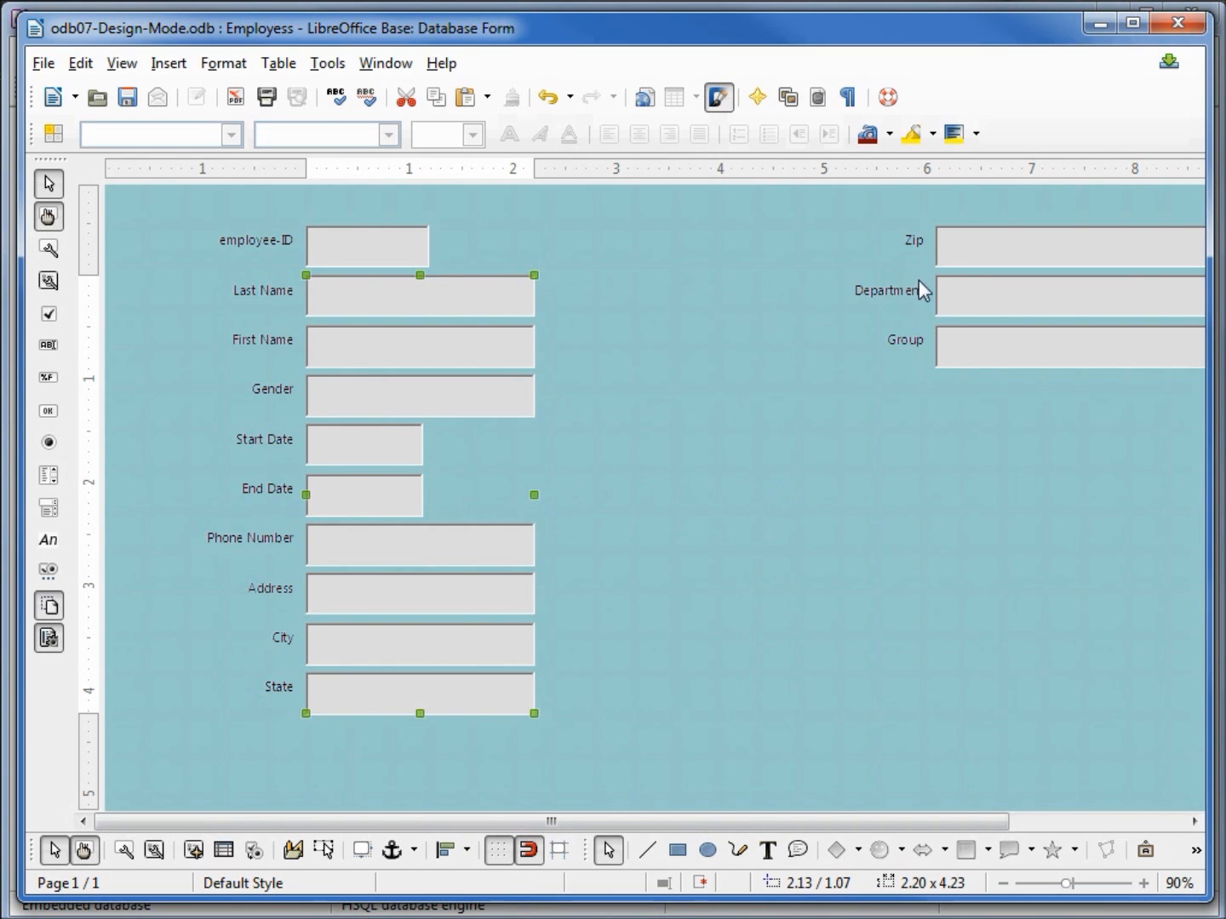
{"action": "mouse_move", "coordinate": [975, 258]}
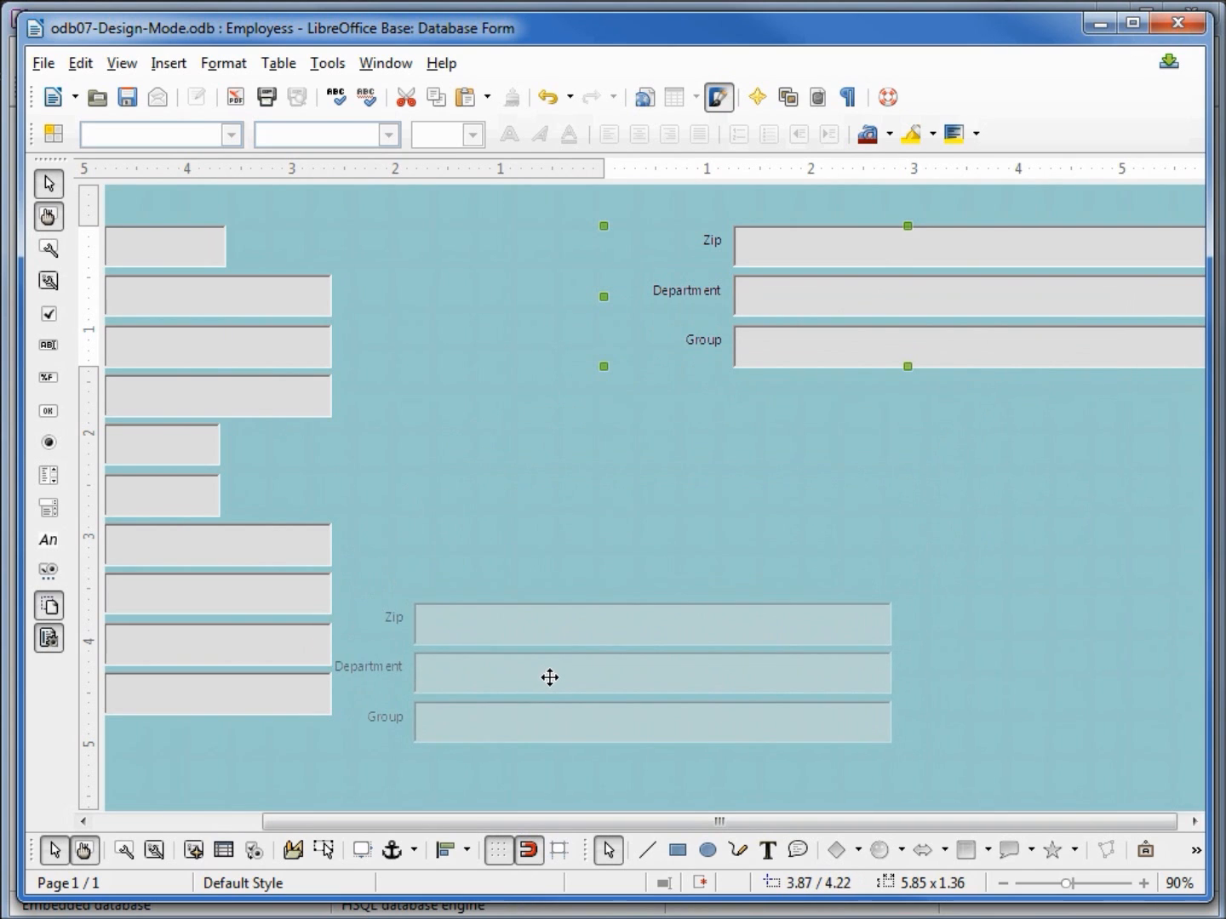
- Drop the Zip, Department and Group fields down beside the City–State rows
{"action": "left_click", "coordinate": [549, 672]}
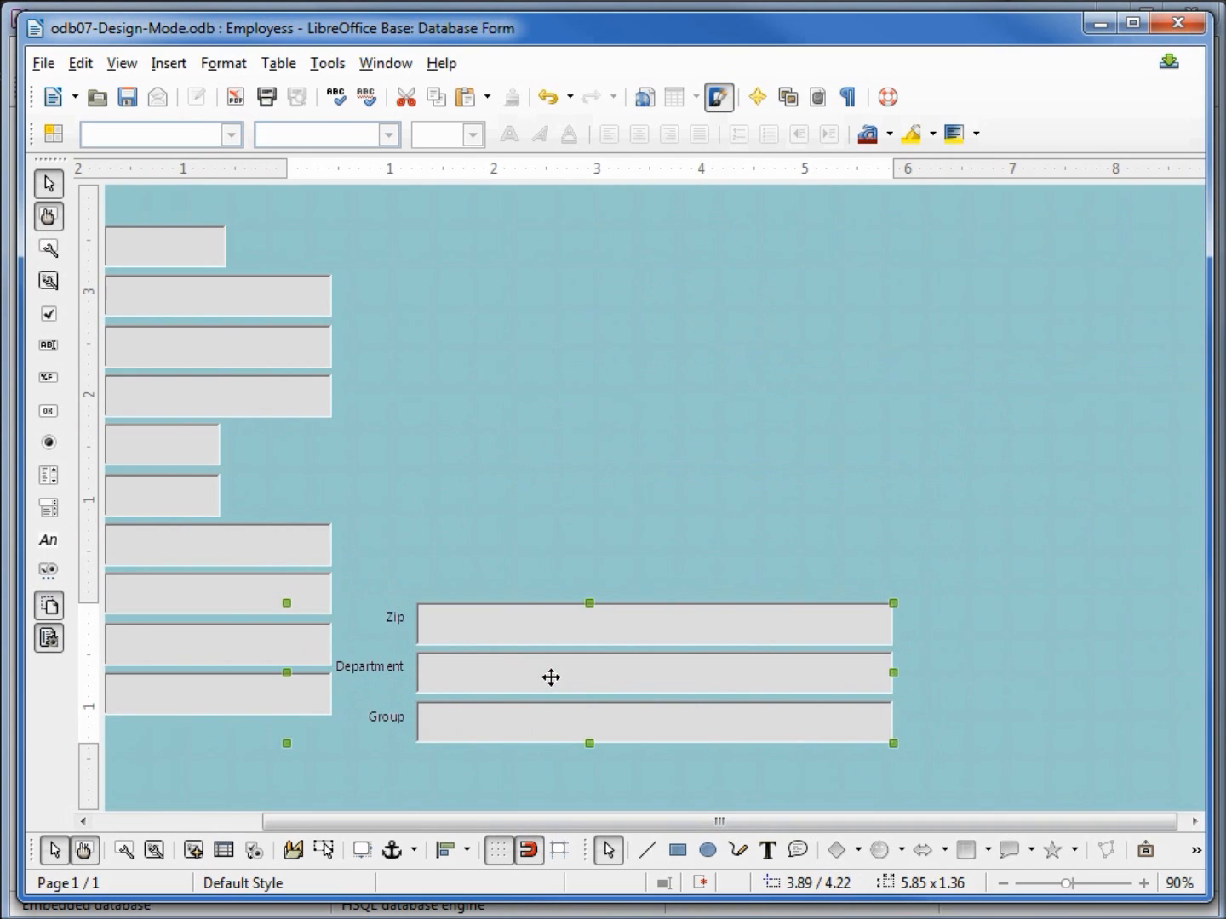
{"action": "mouse_move", "coordinate": [595, 765]}
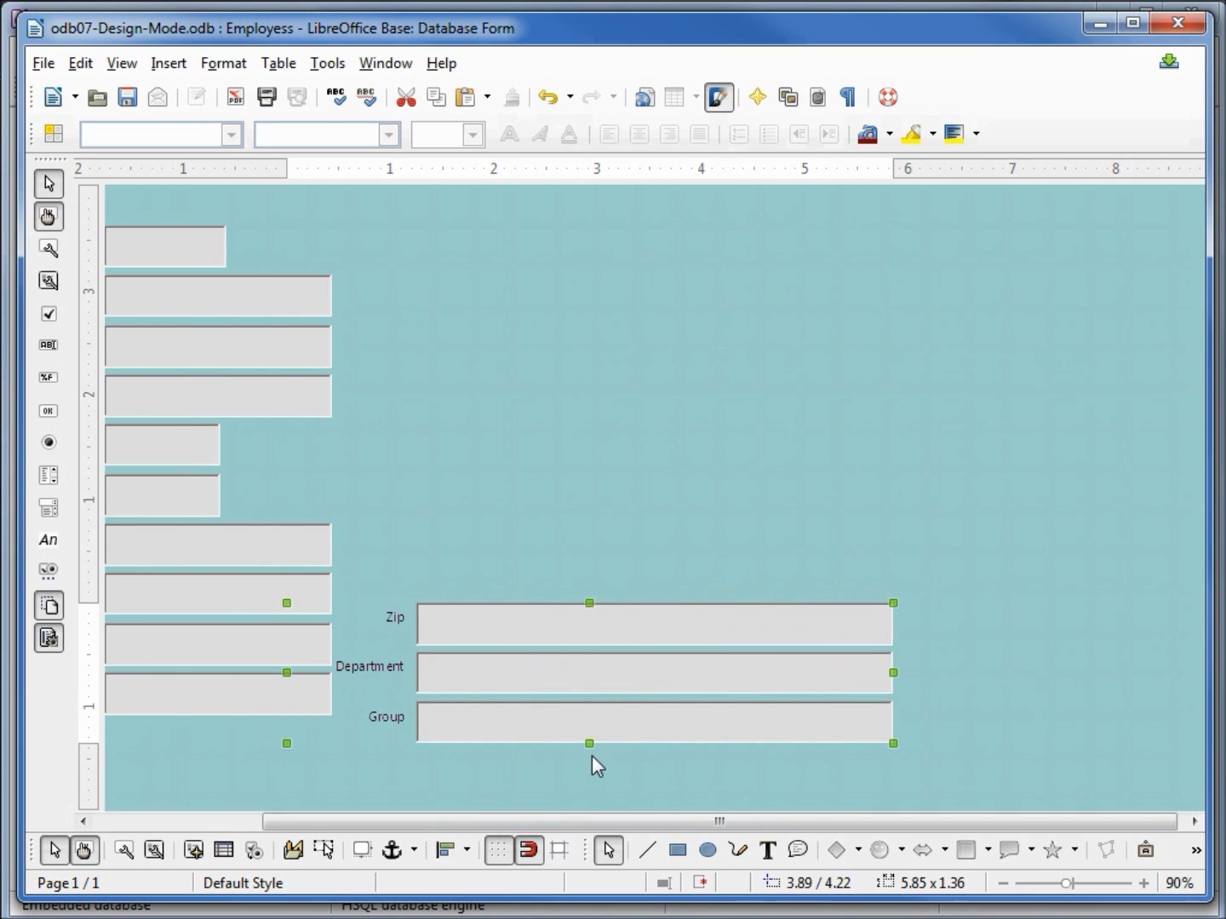
{"action": "mouse_move", "coordinate": [547, 657]}
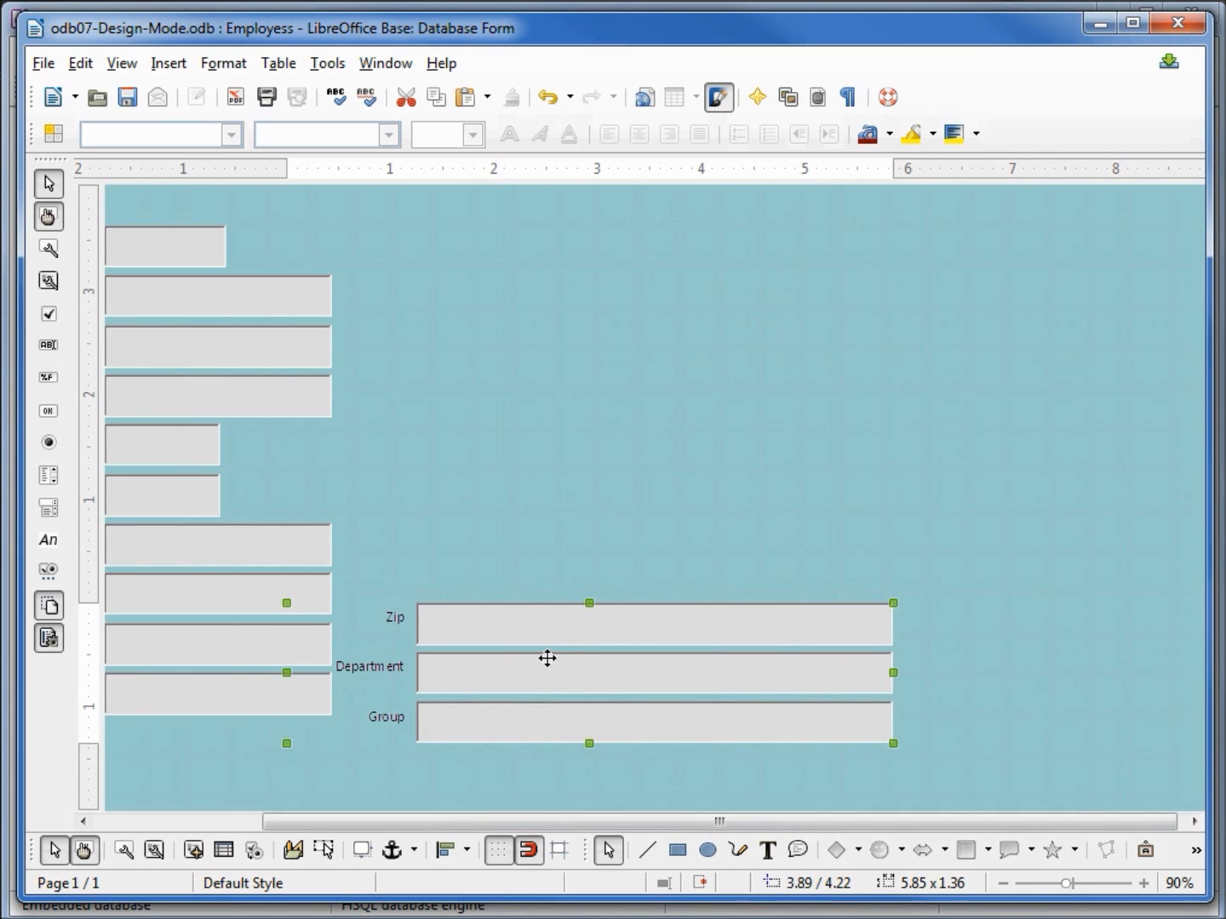
{"action": "mouse_move", "coordinate": [569, 629]}
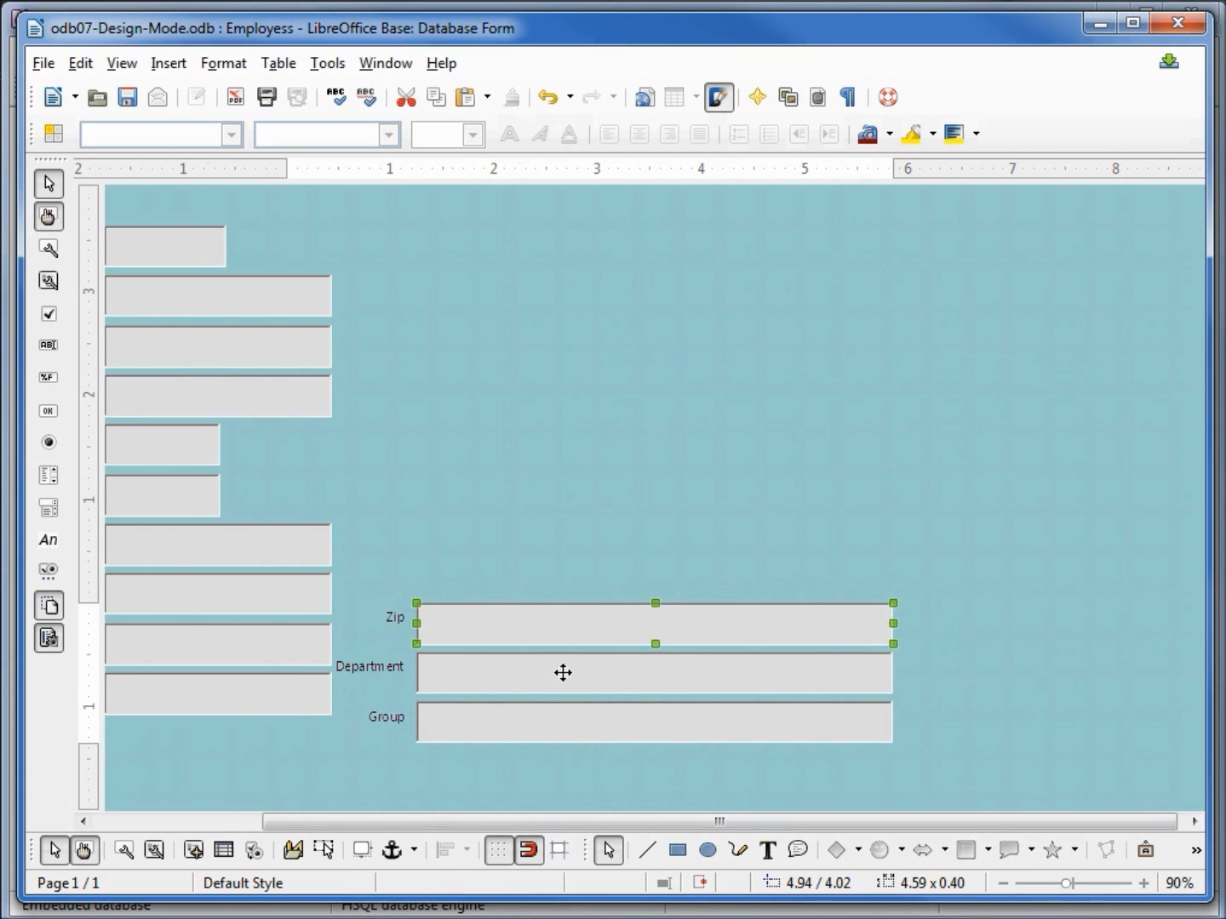
{"action": "left_click", "coordinate": [562, 672]}
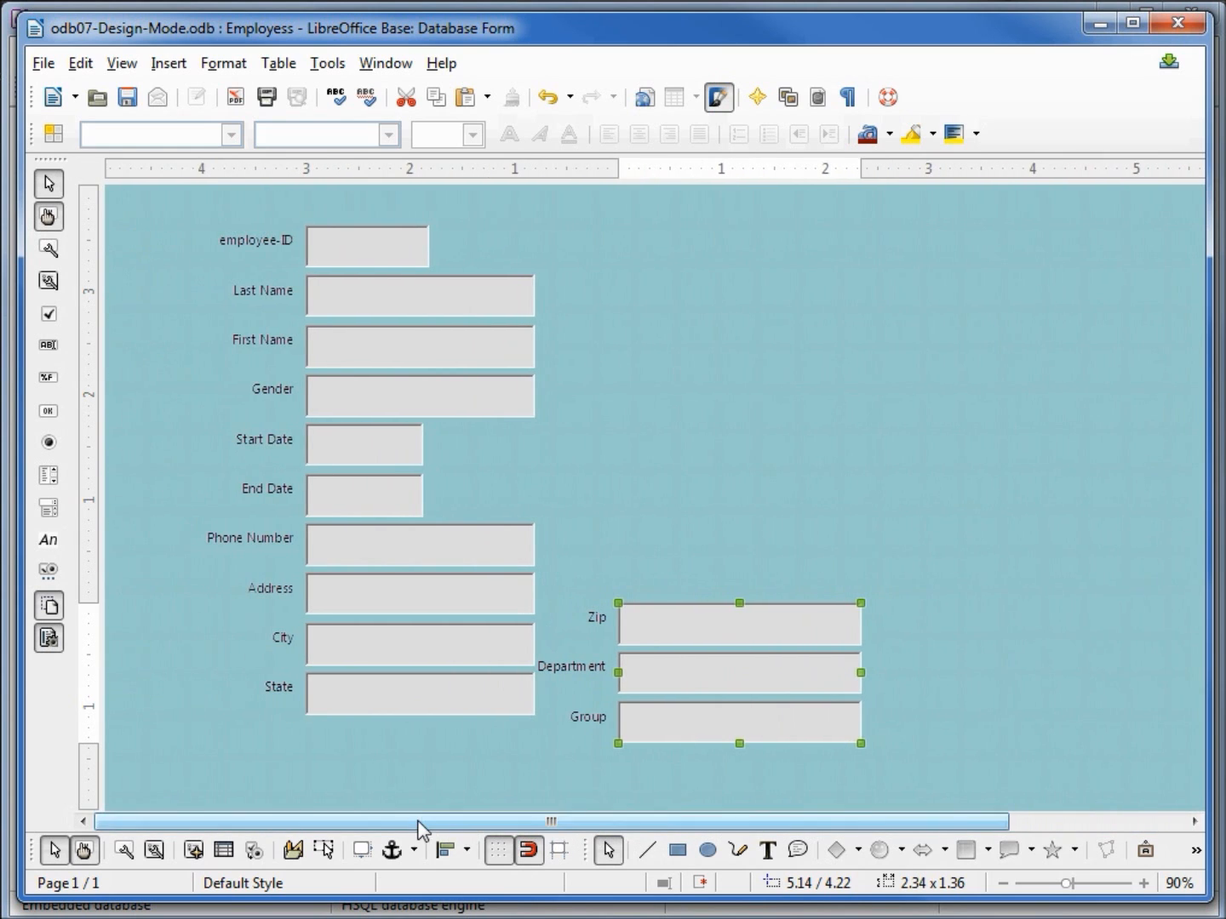
{"action": "mouse_move", "coordinate": [681, 628]}
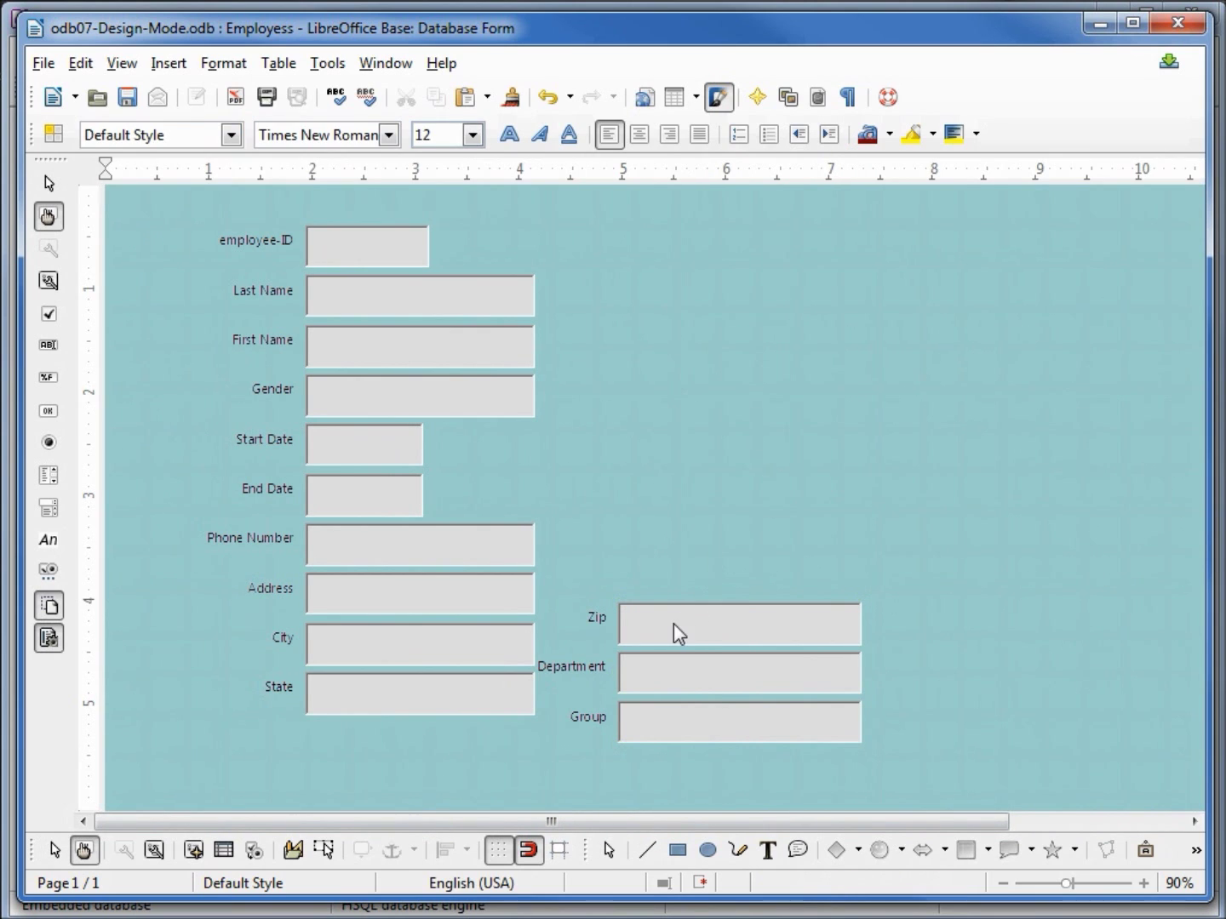
{"action": "mouse_move", "coordinate": [667, 631]}
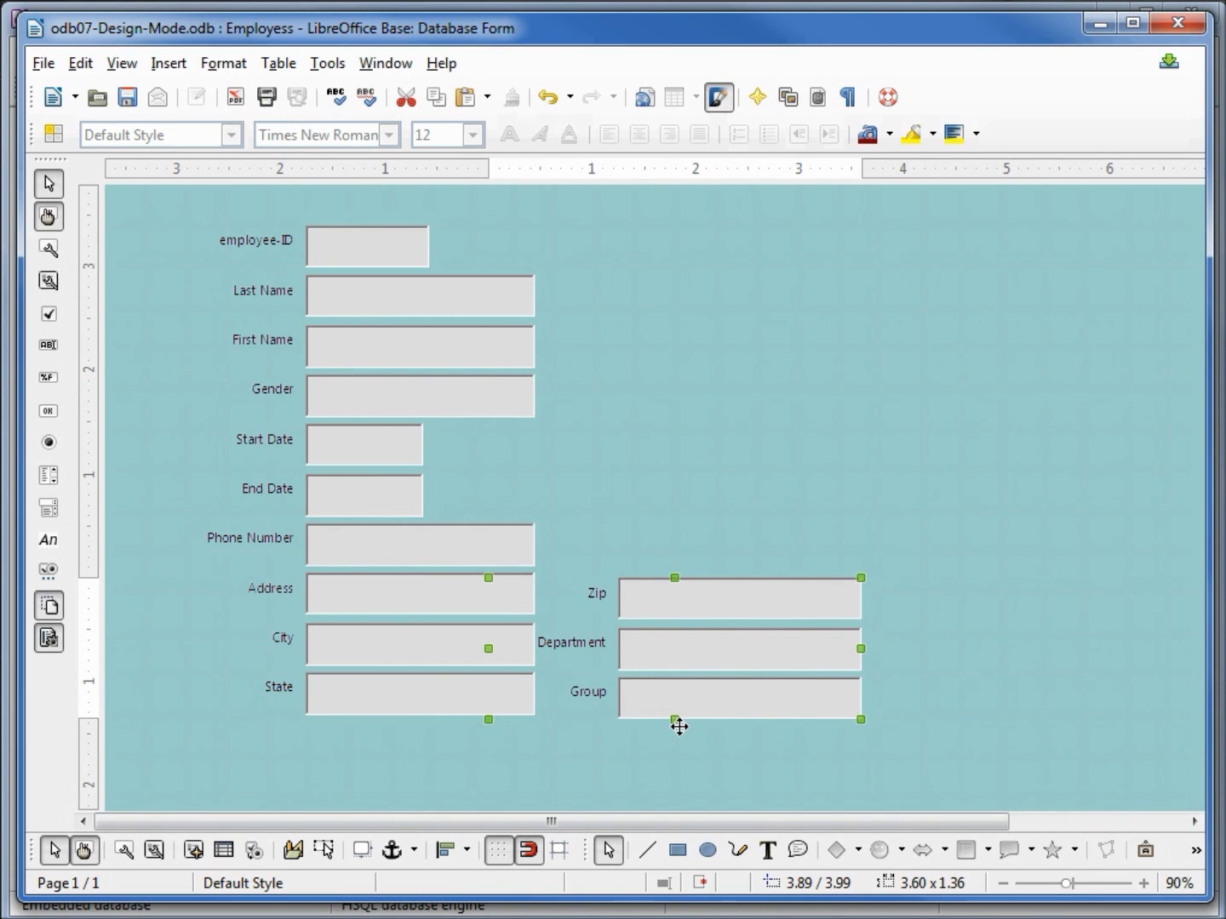
{"action": "mouse_move", "coordinate": [377, 658]}
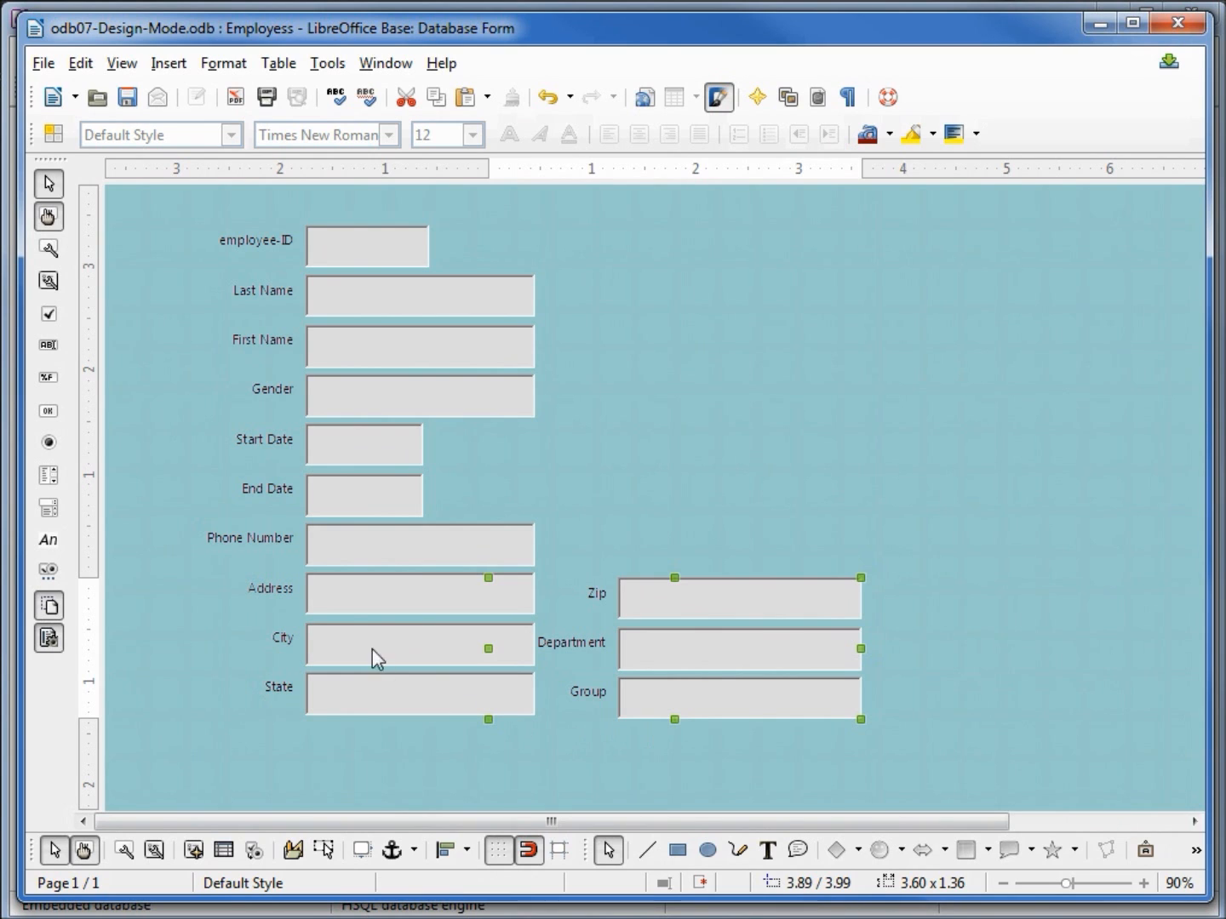
{"action": "mouse_move", "coordinate": [335, 350]}
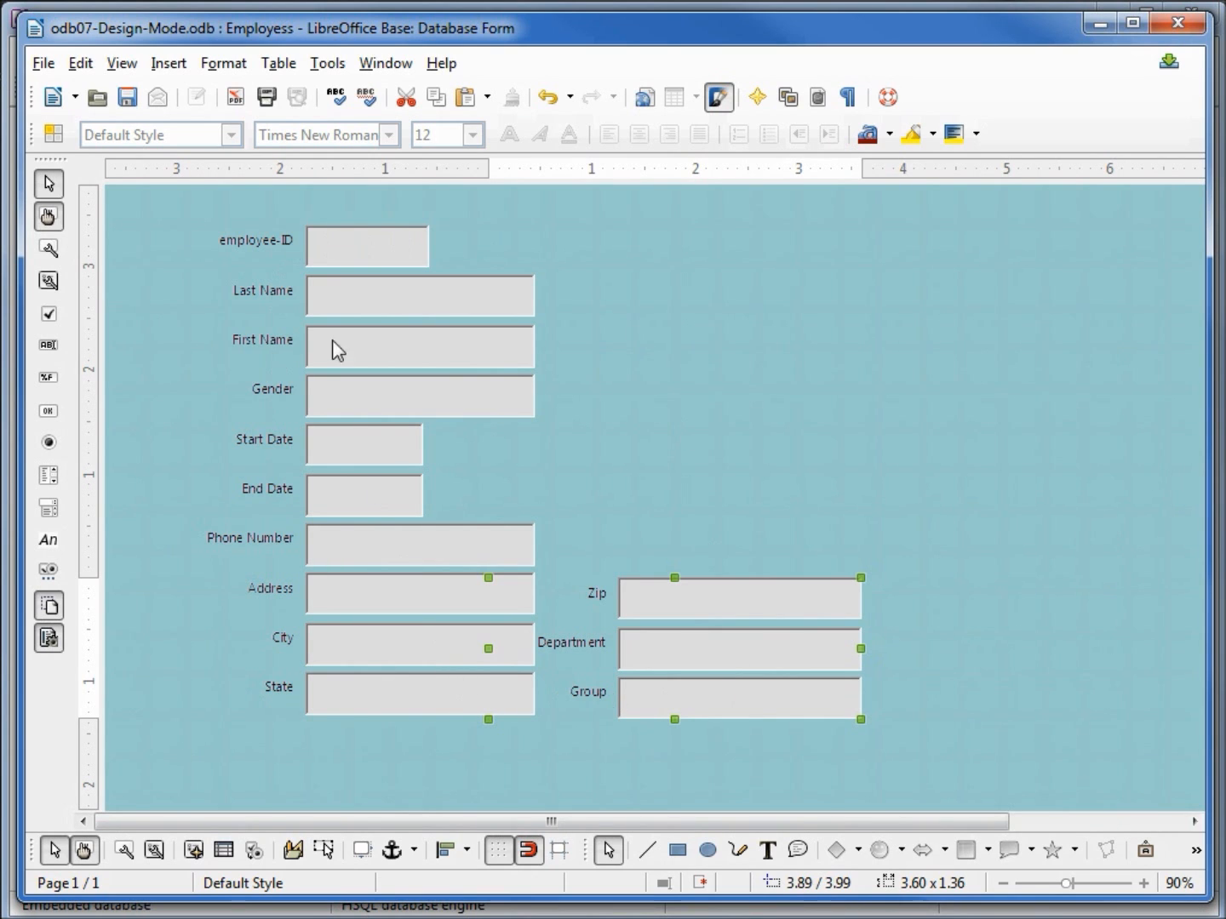
{"action": "mouse_move", "coordinate": [482, 651]}
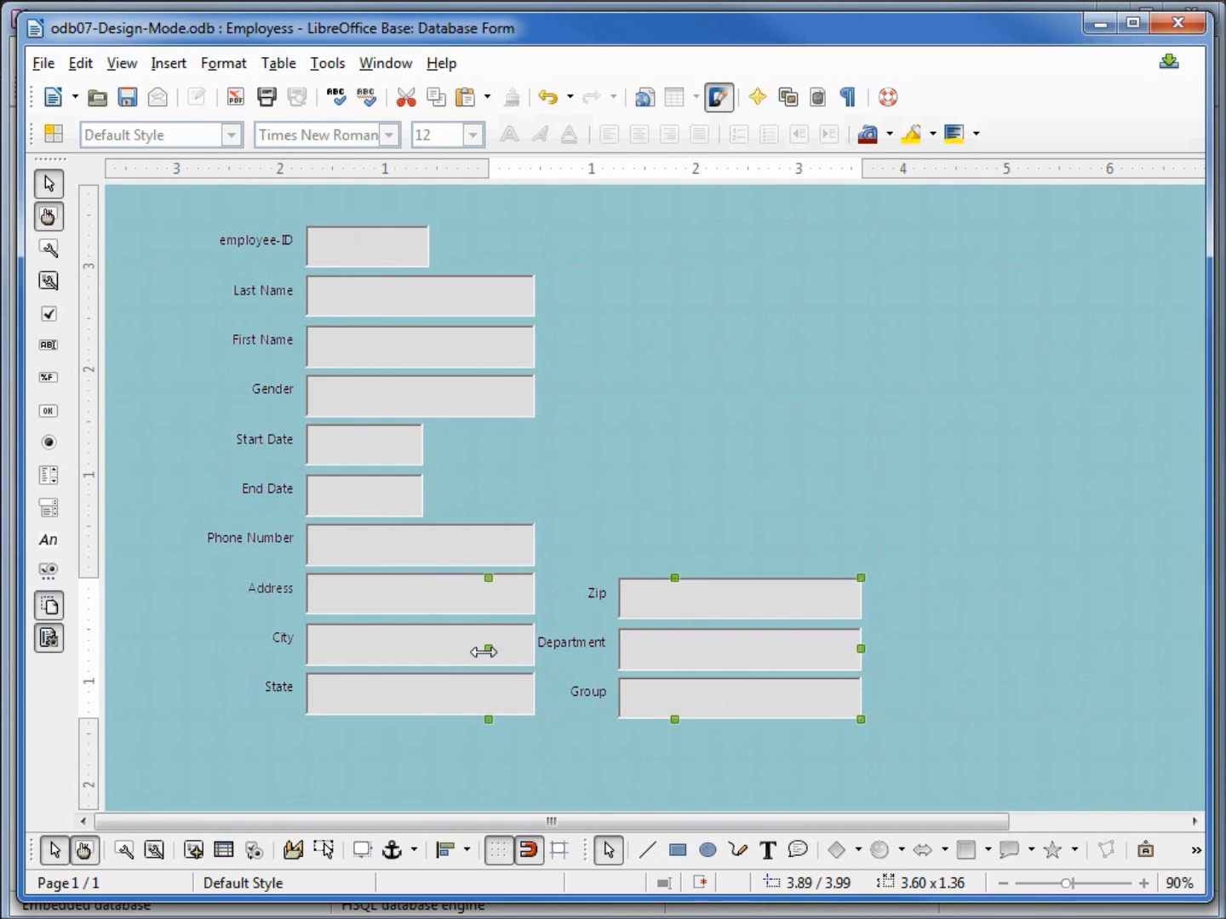
{"action": "mouse_move", "coordinate": [412, 693]}
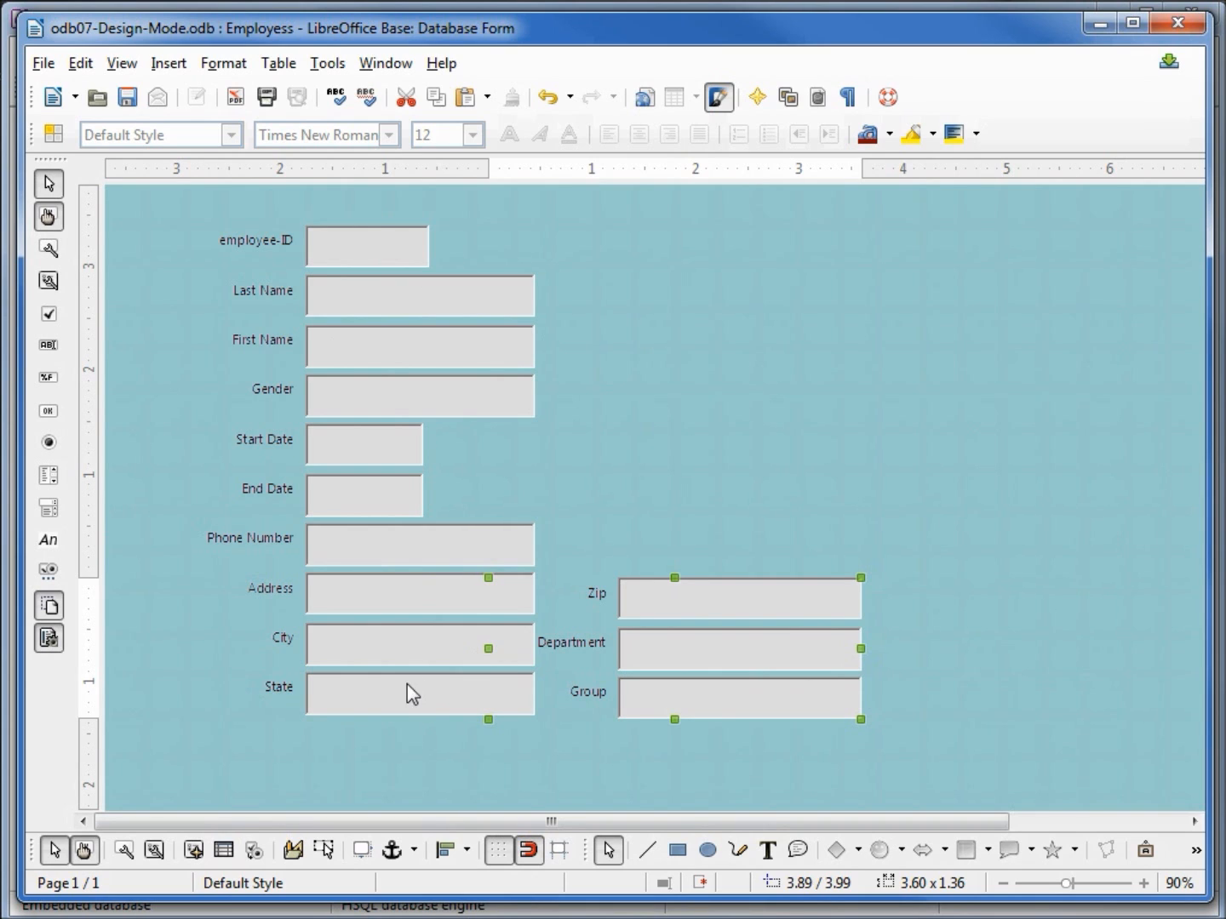
{"action": "mouse_move", "coordinate": [326, 297]}
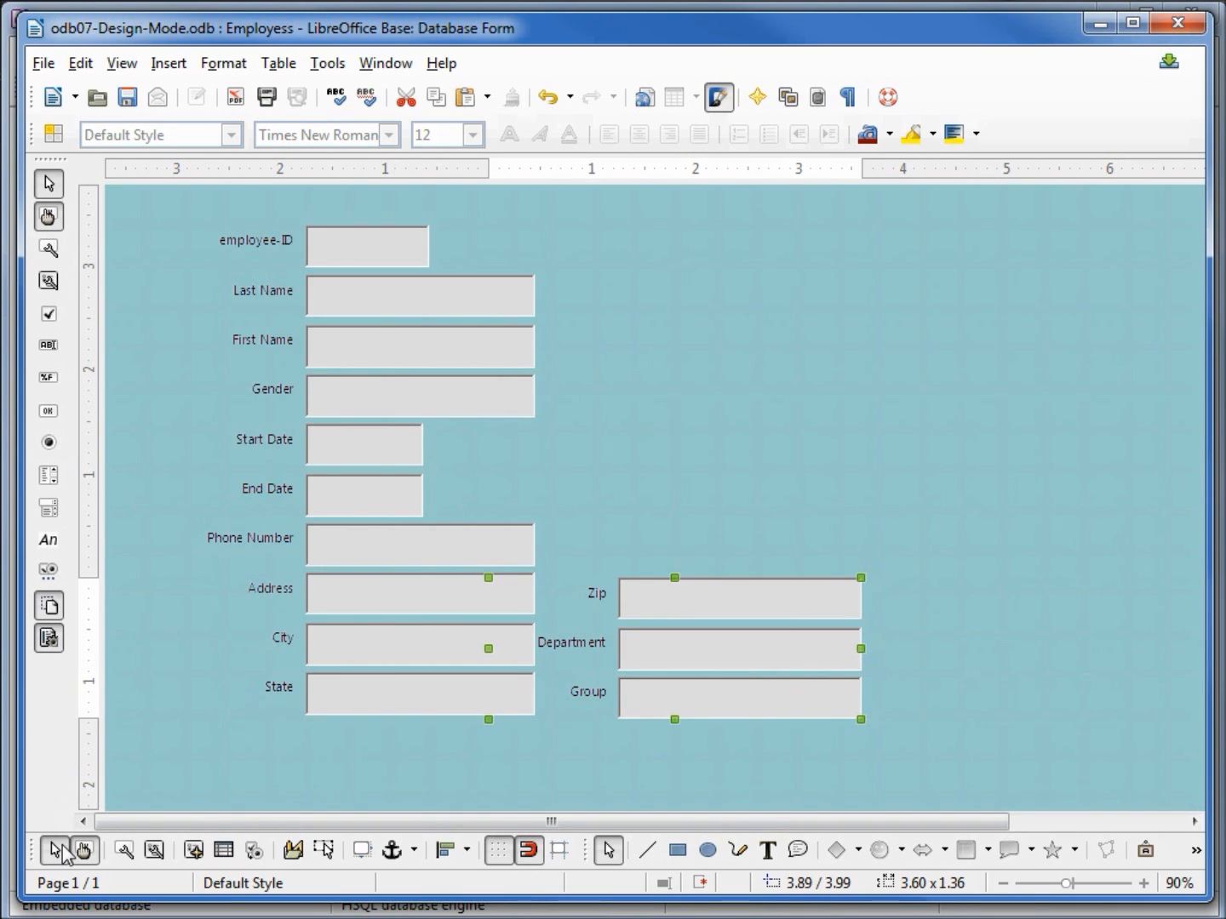
{"action": "mouse_move", "coordinate": [55, 850]}
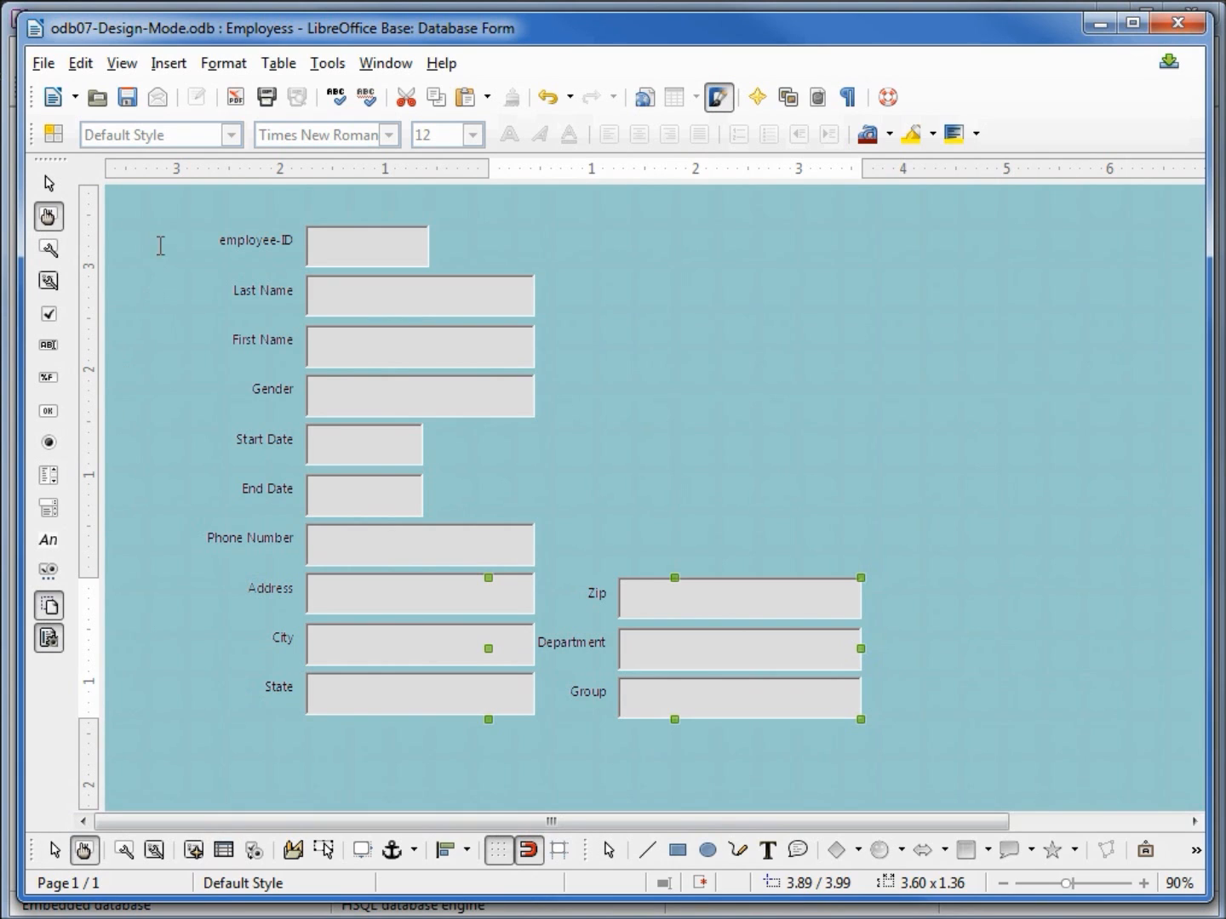
{"action": "mouse_move", "coordinate": [204, 262]}
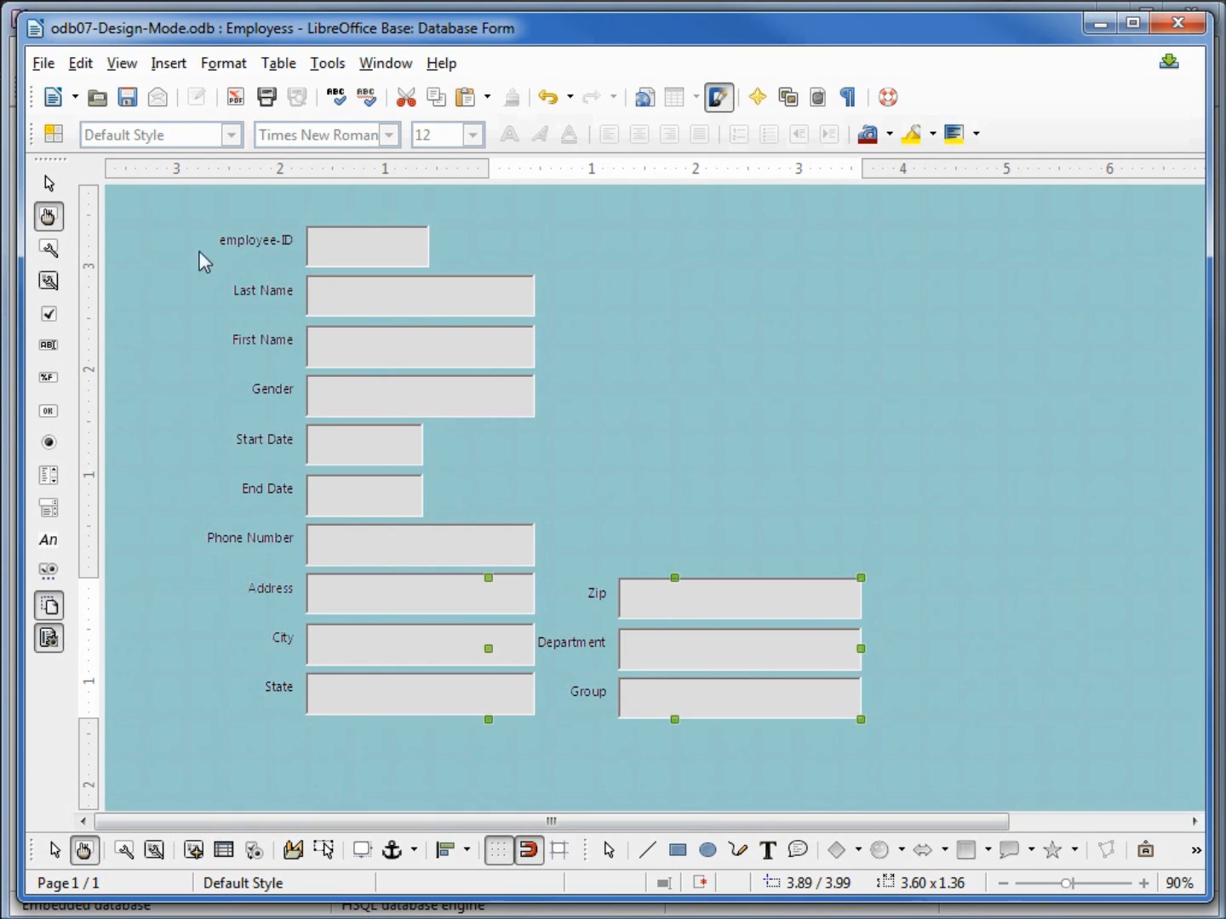
{"action": "mouse_move", "coordinate": [179, 230]}
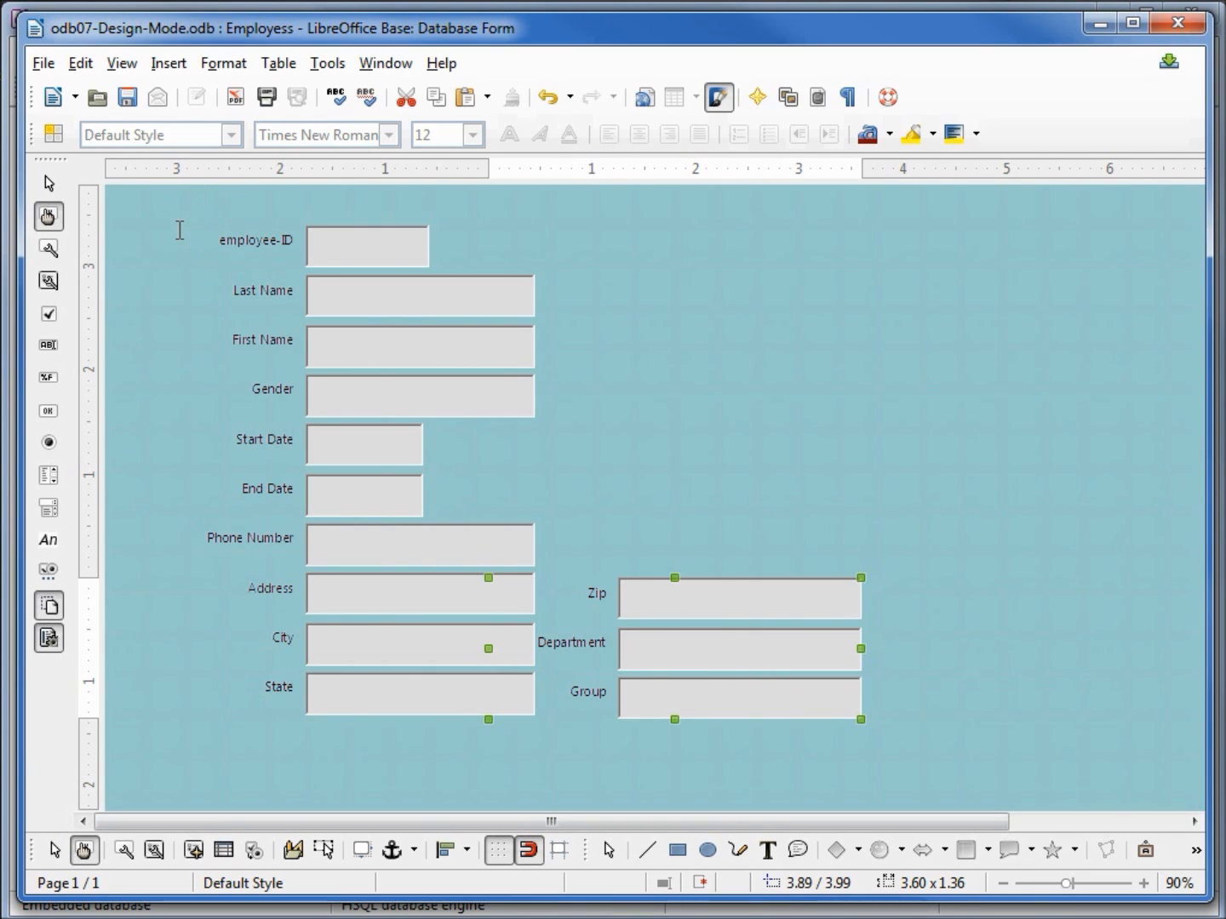
{"action": "mouse_move", "coordinate": [53, 850]}
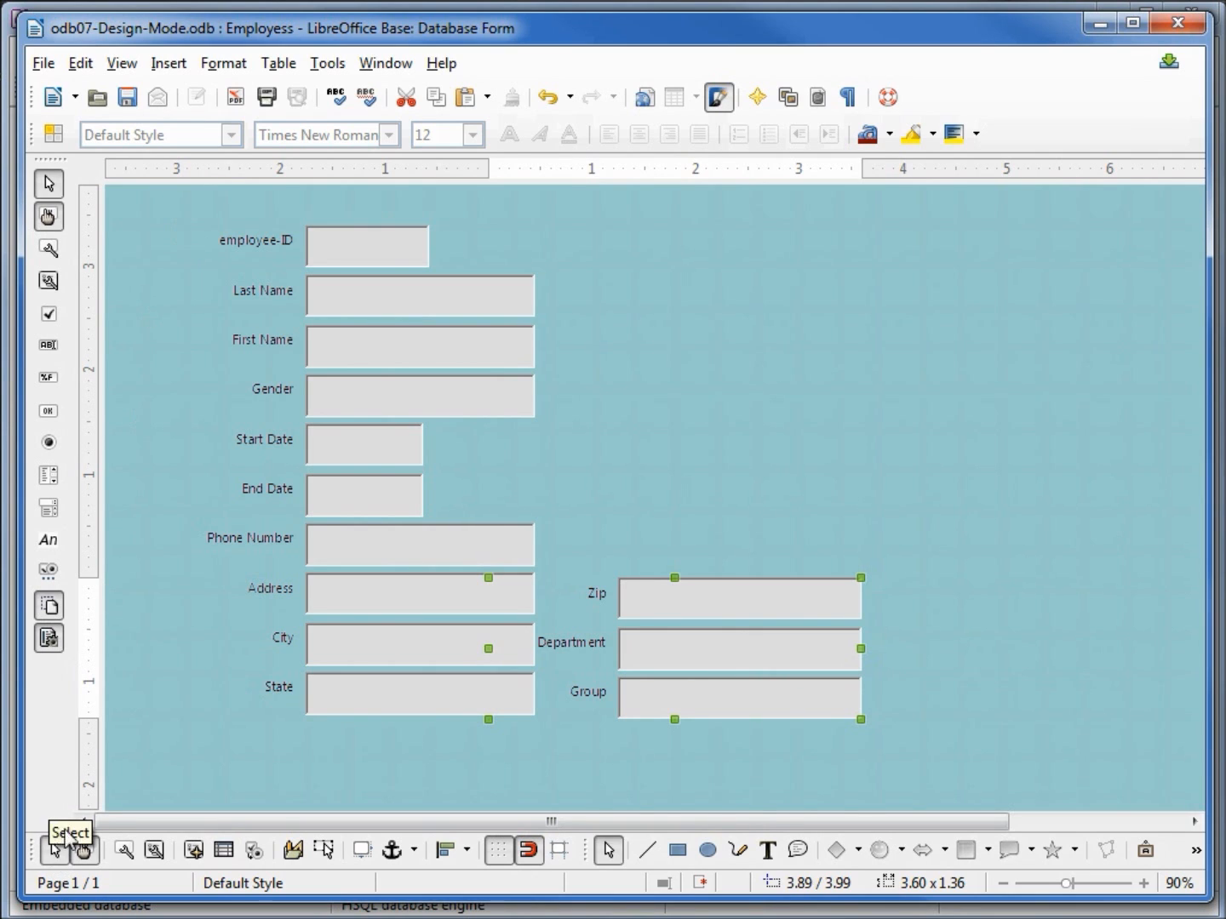
{"action": "mouse_move", "coordinate": [173, 211]}
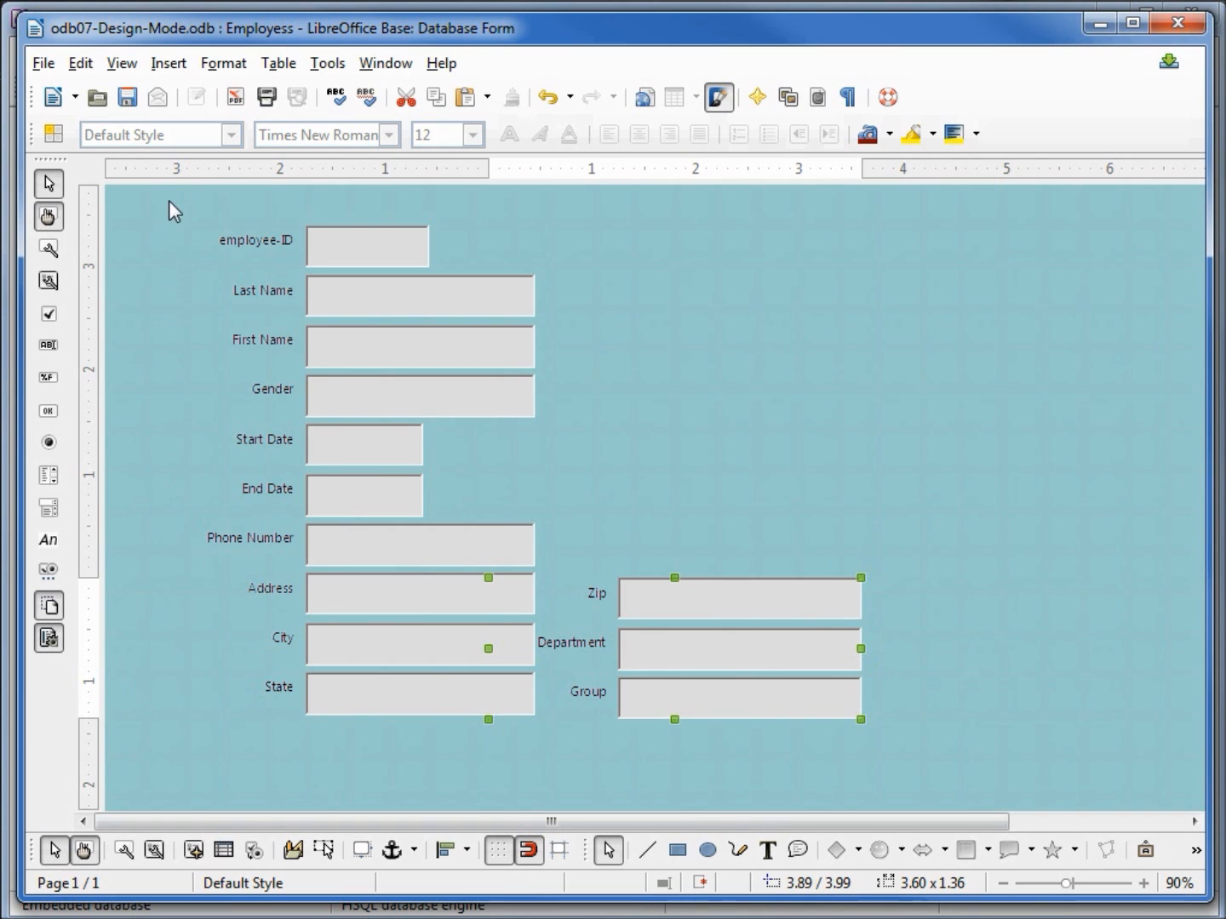
- Select every label and field on the form together as one block
{"action": "left_click", "coordinate": [171, 519]}
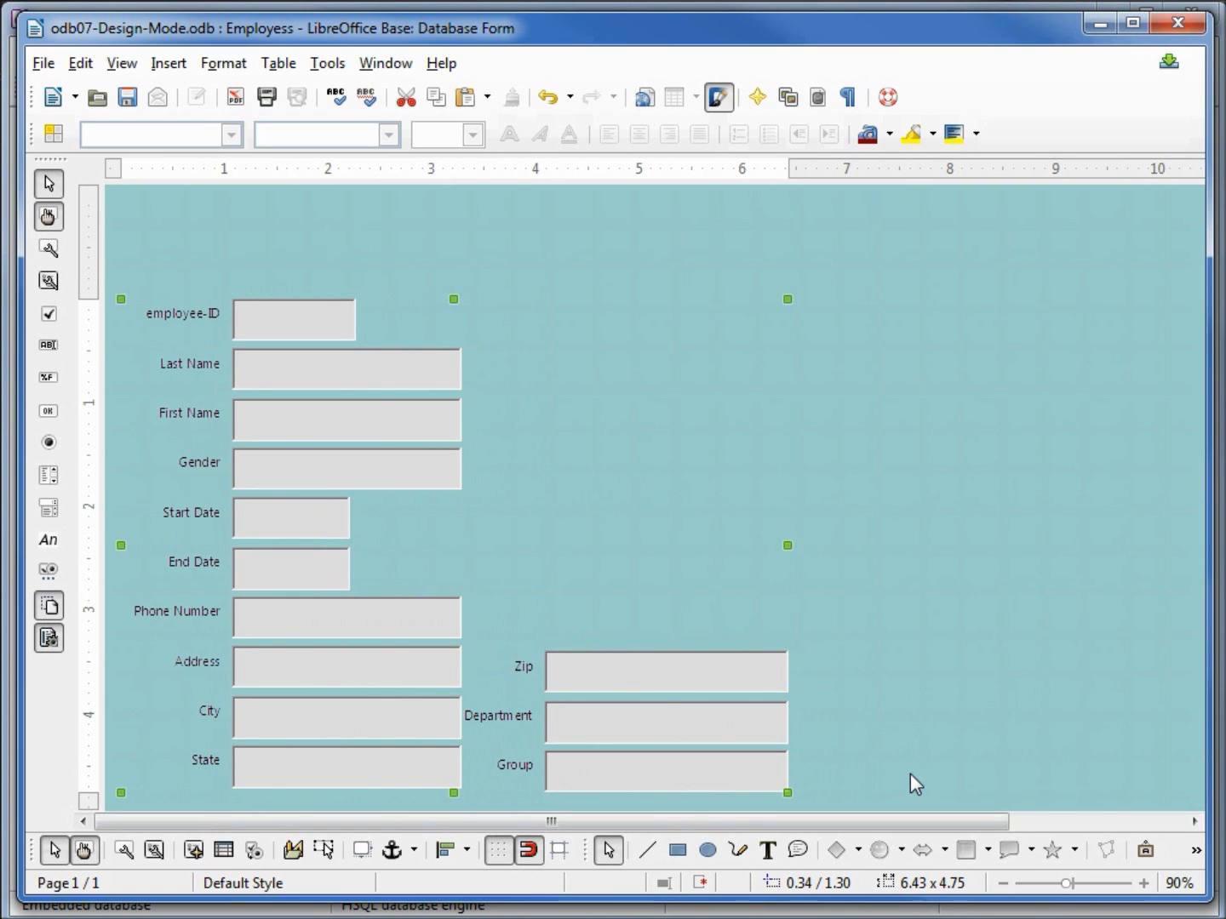
{"action": "mouse_move", "coordinate": [917, 716]}
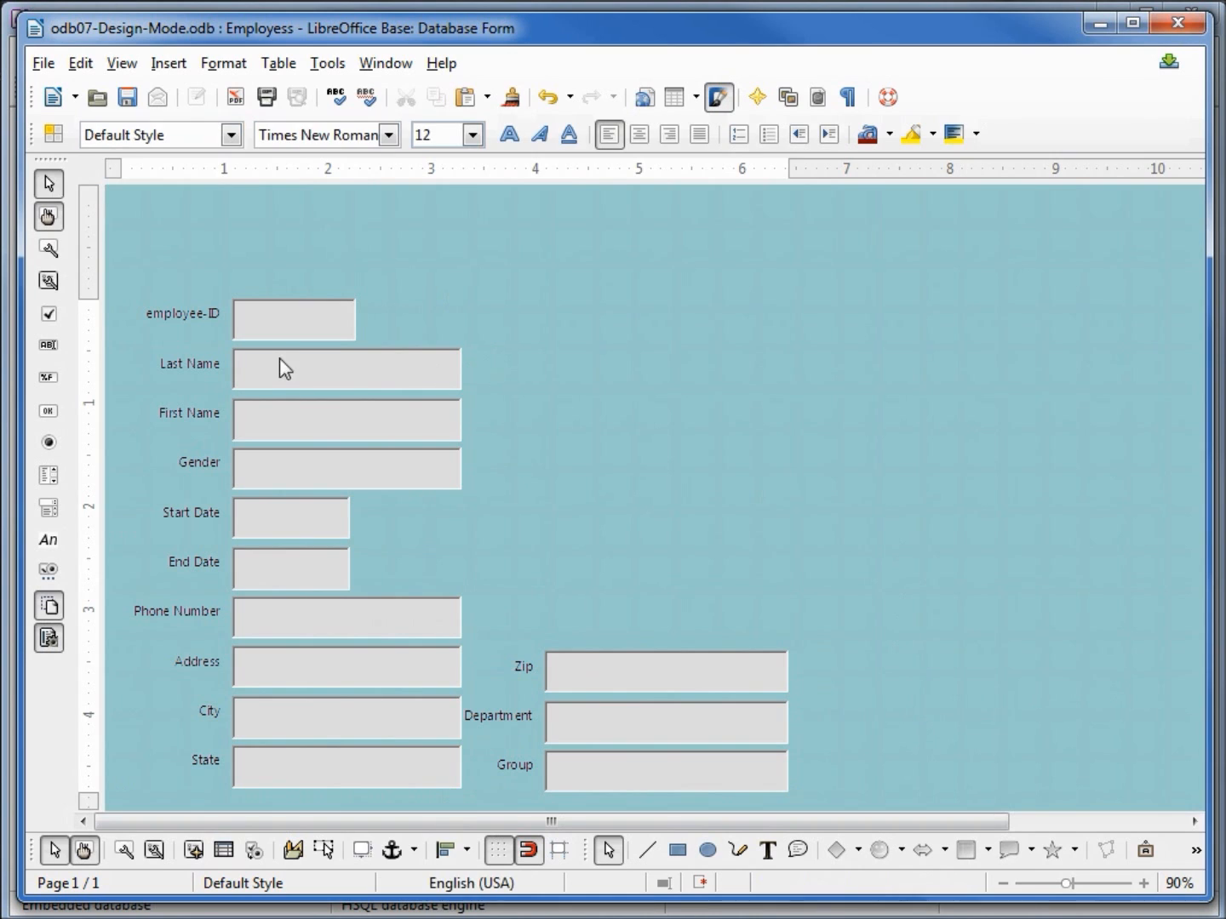
- Group the employee-ID and Last Name fields into one selection
{"action": "left_click", "coordinate": [294, 319]}
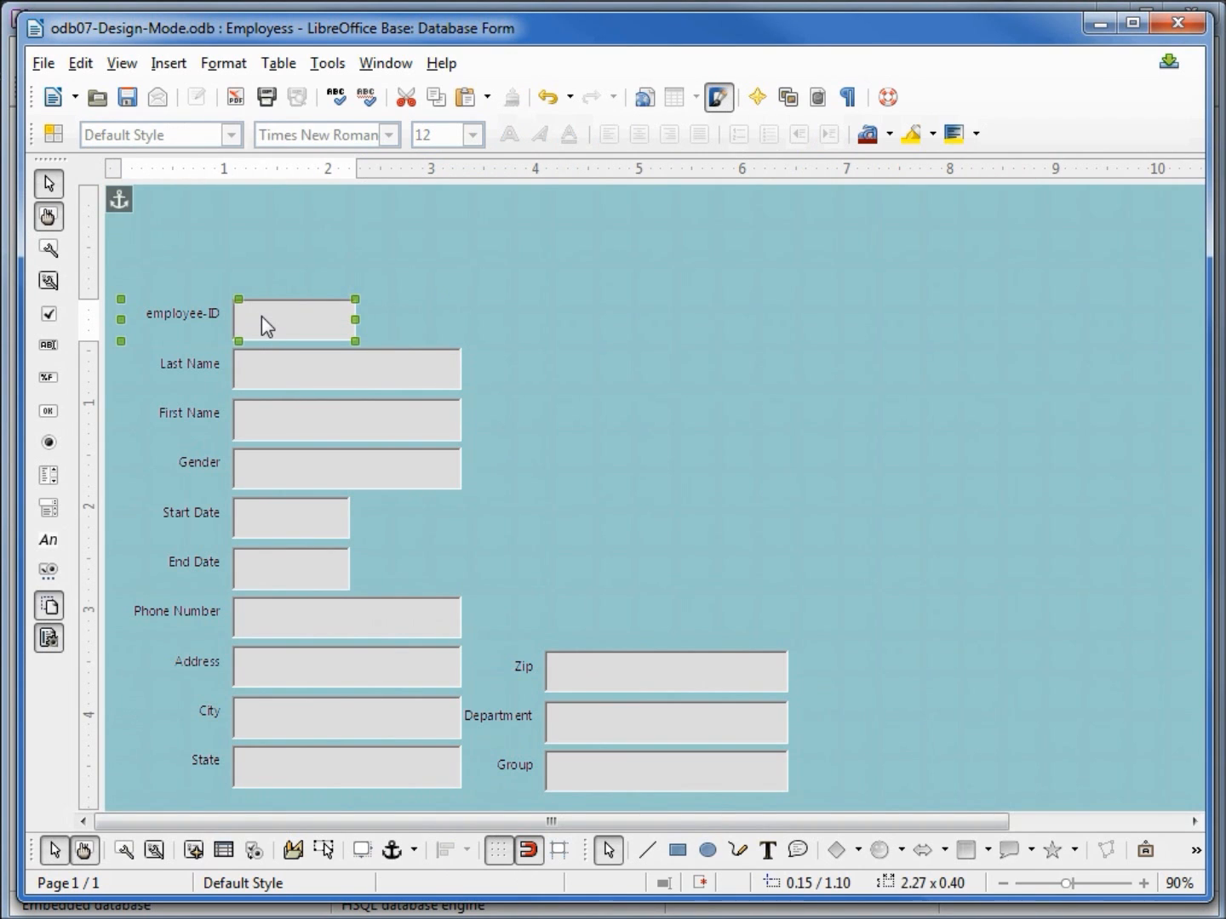
{"action": "left_click", "coordinate": [346, 369]}
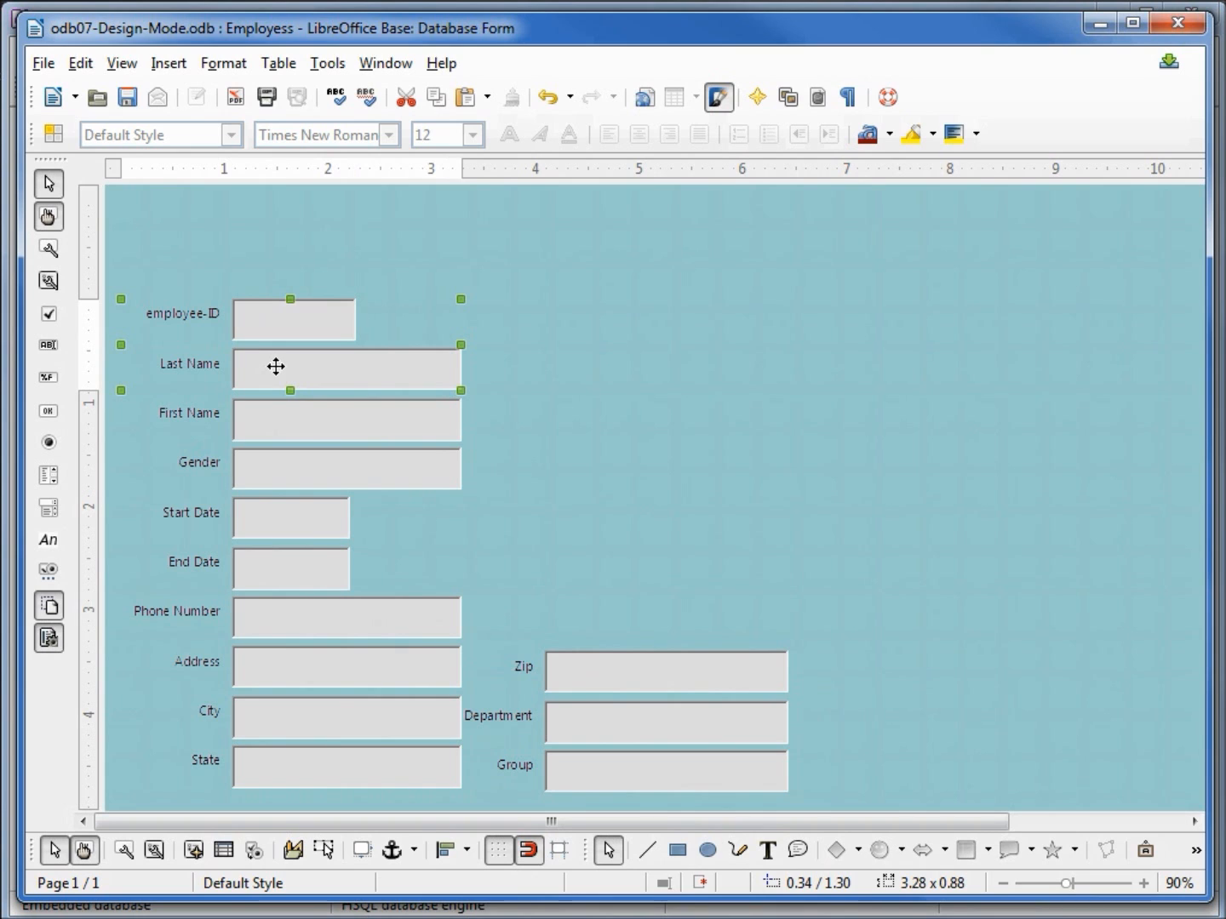
{"action": "right_click", "coordinate": [275, 366]}
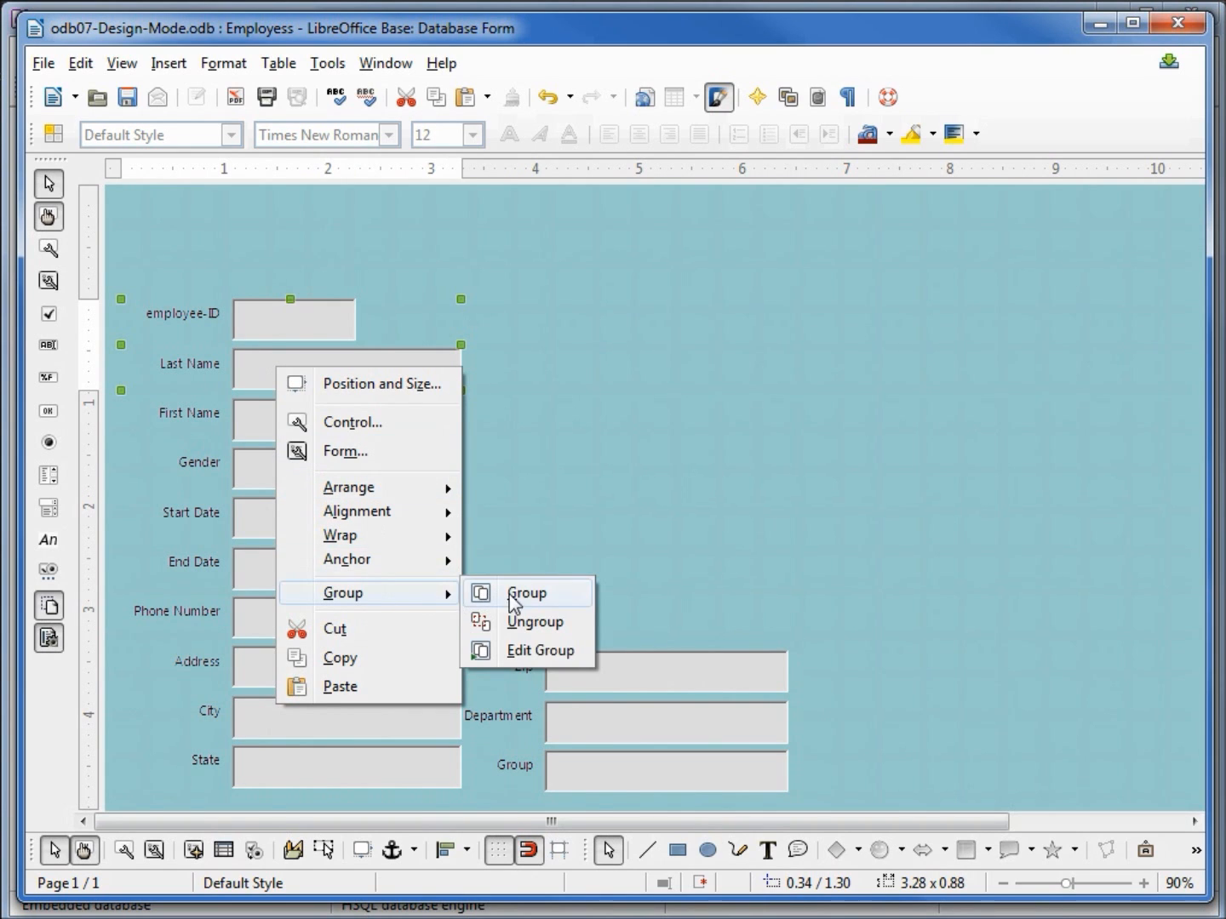
{"action": "left_click", "coordinate": [526, 593]}
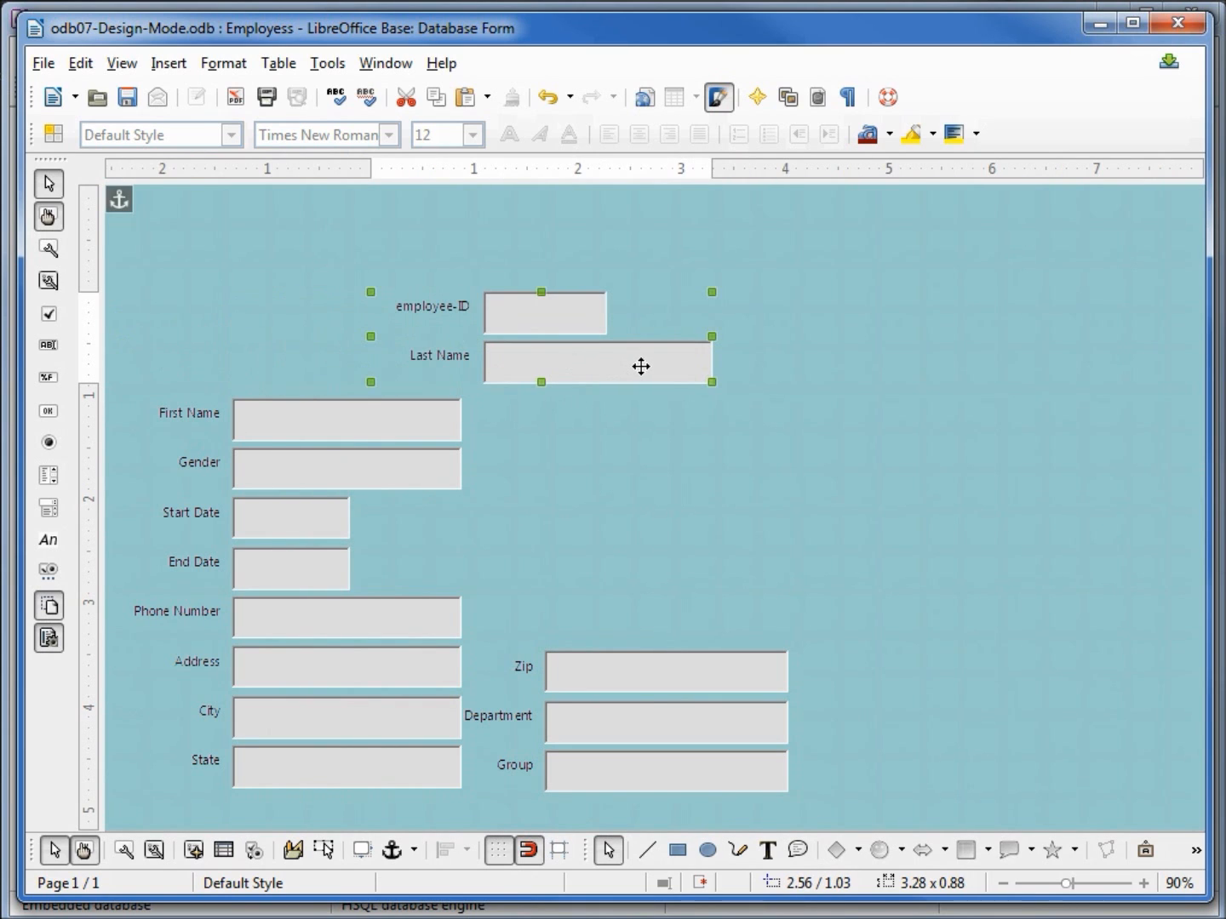
{"action": "mouse_move", "coordinate": [547, 96]}
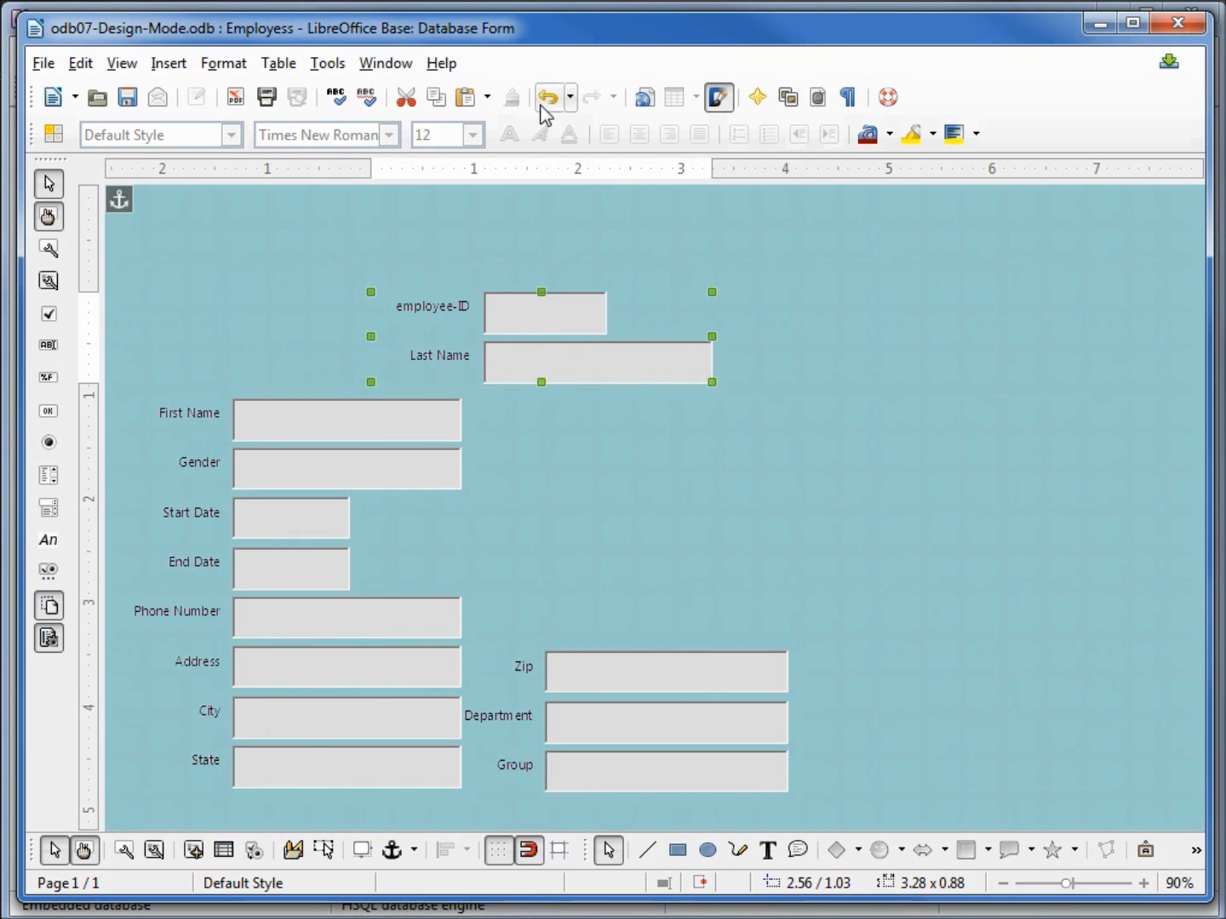
- Undo the move so the two fields sit back above First Name, then deselect them
{"action": "left_click", "coordinate": [547, 96]}
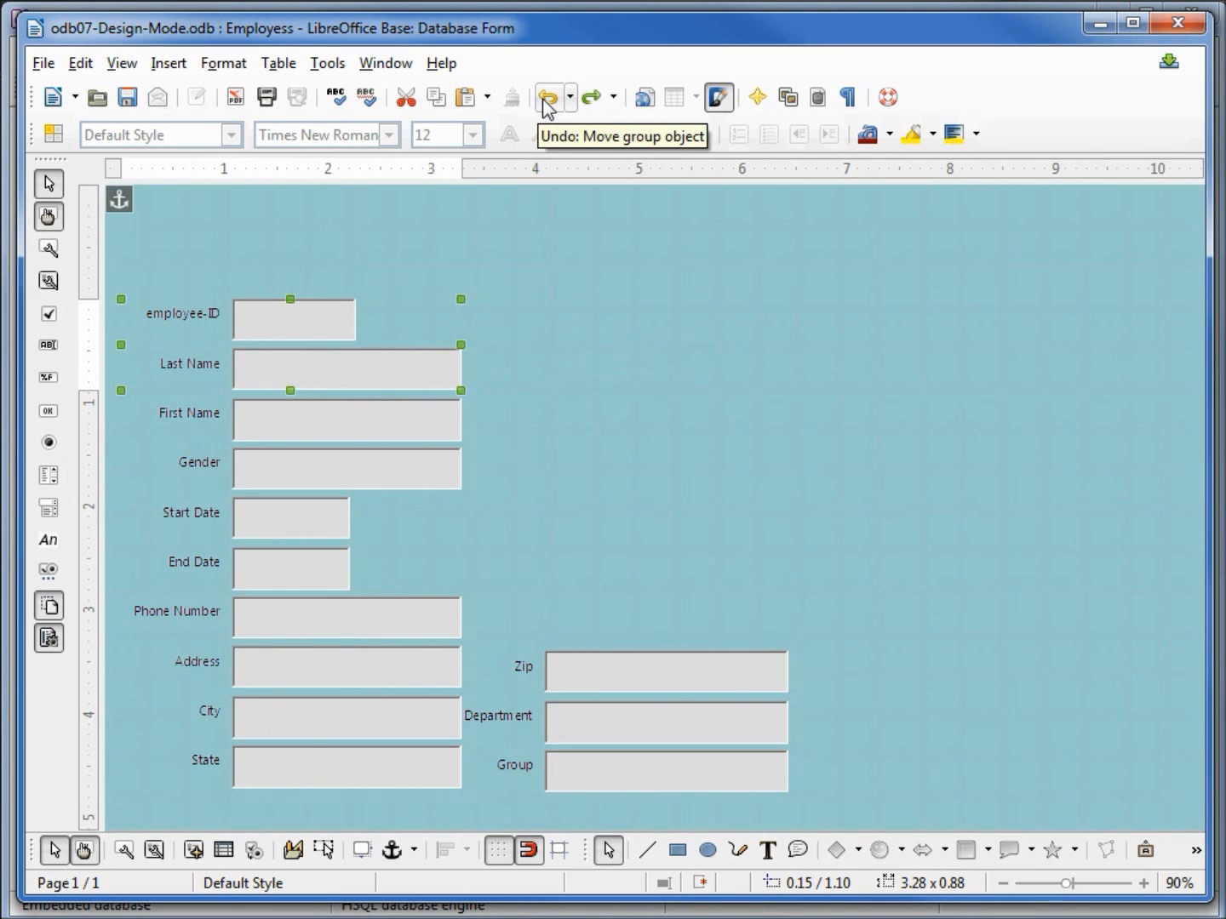
{"action": "left_click", "coordinate": [336, 392]}
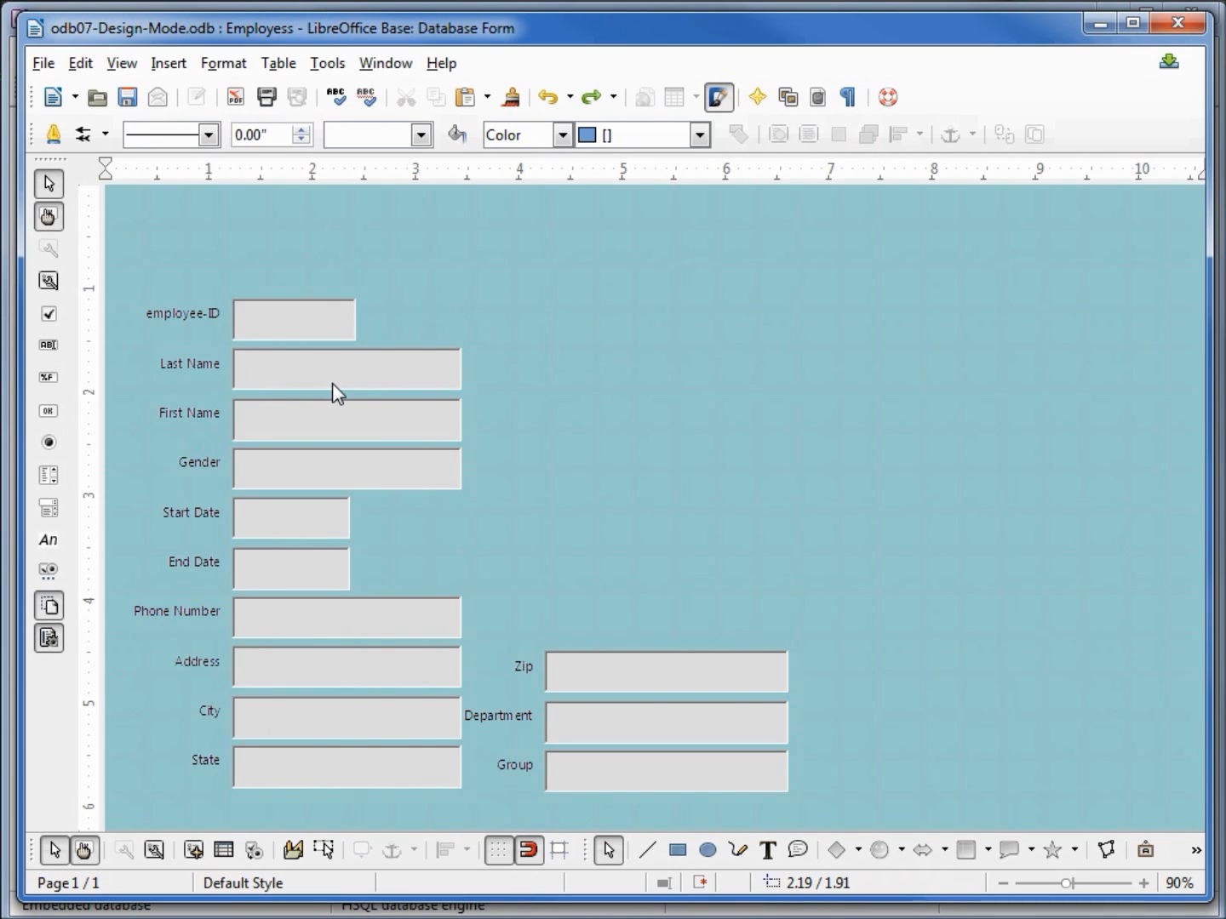
{"action": "mouse_move", "coordinate": [322, 396]}
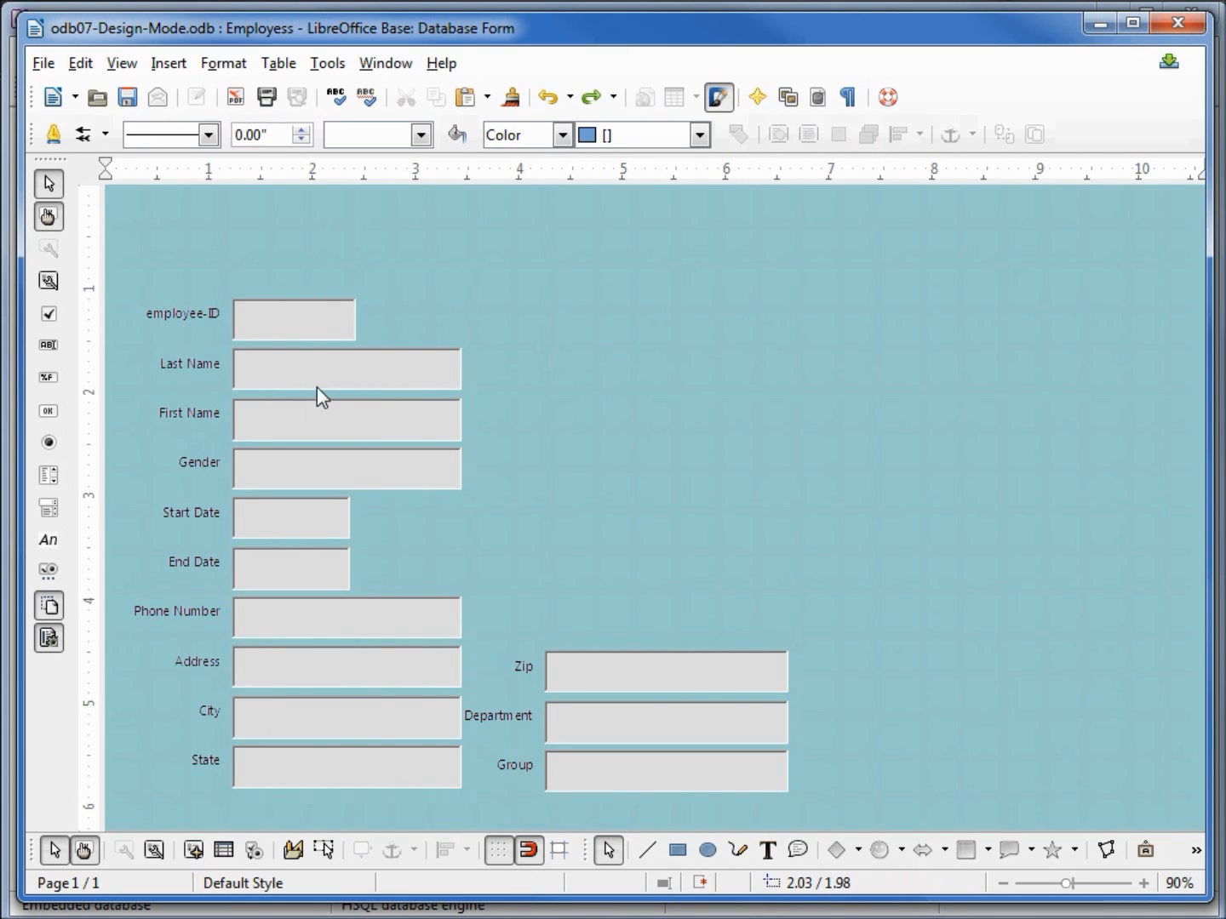
{"action": "mouse_move", "coordinate": [285, 237]}
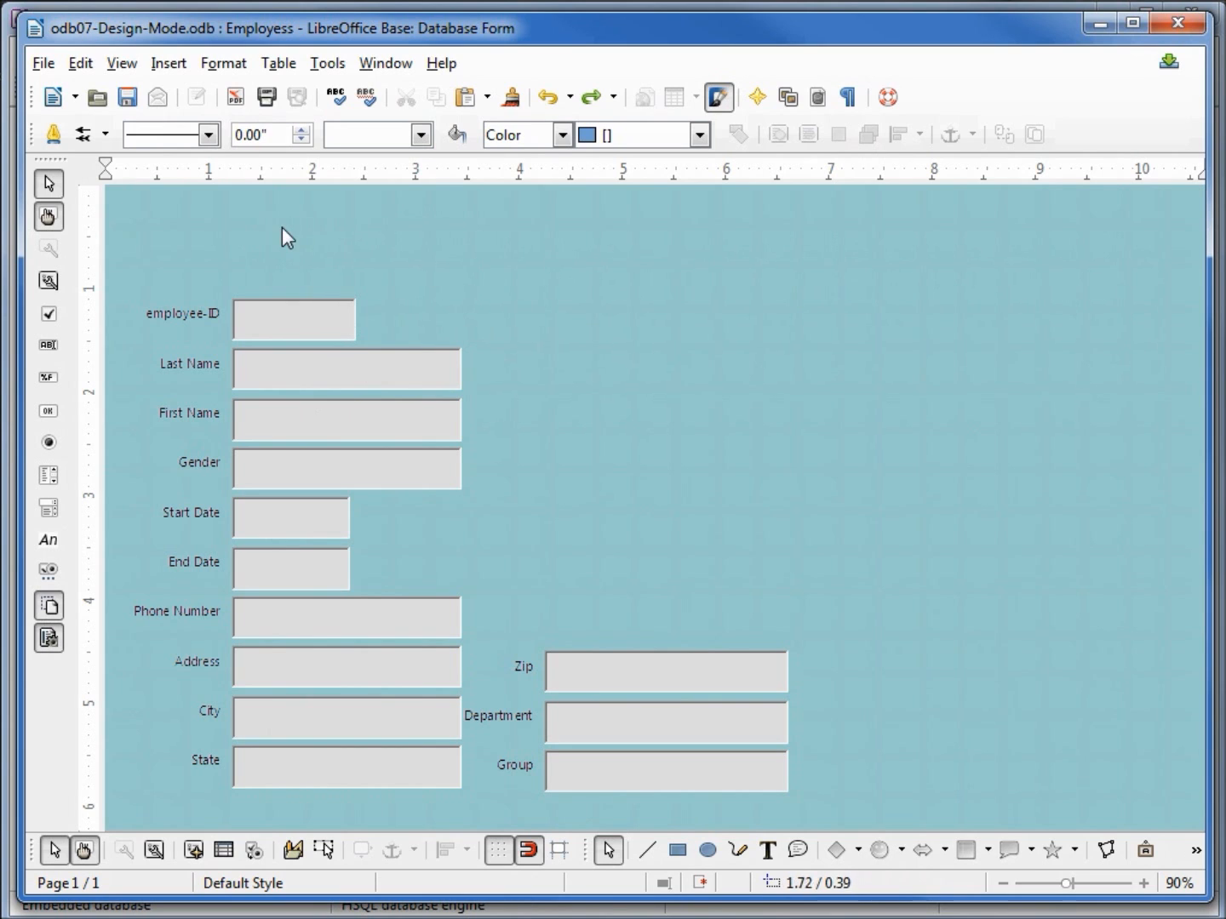
{"action": "mouse_move", "coordinate": [48, 540]}
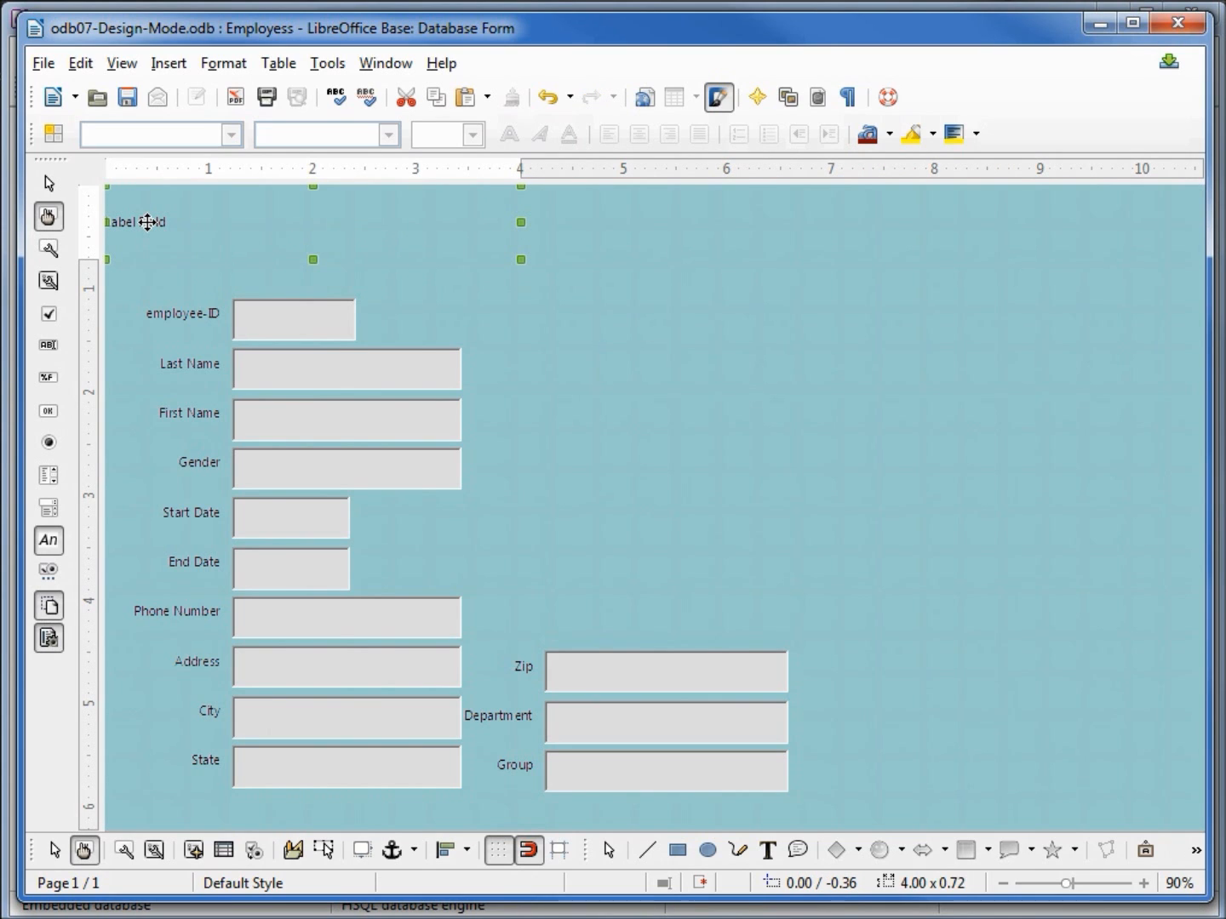
- Bring up the context menu for the new label at the top of the form
{"action": "right_click", "coordinate": [140, 222]}
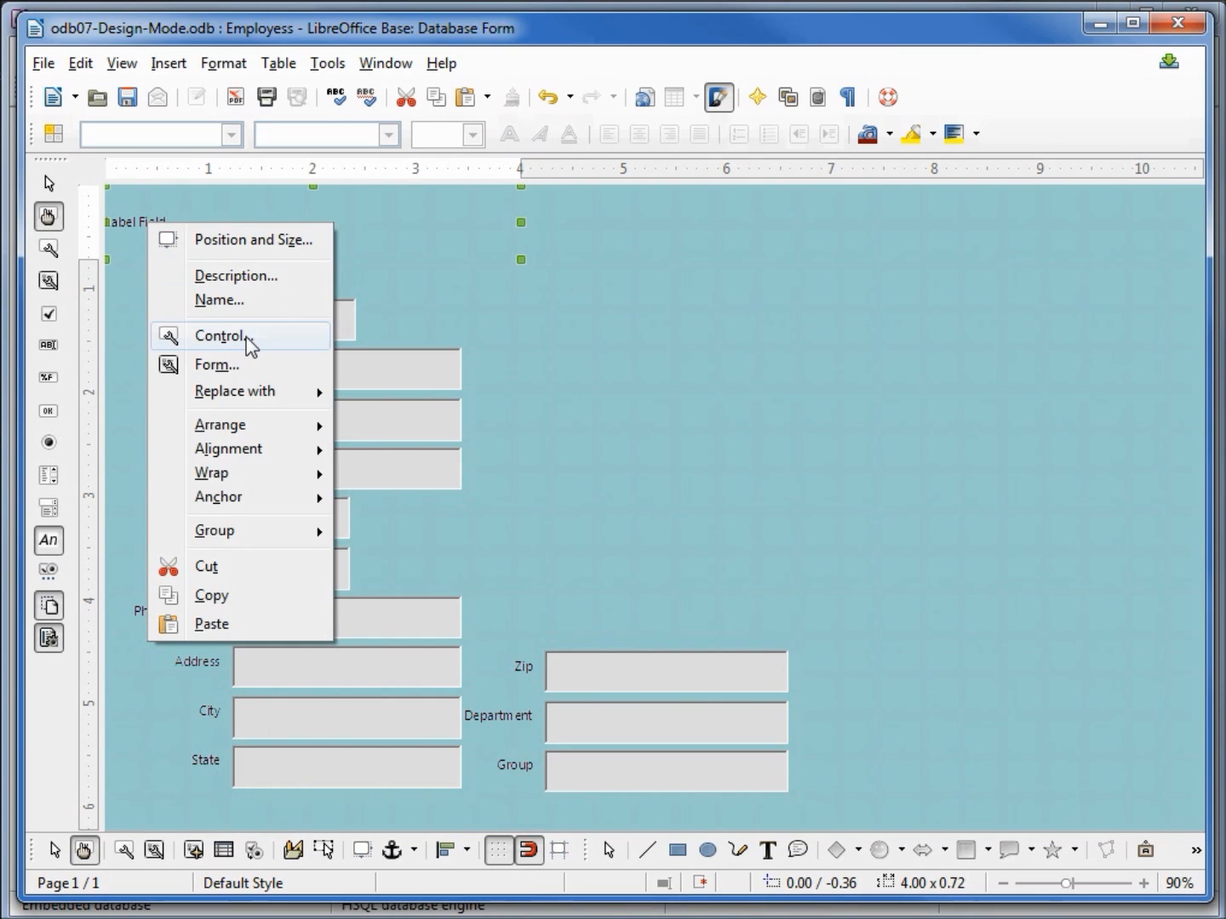
- Set the new label's text to 'Employee Edit Form' in its control properties
{"action": "left_click", "coordinate": [222, 335]}
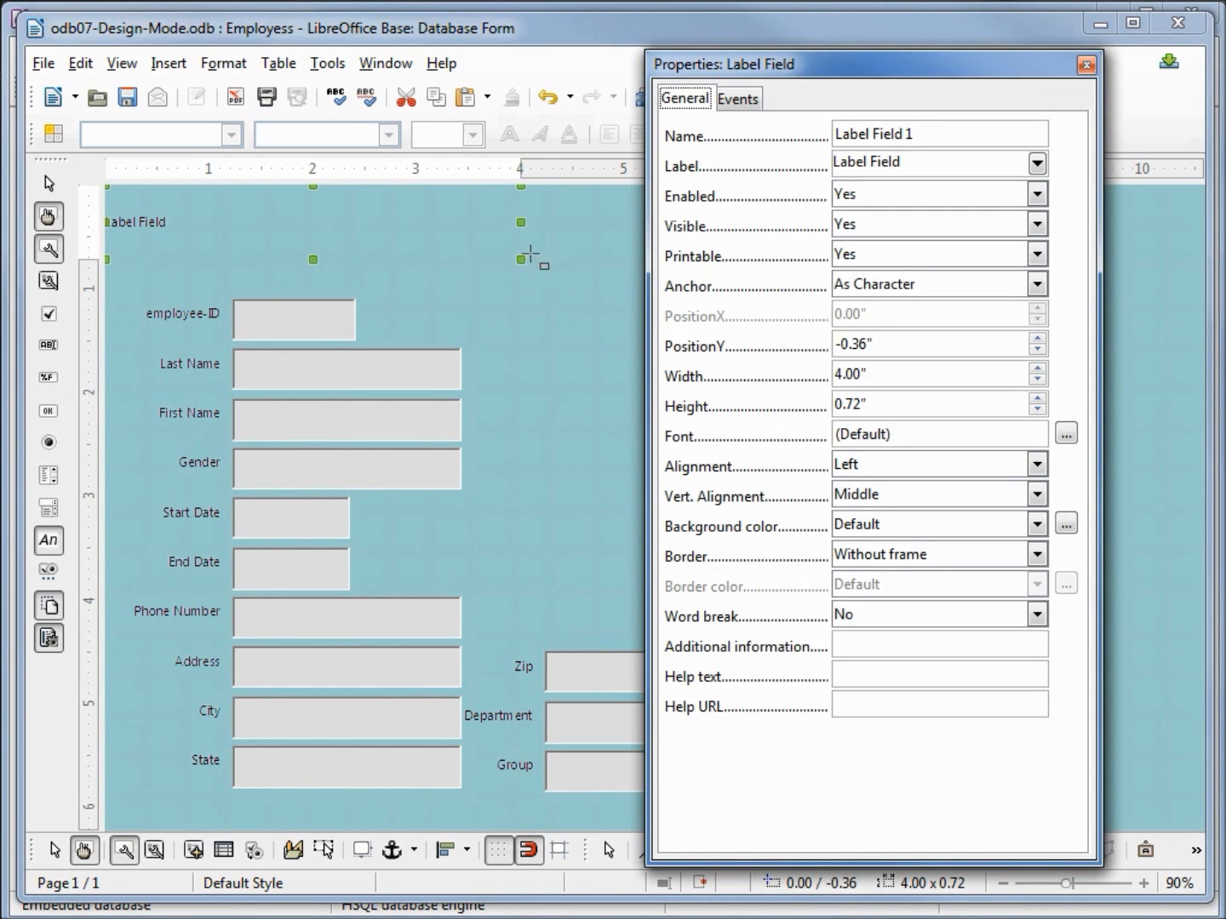
{"action": "mouse_move", "coordinate": [687, 183]}
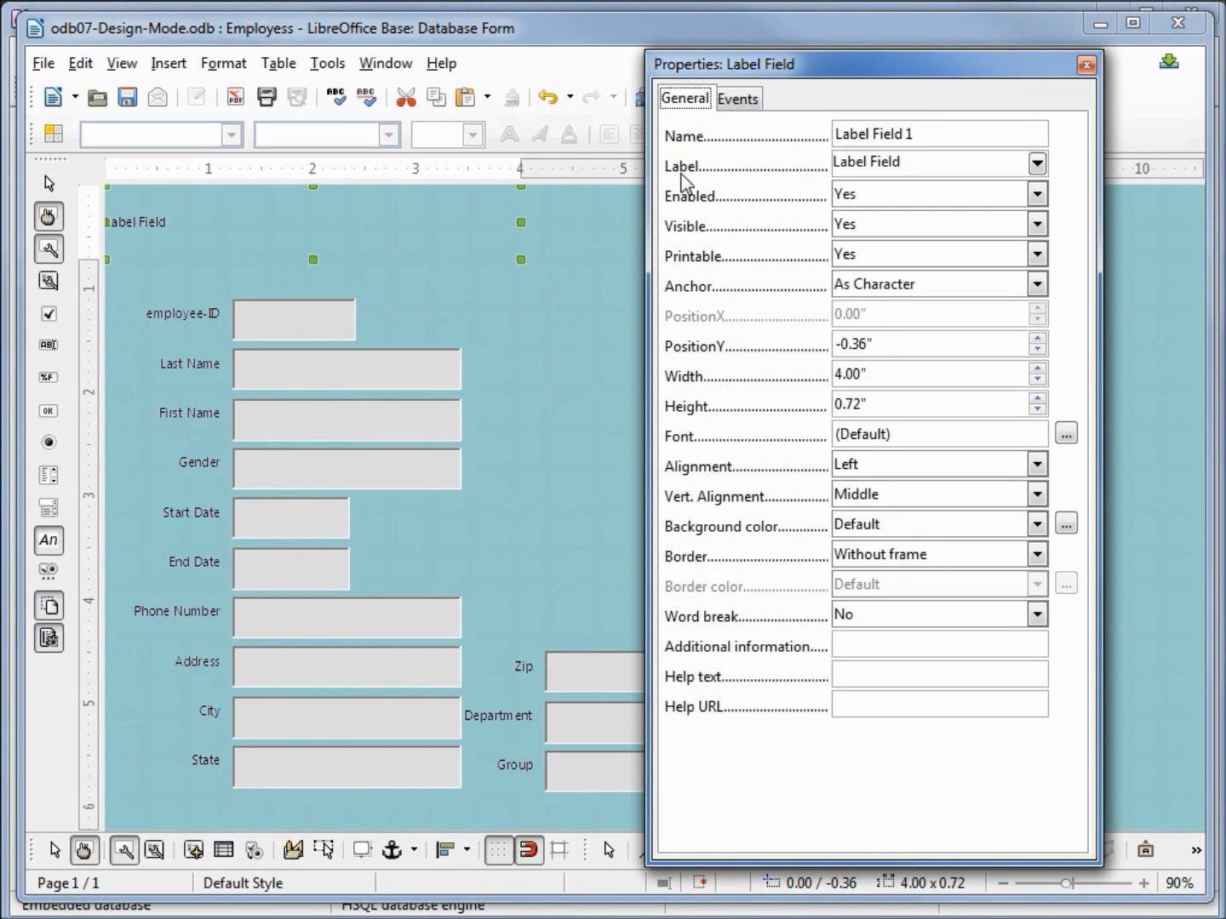
{"action": "triple_click", "coordinate": [932, 162]}
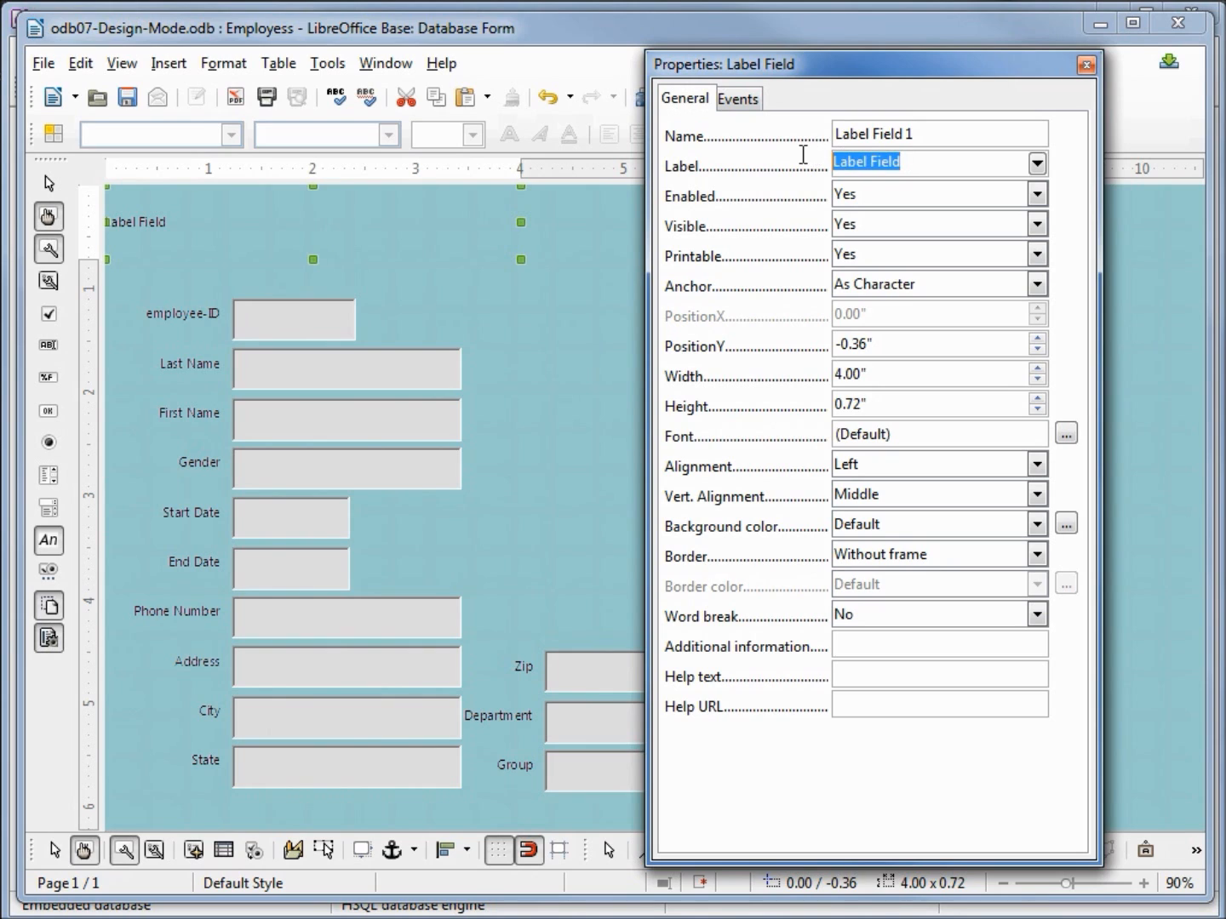
{"action": "mouse_move", "coordinate": [766, 169]}
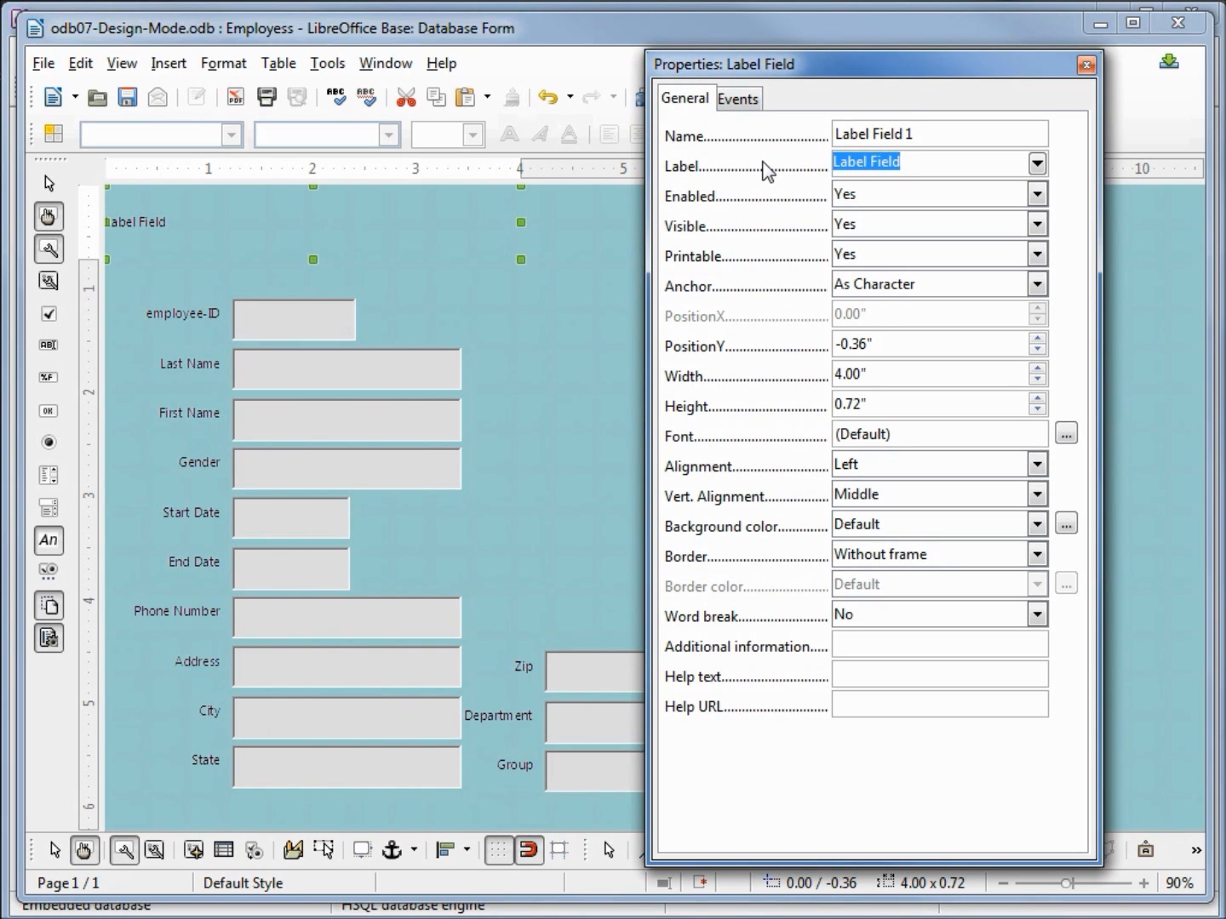
{"action": "type", "text": "Empl"}
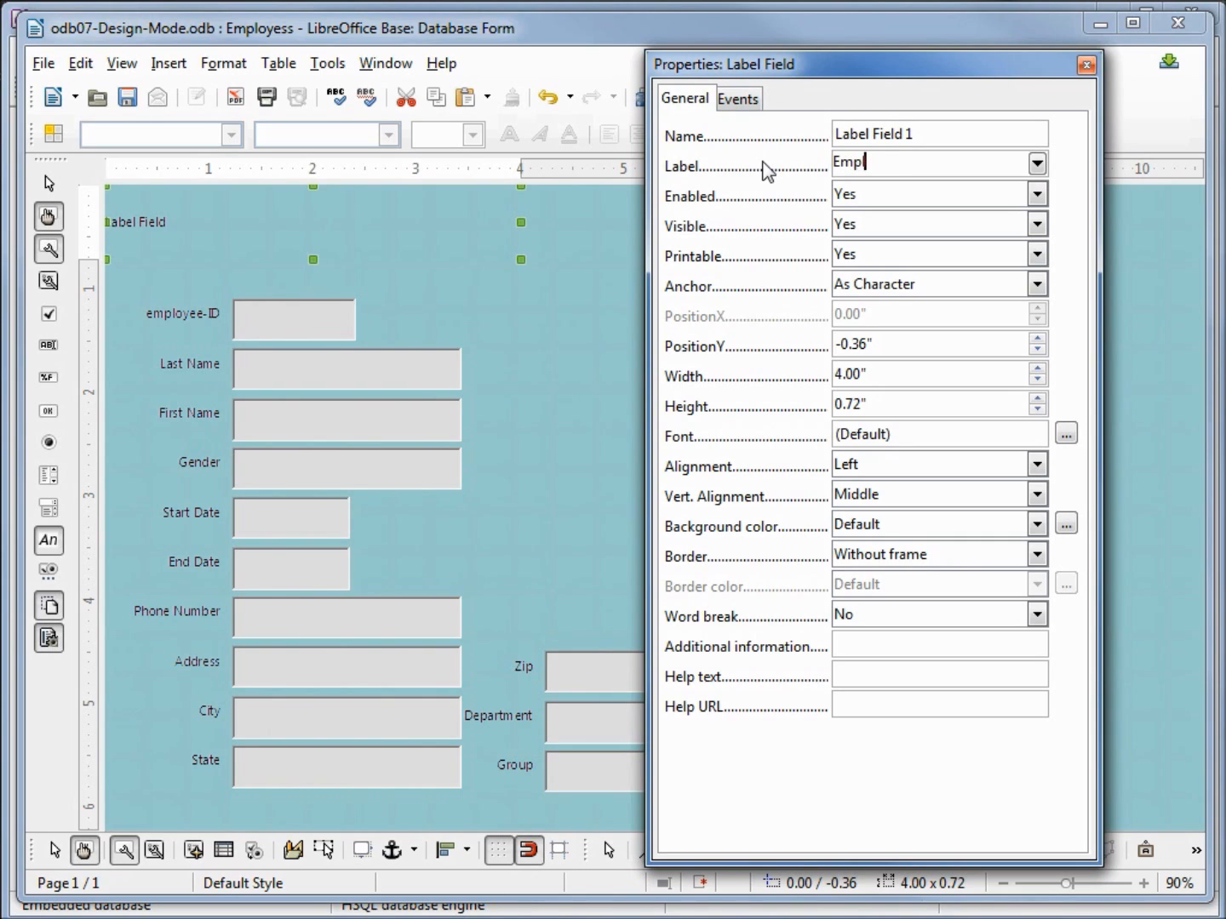
{"action": "type", "text": "oyee"}
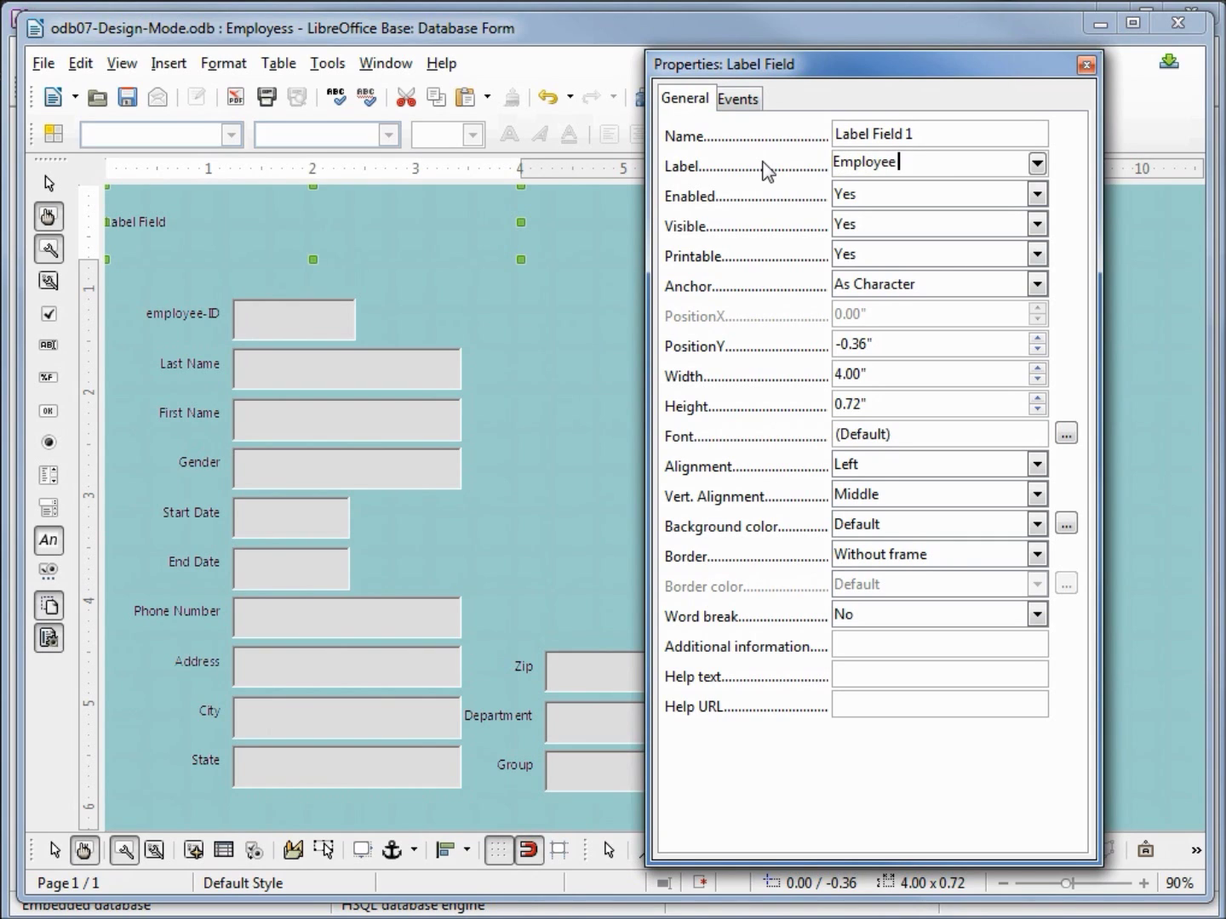
{"action": "type", "text": "Edit F"}
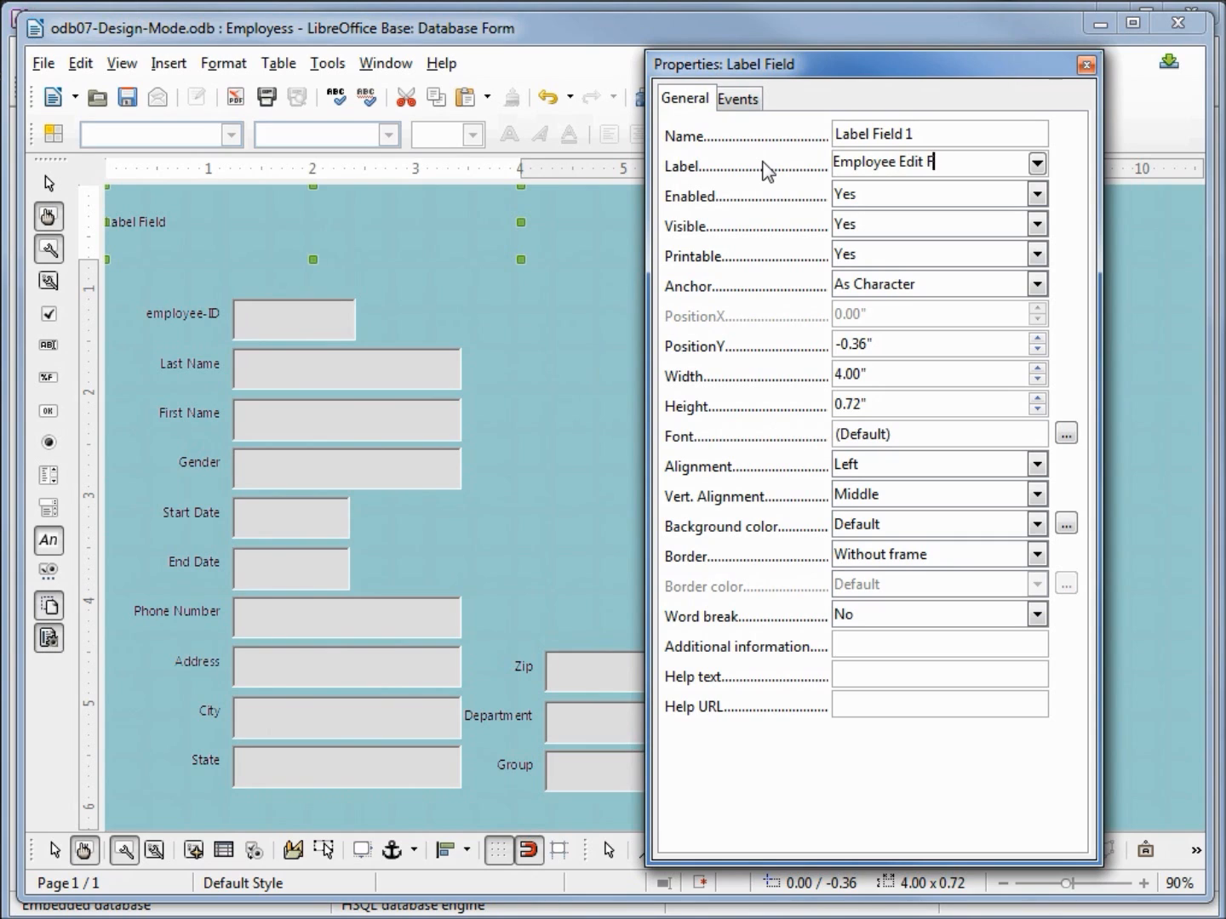
{"action": "type", "text": "orm"}
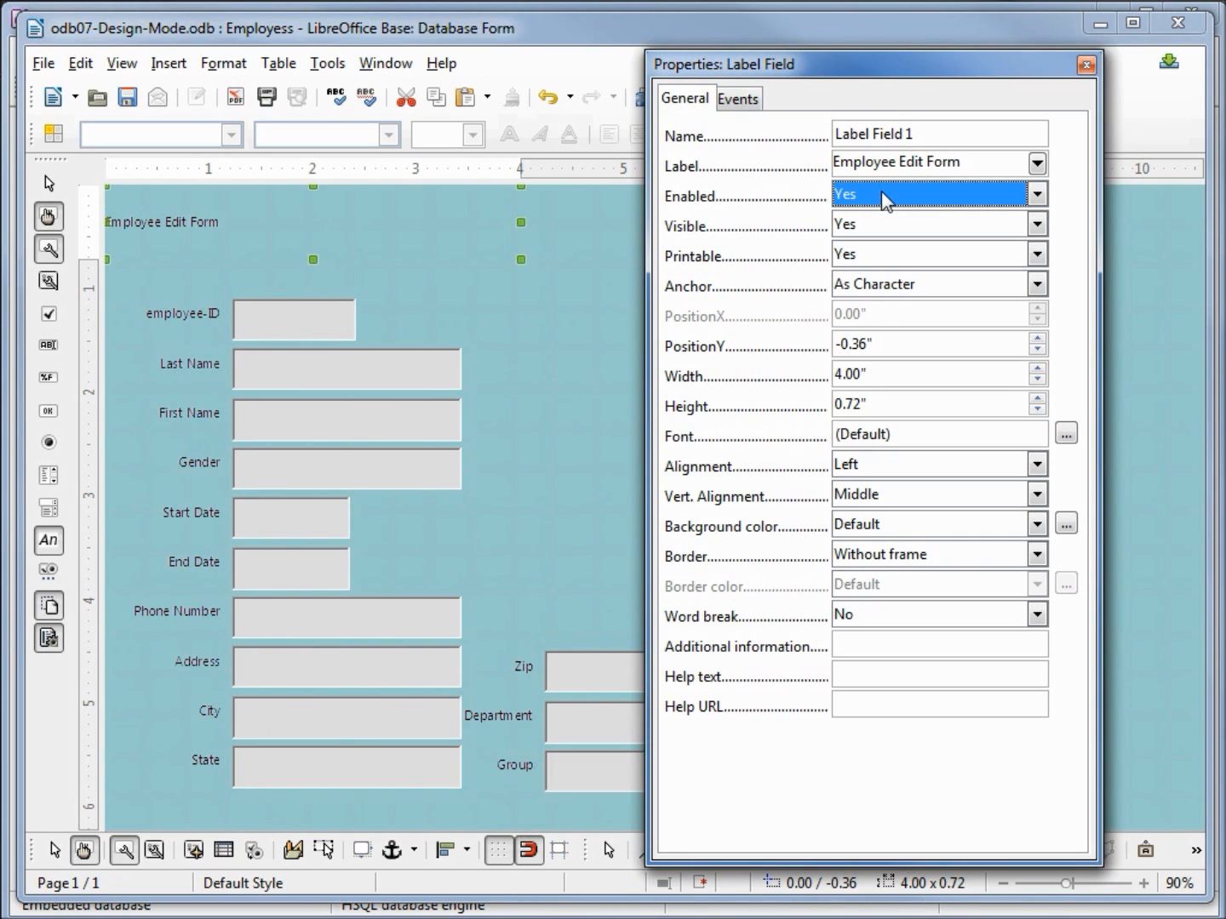
{"action": "mouse_move", "coordinate": [139, 232]}
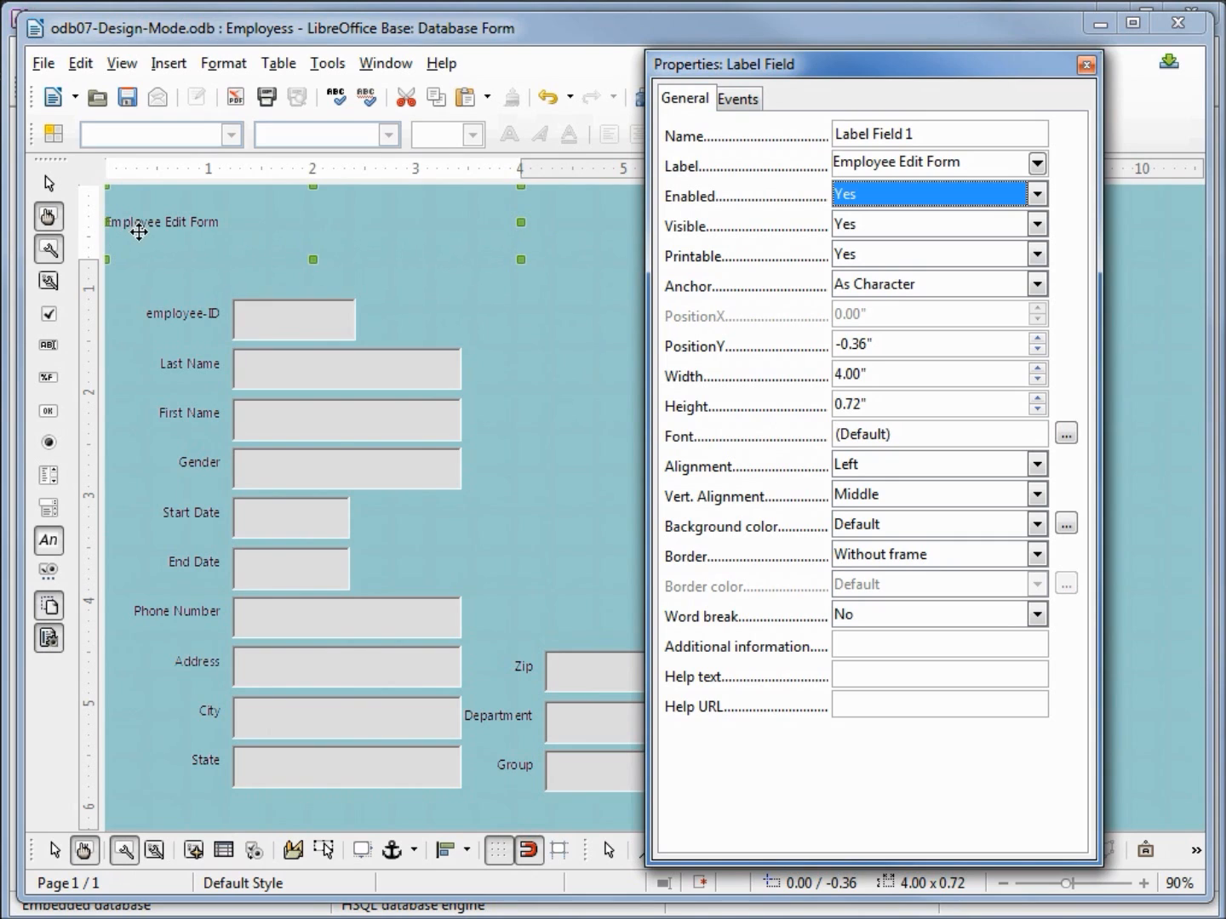
{"action": "mouse_move", "coordinate": [167, 239]}
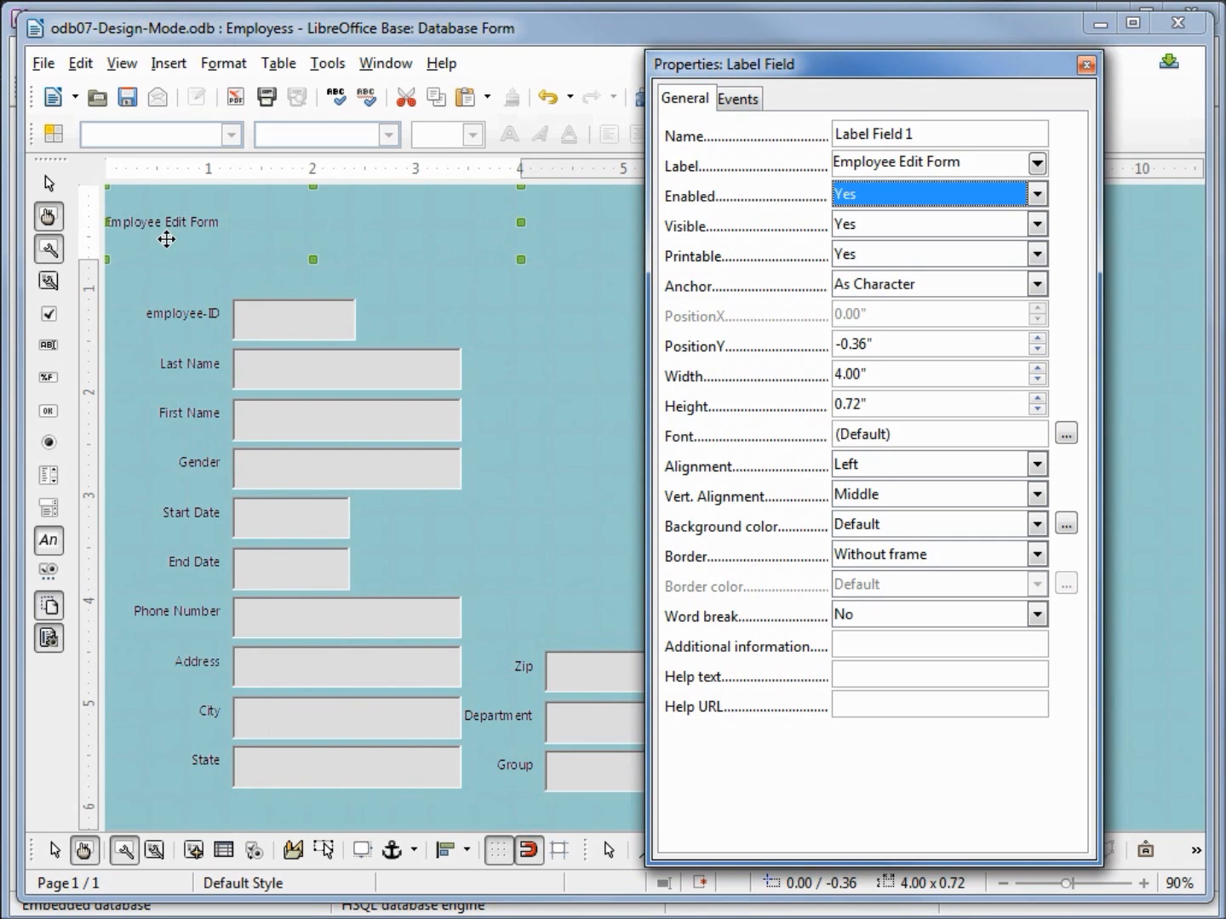
{"action": "mouse_move", "coordinate": [157, 236]}
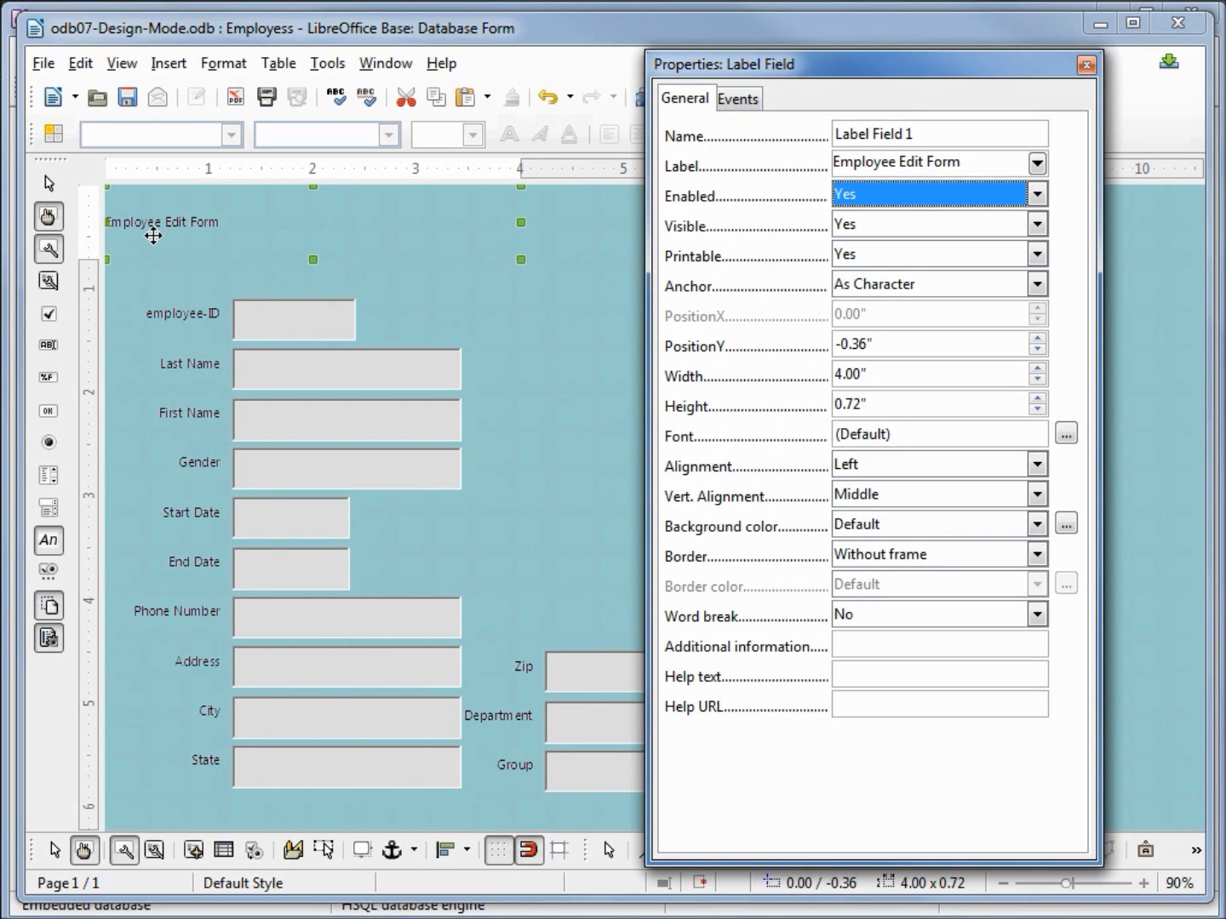
{"action": "mouse_move", "coordinate": [583, 212]}
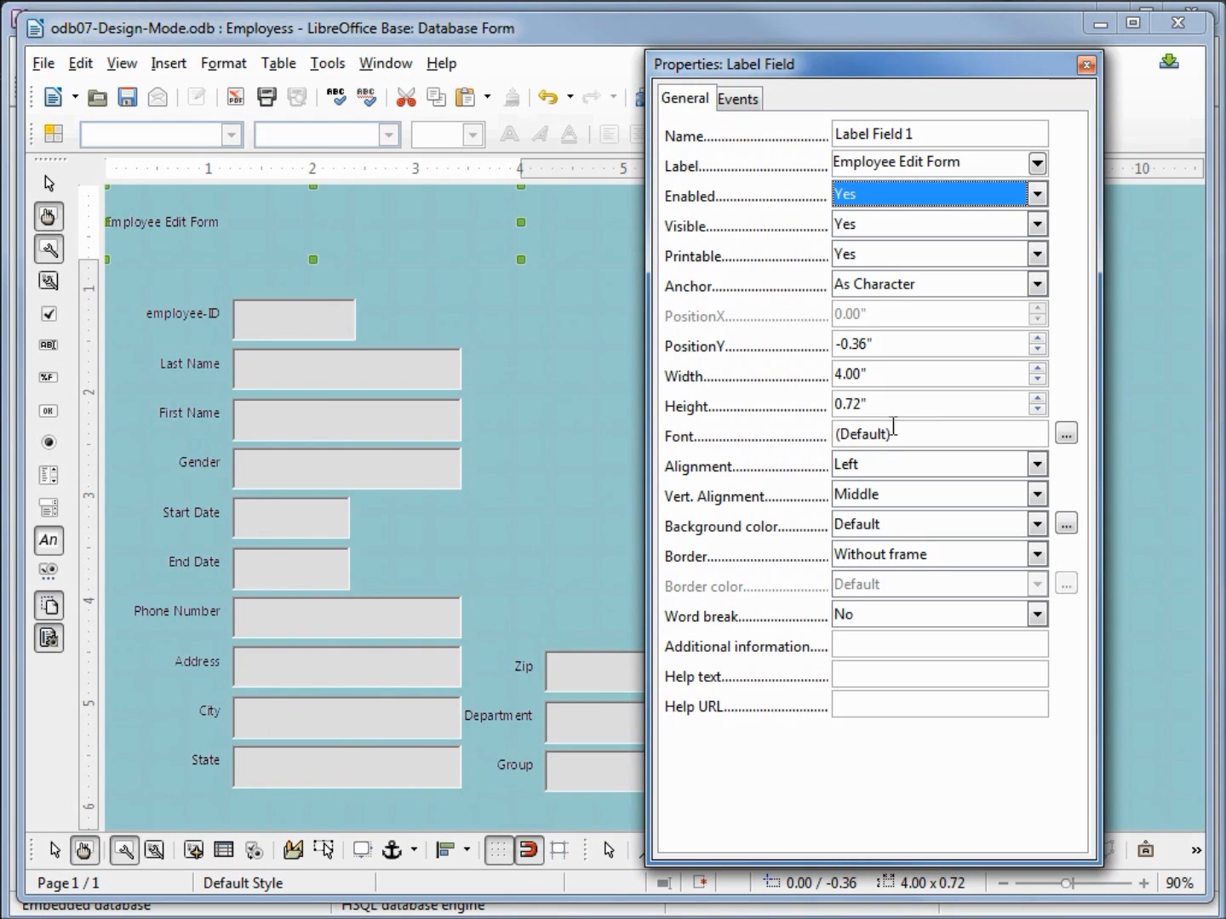
{"action": "mouse_move", "coordinate": [1066, 435]}
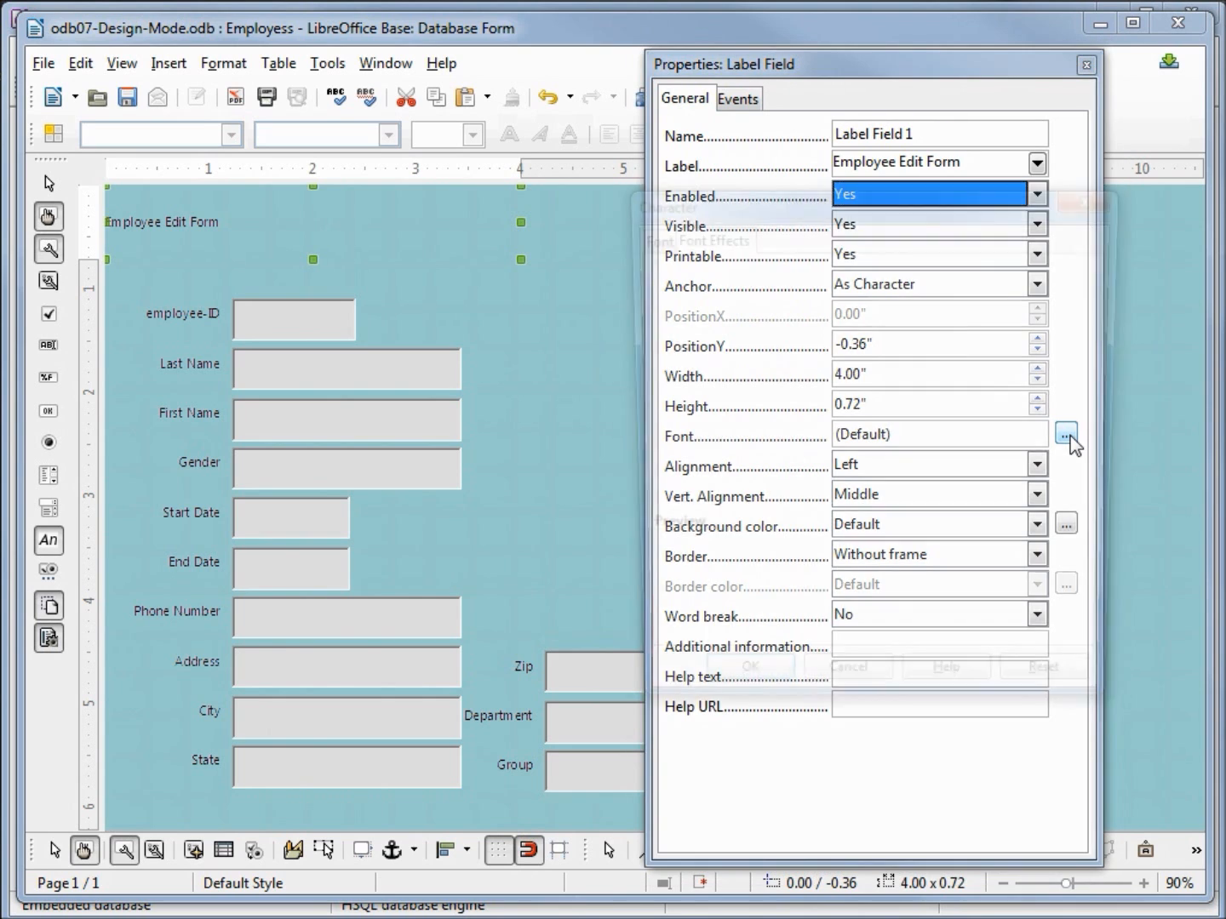
- Set the title's font to Arial Black at size 22
{"action": "left_click", "coordinate": [1066, 434]}
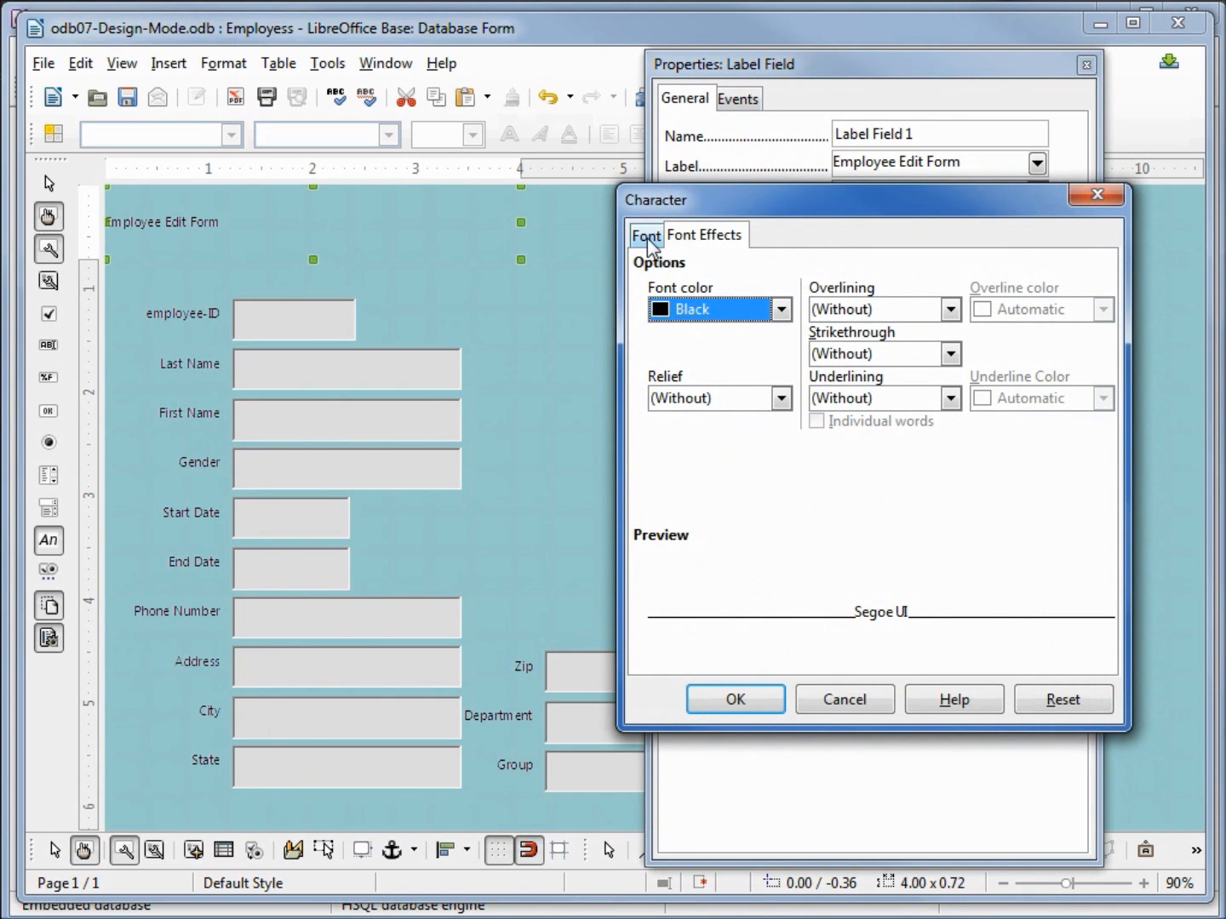
{"action": "left_click", "coordinate": [646, 235]}
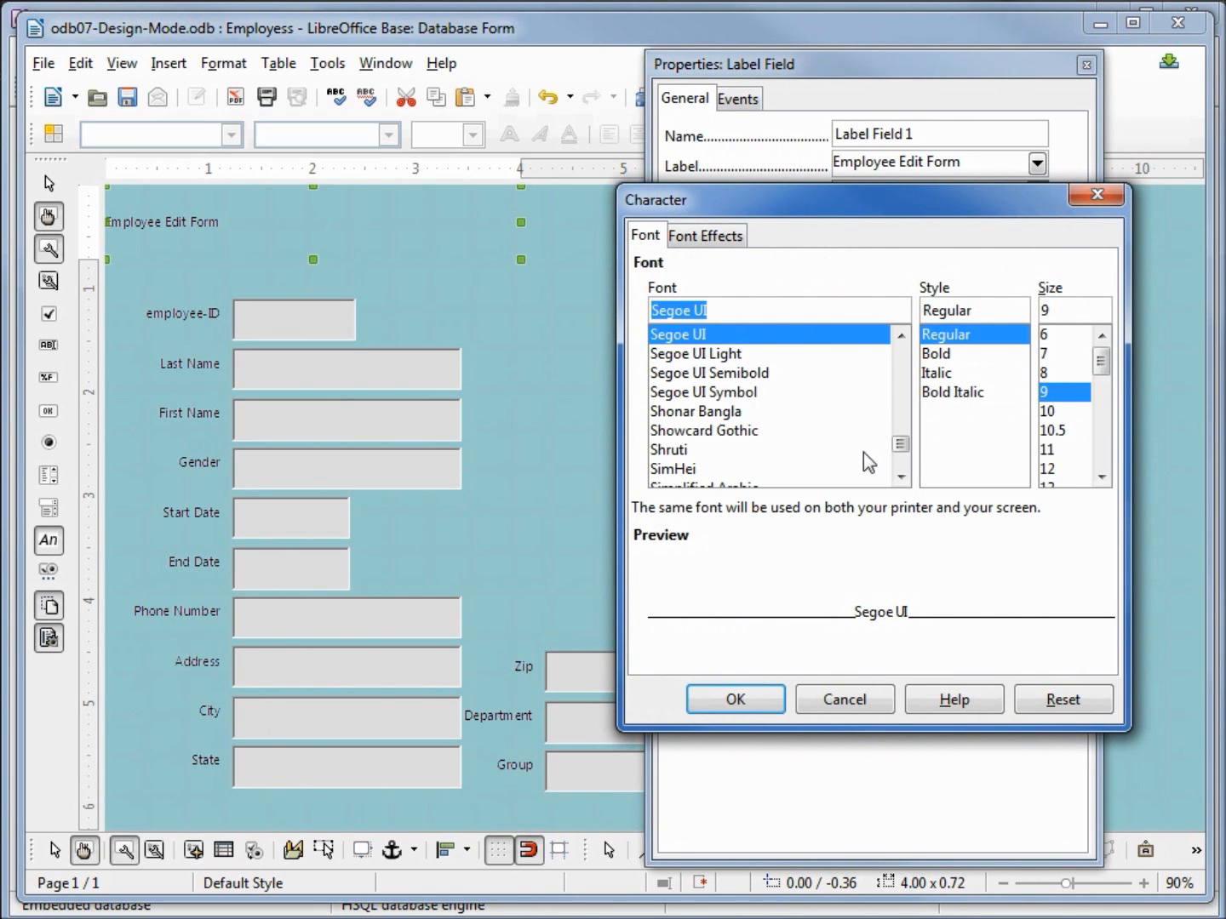
{"action": "scroll", "scroll_direction": "up", "scroll_amount": 3}
{"action": "type", "text": "Arial Black"}
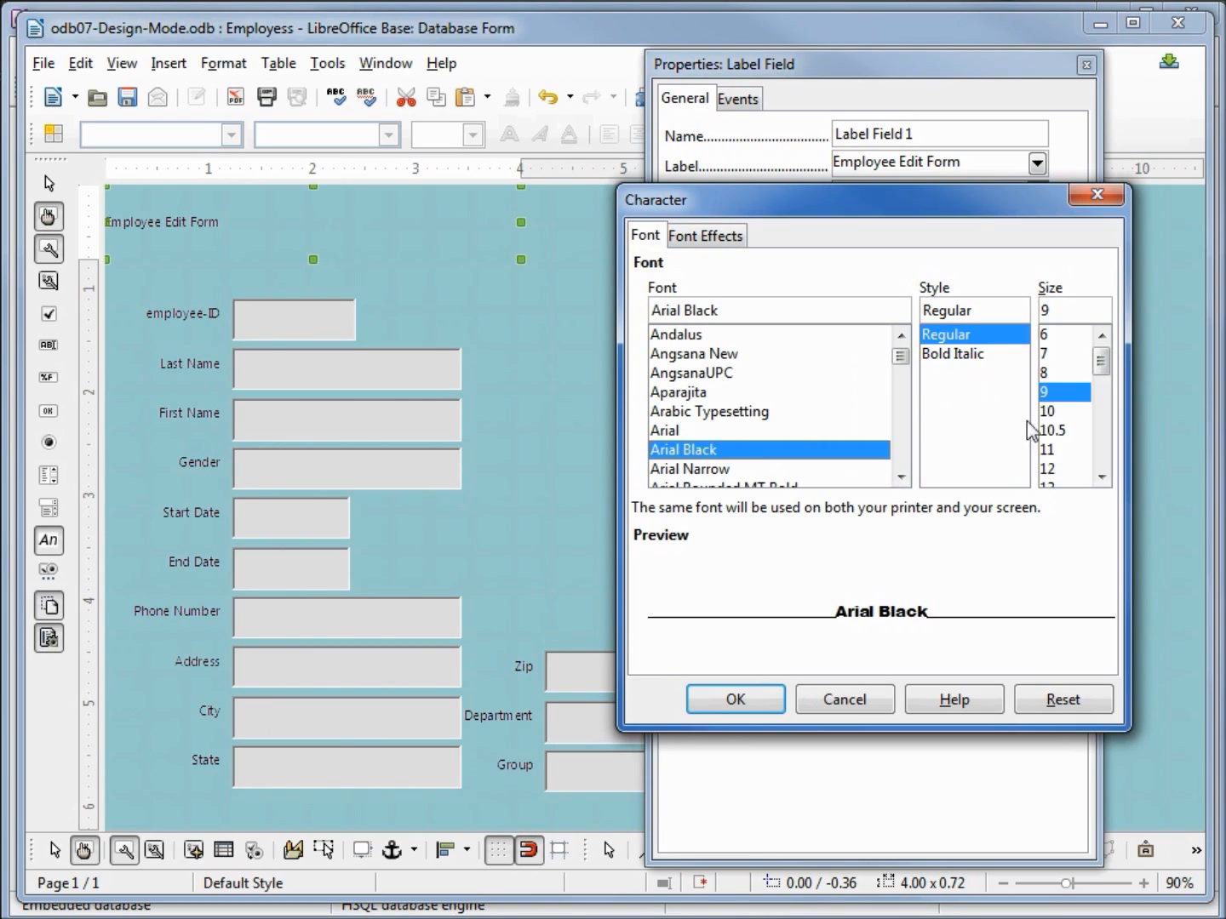
{"action": "left_click", "coordinate": [1100, 477]}
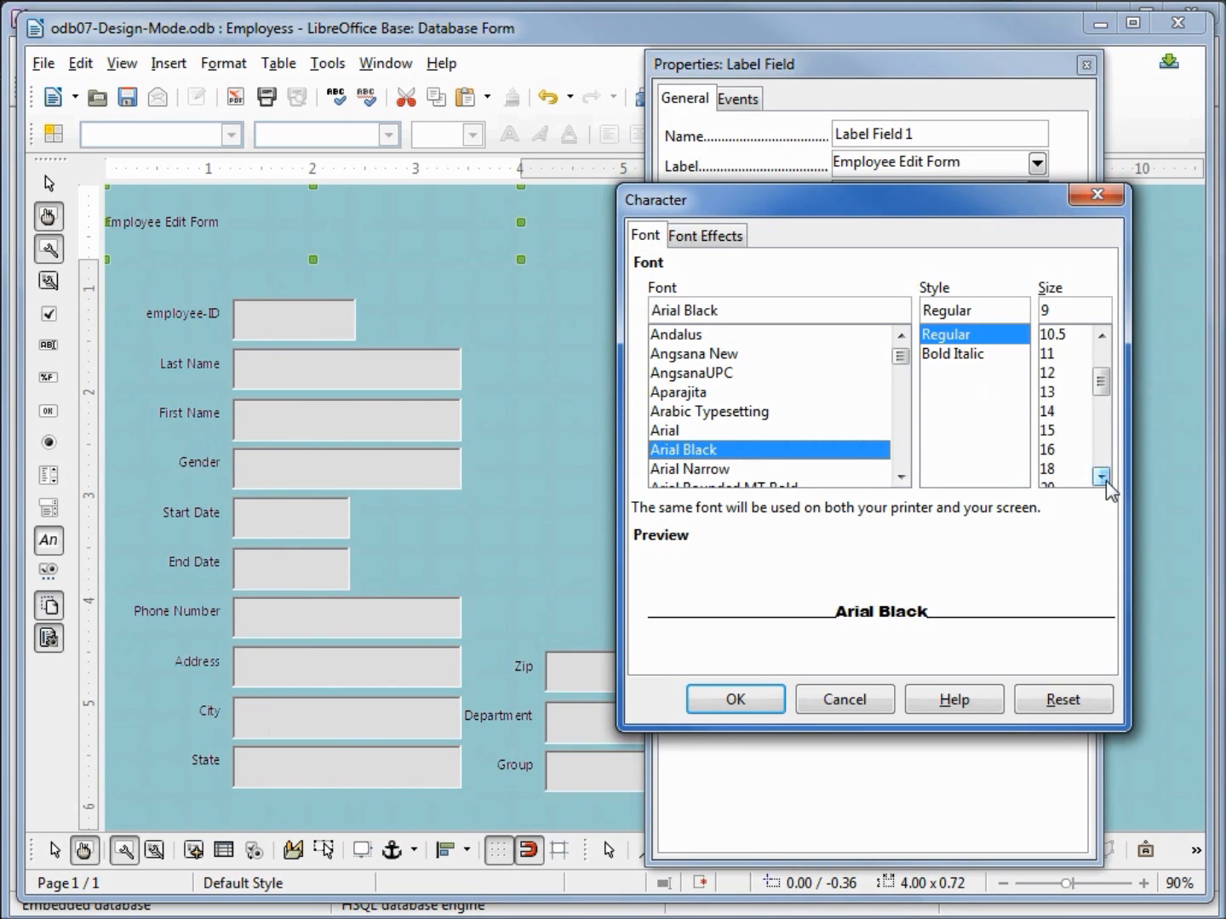
{"action": "left_click", "coordinate": [1100, 477]}
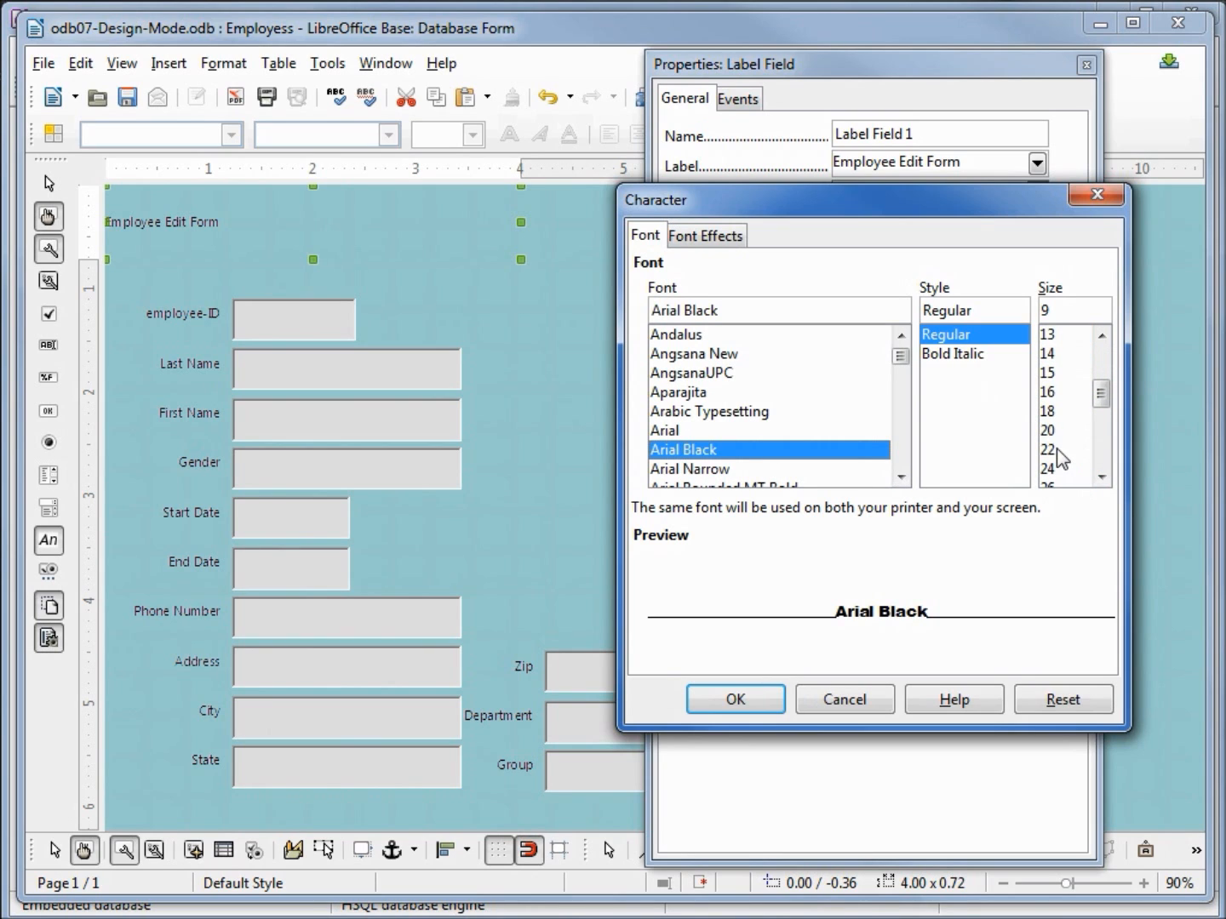
{"action": "left_click", "coordinate": [1049, 449]}
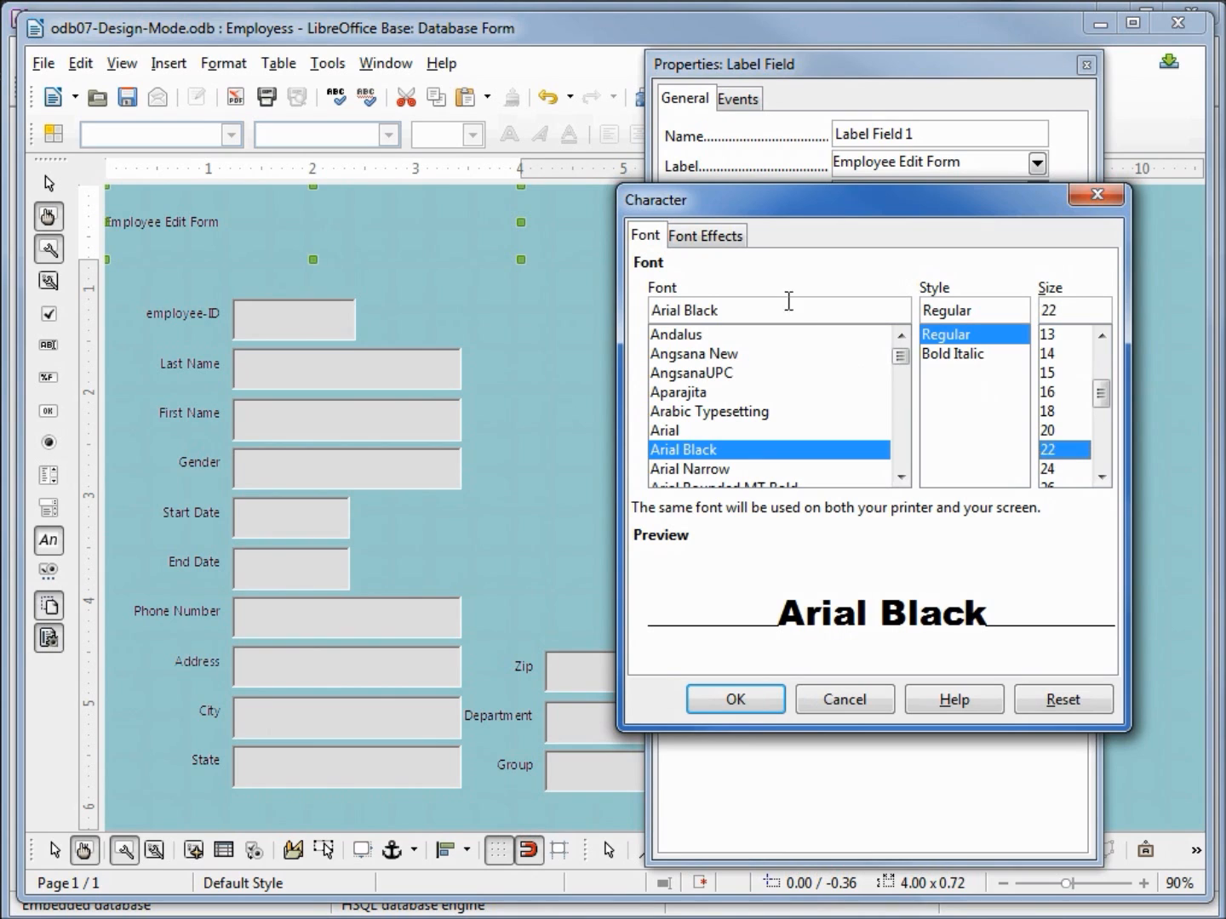
- Give the title a bold underline and confirm the character settings
{"action": "left_click", "coordinate": [705, 235]}
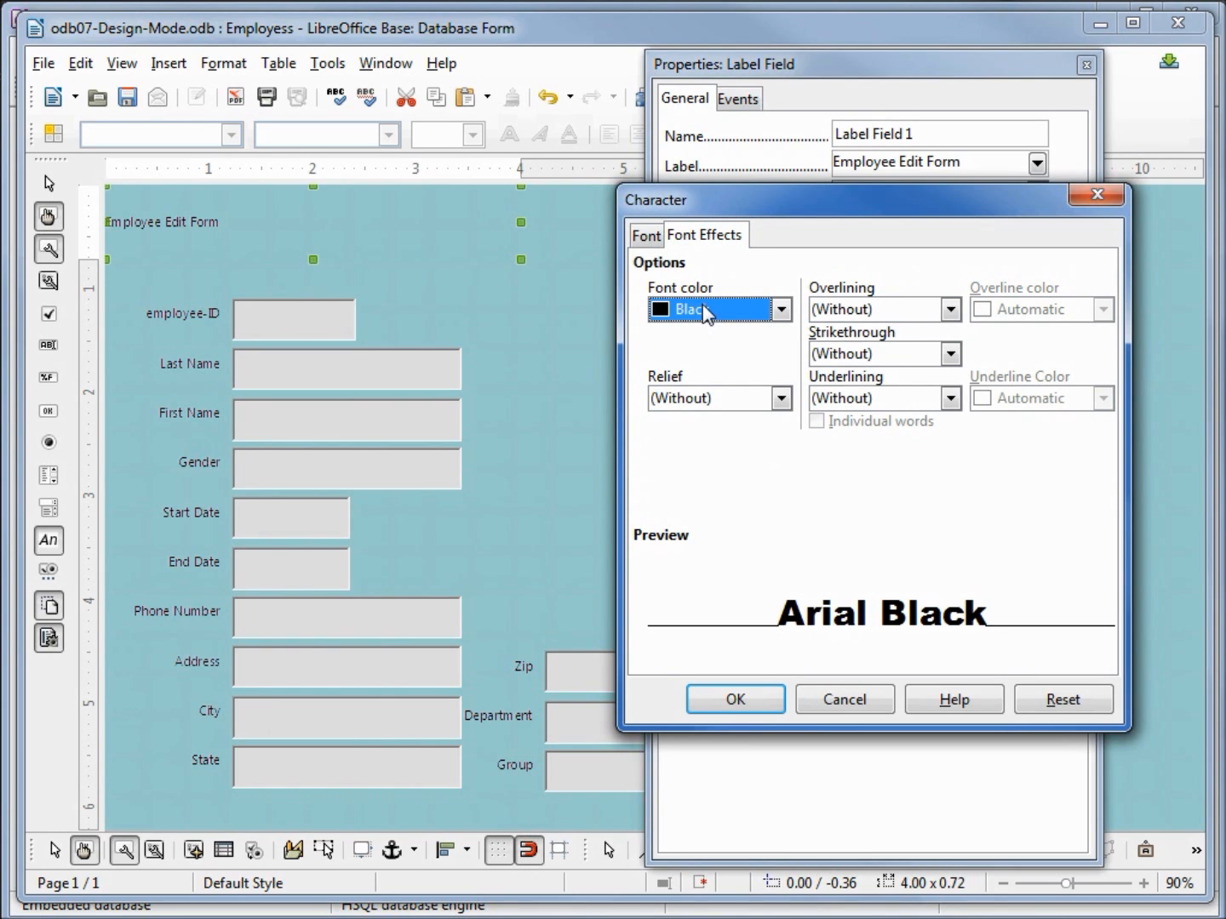
{"action": "mouse_move", "coordinate": [698, 390]}
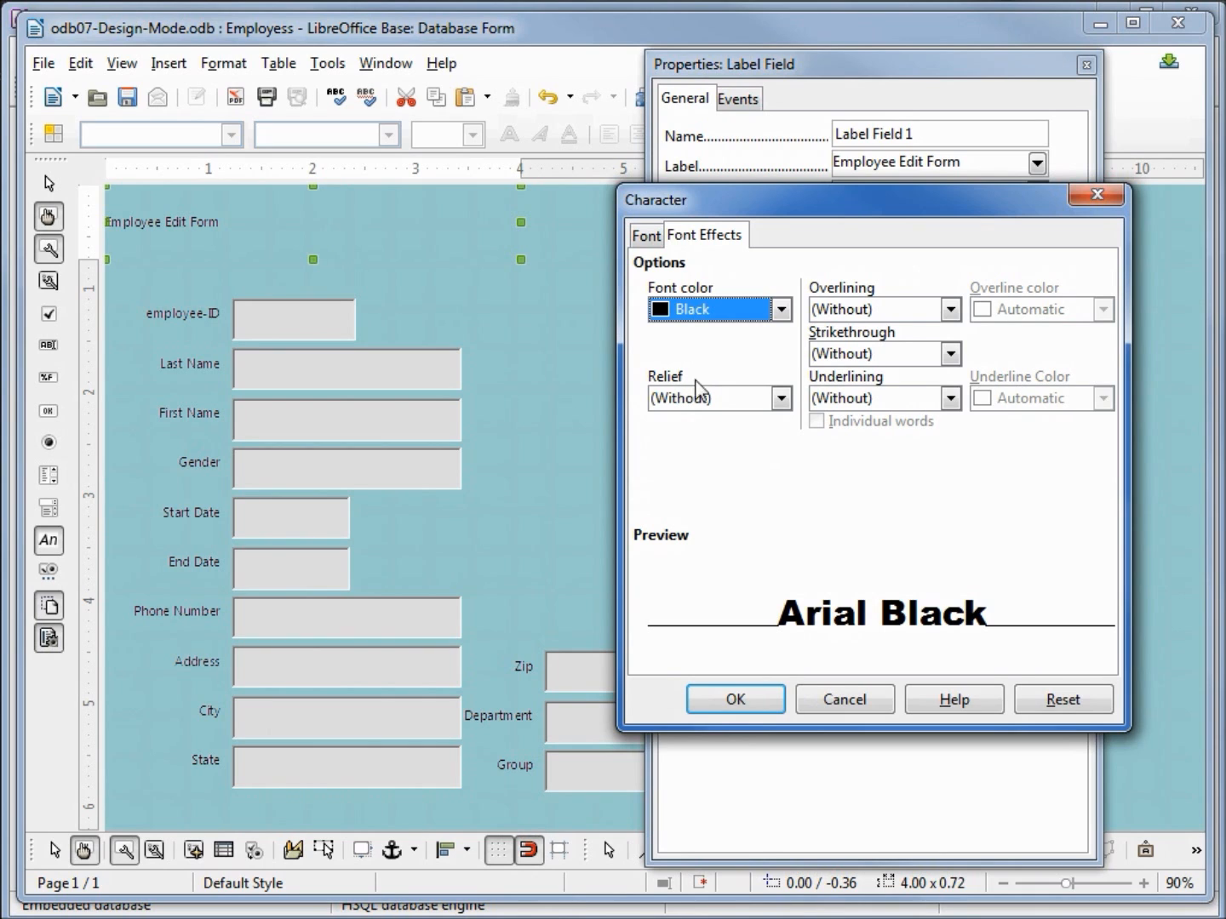
{"action": "mouse_move", "coordinate": [881, 400]}
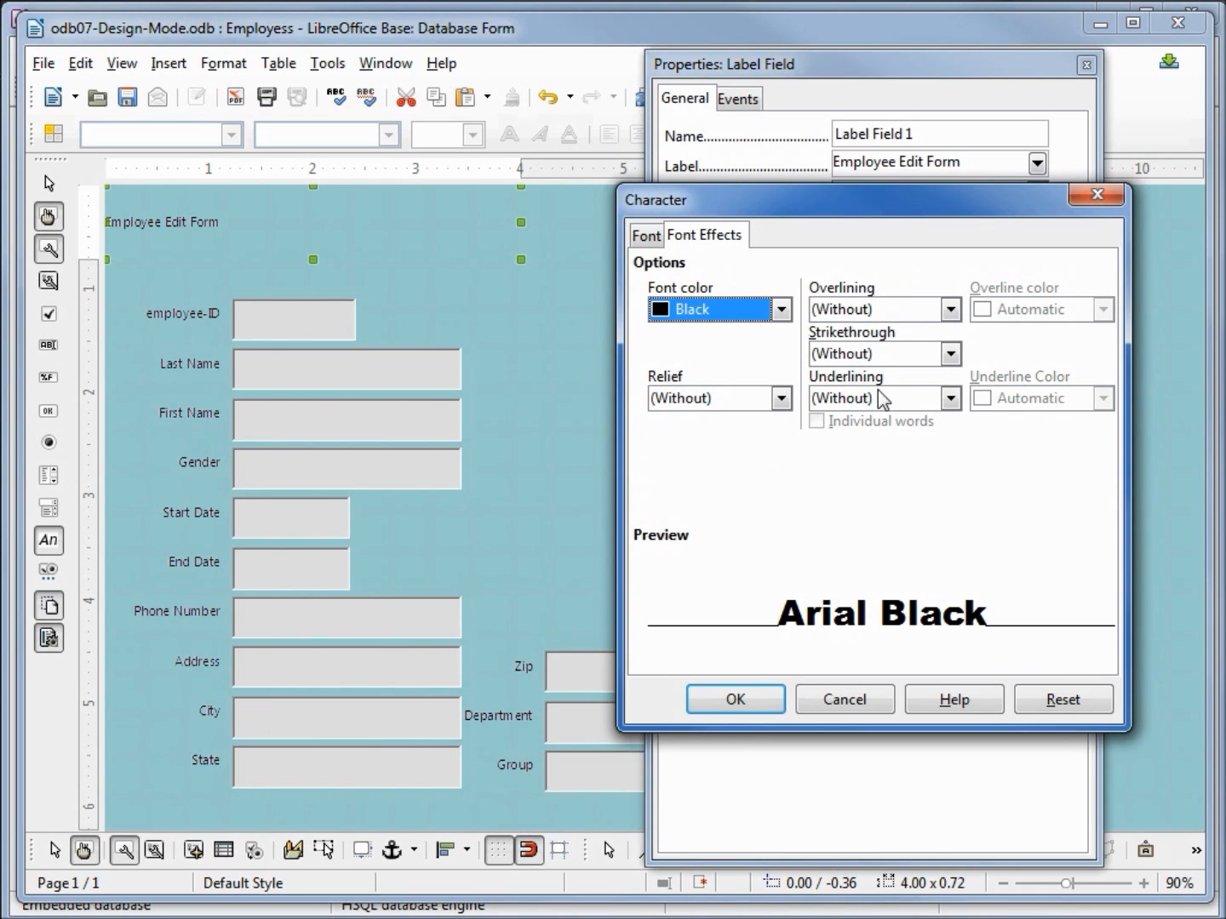
{"action": "left_click", "coordinate": [949, 399]}
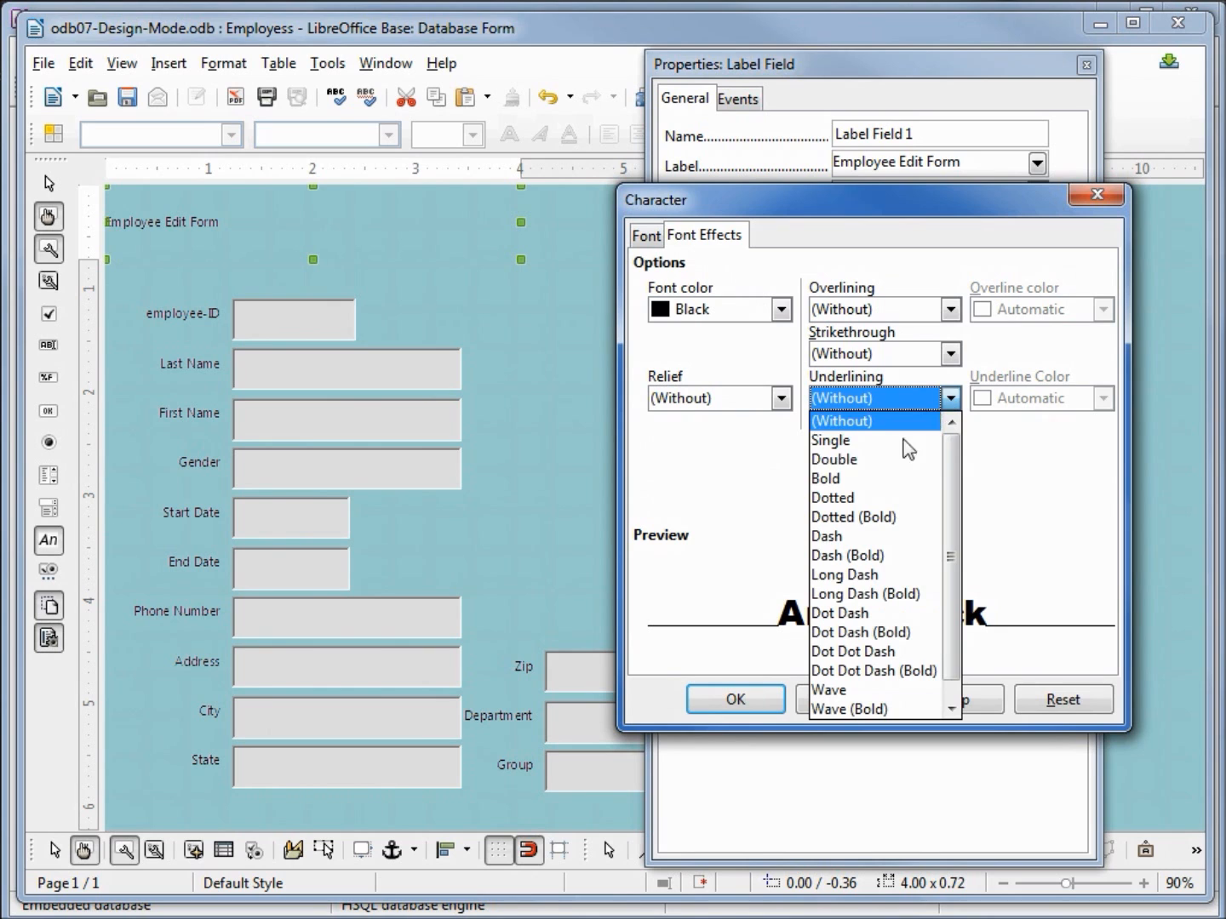
{"action": "mouse_move", "coordinate": [825, 478]}
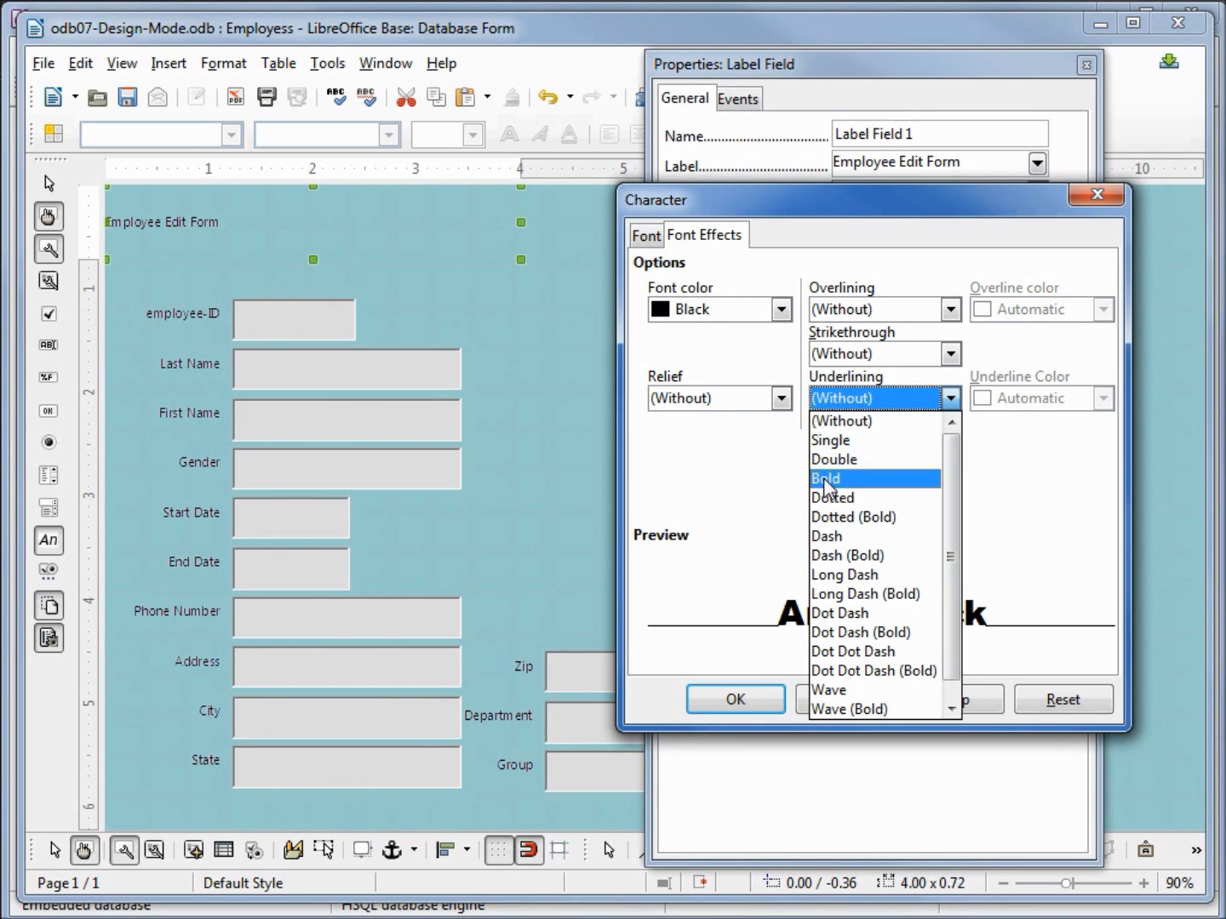
{"action": "left_click", "coordinate": [824, 477]}
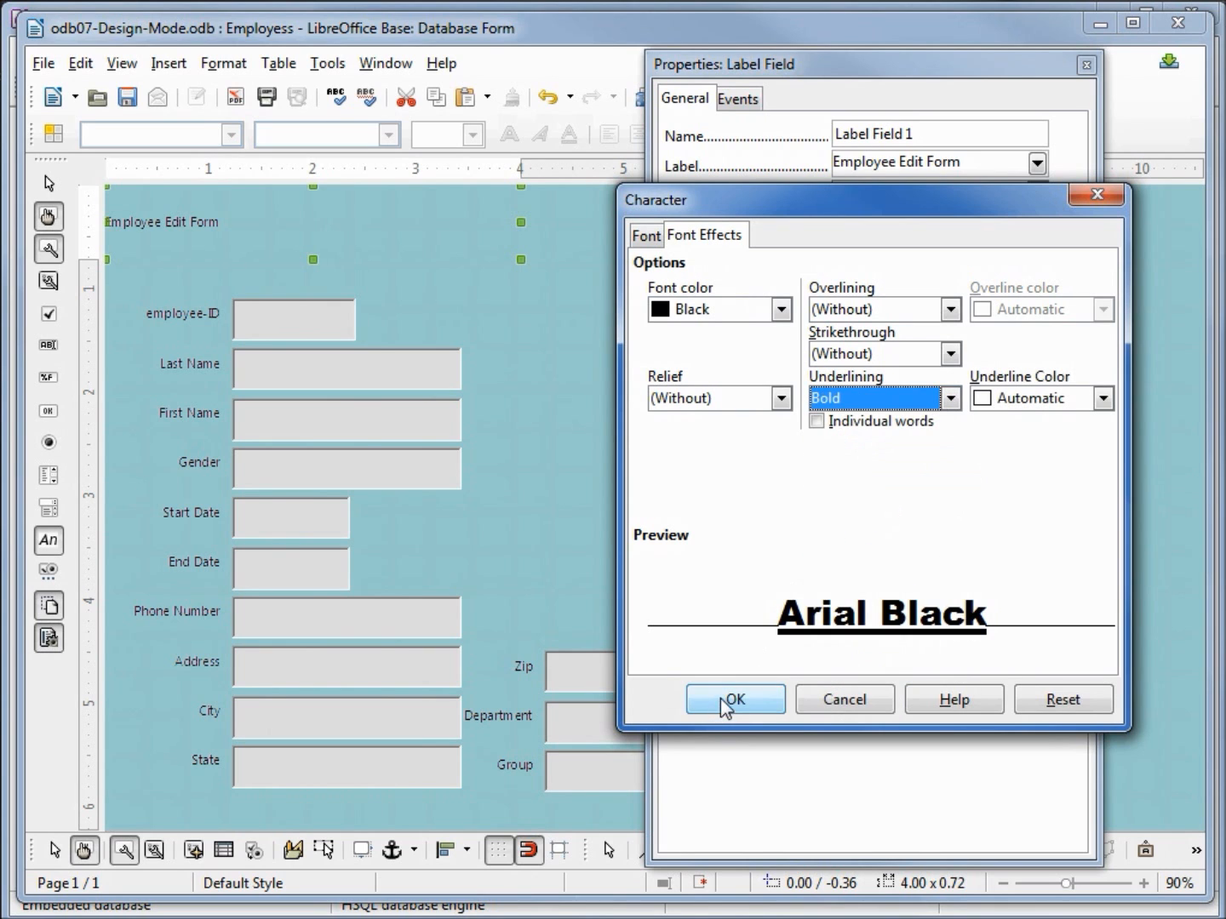
{"action": "left_click", "coordinate": [735, 698]}
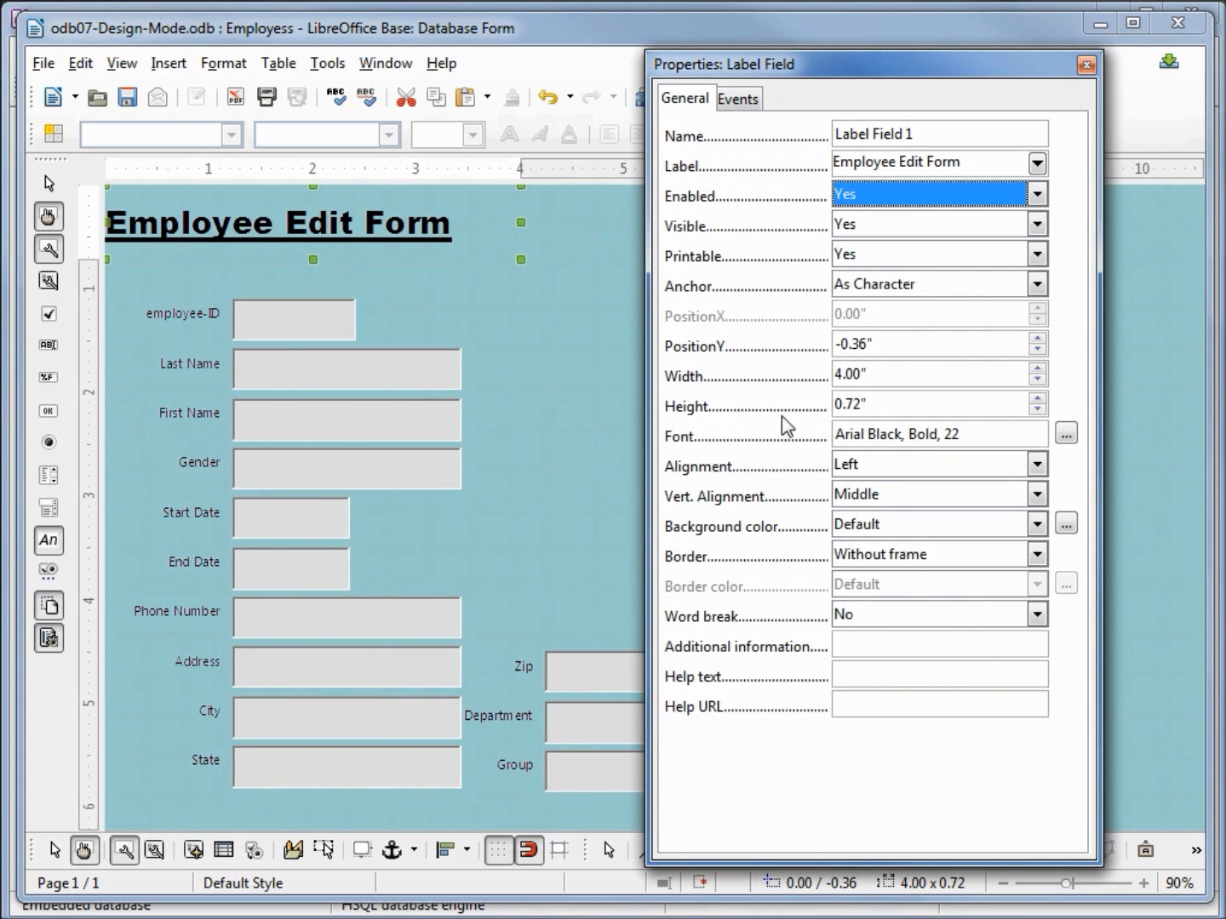
{"action": "mouse_move", "coordinate": [697, 534]}
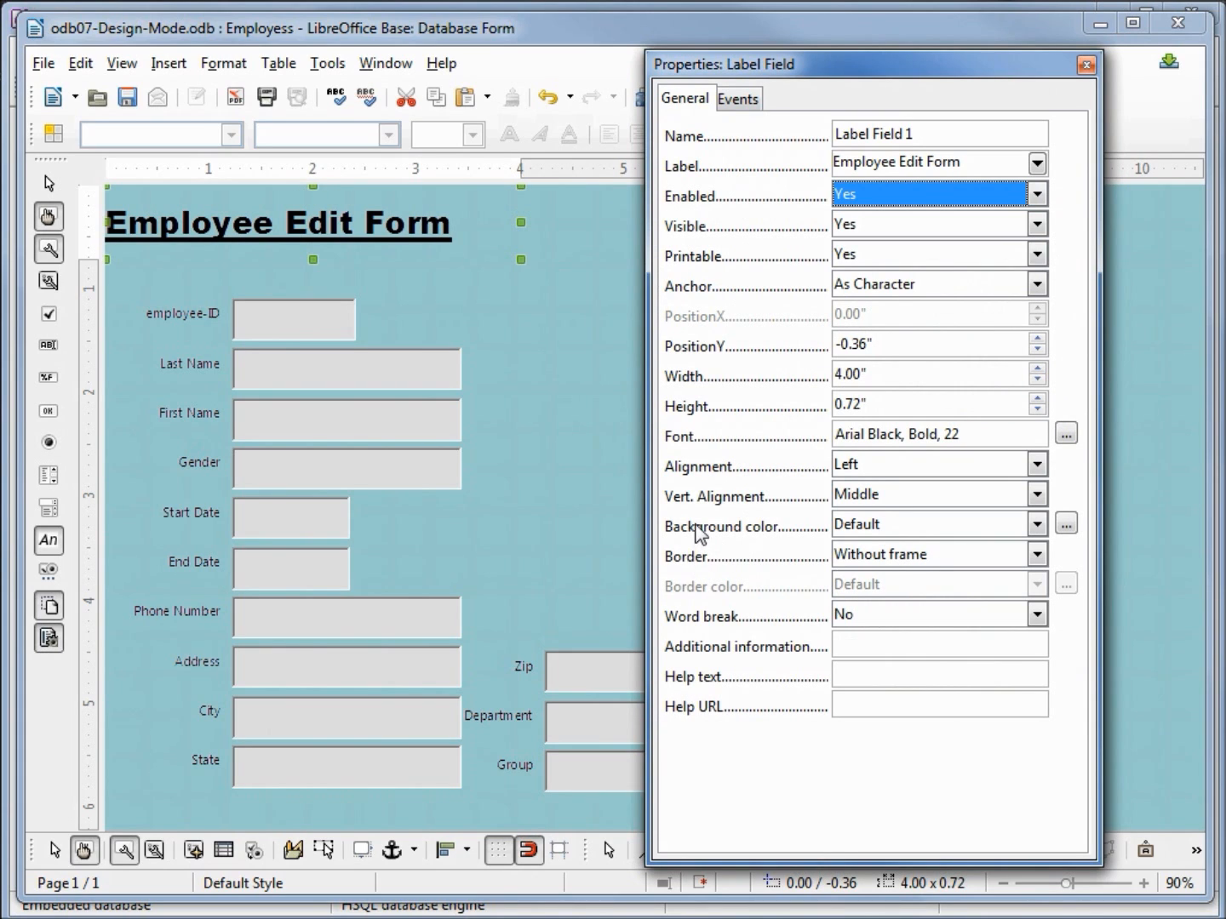
{"action": "mouse_move", "coordinate": [698, 513]}
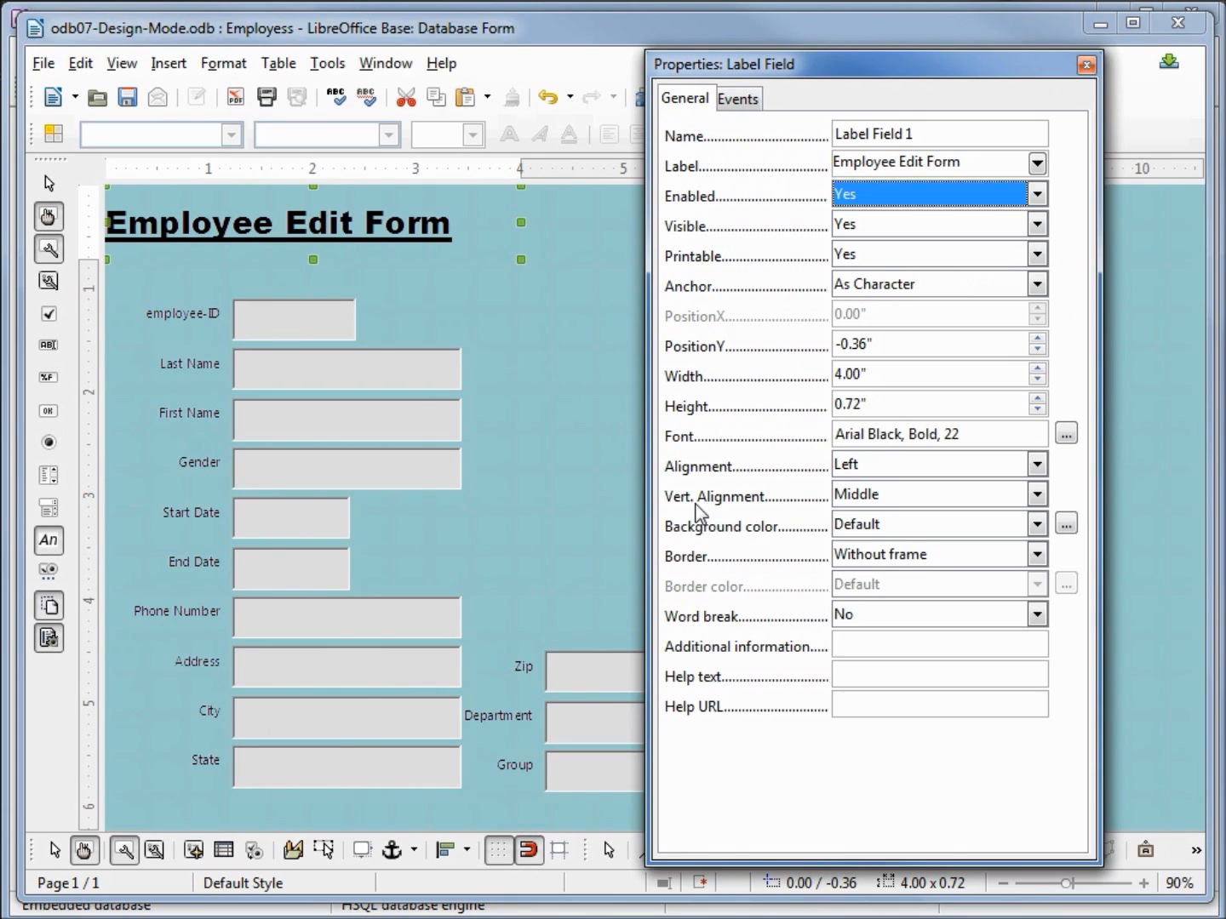
{"action": "mouse_move", "coordinate": [863, 485]}
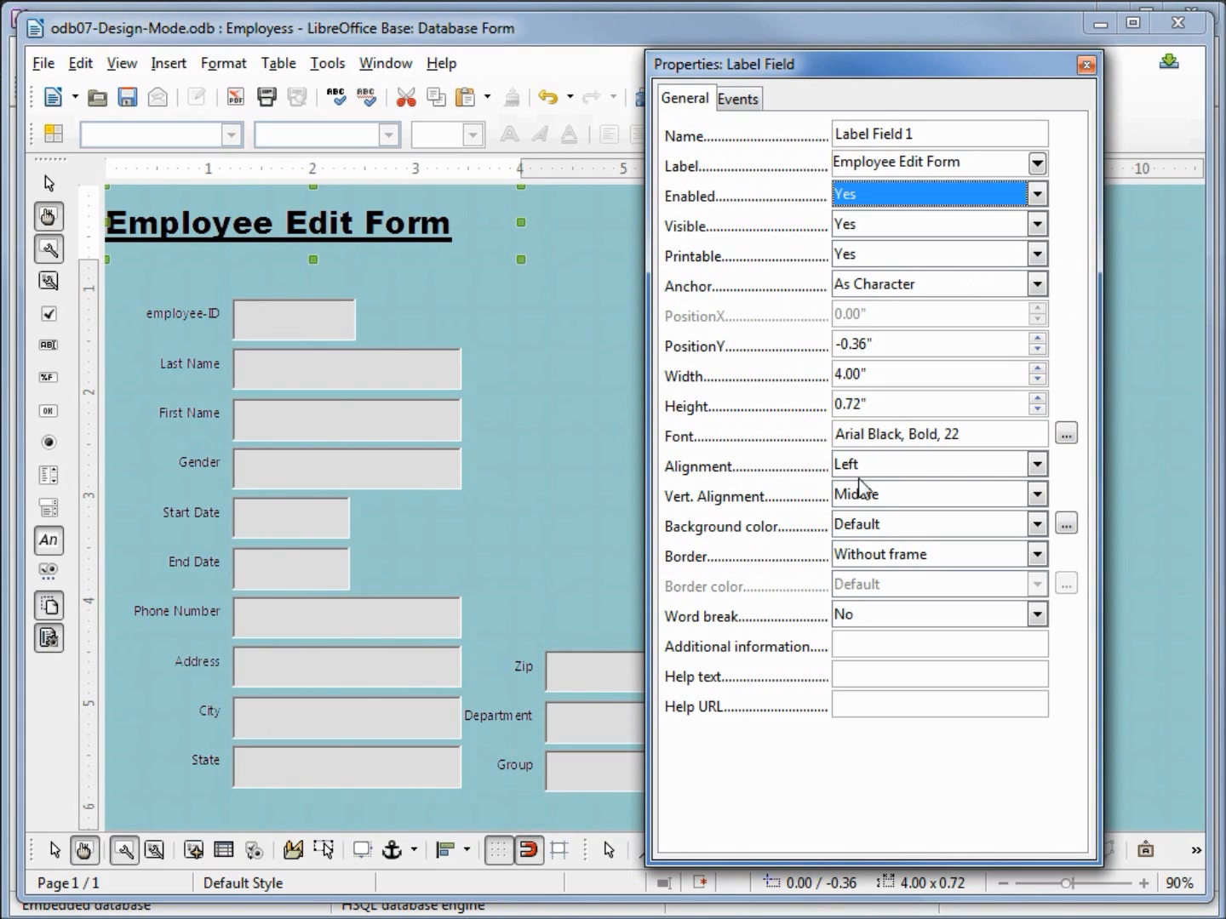
- Set the title label's alignment to Center and reselect the label
{"action": "left_click", "coordinate": [1035, 464]}
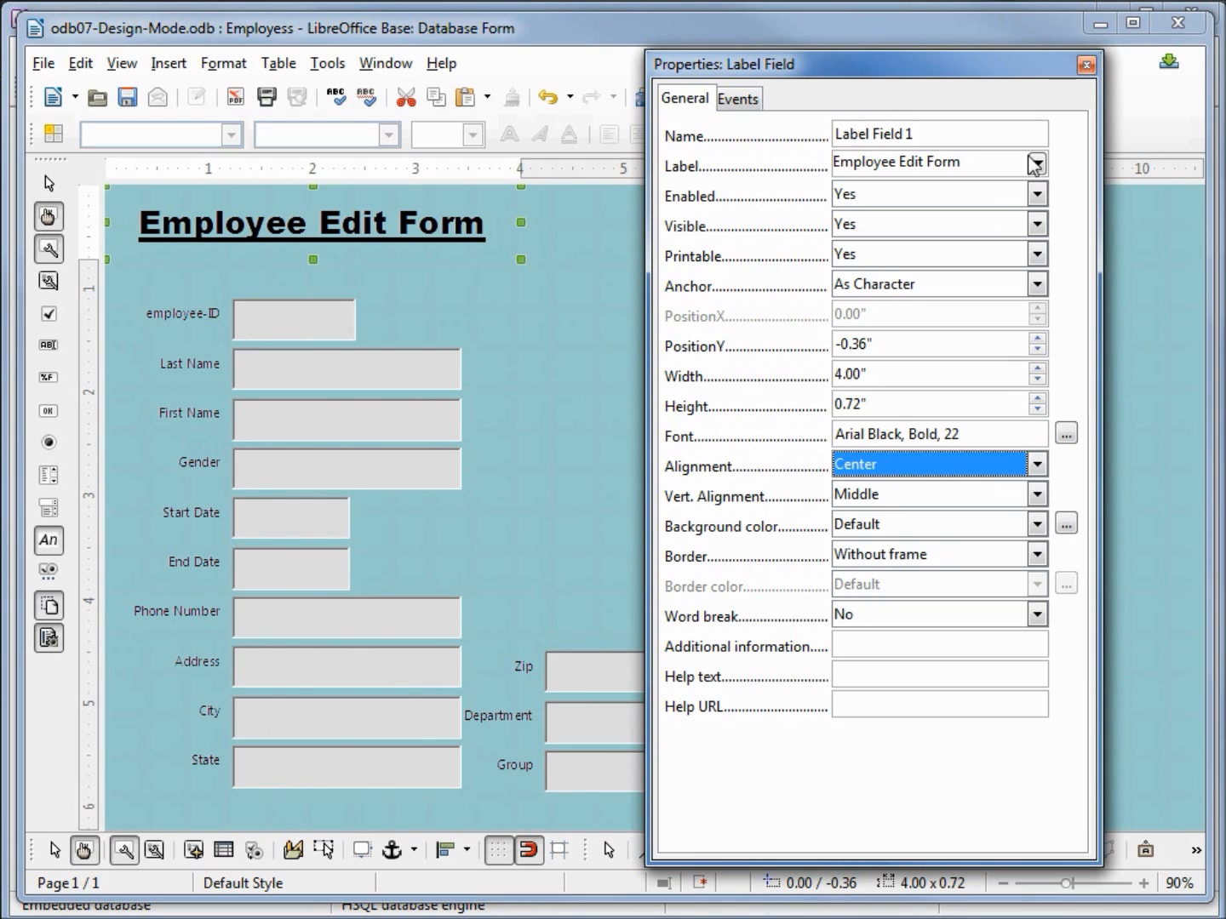
{"action": "left_click", "coordinate": [1087, 64]}
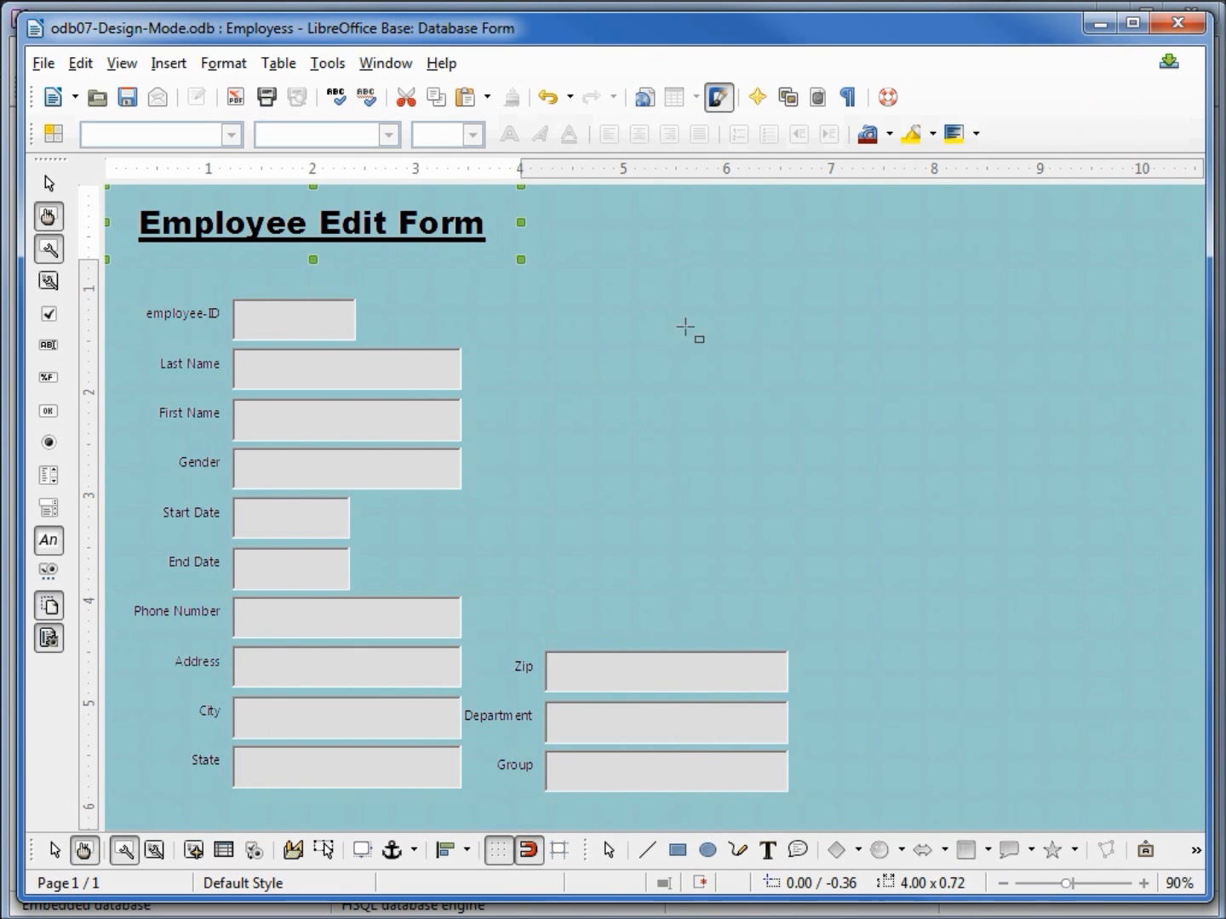
{"action": "left_click", "coordinate": [346, 223]}
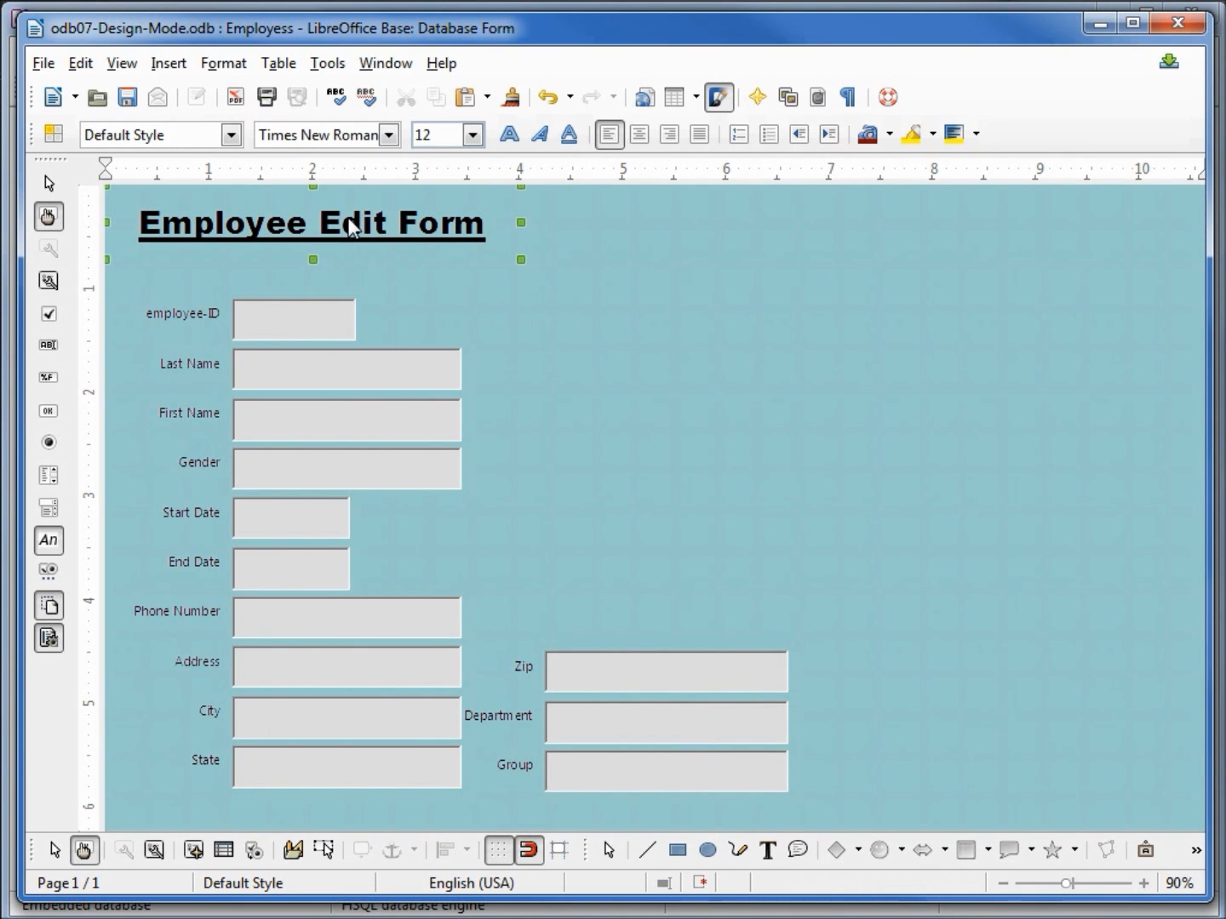
{"action": "left_click", "coordinate": [311, 223]}
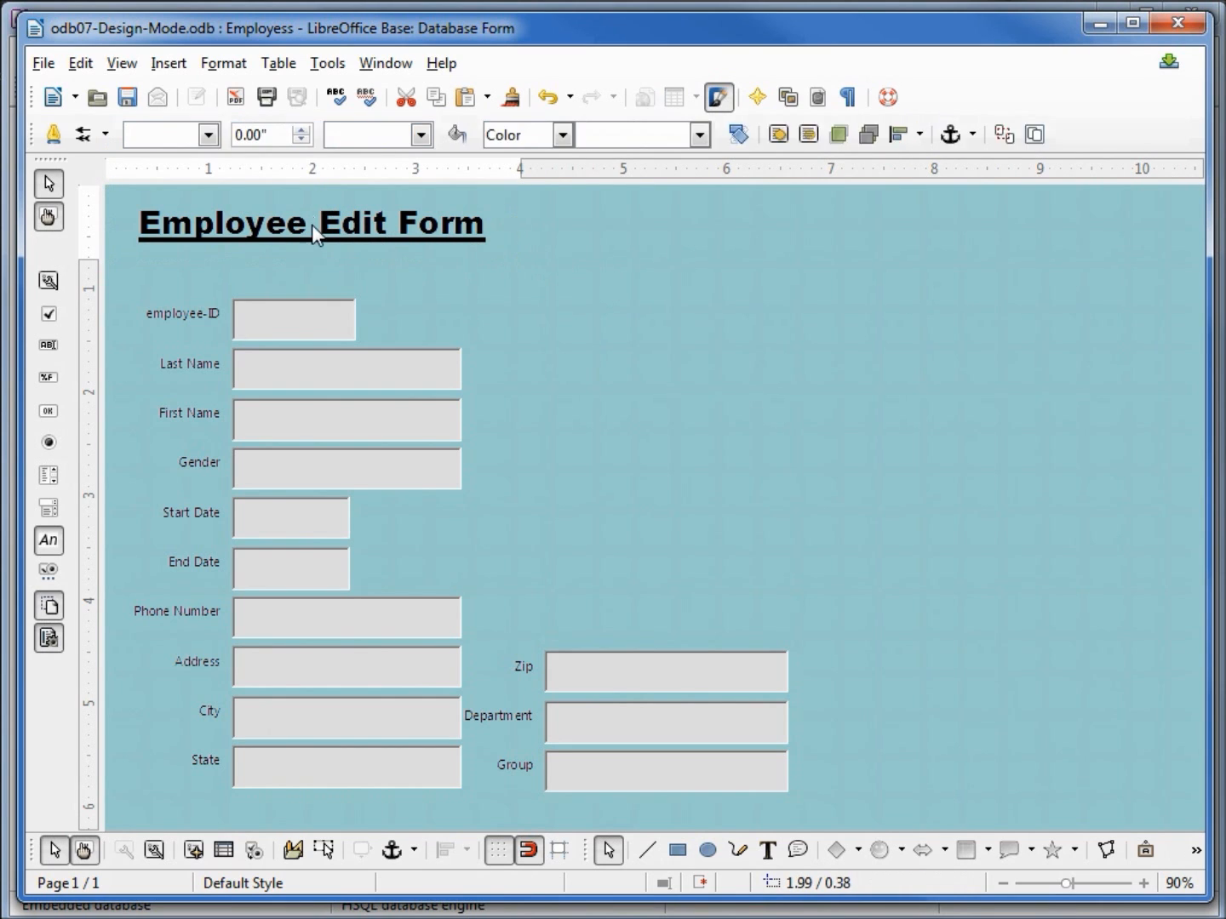
{"action": "left_click", "coordinate": [310, 223]}
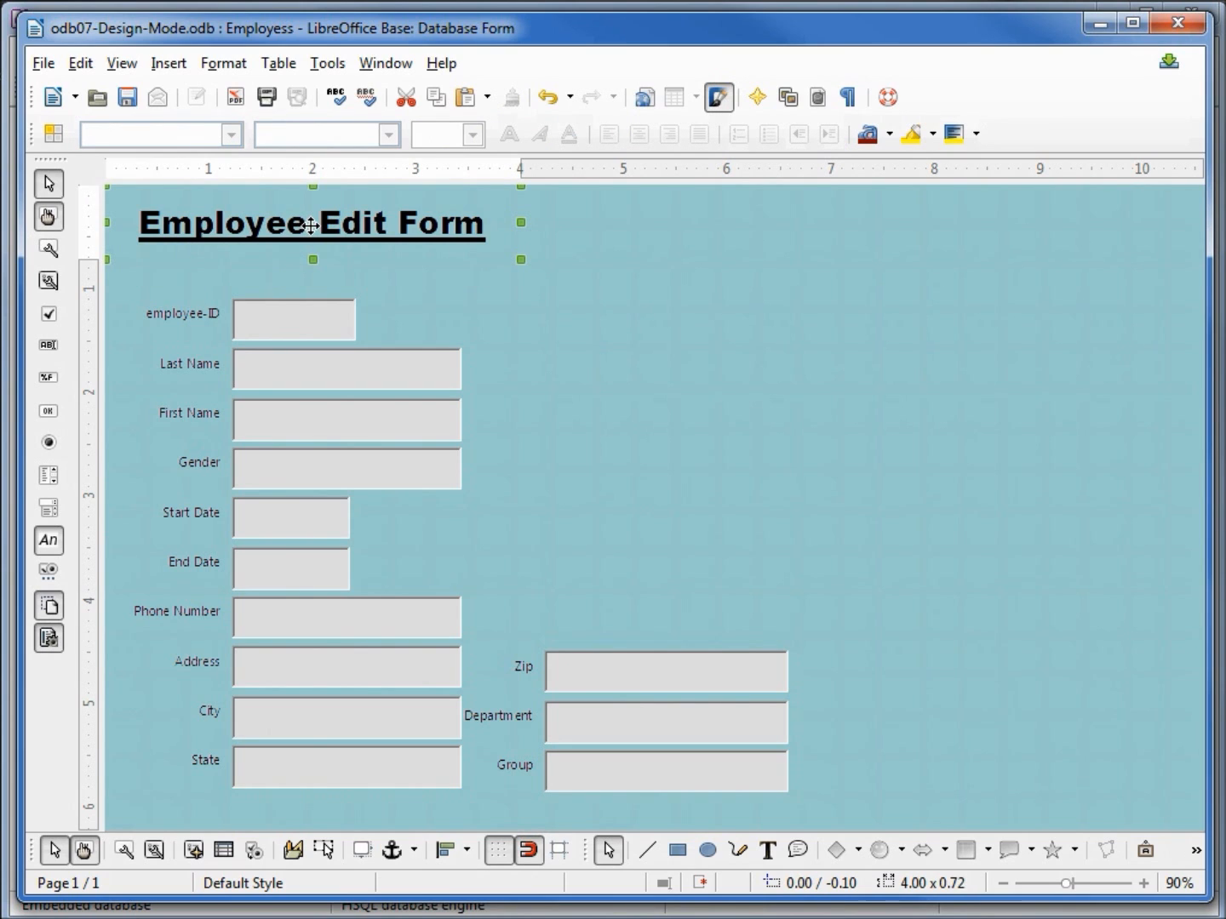
- Anchor the Employee Edit Form title label to the page
{"action": "right_click", "coordinate": [311, 225]}
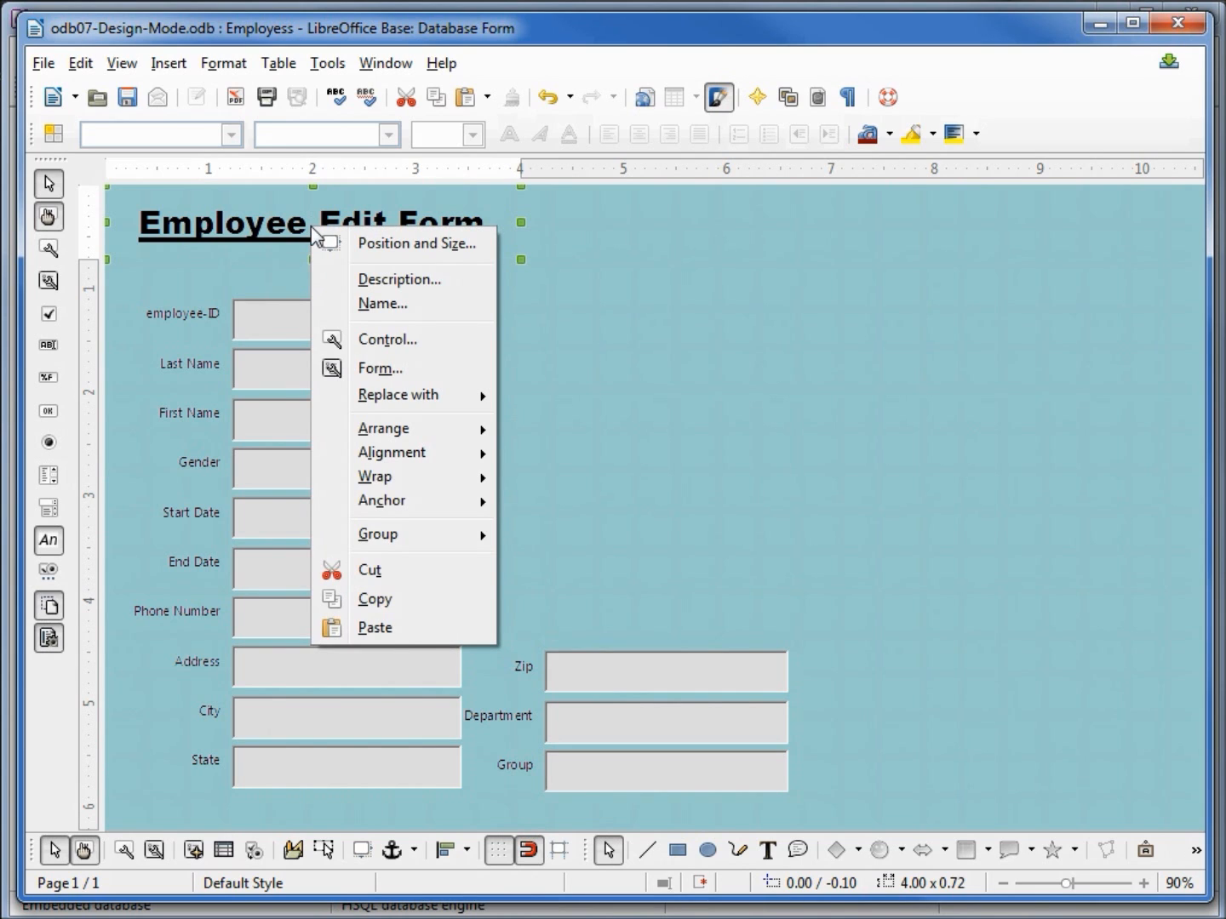
{"action": "mouse_move", "coordinate": [380, 500]}
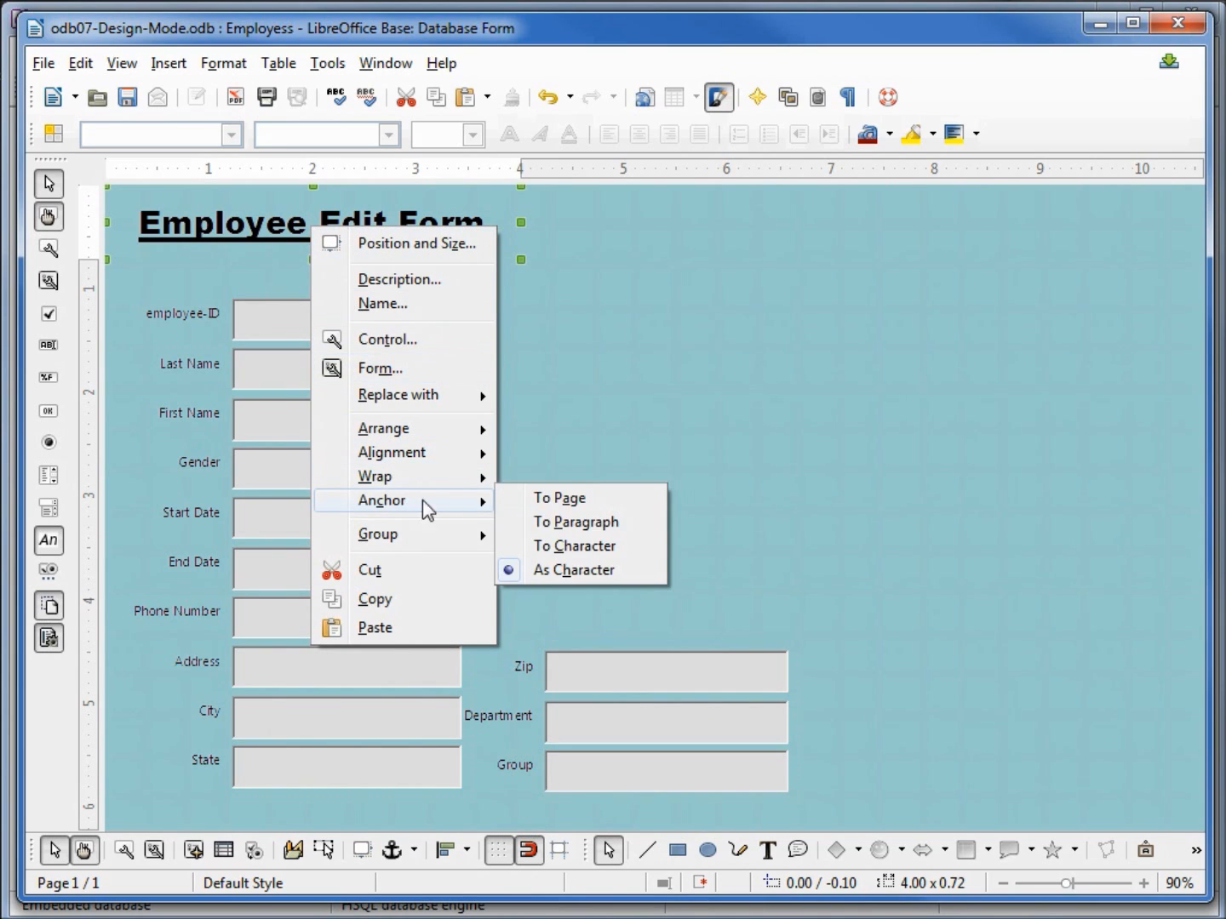
{"action": "mouse_move", "coordinate": [574, 569]}
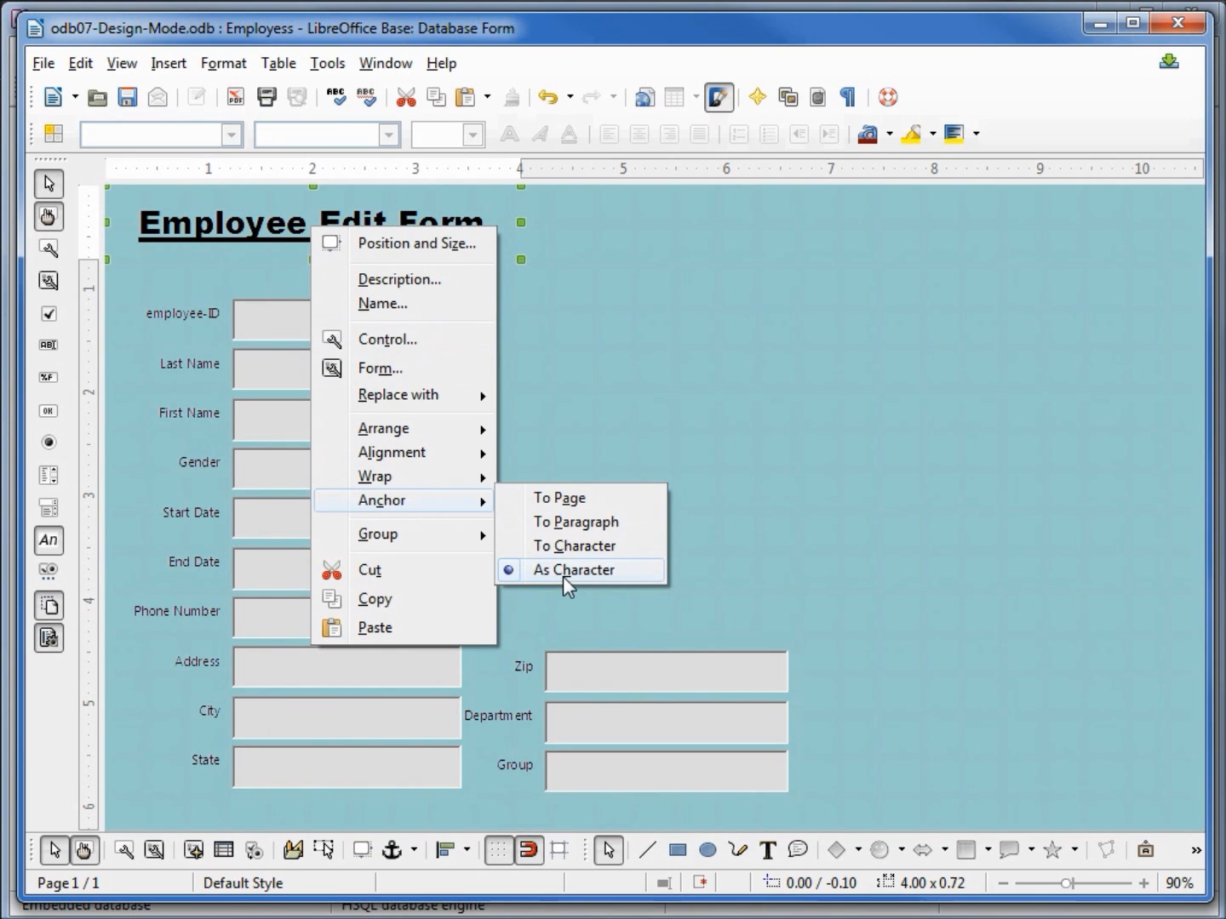
{"action": "mouse_move", "coordinate": [570, 498]}
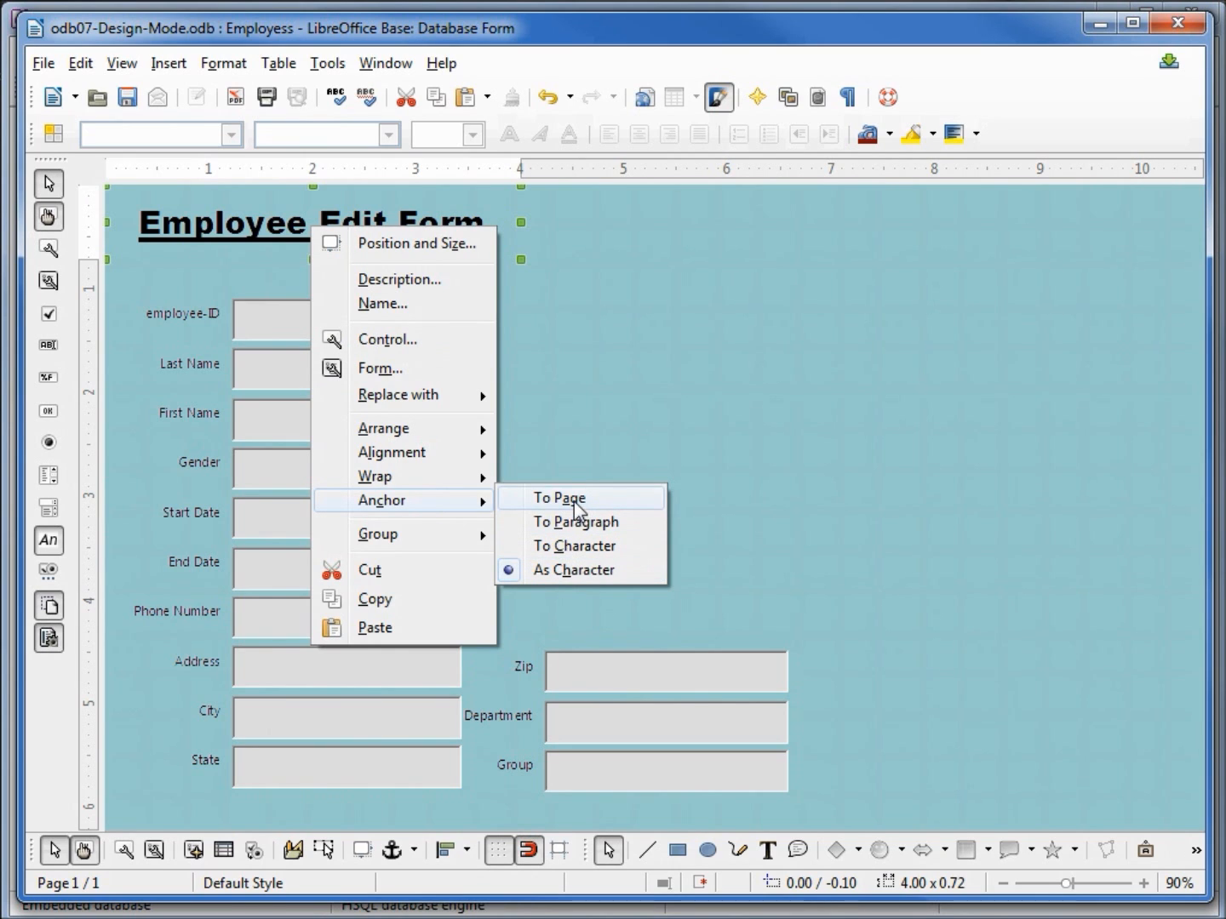
{"action": "left_click", "coordinate": [557, 497]}
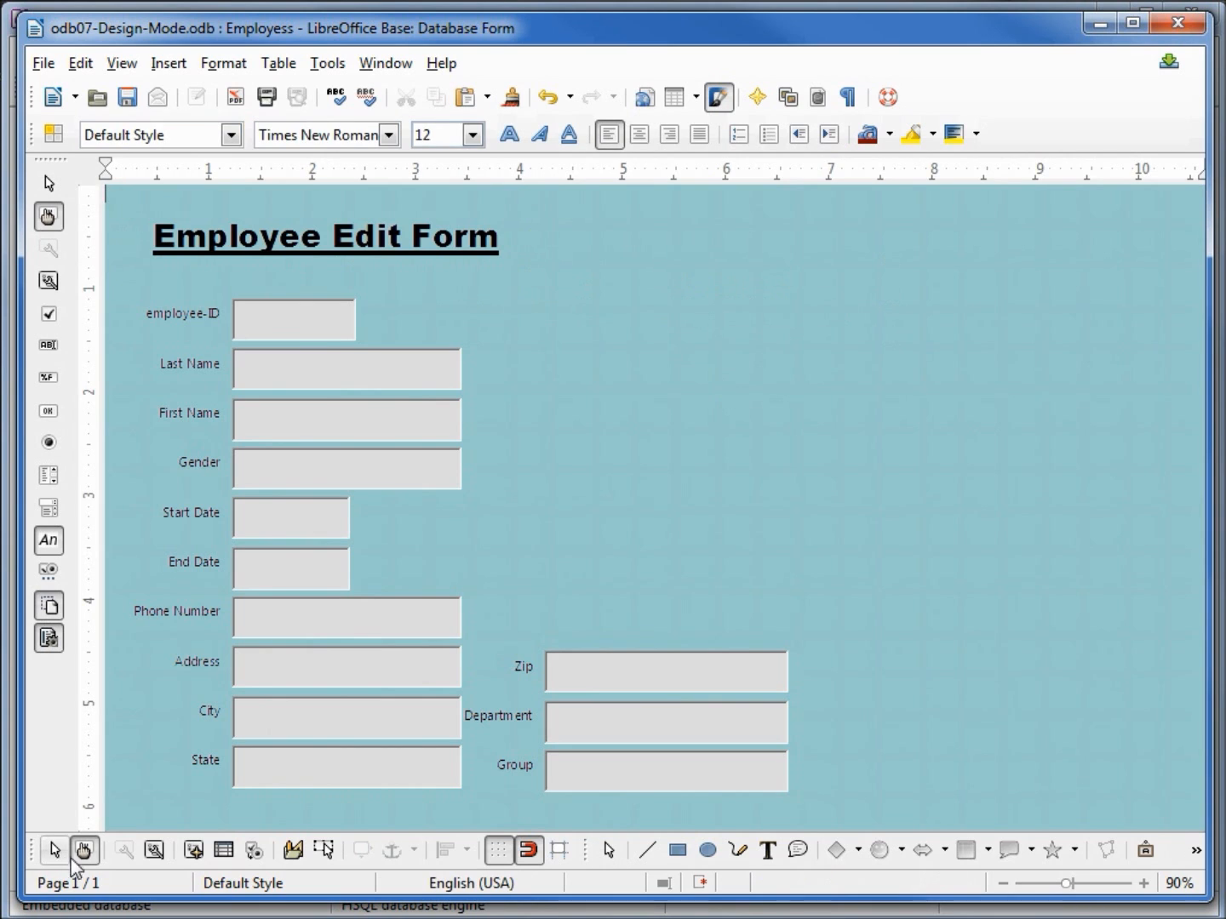
{"action": "mouse_move", "coordinate": [84, 849]}
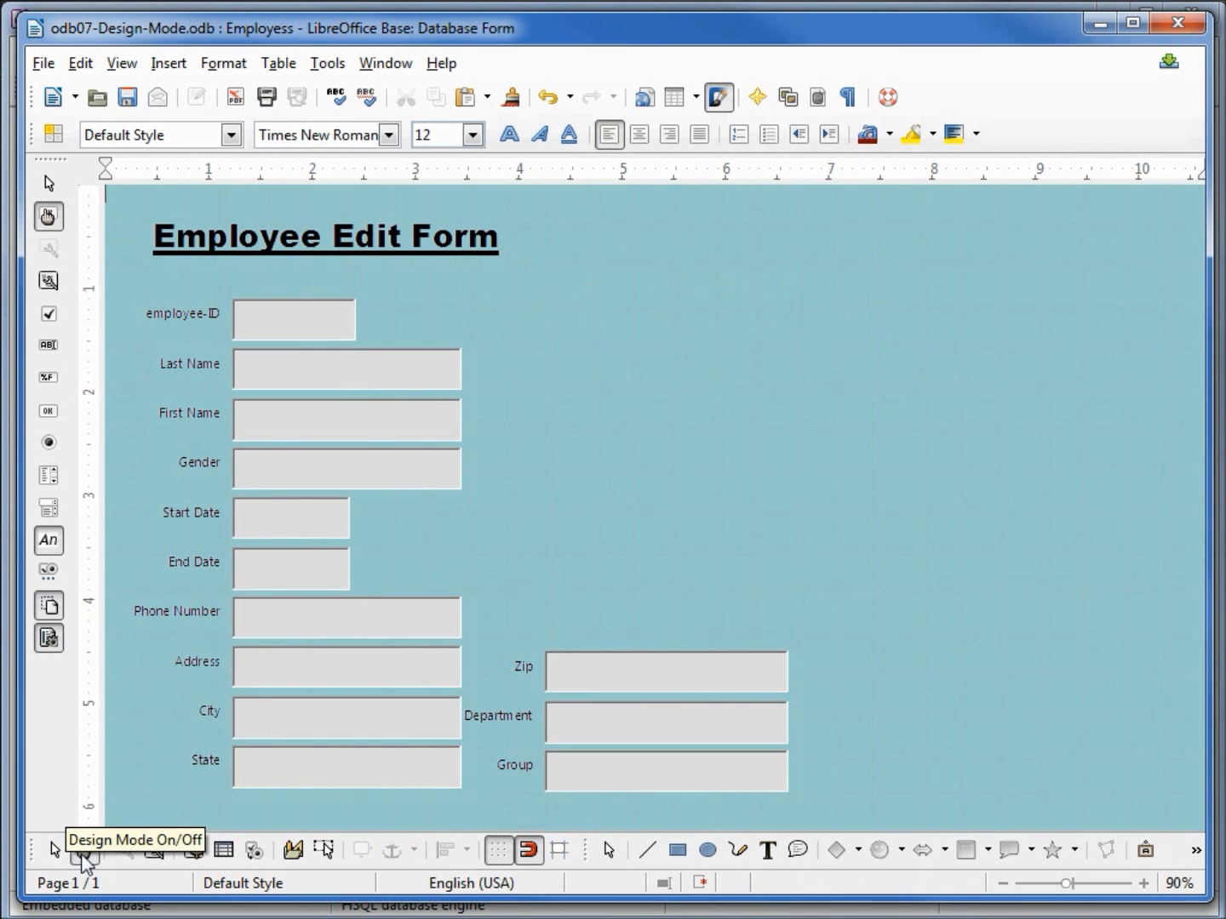
- Turn design mode off so the form shows record 1 of 28
{"action": "left_click", "coordinate": [83, 849]}
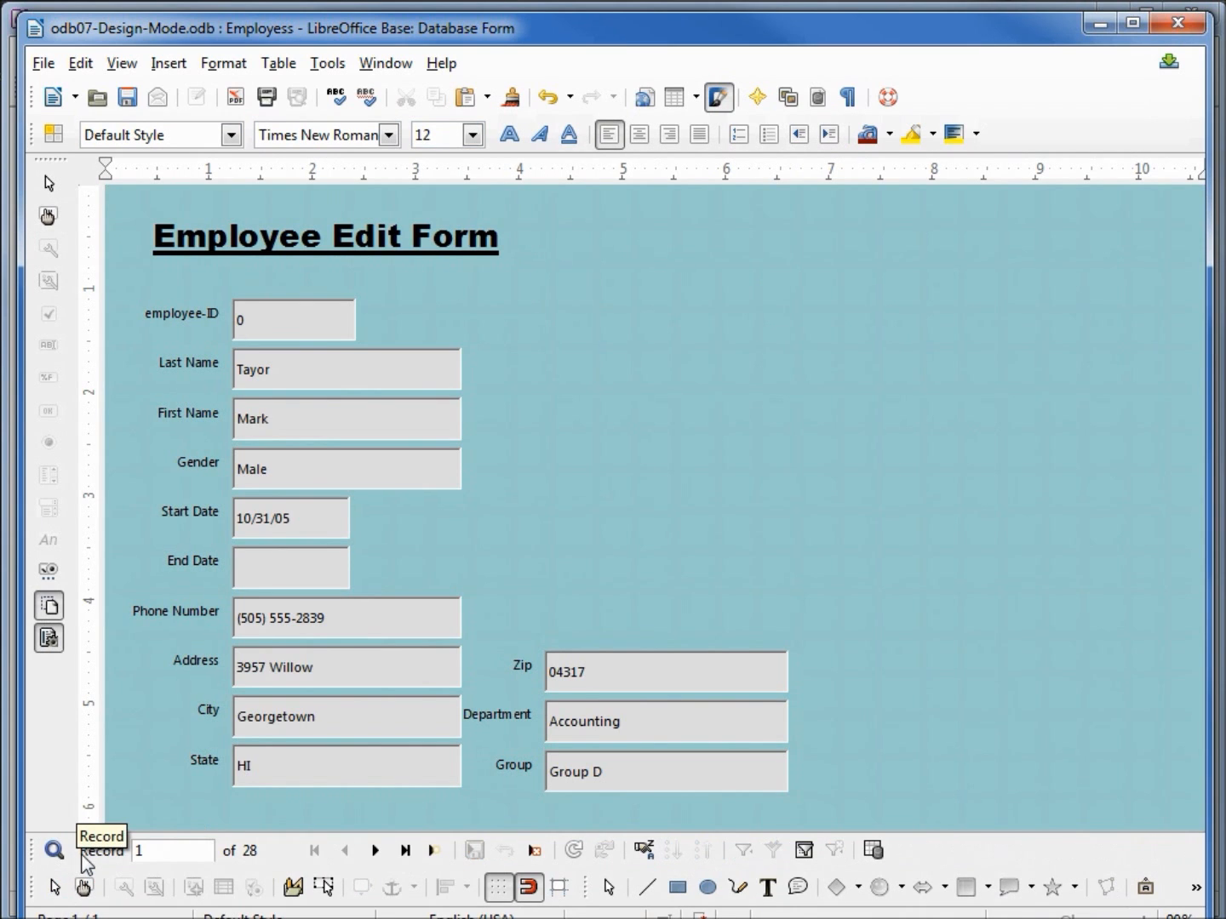
{"action": "mouse_move", "coordinate": [169, 452]}
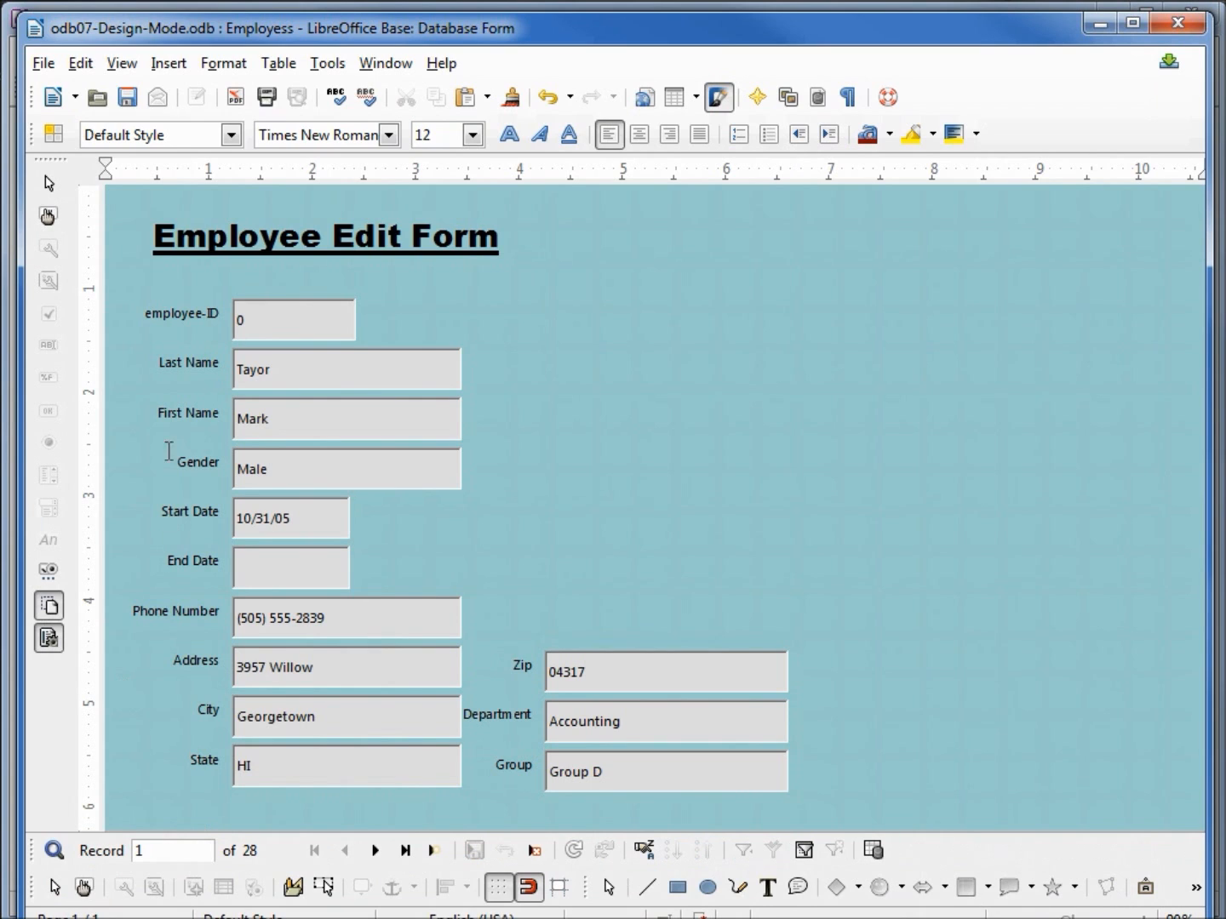
{"action": "mouse_move", "coordinate": [128, 97]}
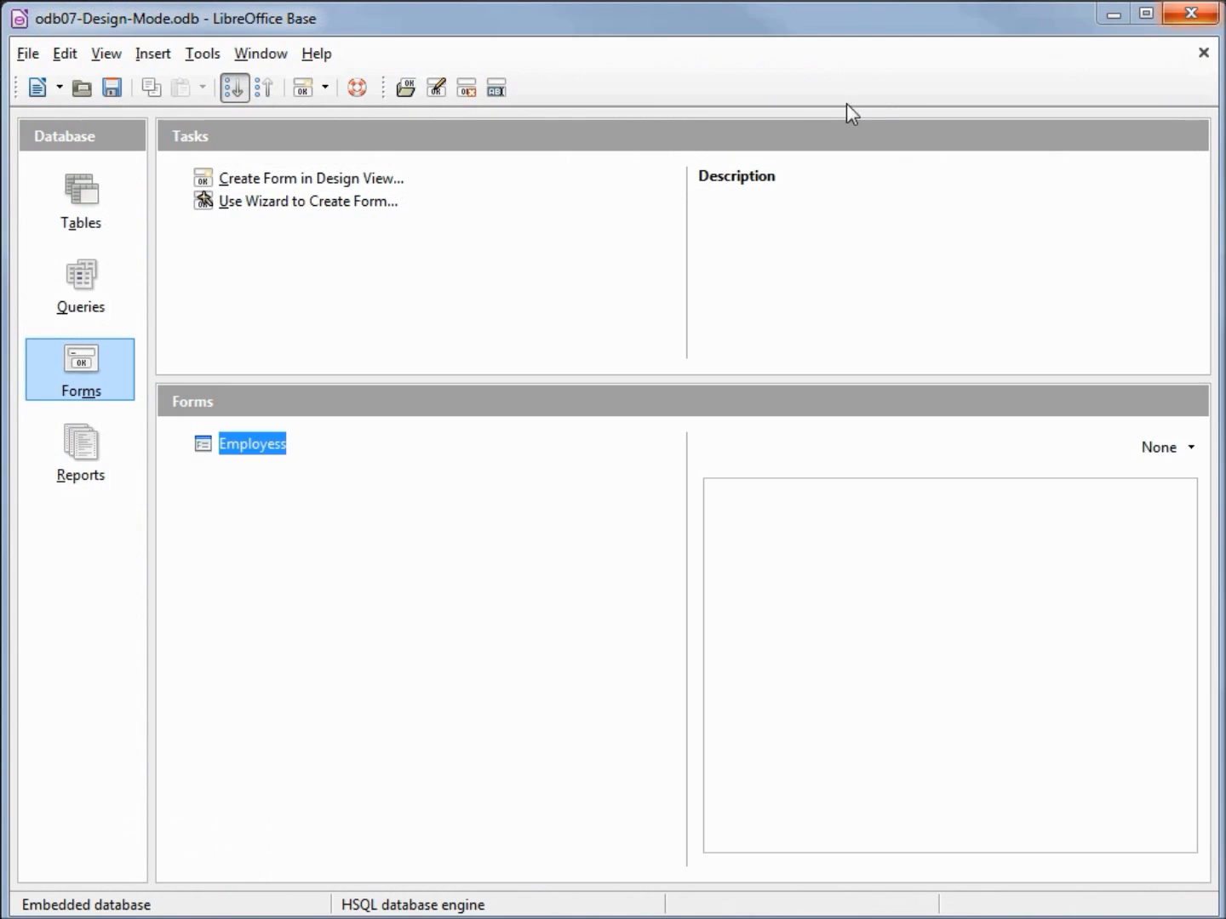
{"action": "mouse_move", "coordinate": [112, 87]}
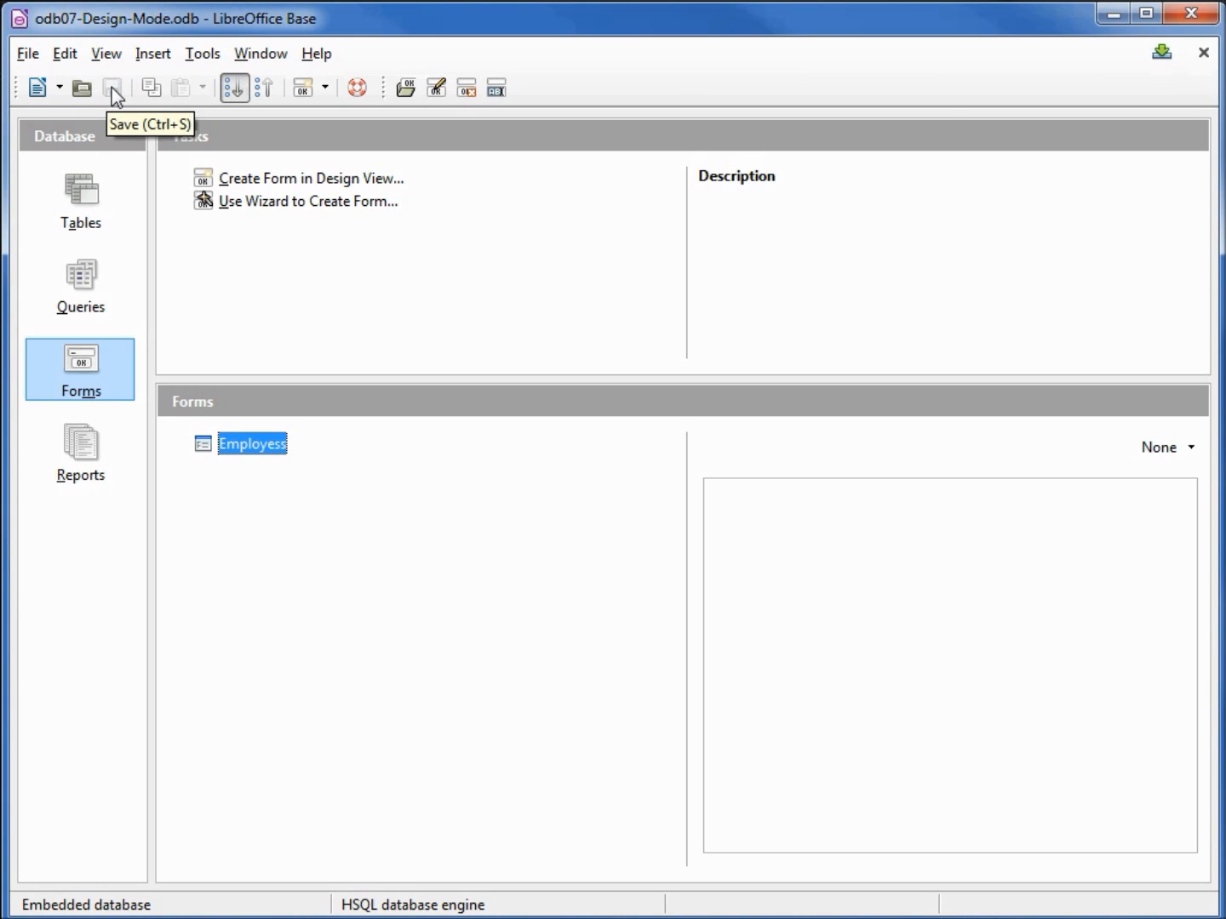
{"action": "mouse_move", "coordinate": [113, 94]}
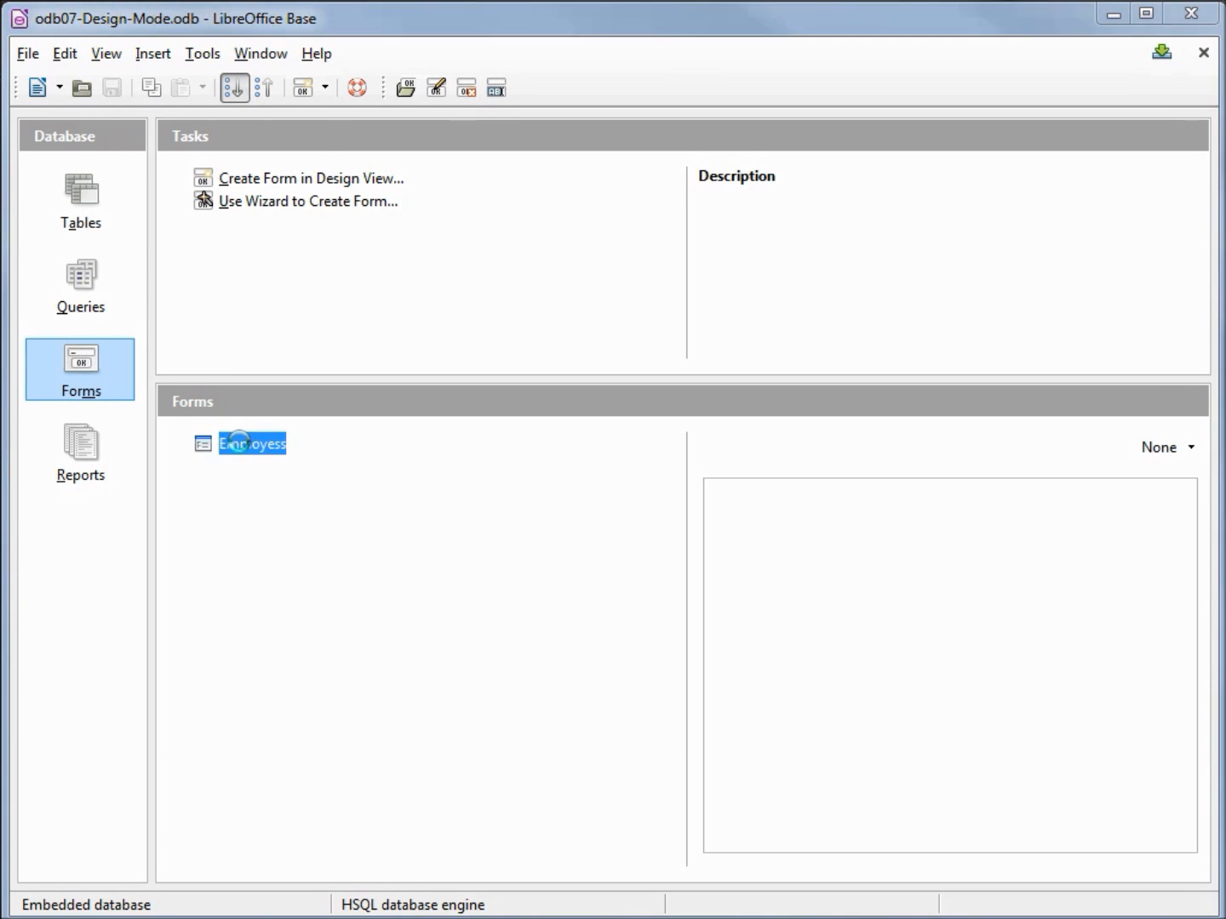
- Reopen the Employess form and move to the next employee record
{"action": "double_click", "coordinate": [252, 442]}
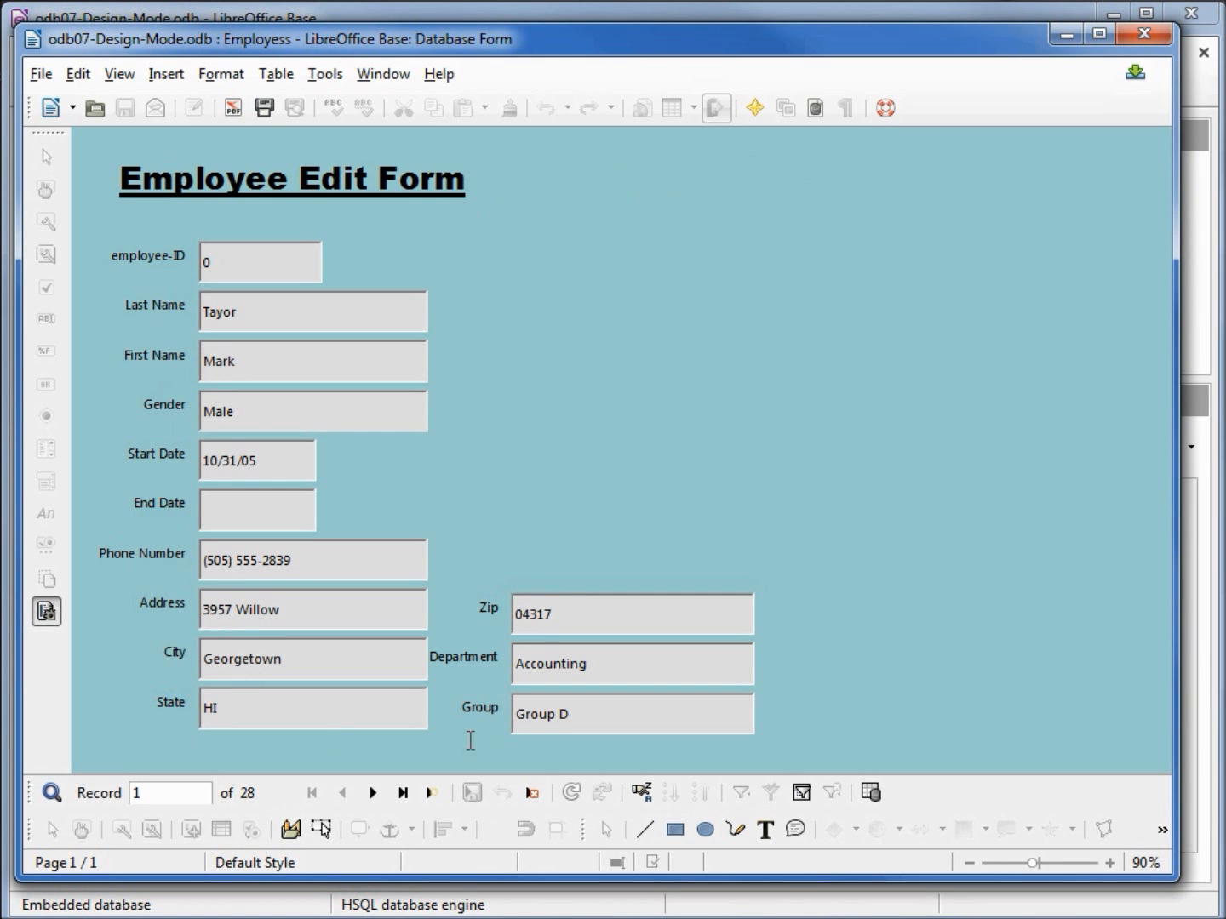
{"action": "mouse_move", "coordinate": [372, 792]}
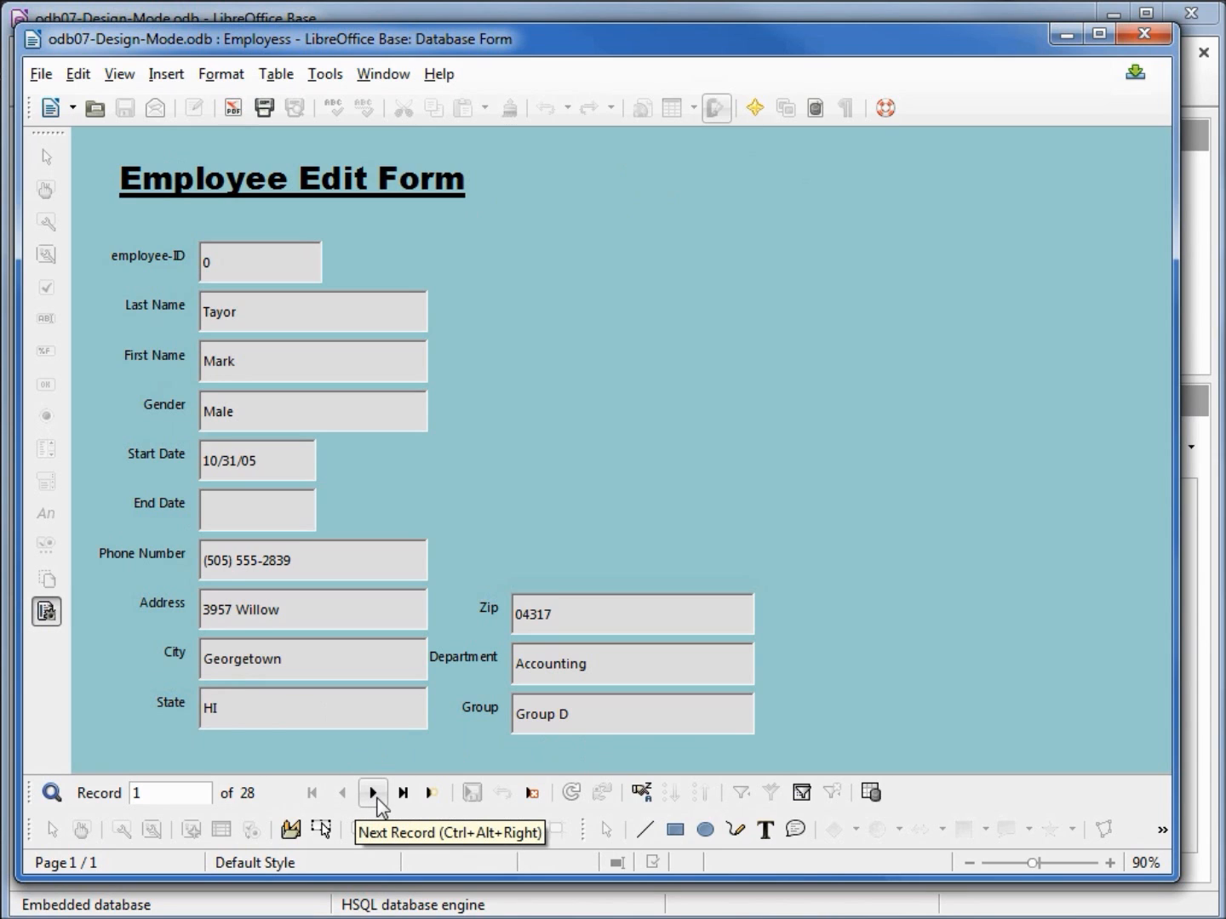
{"action": "left_click", "coordinate": [372, 792]}
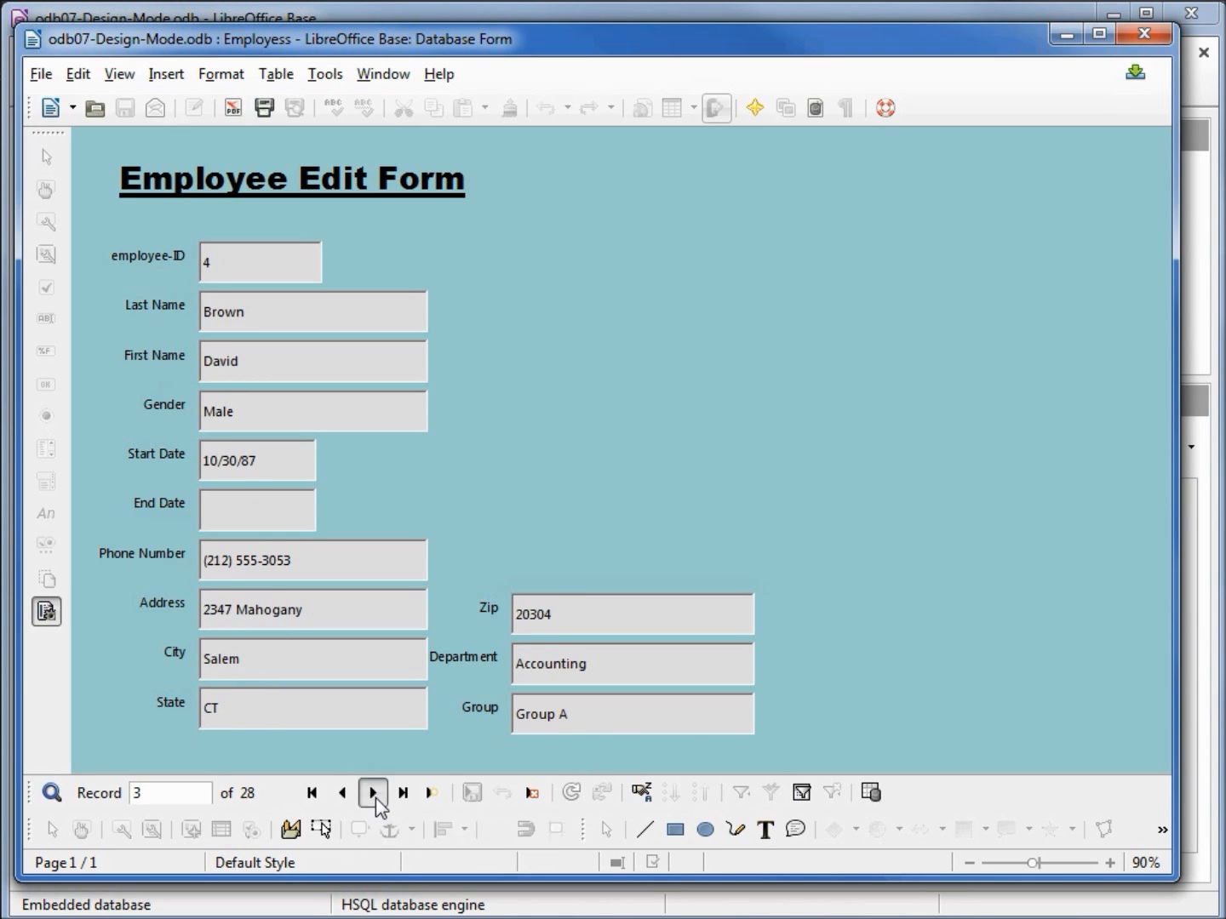